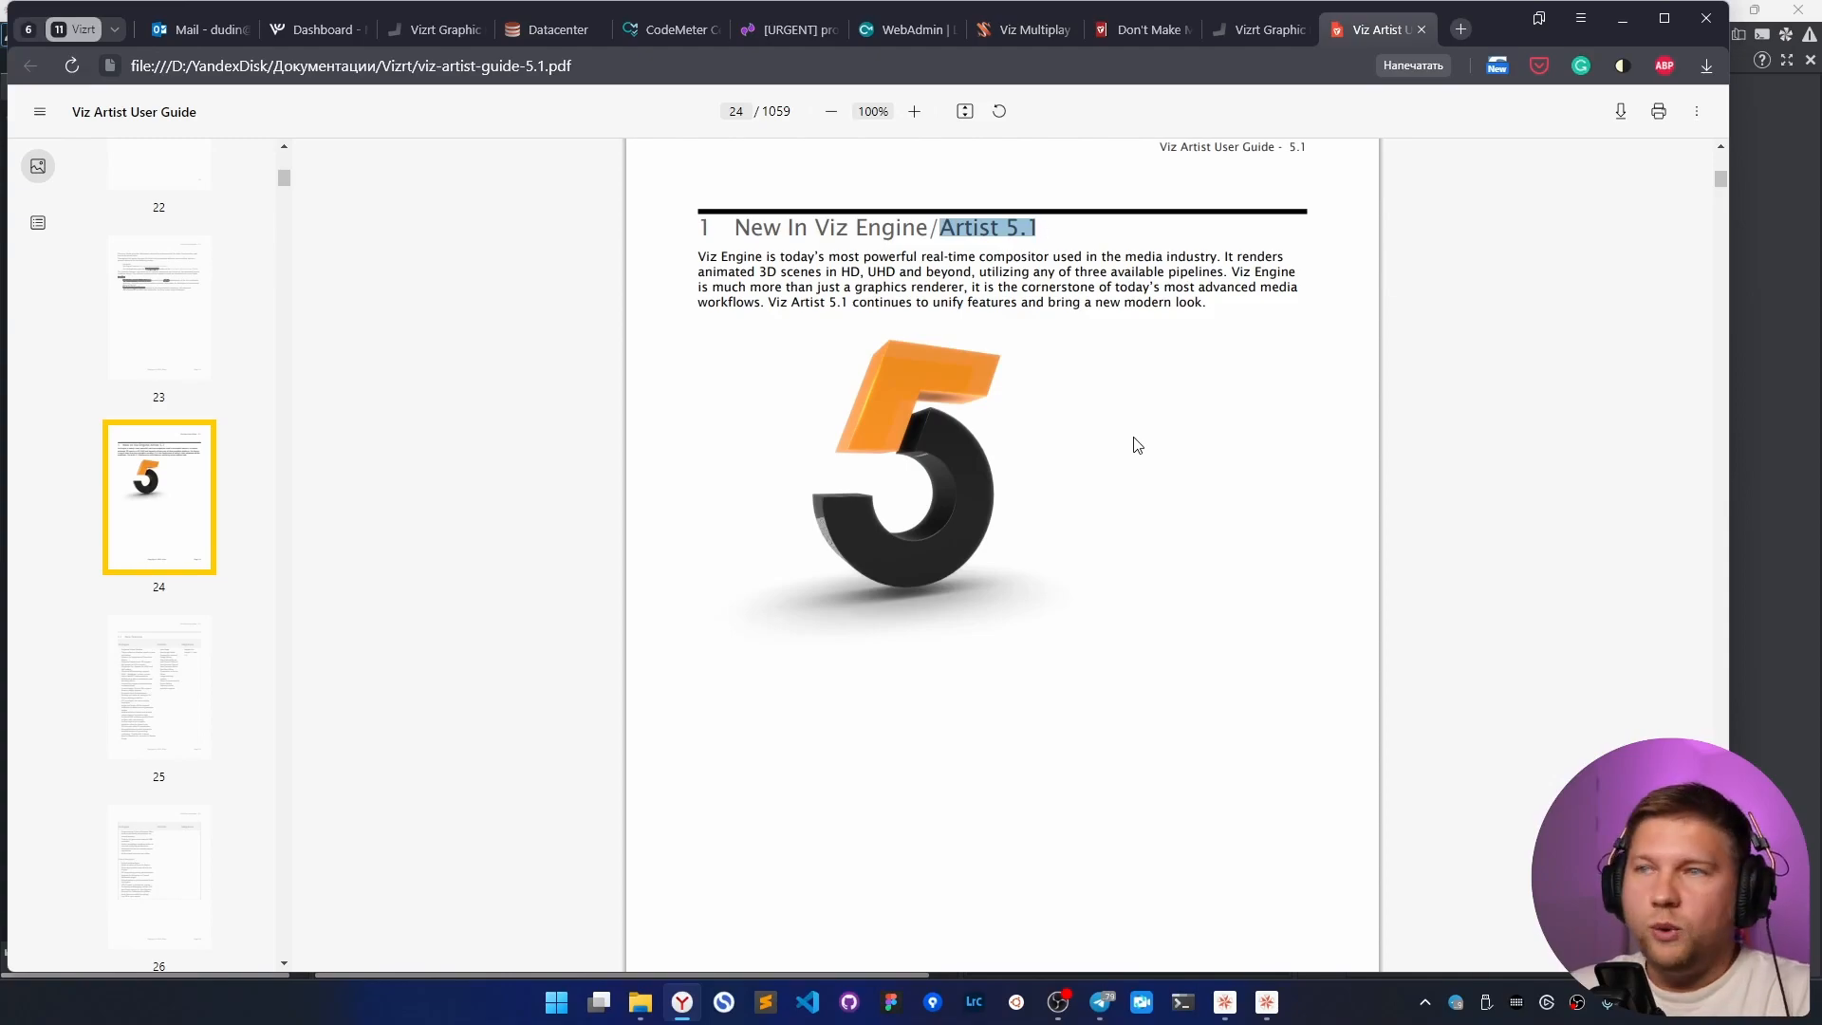
- Scroll the Viz Artist User Guide PDF down to the 5.1 new-features list on page 25
{"action": "scroll", "scroll_direction": "down", "scroll_amount": 3}
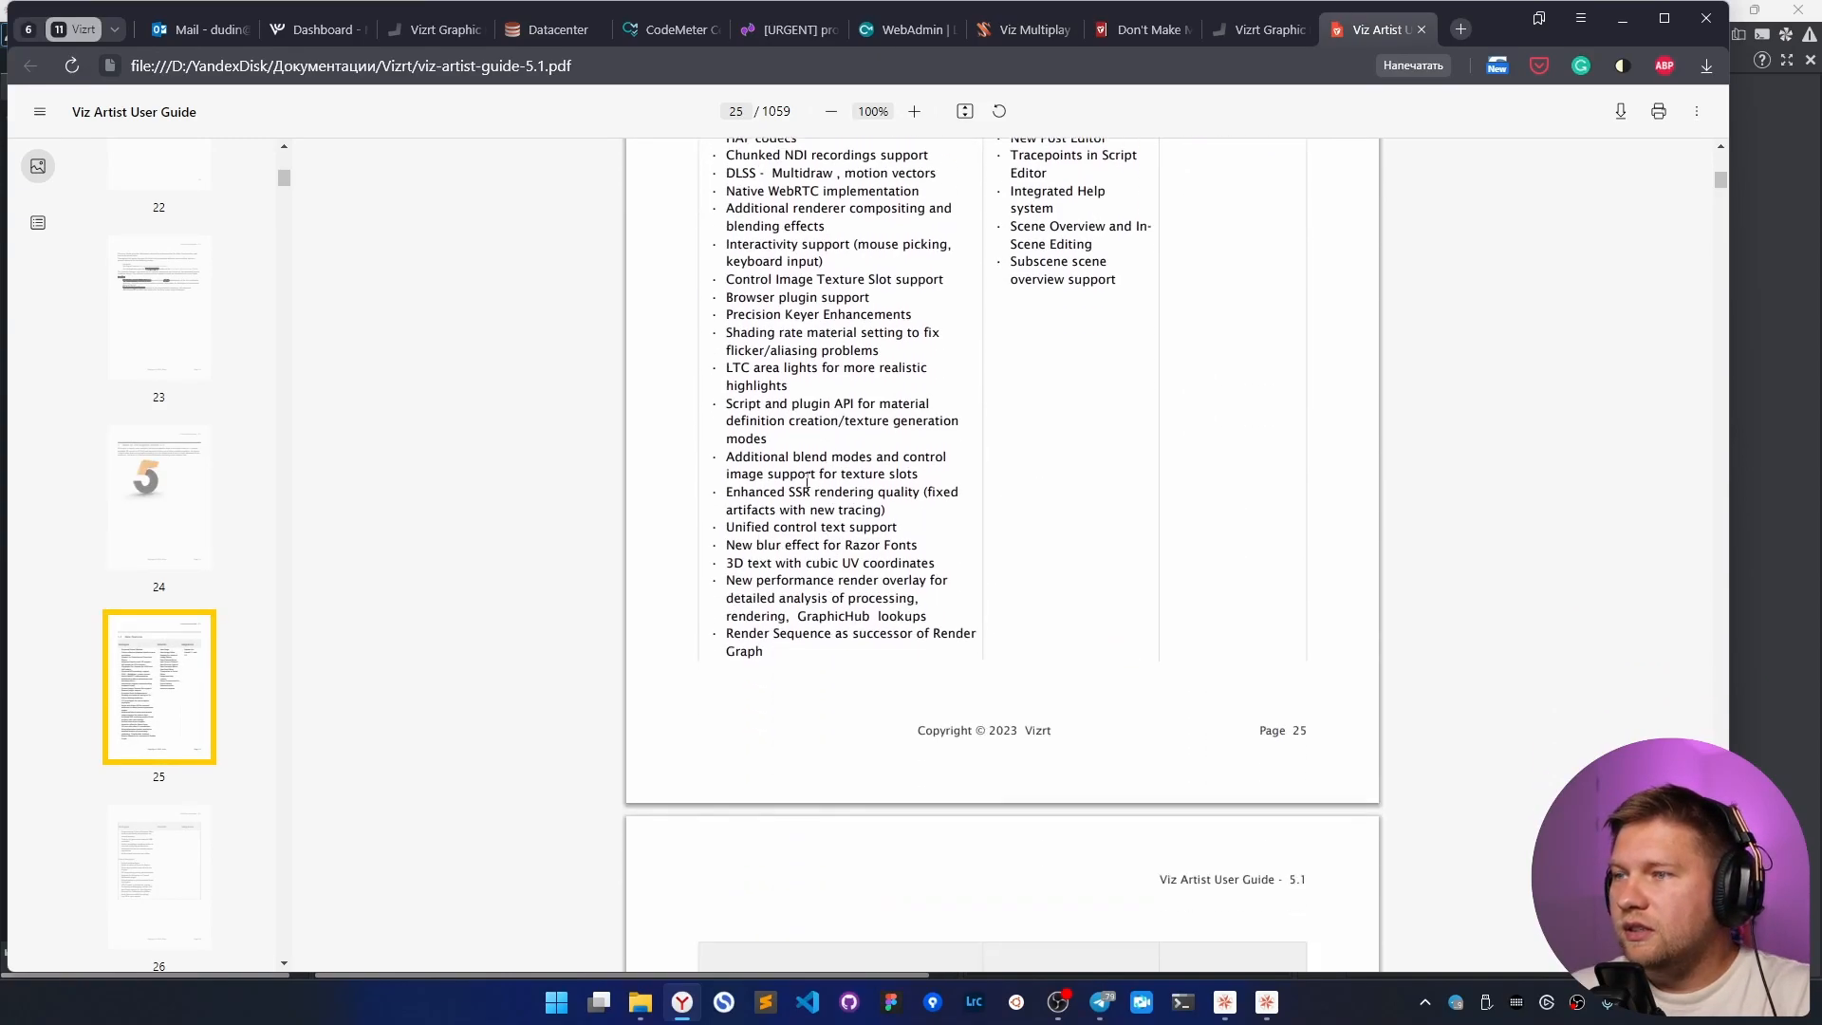
{"action": "scroll", "scroll_direction": "down", "scroll_amount": 3}
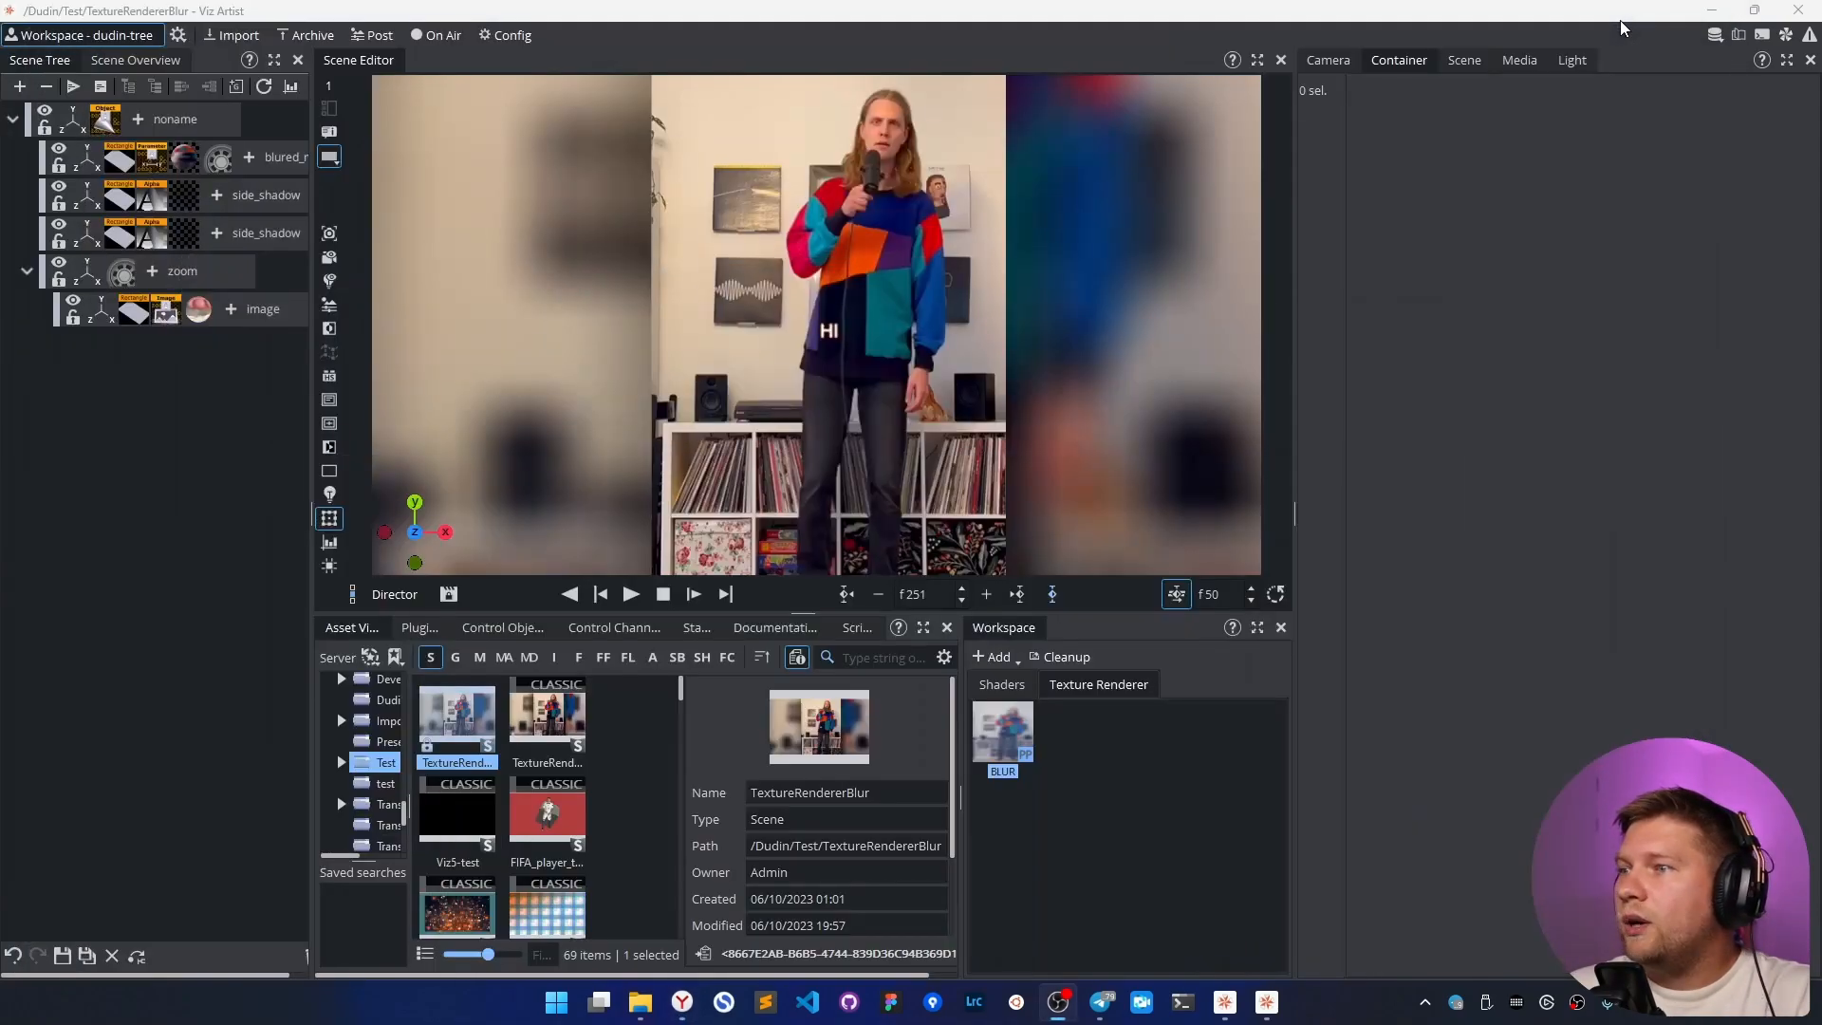
{"action": "mouse_move", "coordinate": [1120, 833]}
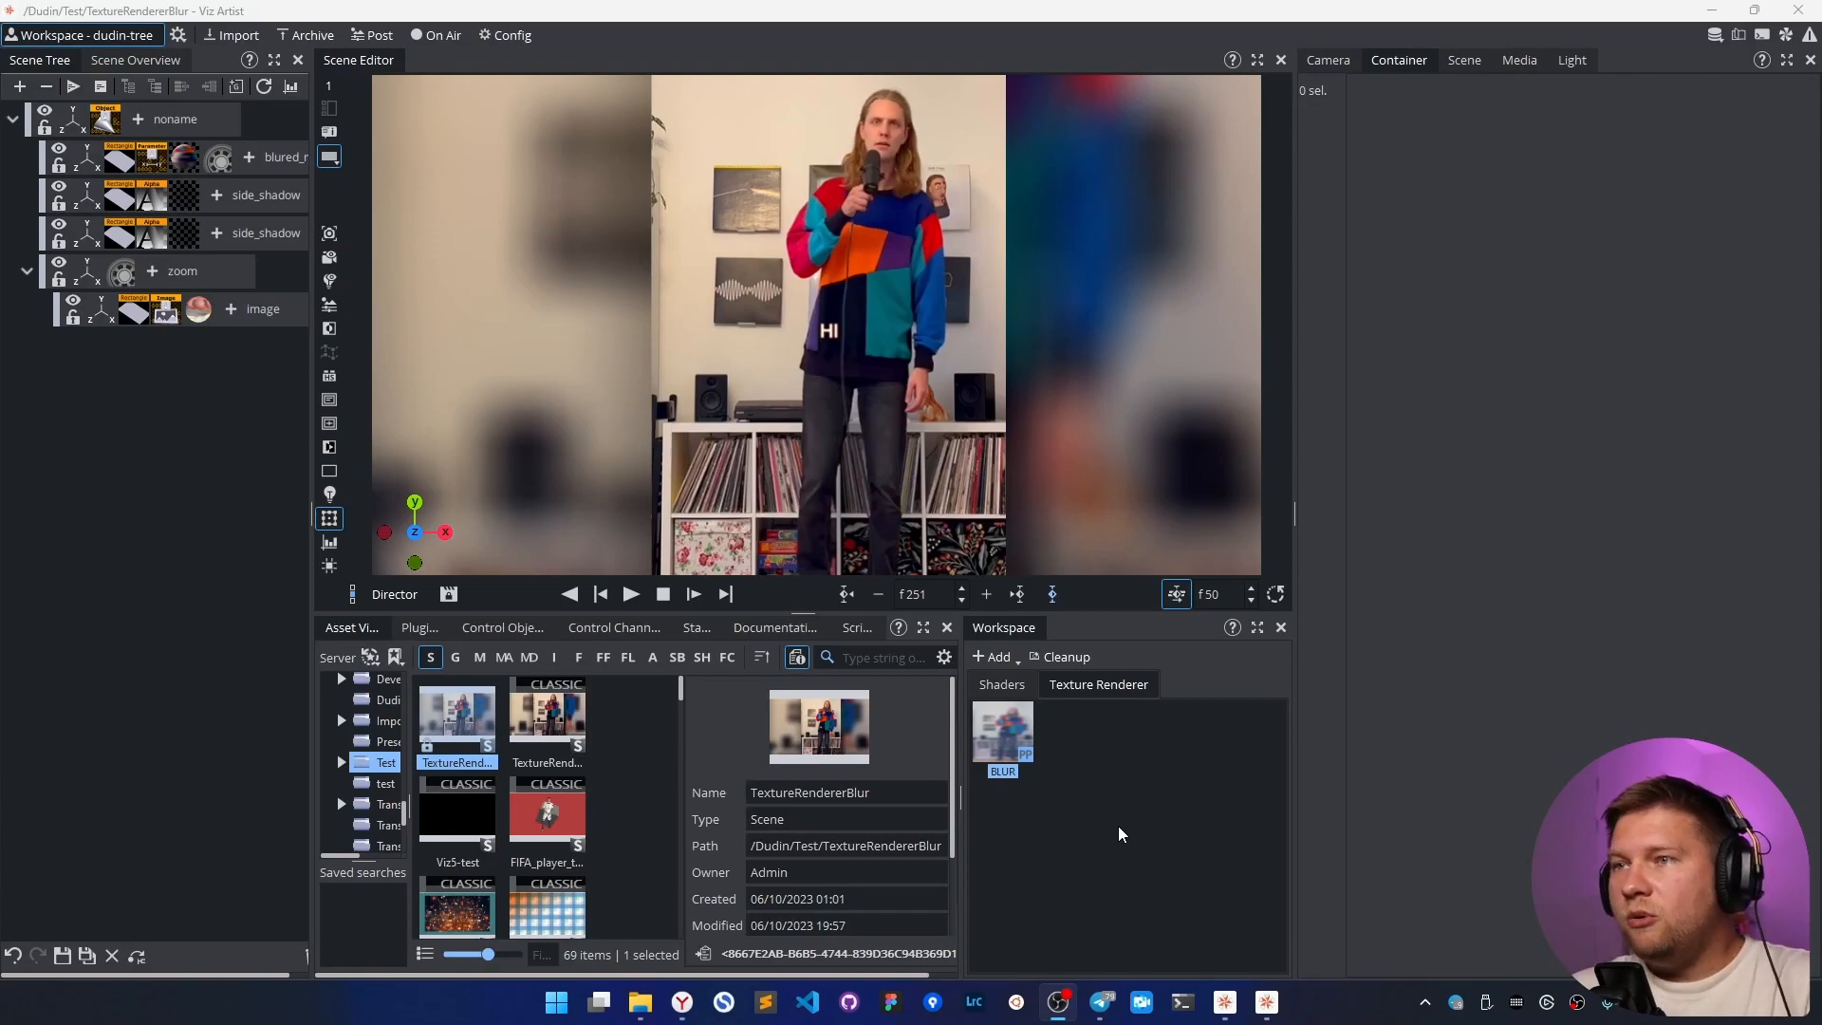
{"action": "mouse_move", "coordinate": [569, 341]}
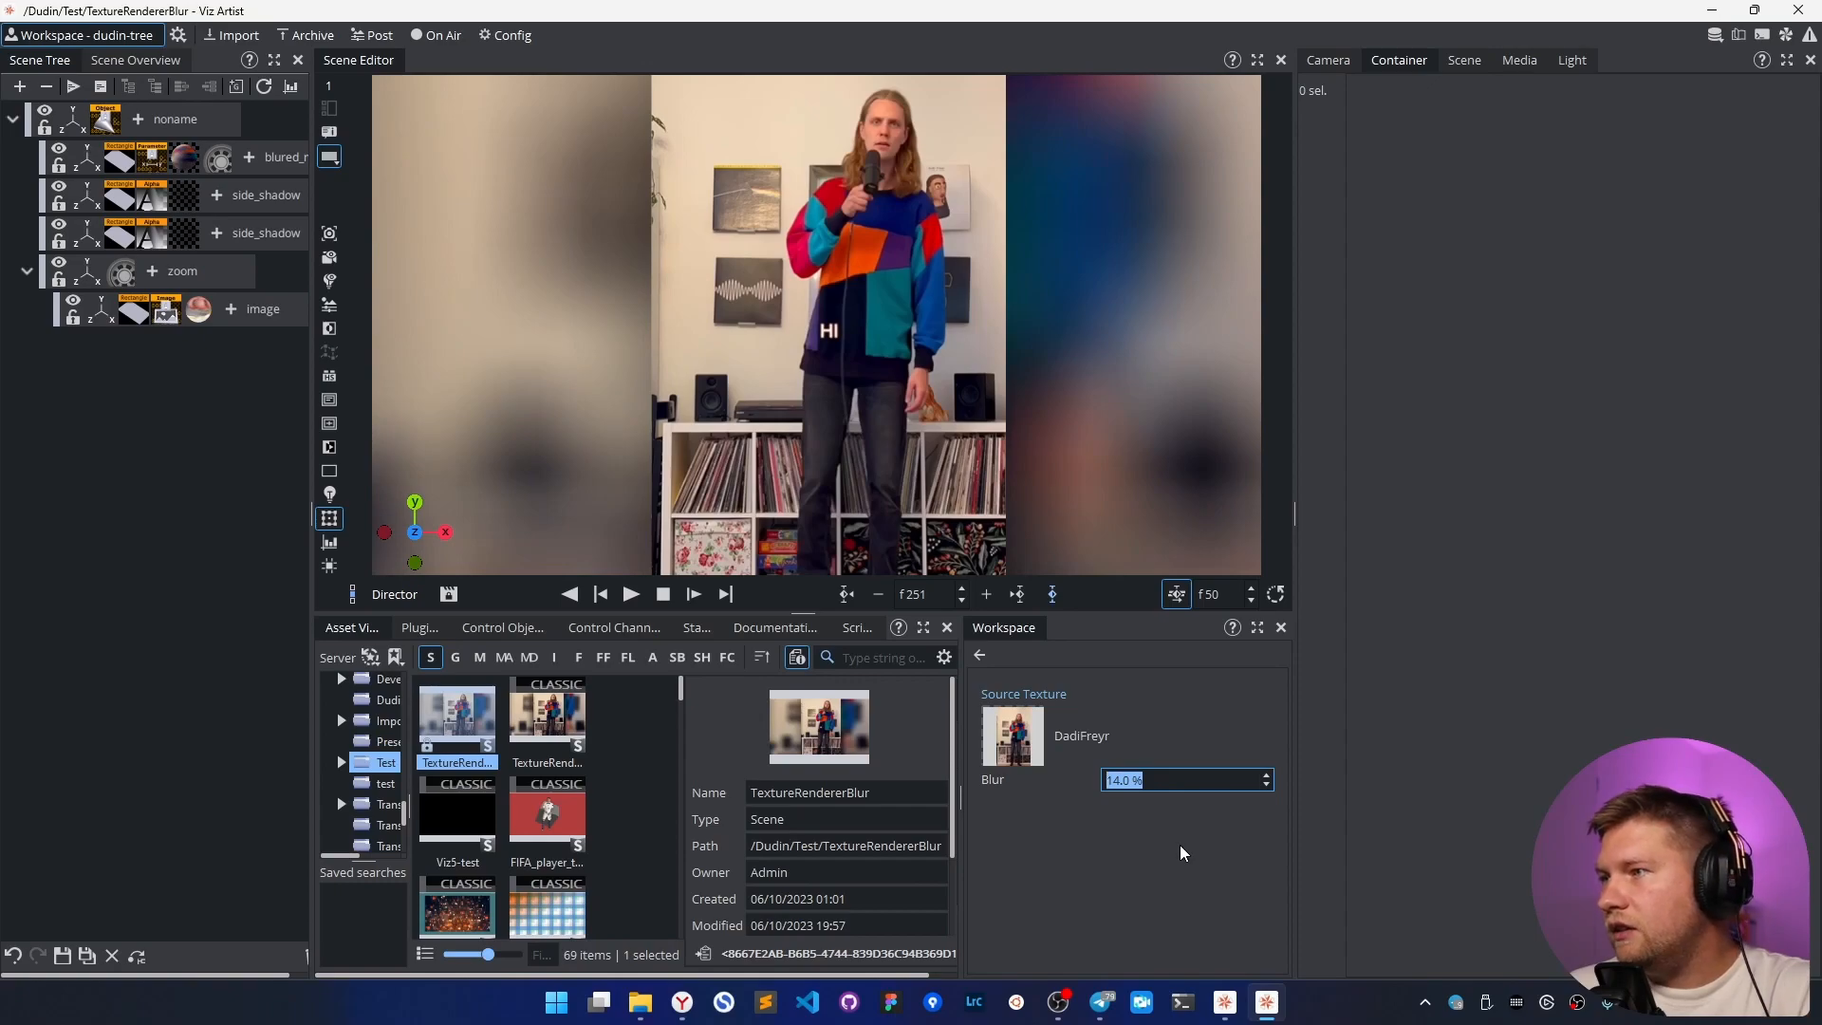
{"action": "mouse_move", "coordinate": [1191, 817]}
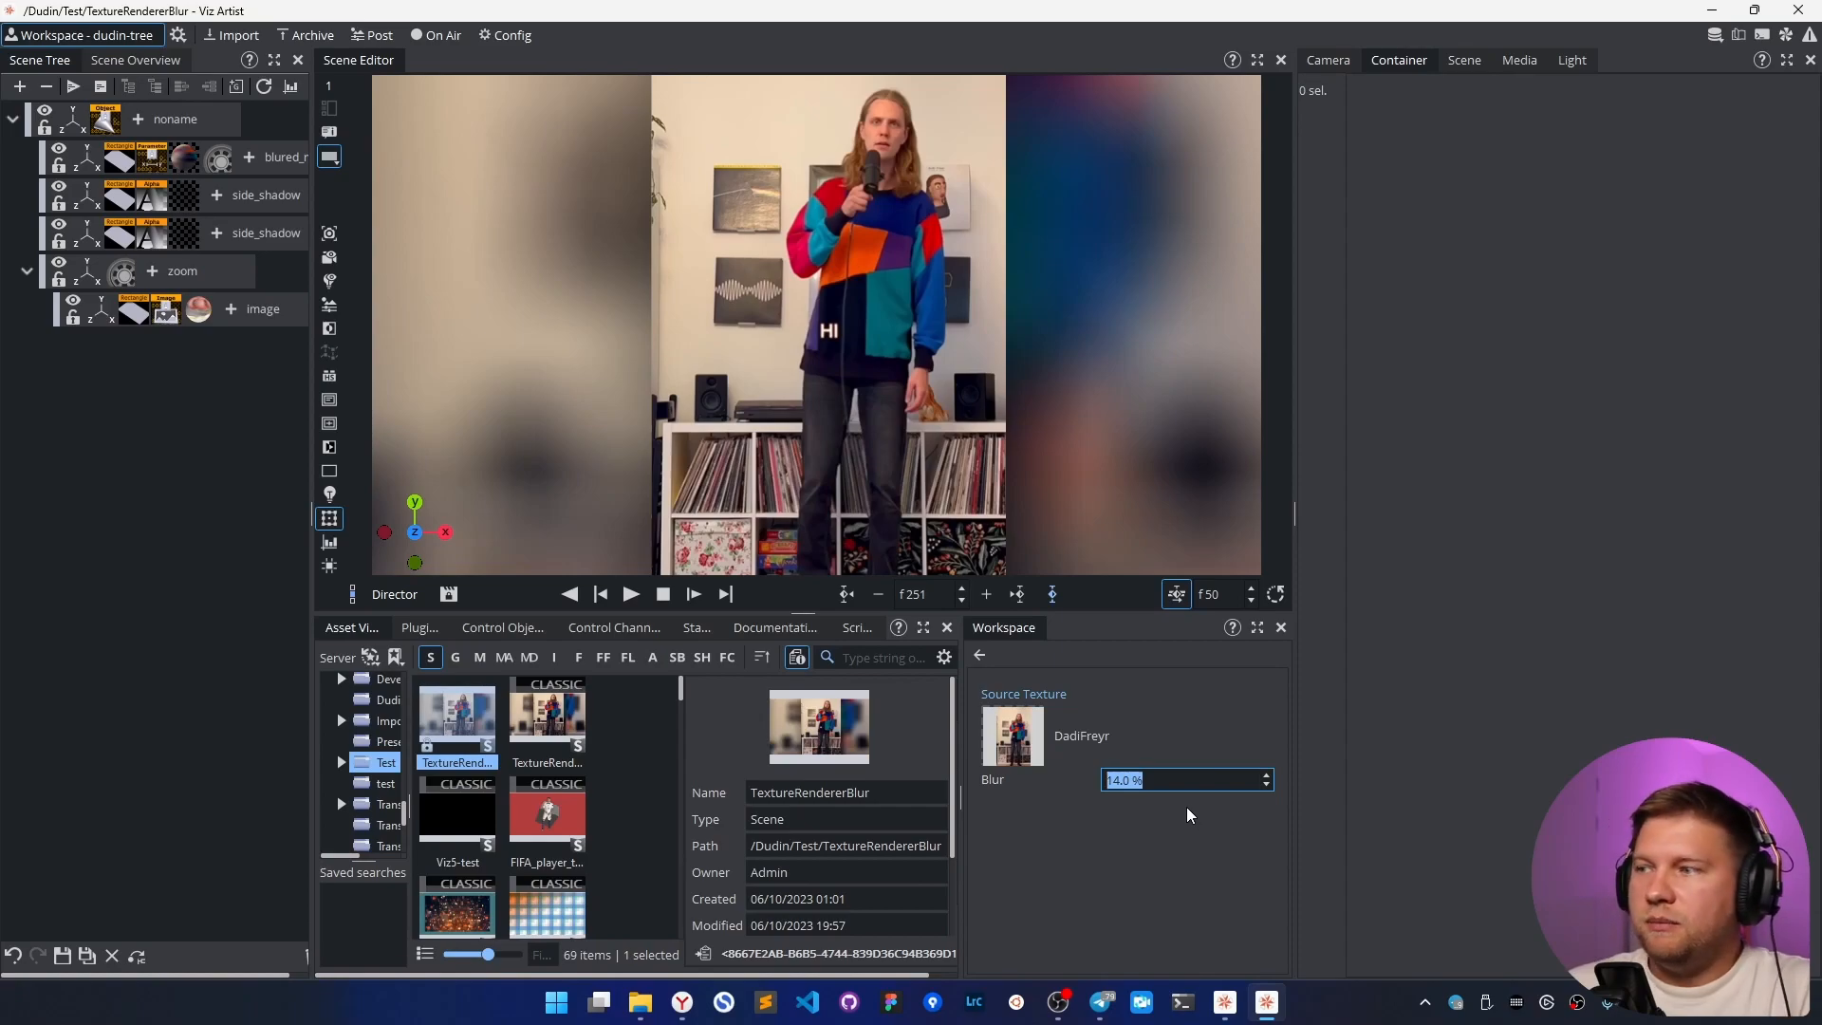
- Enter 10 as the BLUR texture renderer's blur amount
{"action": "type", "text": "10"}
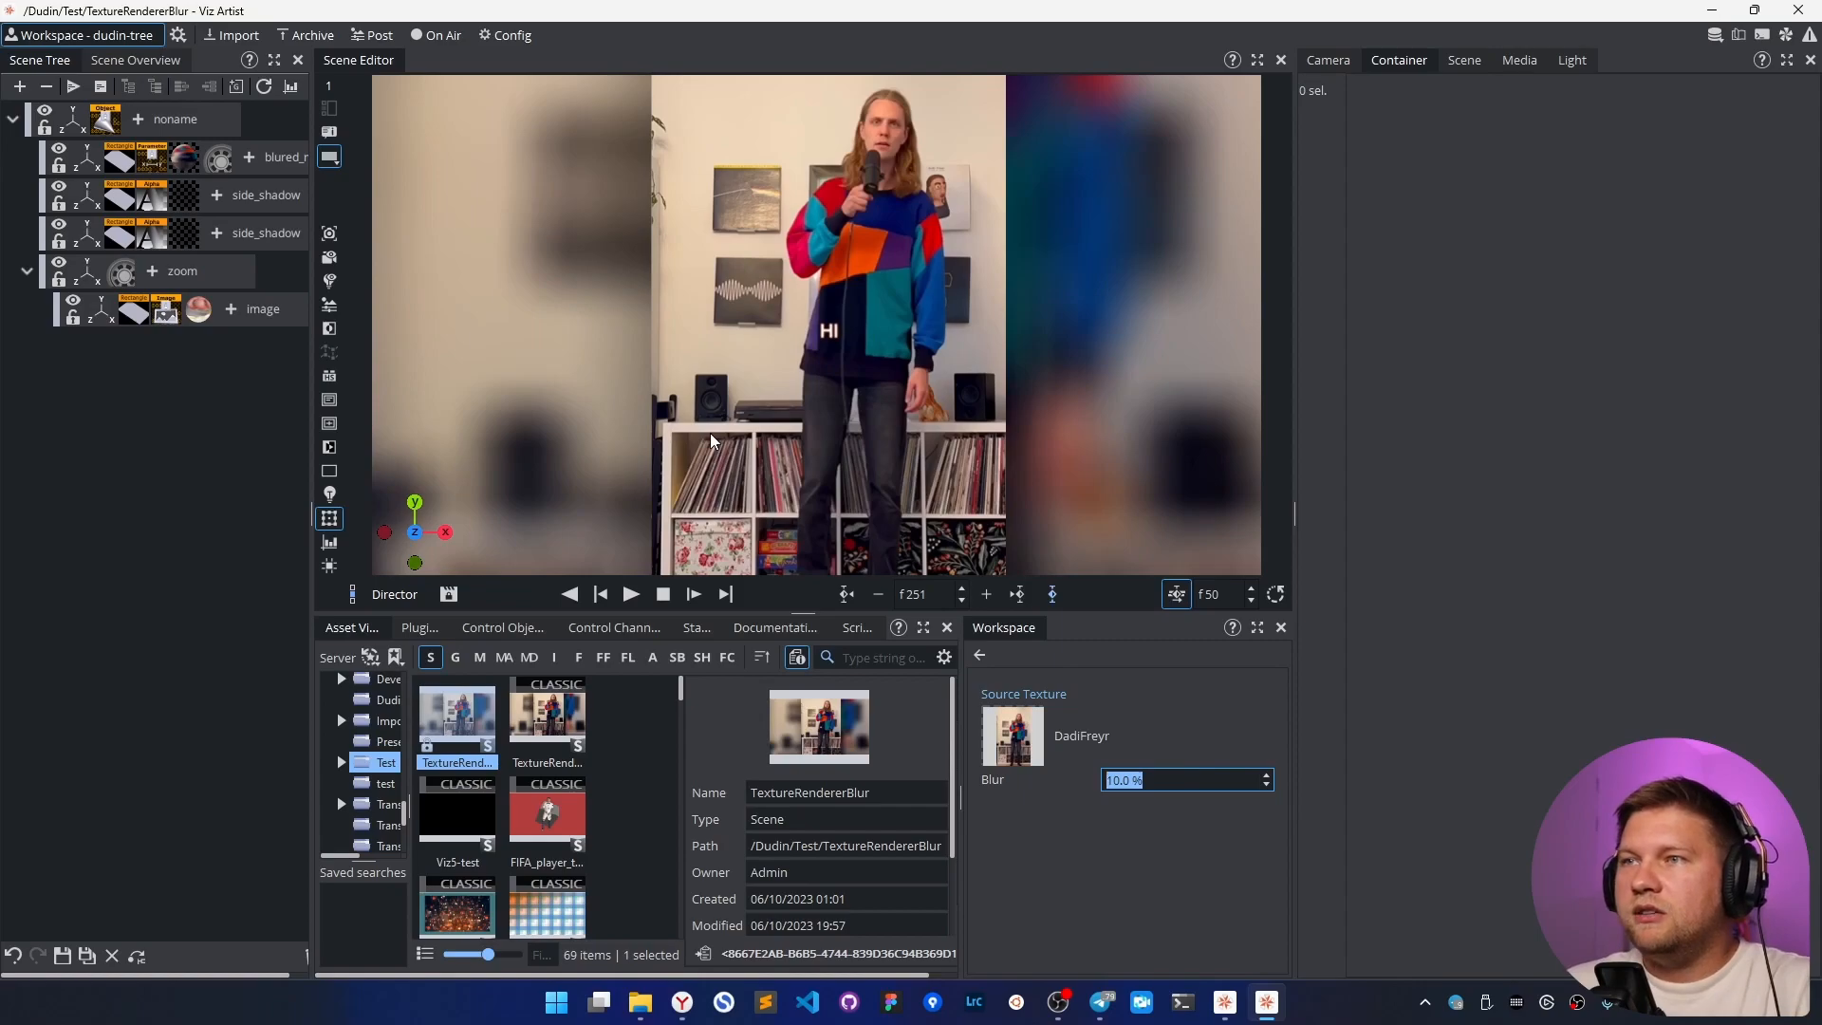
{"action": "mouse_move", "coordinate": [831, 333]}
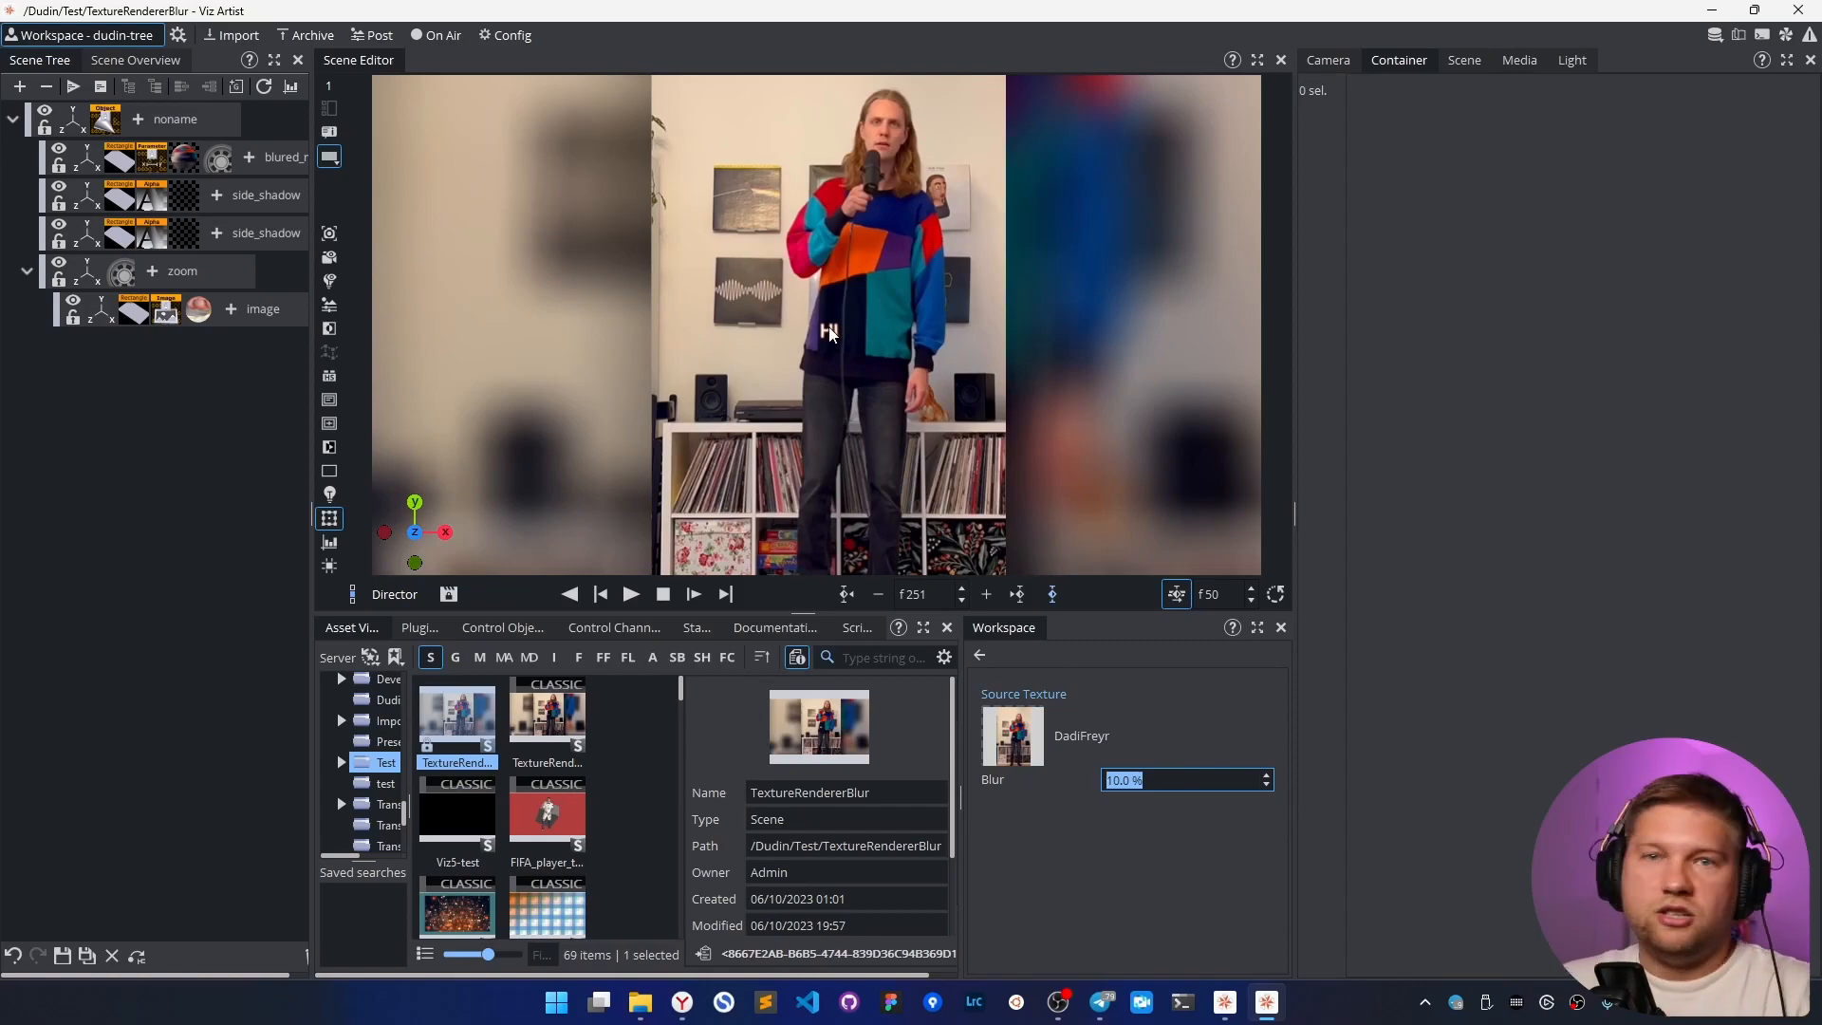
{"action": "mouse_move", "coordinate": [641, 406]}
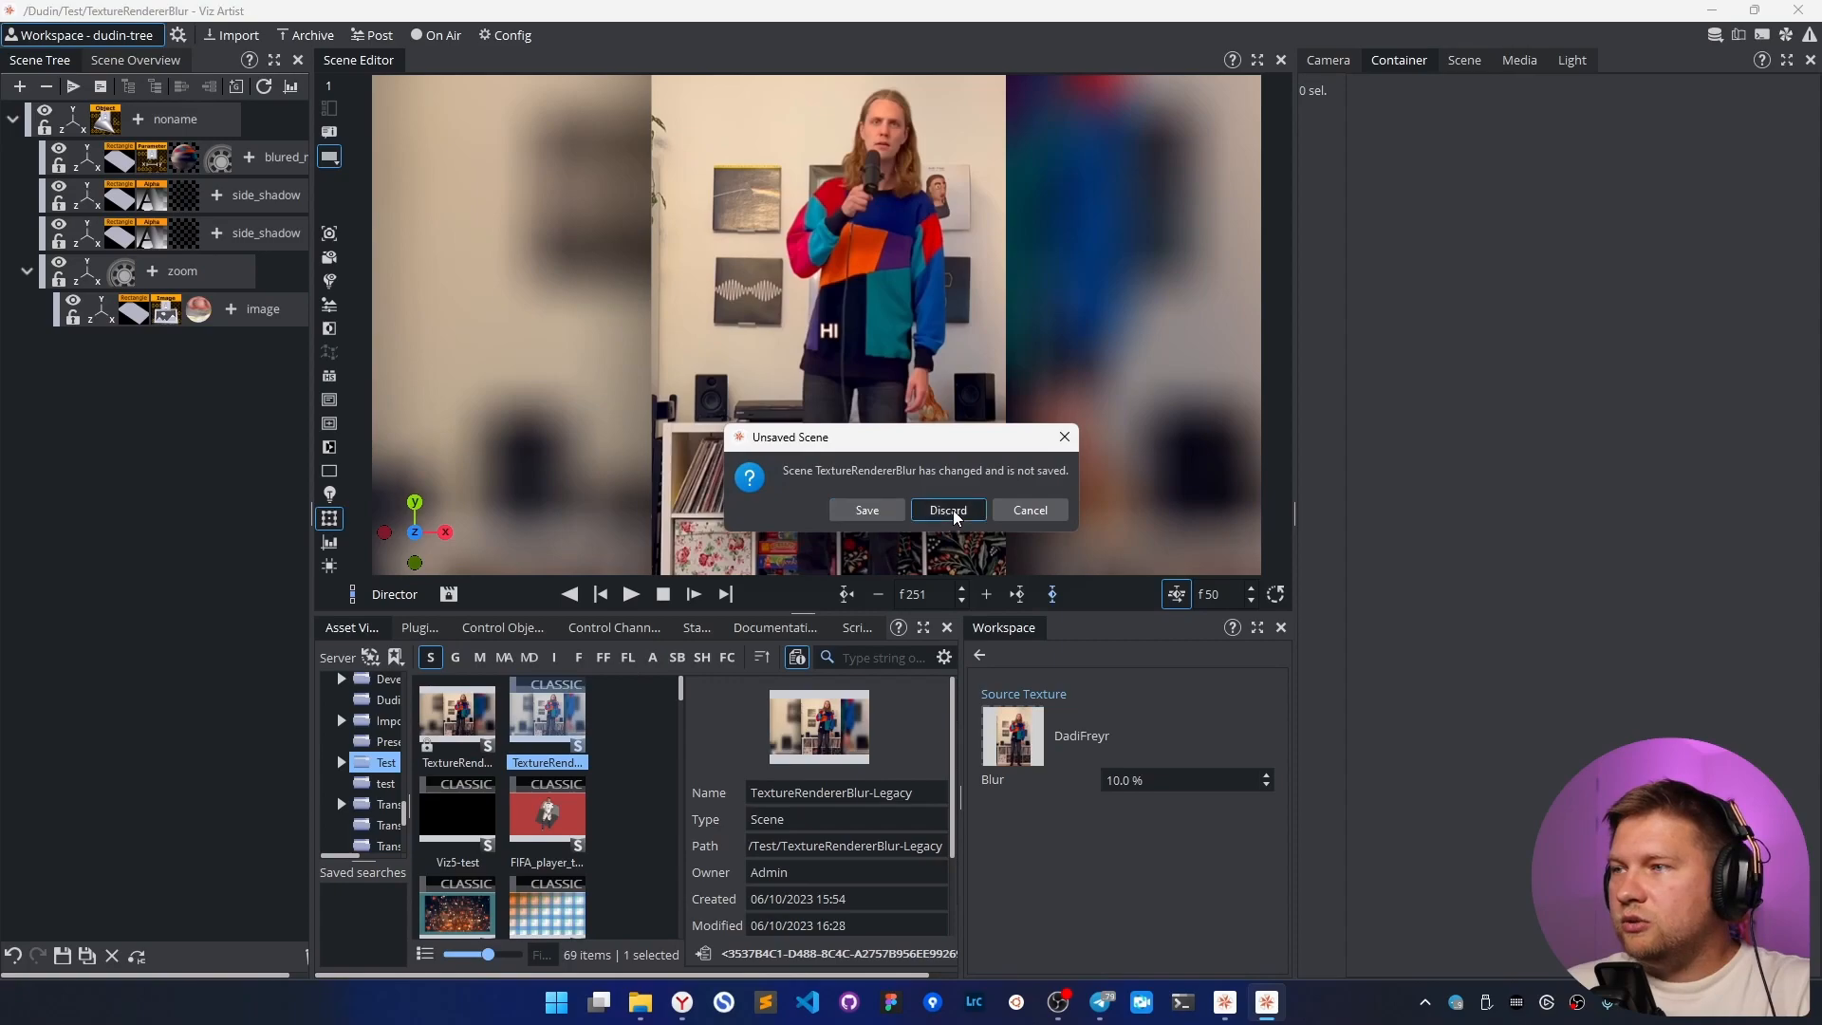
- Discard the unsaved edits, open TextureRendererBlur-Legacy, and view its Classic render settings
{"action": "left_click", "coordinate": [946, 510]}
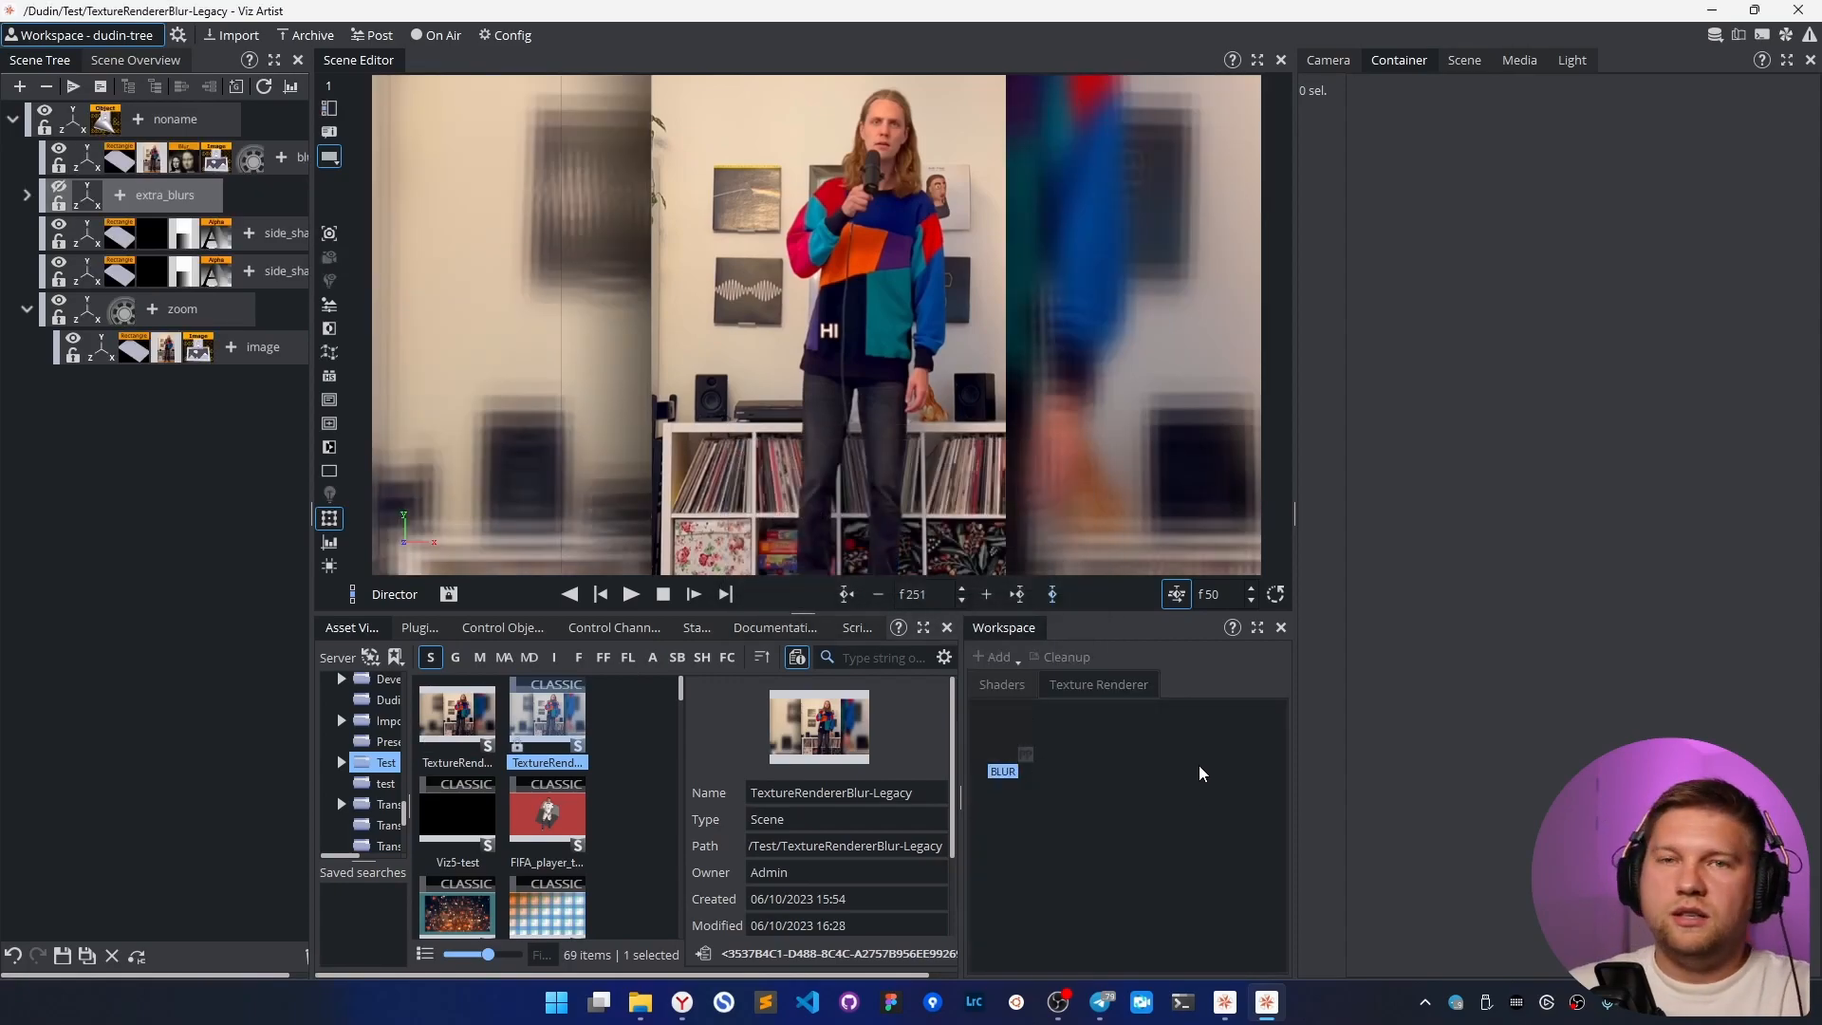
{"action": "left_click", "coordinate": [1464, 59]}
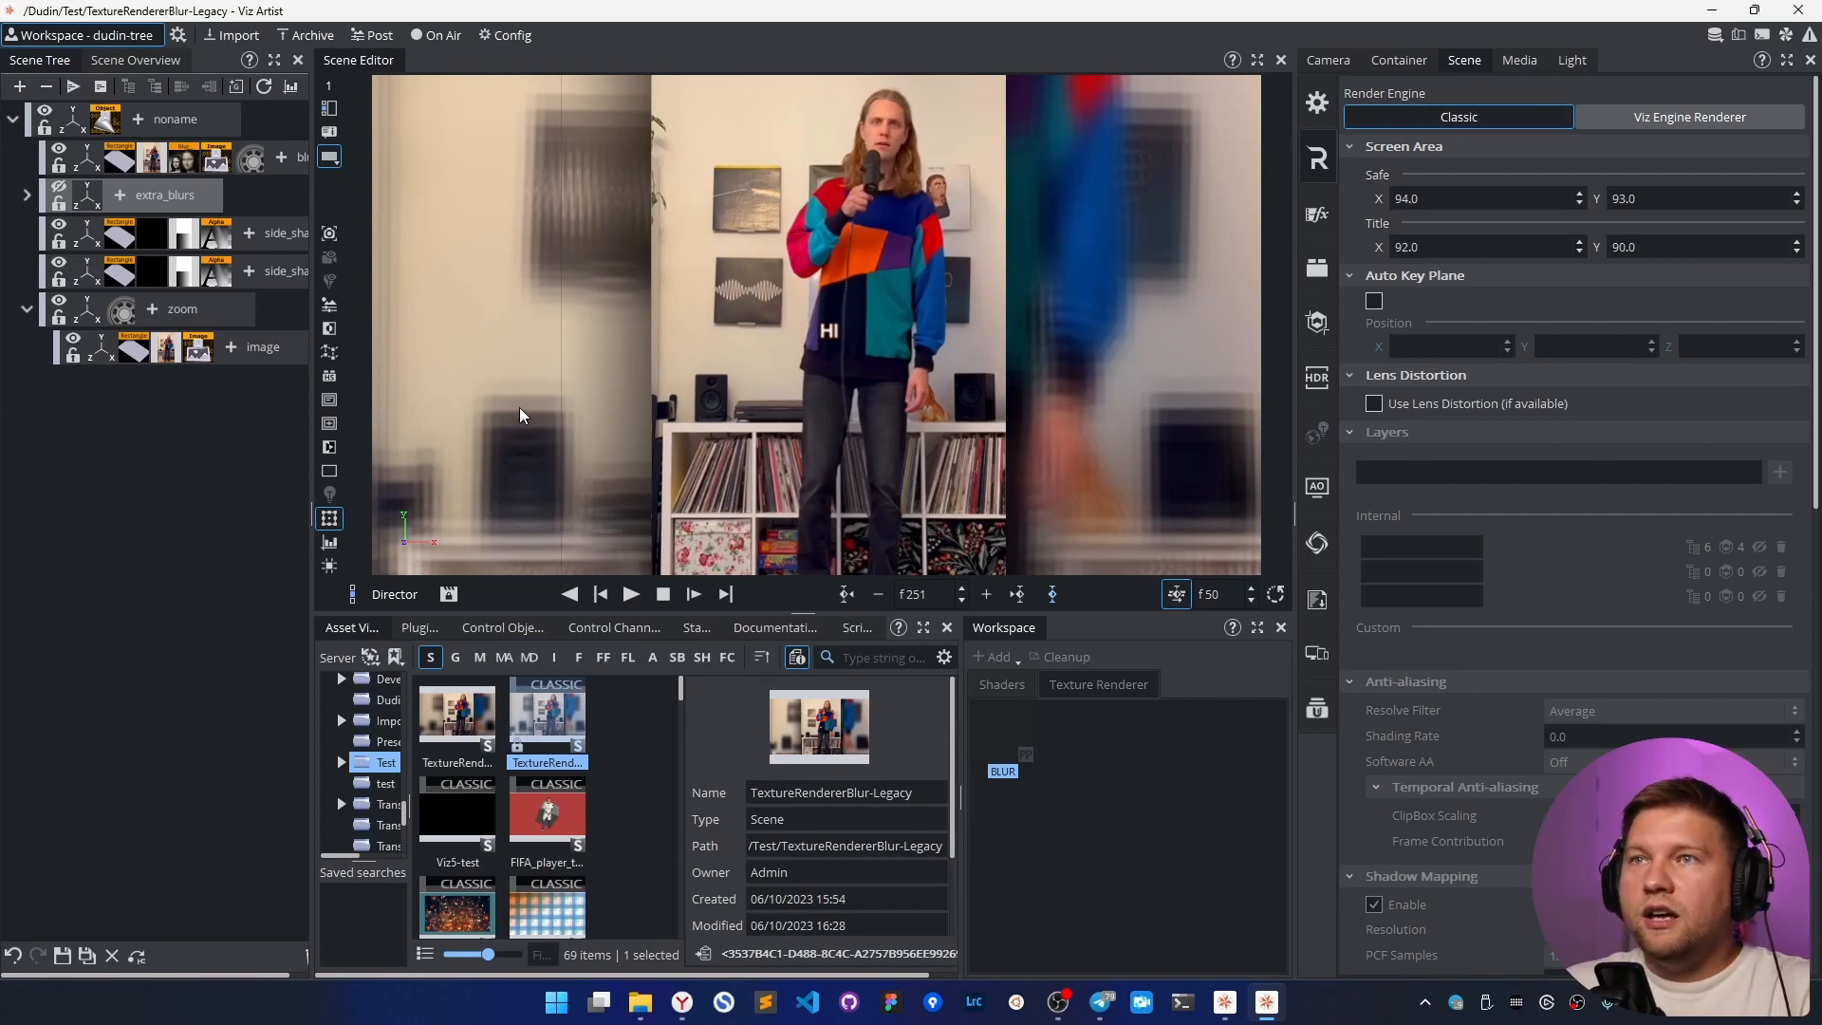
{"action": "mouse_move", "coordinate": [538, 413]}
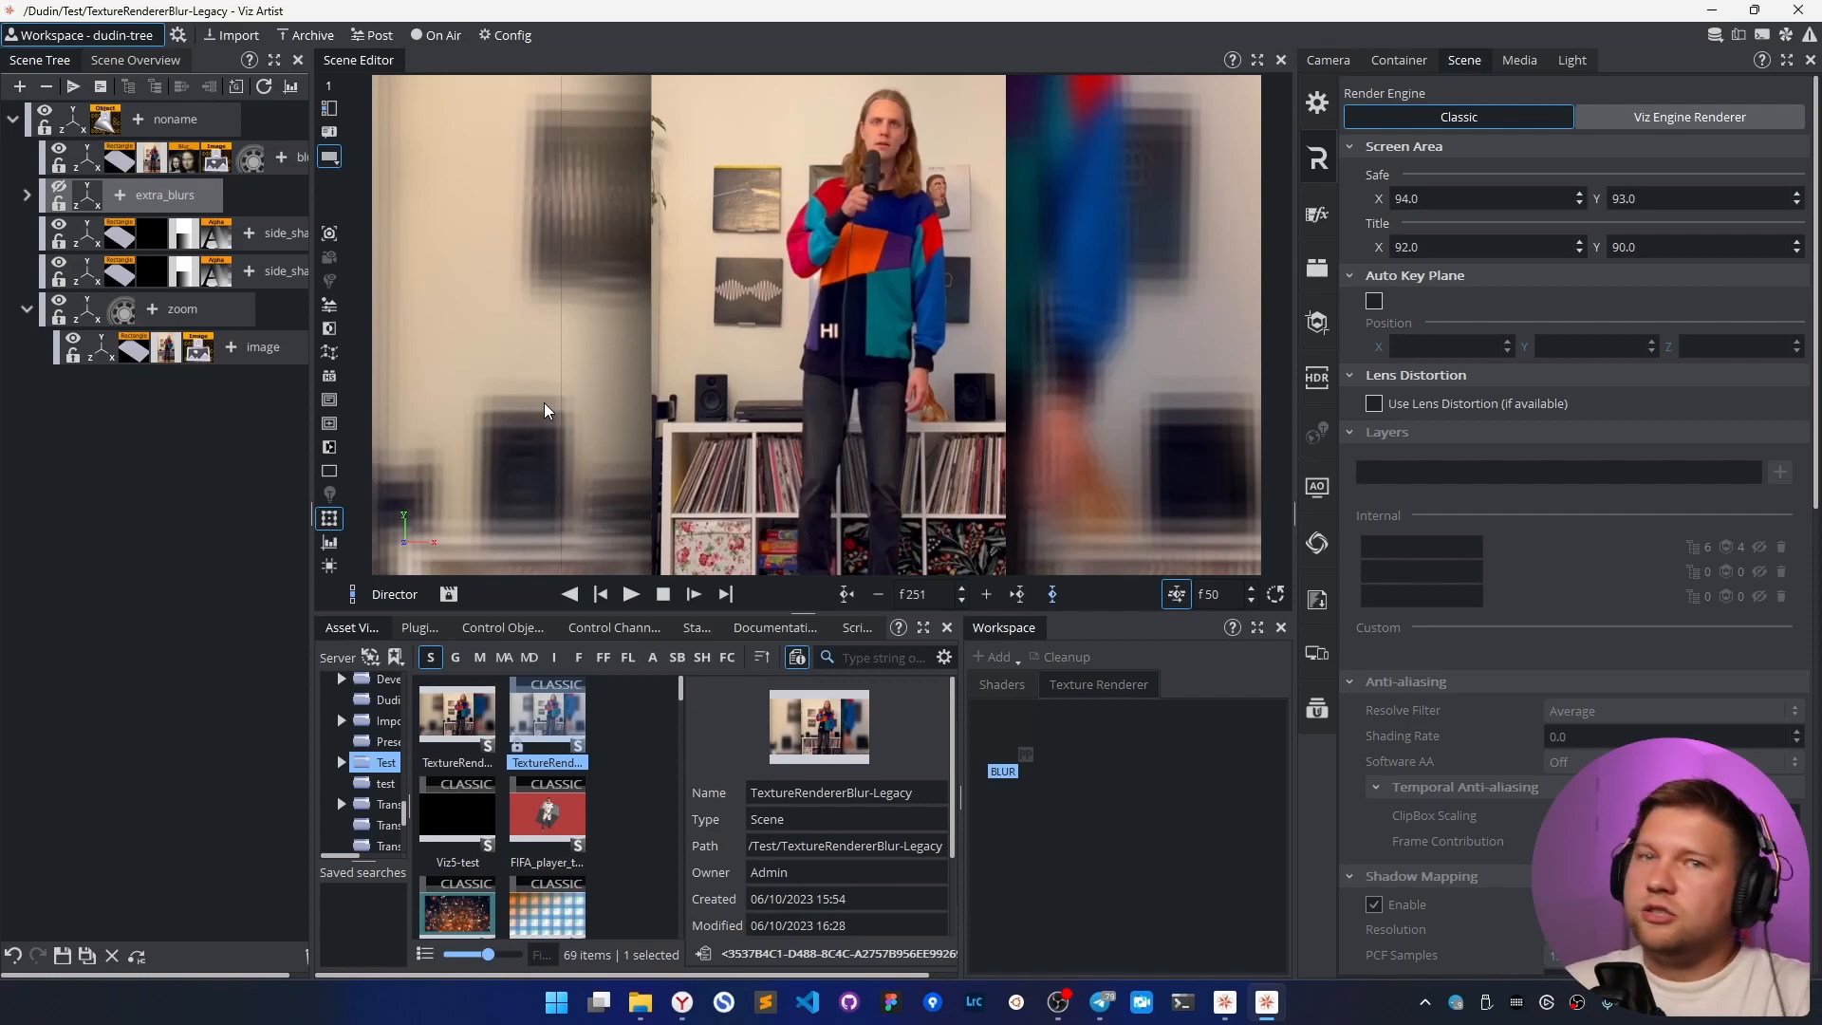
{"action": "mouse_move", "coordinate": [534, 404]}
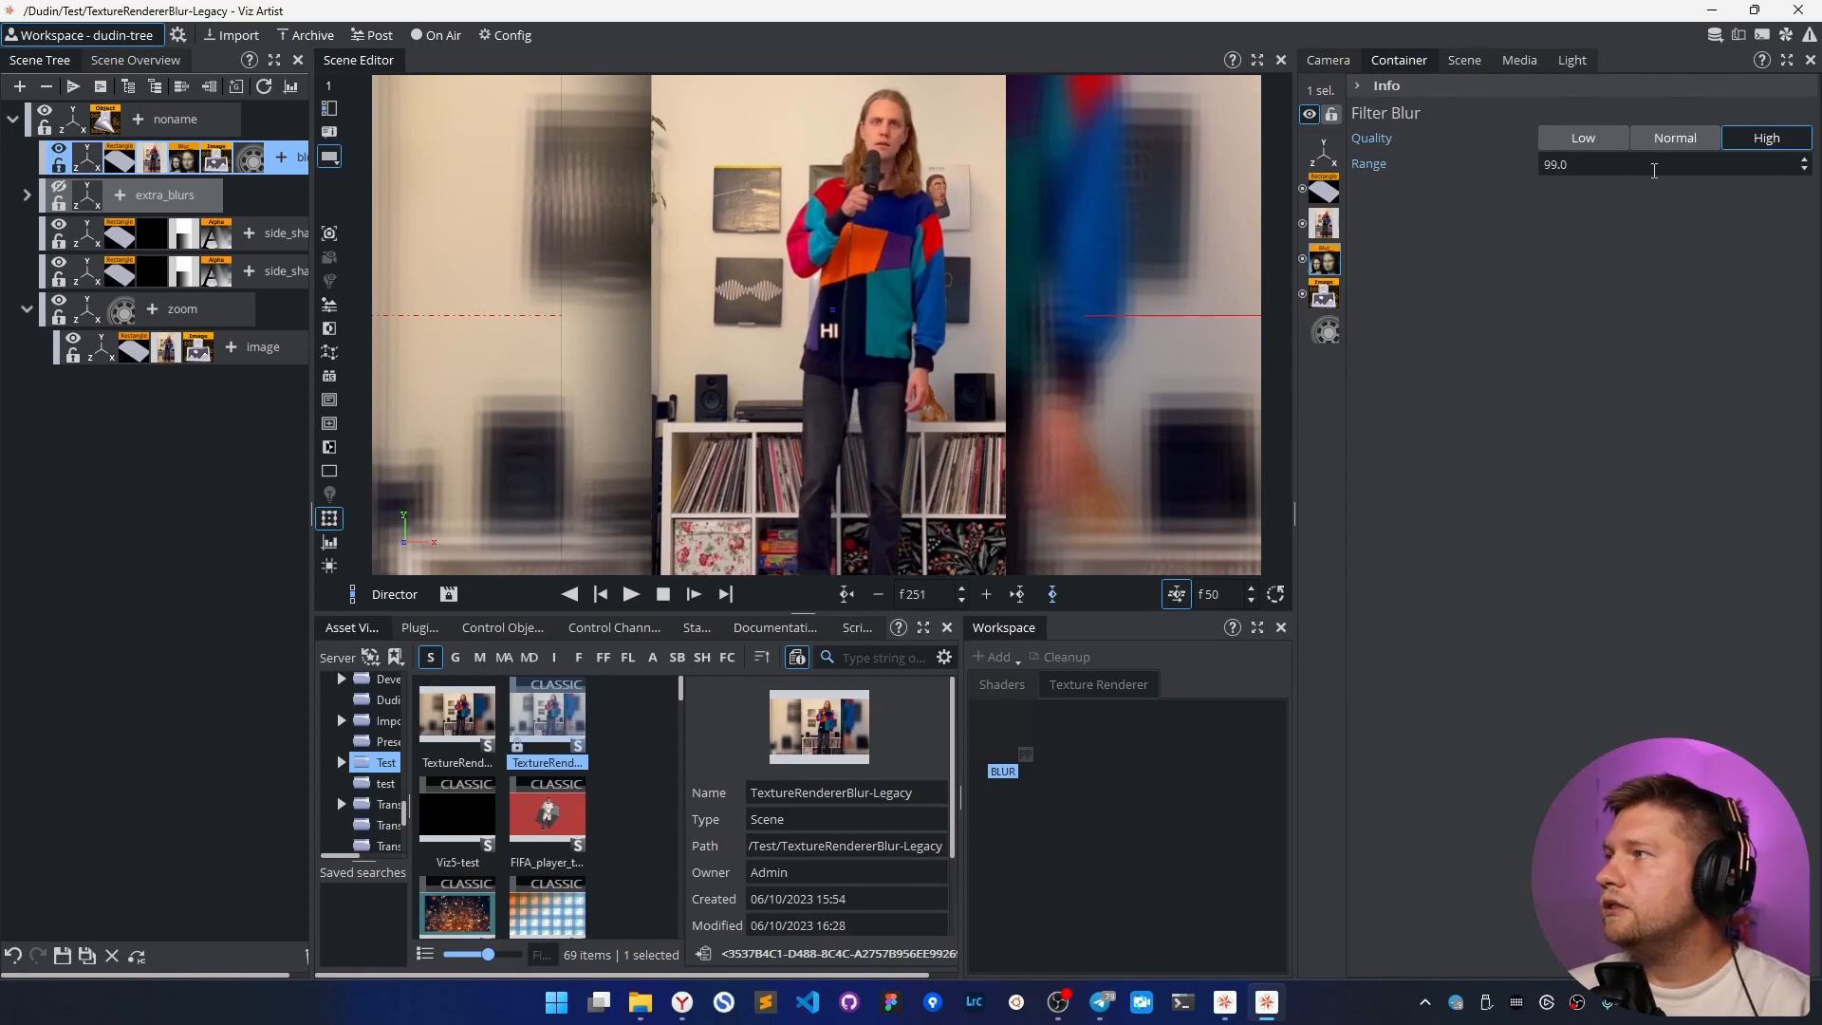
{"action": "mouse_move", "coordinate": [1610, 186]}
{"action": "type", "text": "30"}
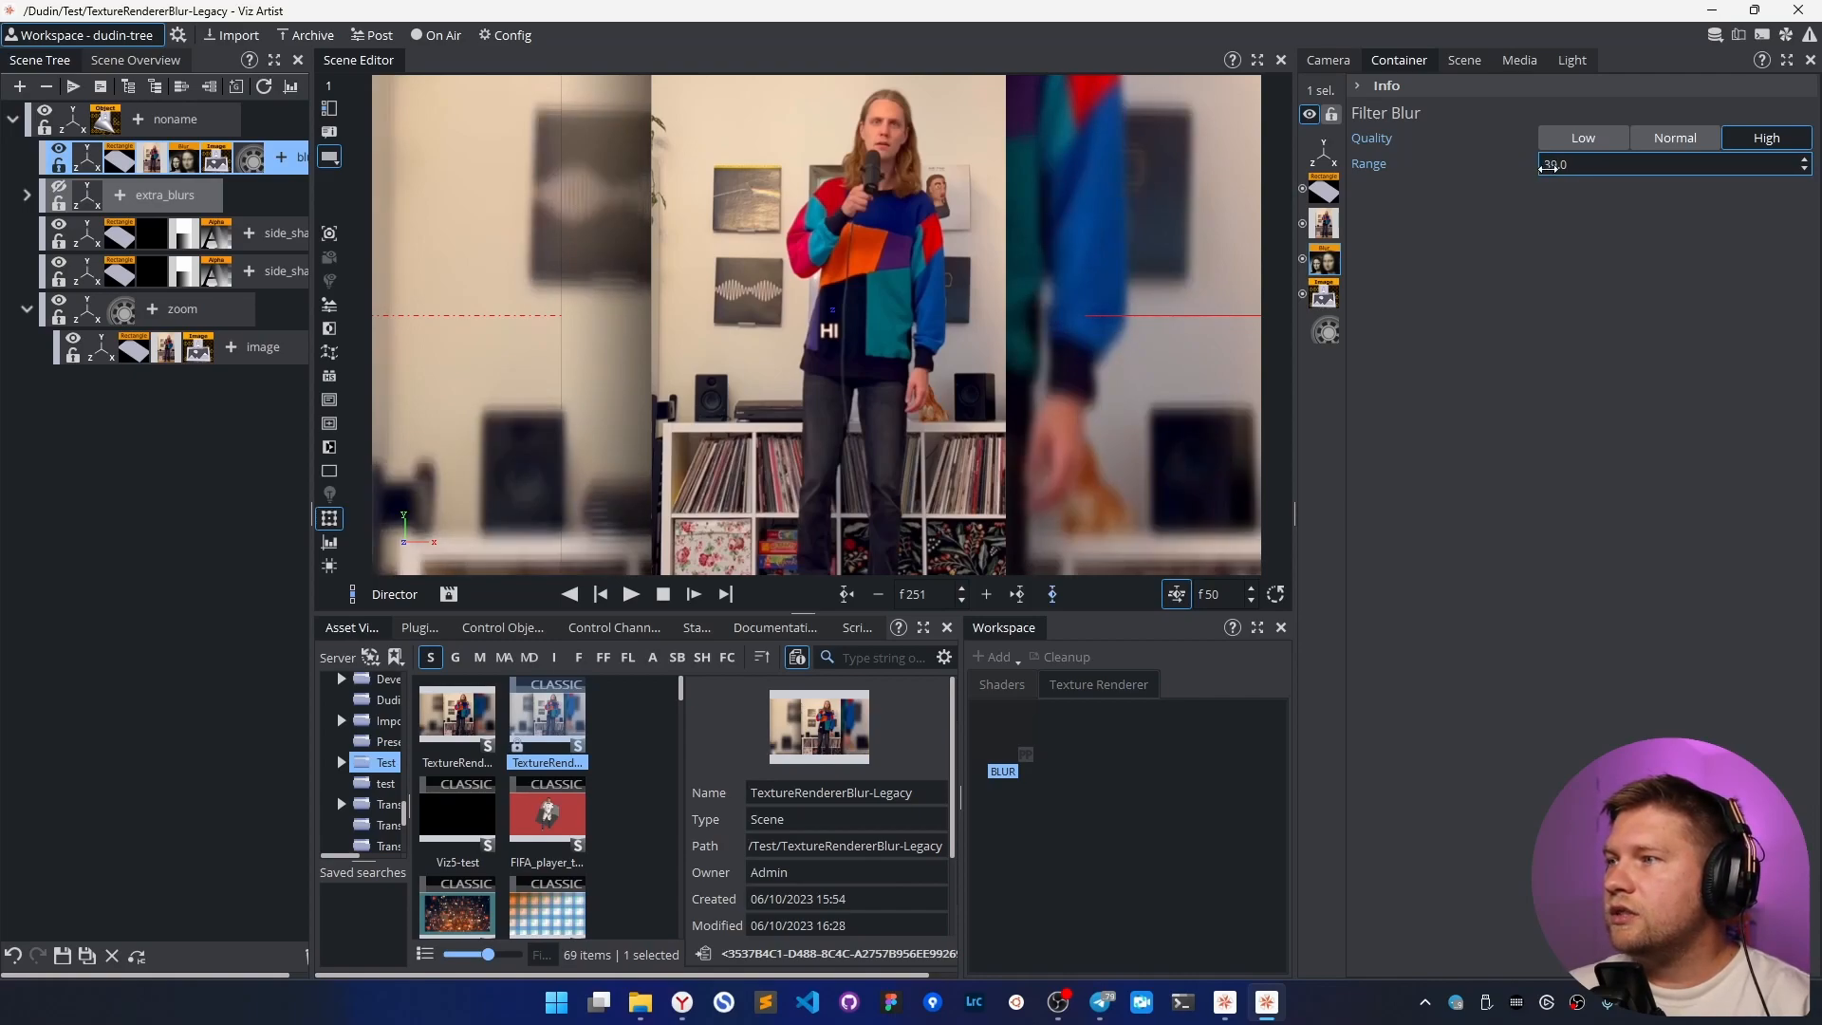
- Try lower and higher Filter Blur Range values, settle on 100, and expand extra_blurs
{"action": "left_click_drag", "start_coordinate": [1557, 164], "coordinate": [1540, 164]}
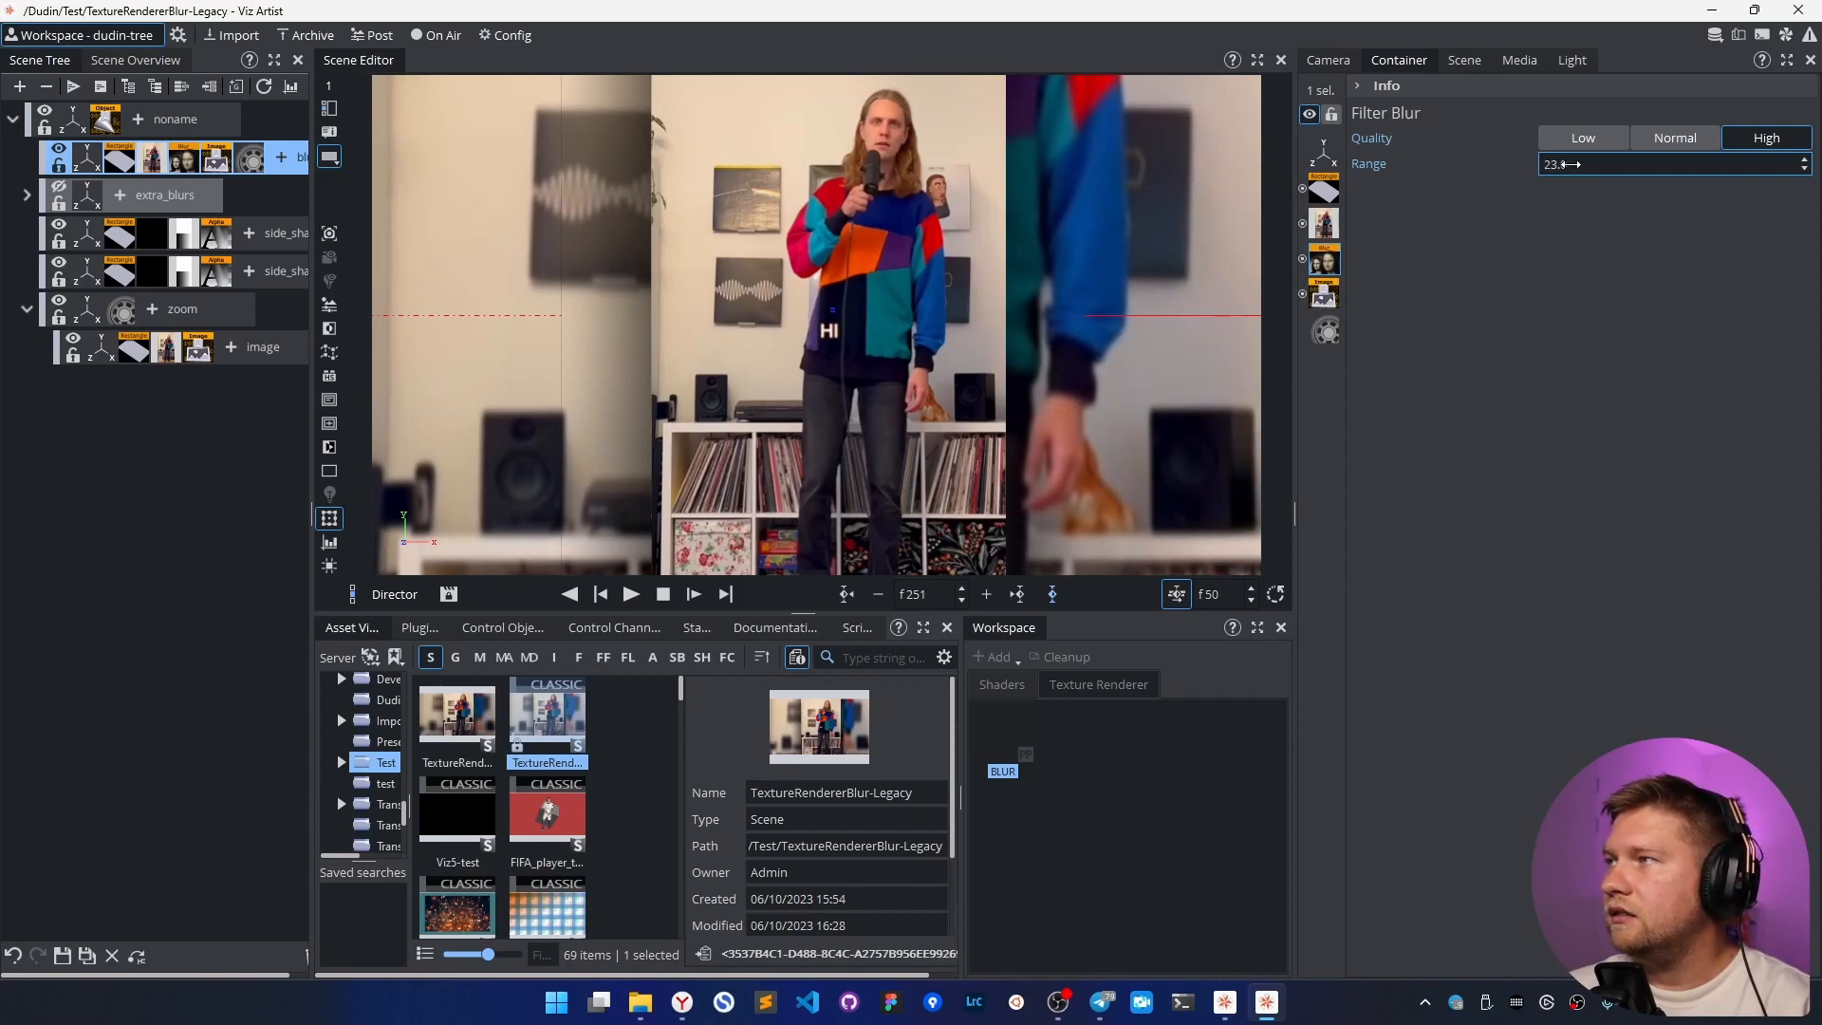
{"action": "left_click_drag", "start_coordinate": [1563, 164], "coordinate": [1598, 164]}
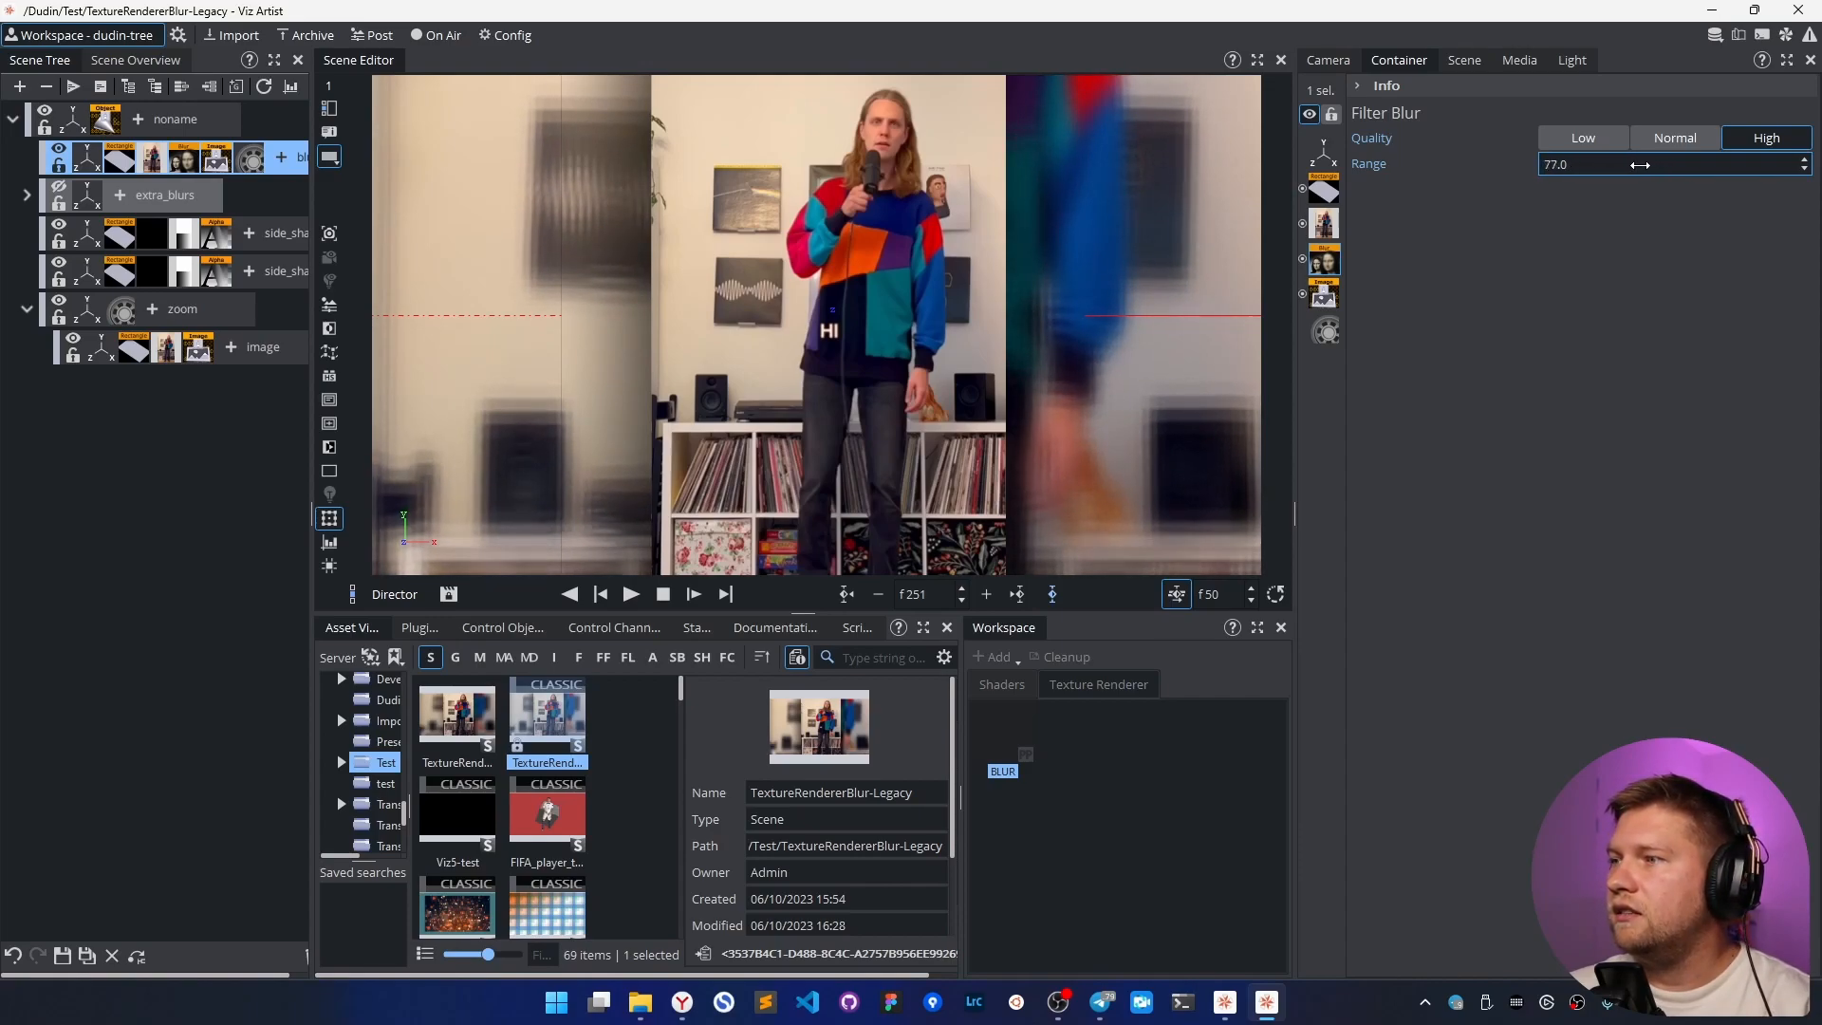
{"action": "left_click", "coordinate": [1662, 164]}
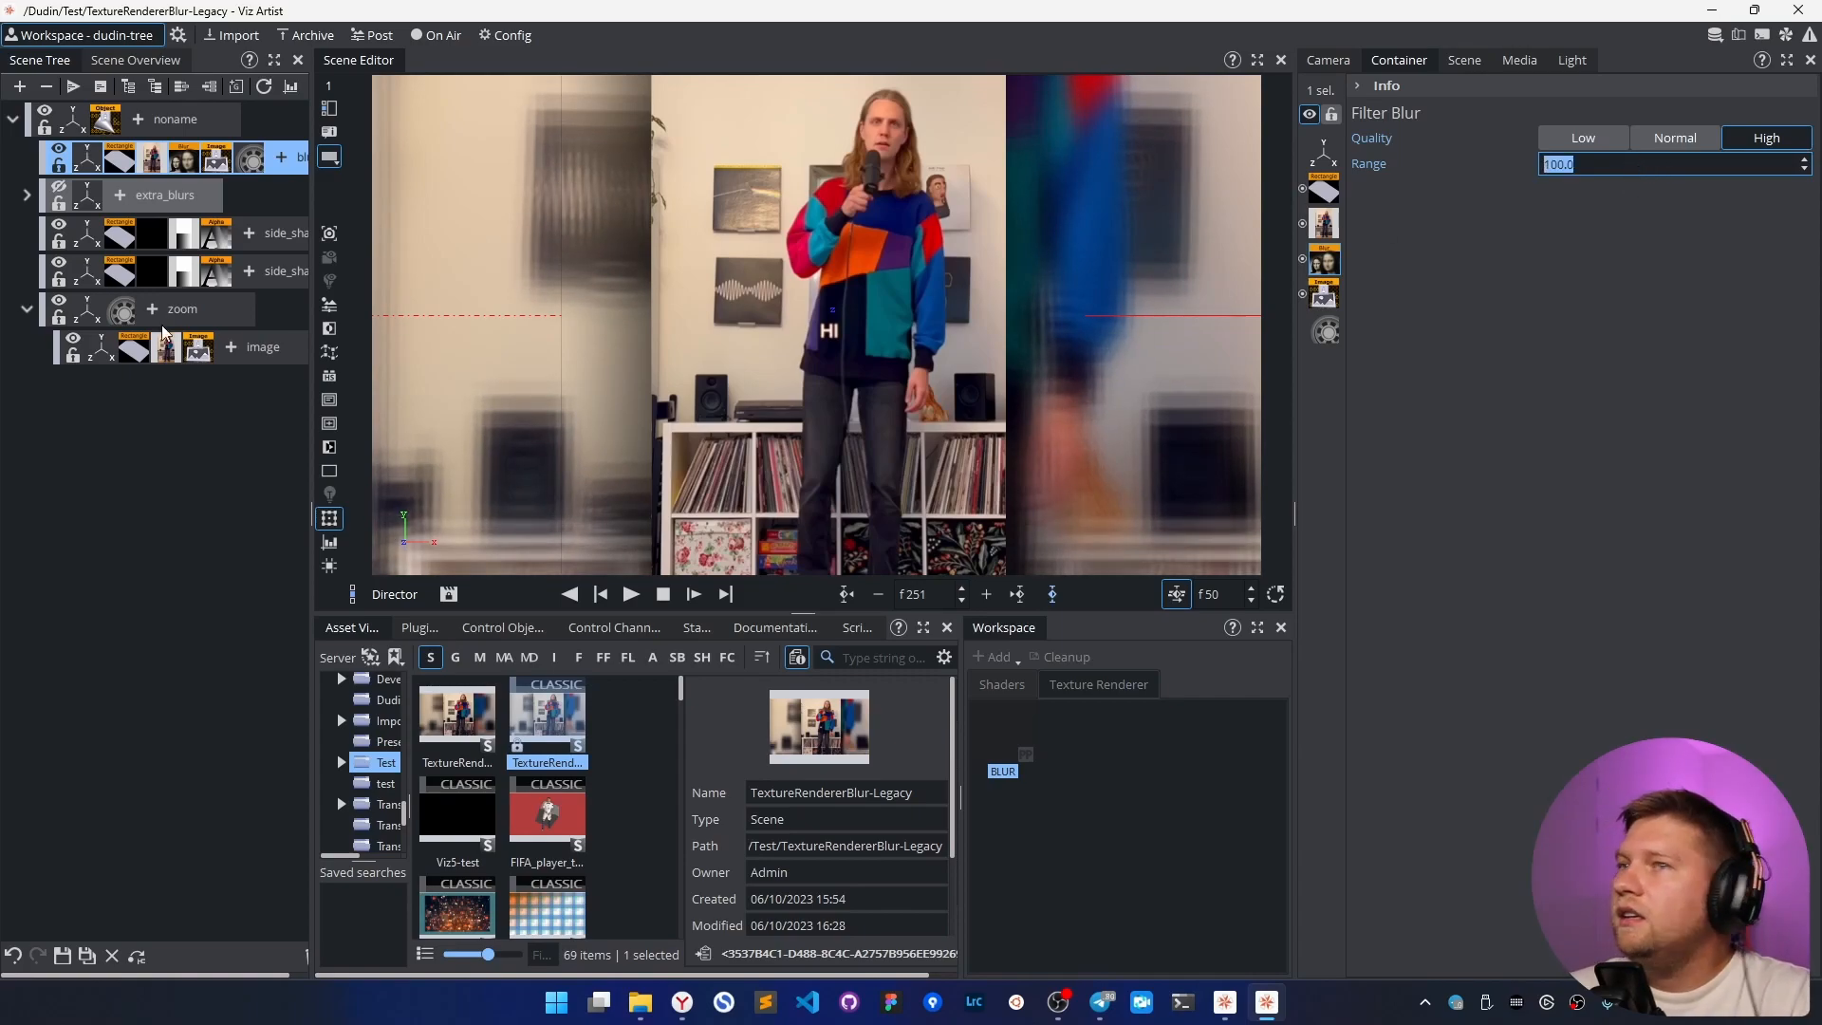
{"action": "left_click", "coordinate": [26, 194]}
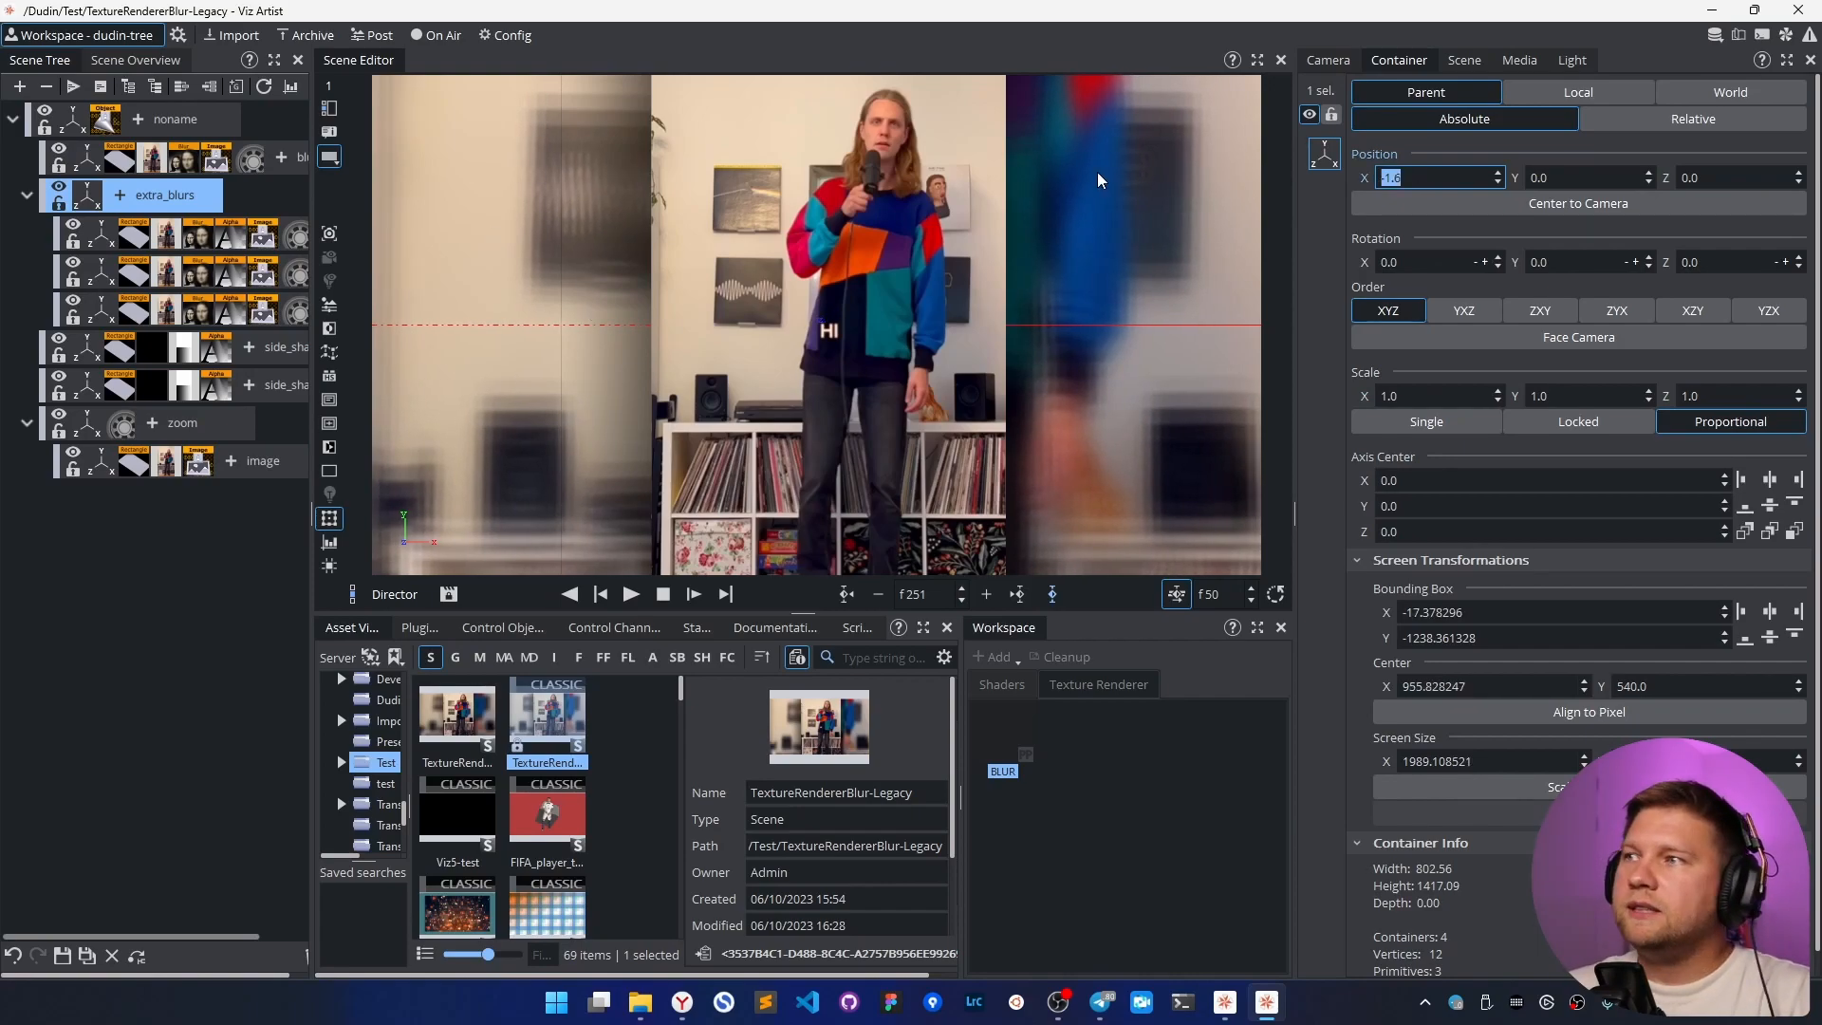
{"action": "mouse_move", "coordinate": [476, 440]}
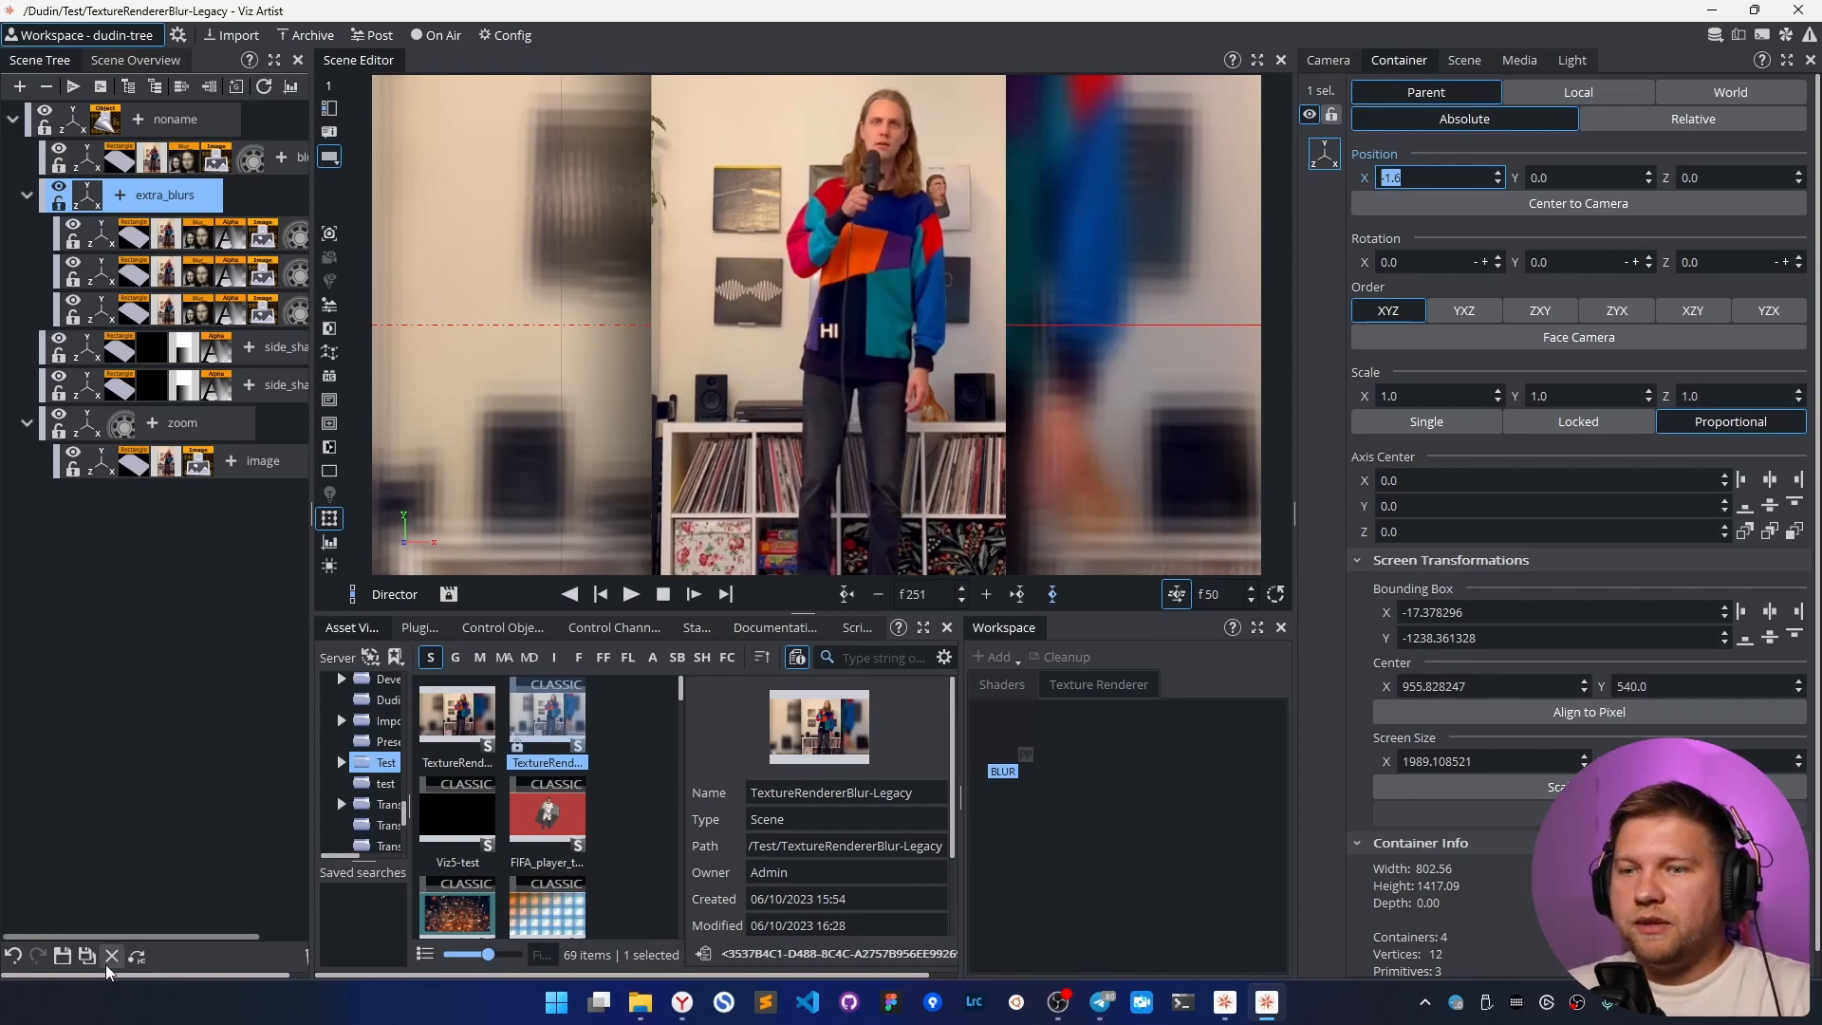
- Close the legacy scene unsaved, reopen TextureRendererBlur, and set the BLUR blur to 15.0
{"action": "left_click", "coordinate": [112, 956]}
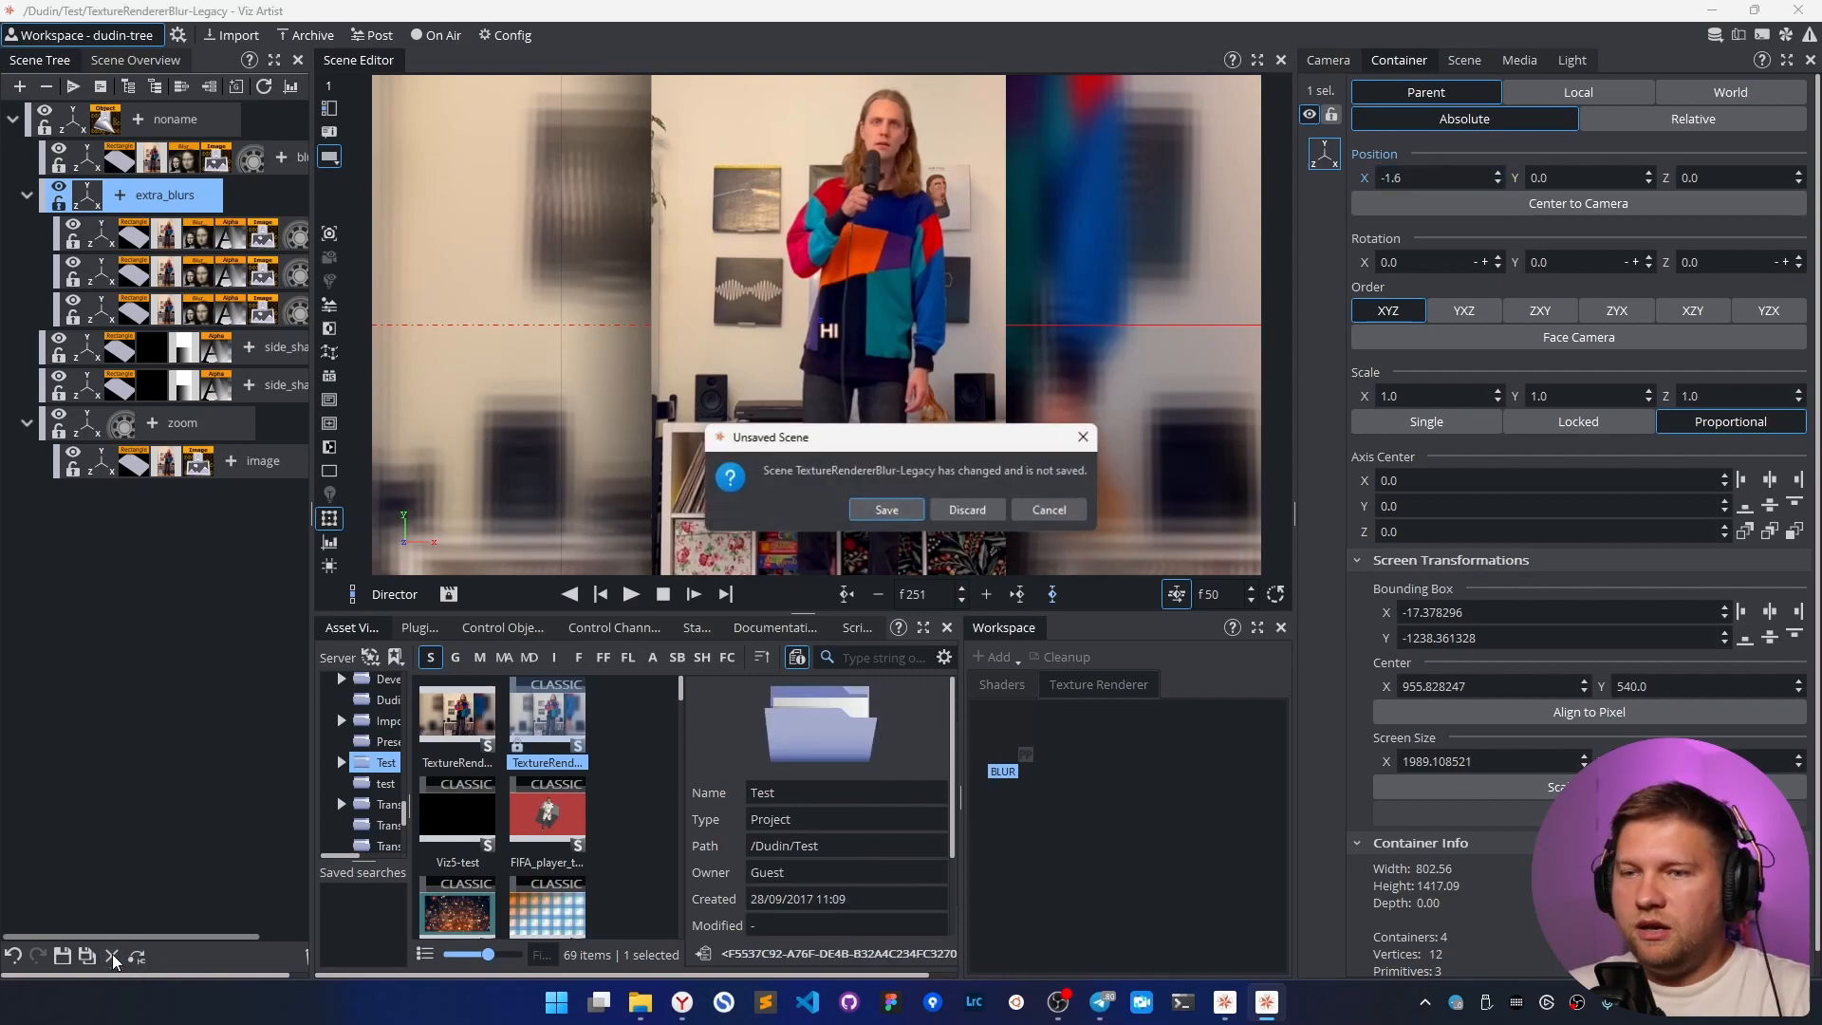
{"action": "left_click", "coordinate": [966, 509]}
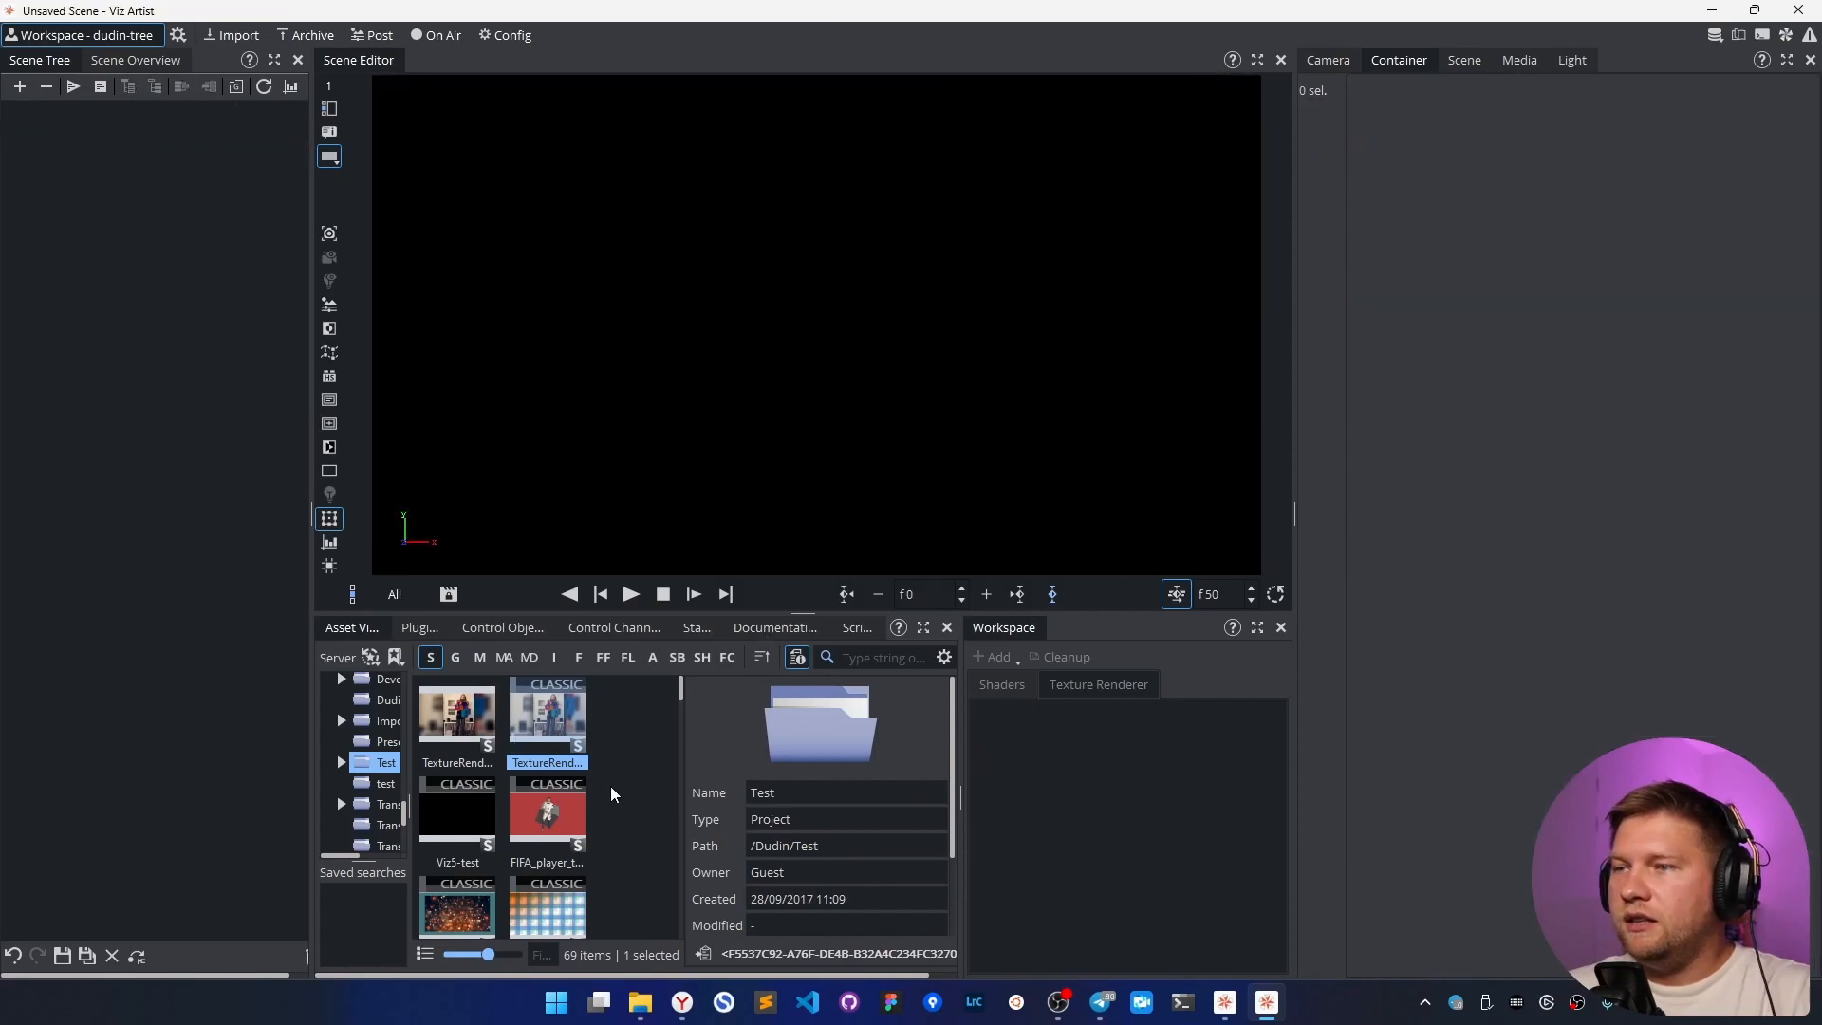
{"action": "double_click", "coordinate": [456, 709]}
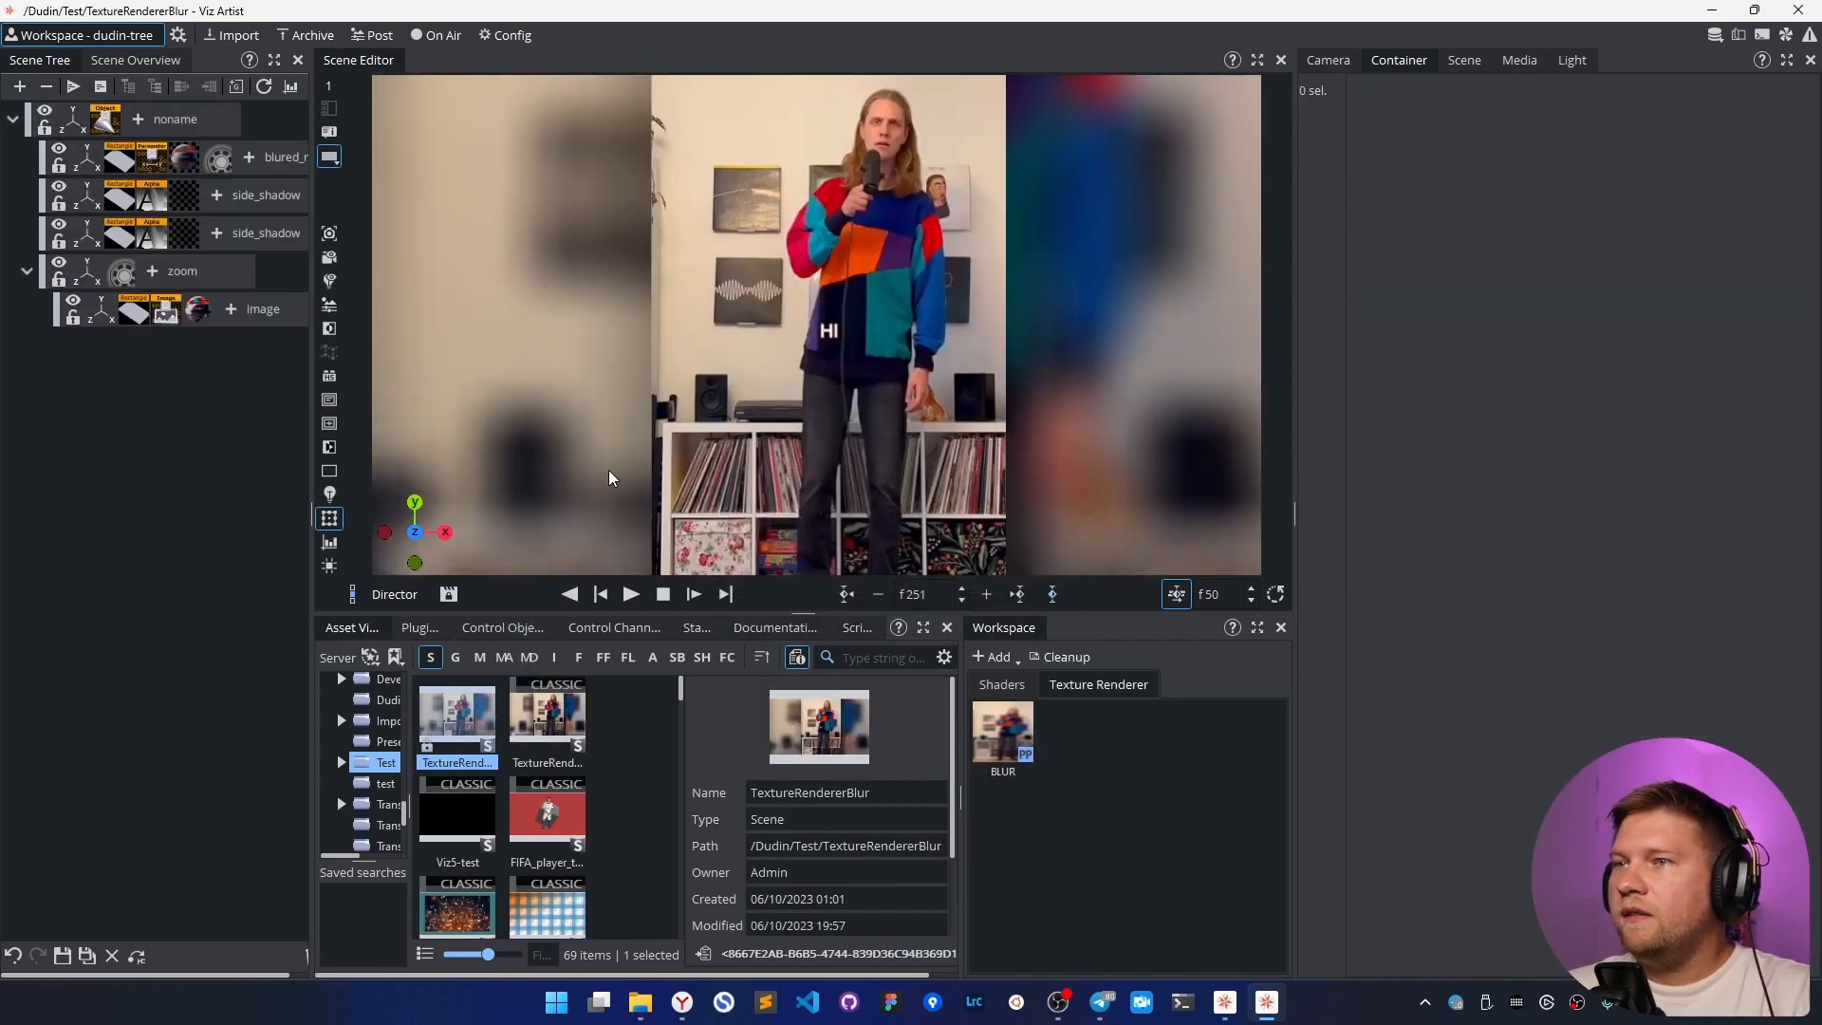
{"action": "left_click", "coordinate": [1465, 59]}
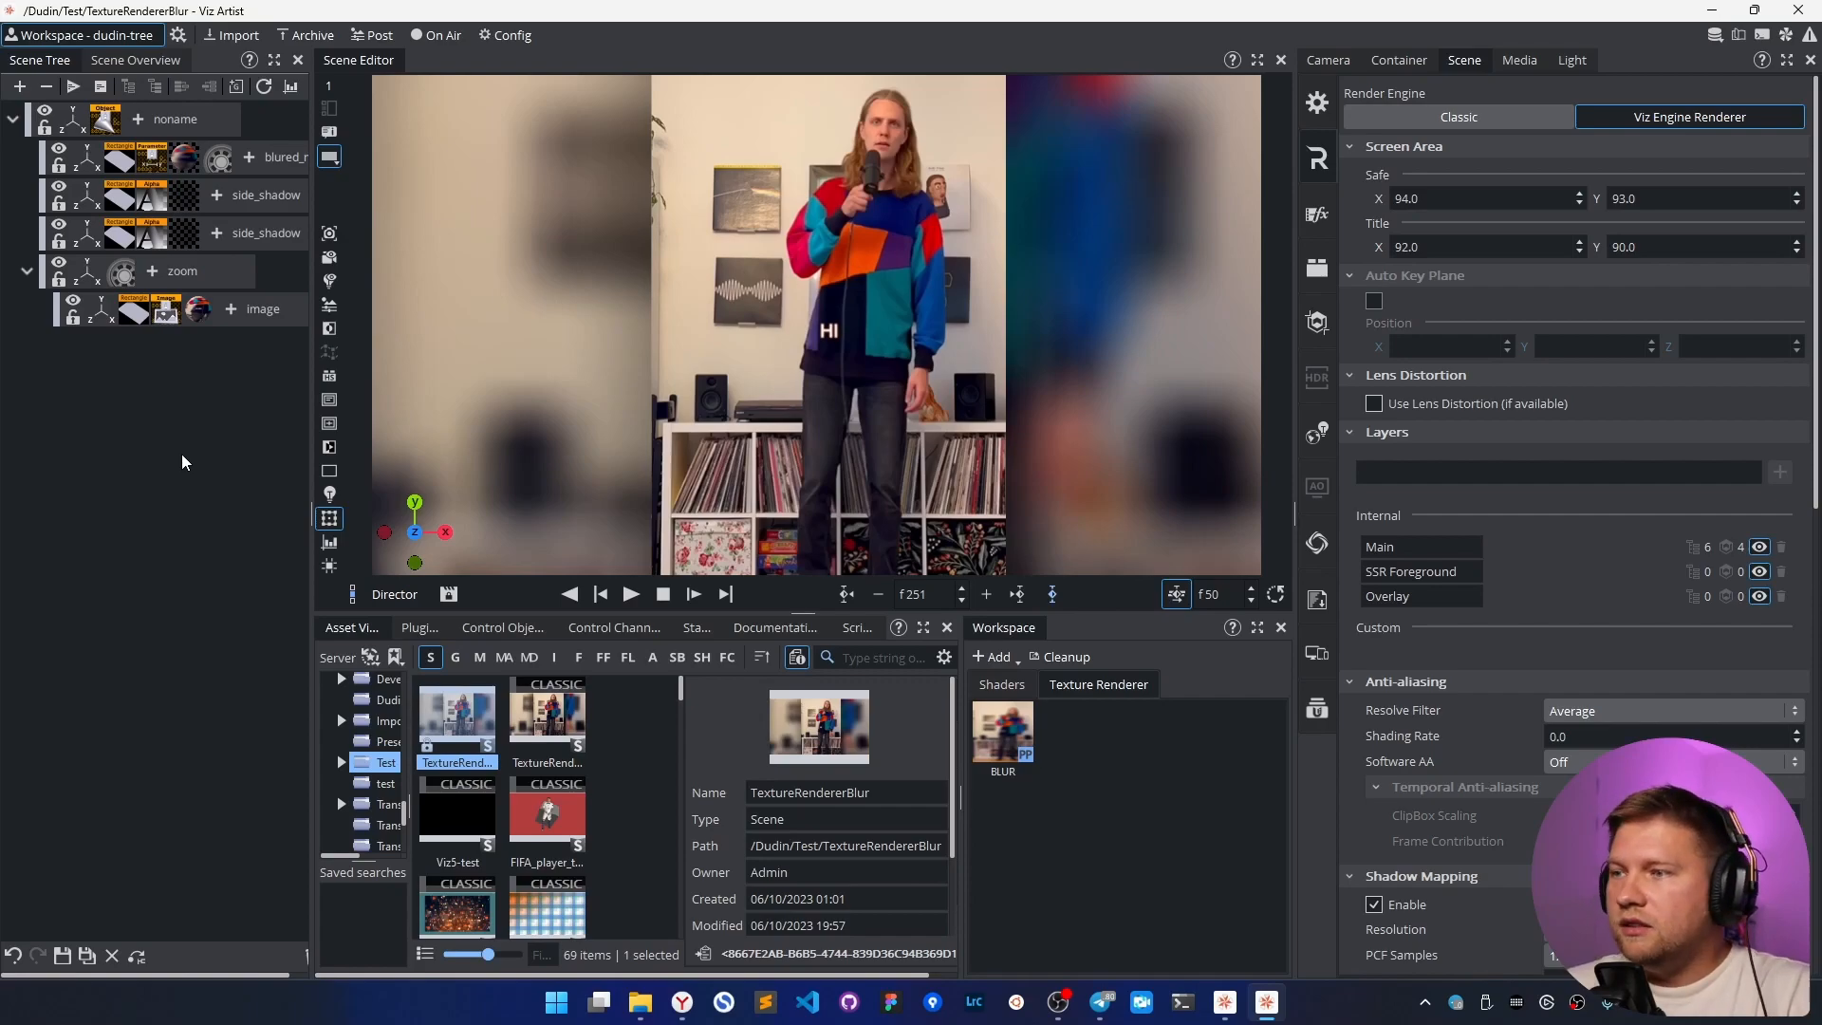
{"action": "mouse_move", "coordinate": [470, 366]}
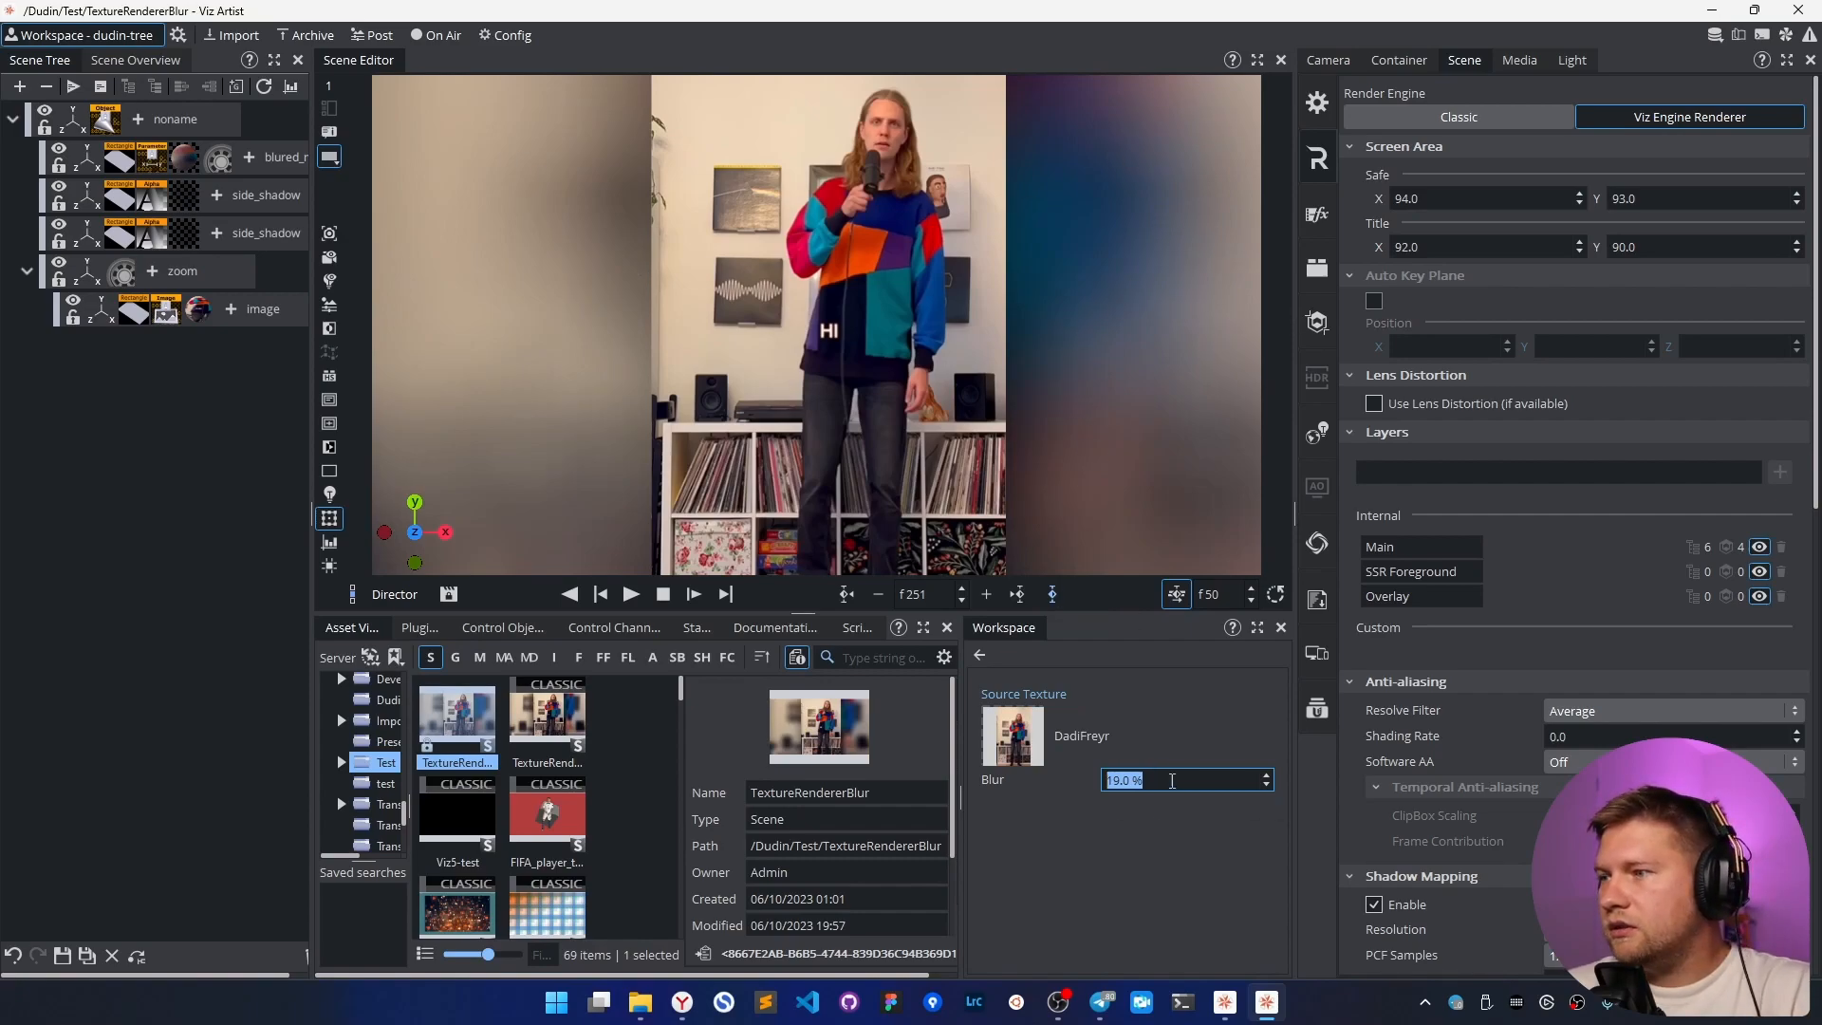
{"action": "type", "text": "15.0"}
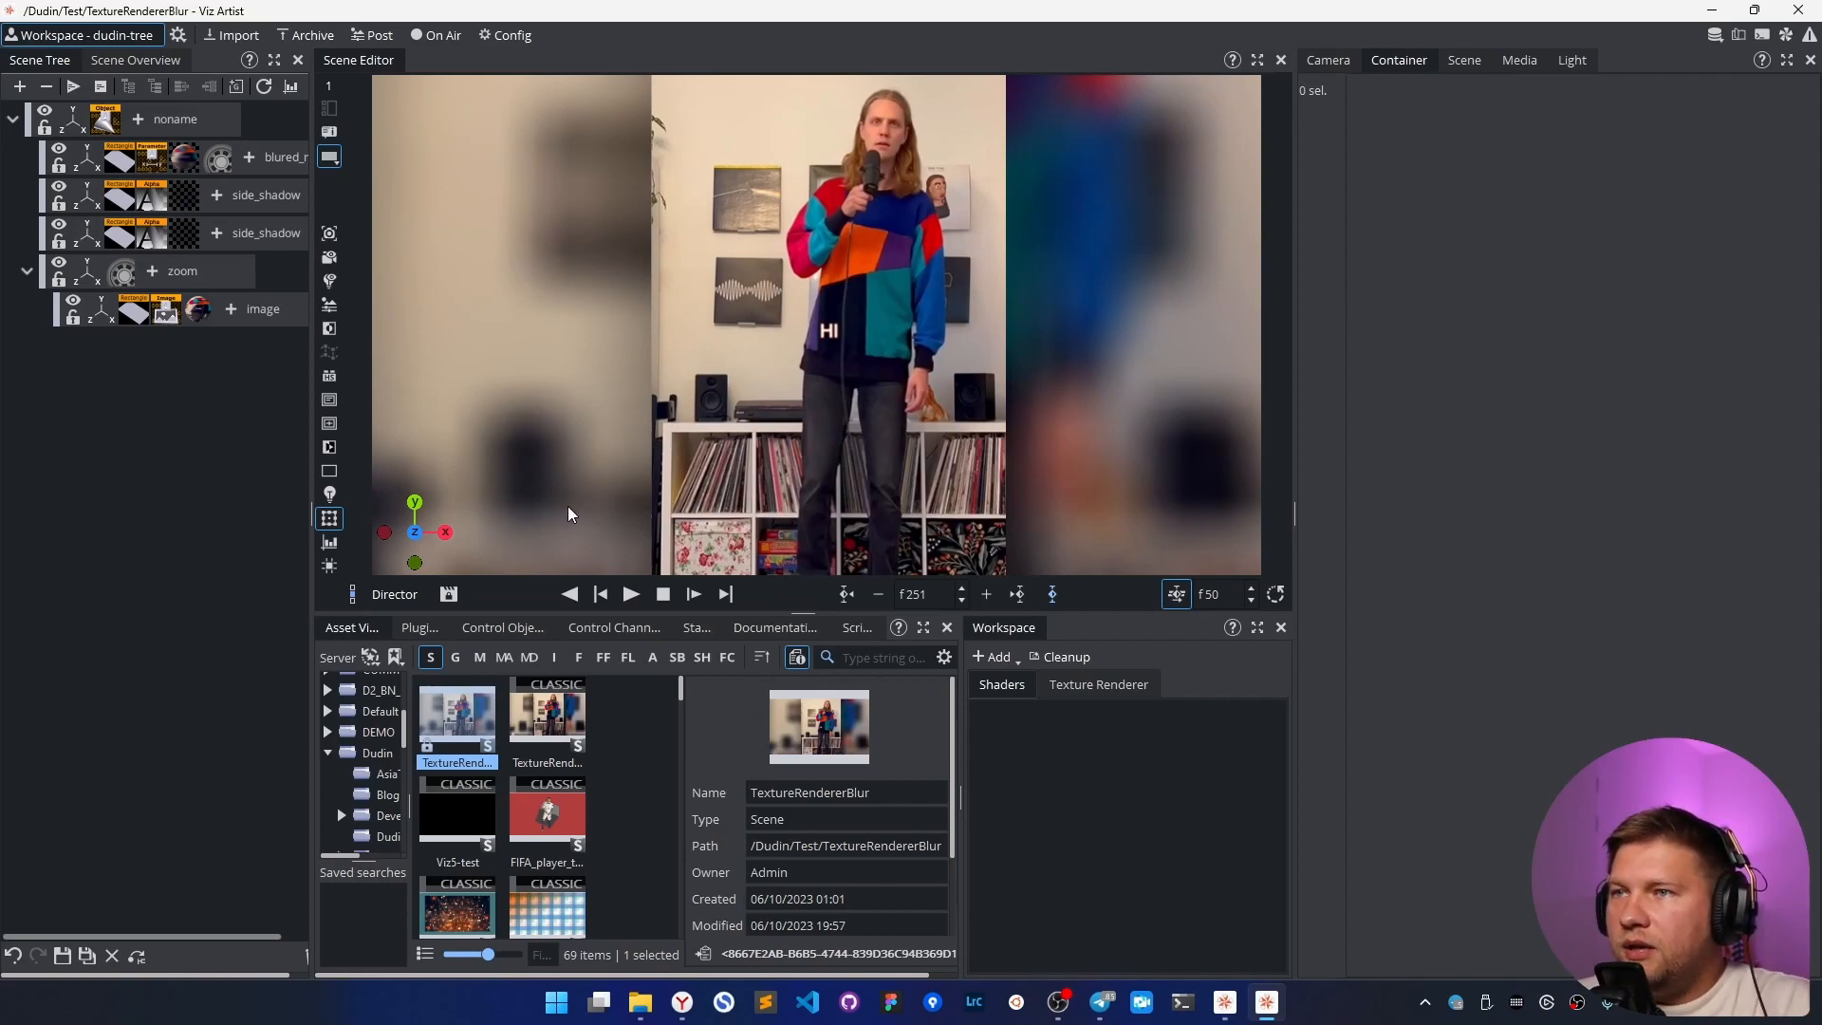
{"action": "mouse_move", "coordinate": [557, 537]}
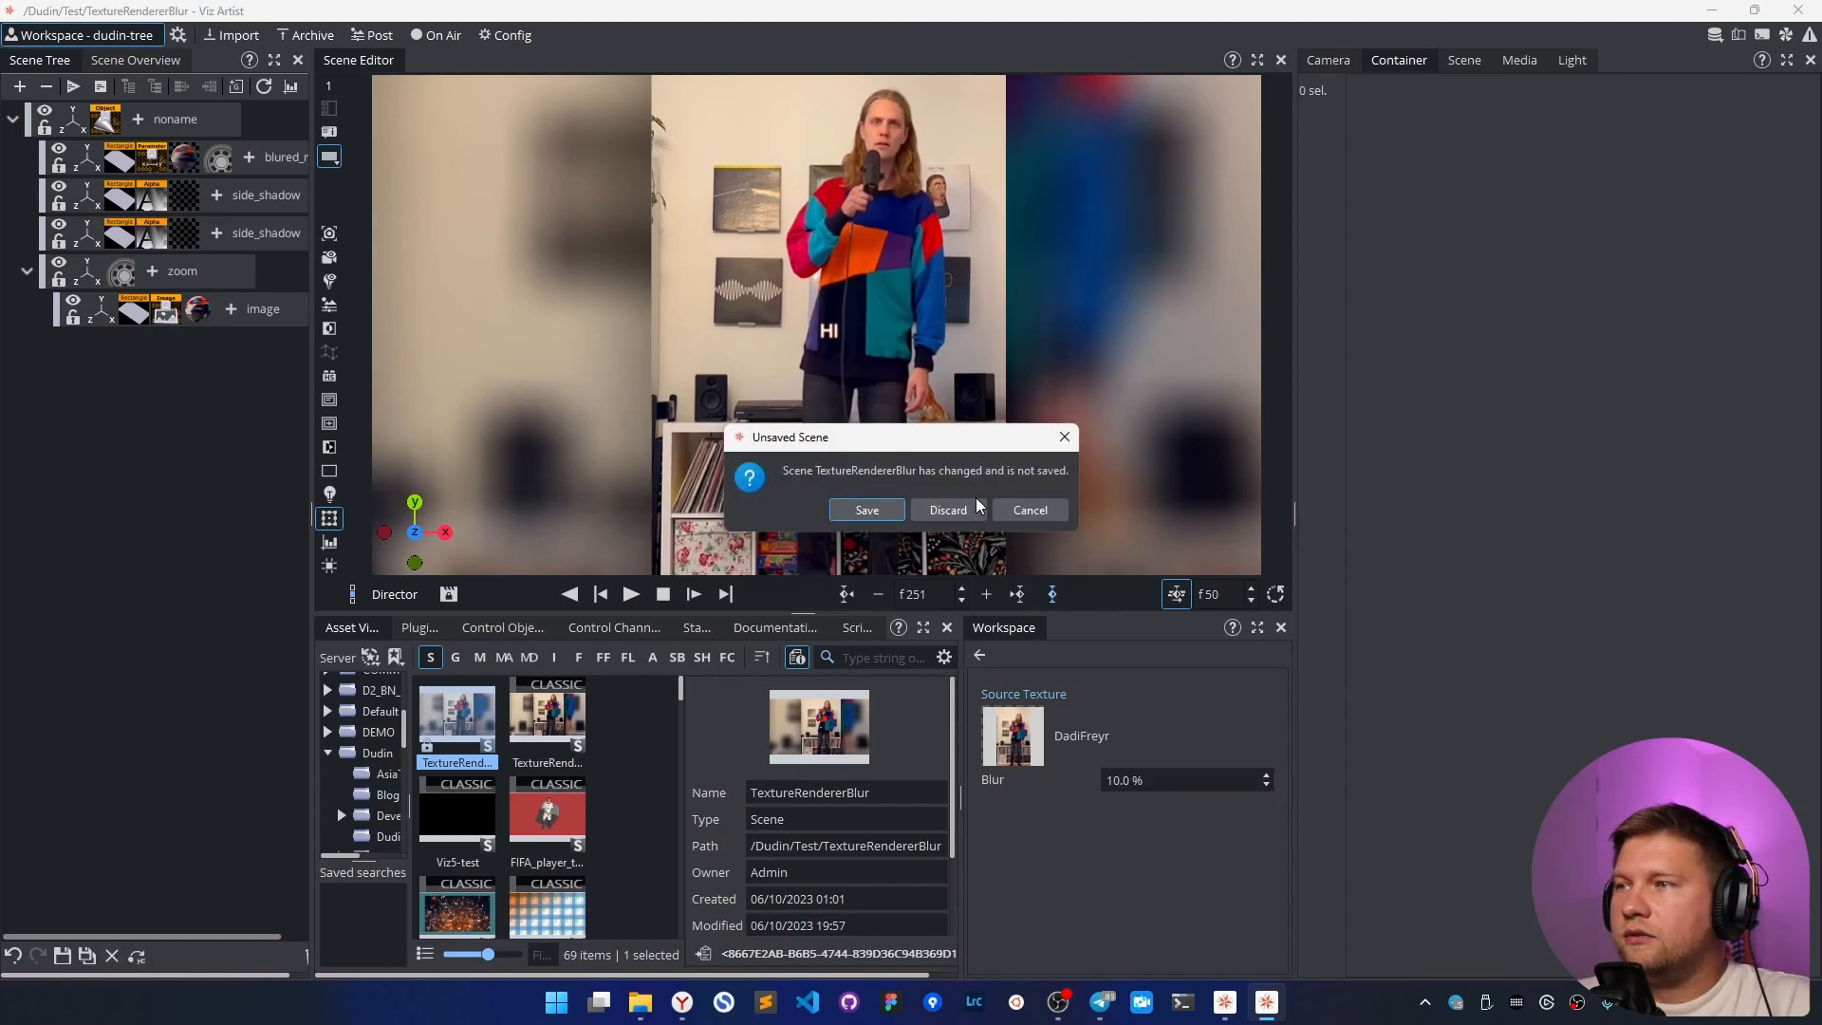
- Discard changes to close the scene and switch the new scene to the Viz Engine renderer
{"action": "left_click", "coordinate": [947, 509]}
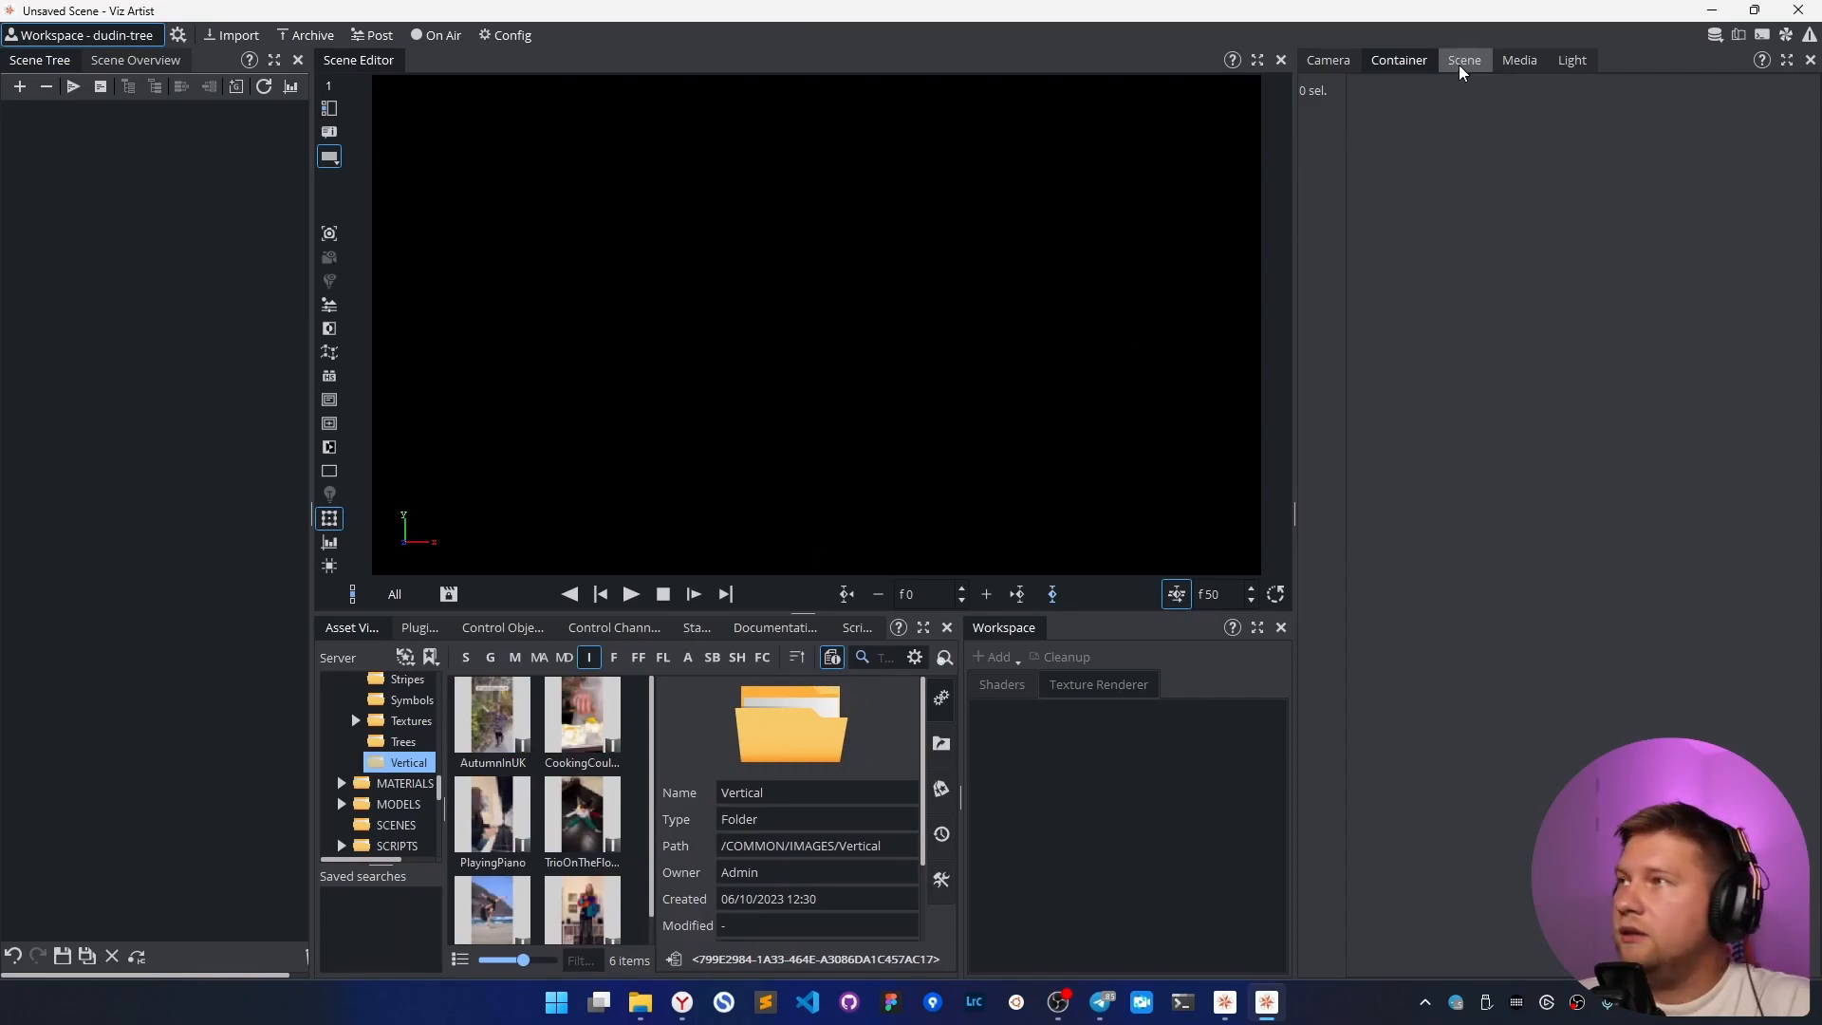
{"action": "left_click", "coordinate": [1465, 61]}
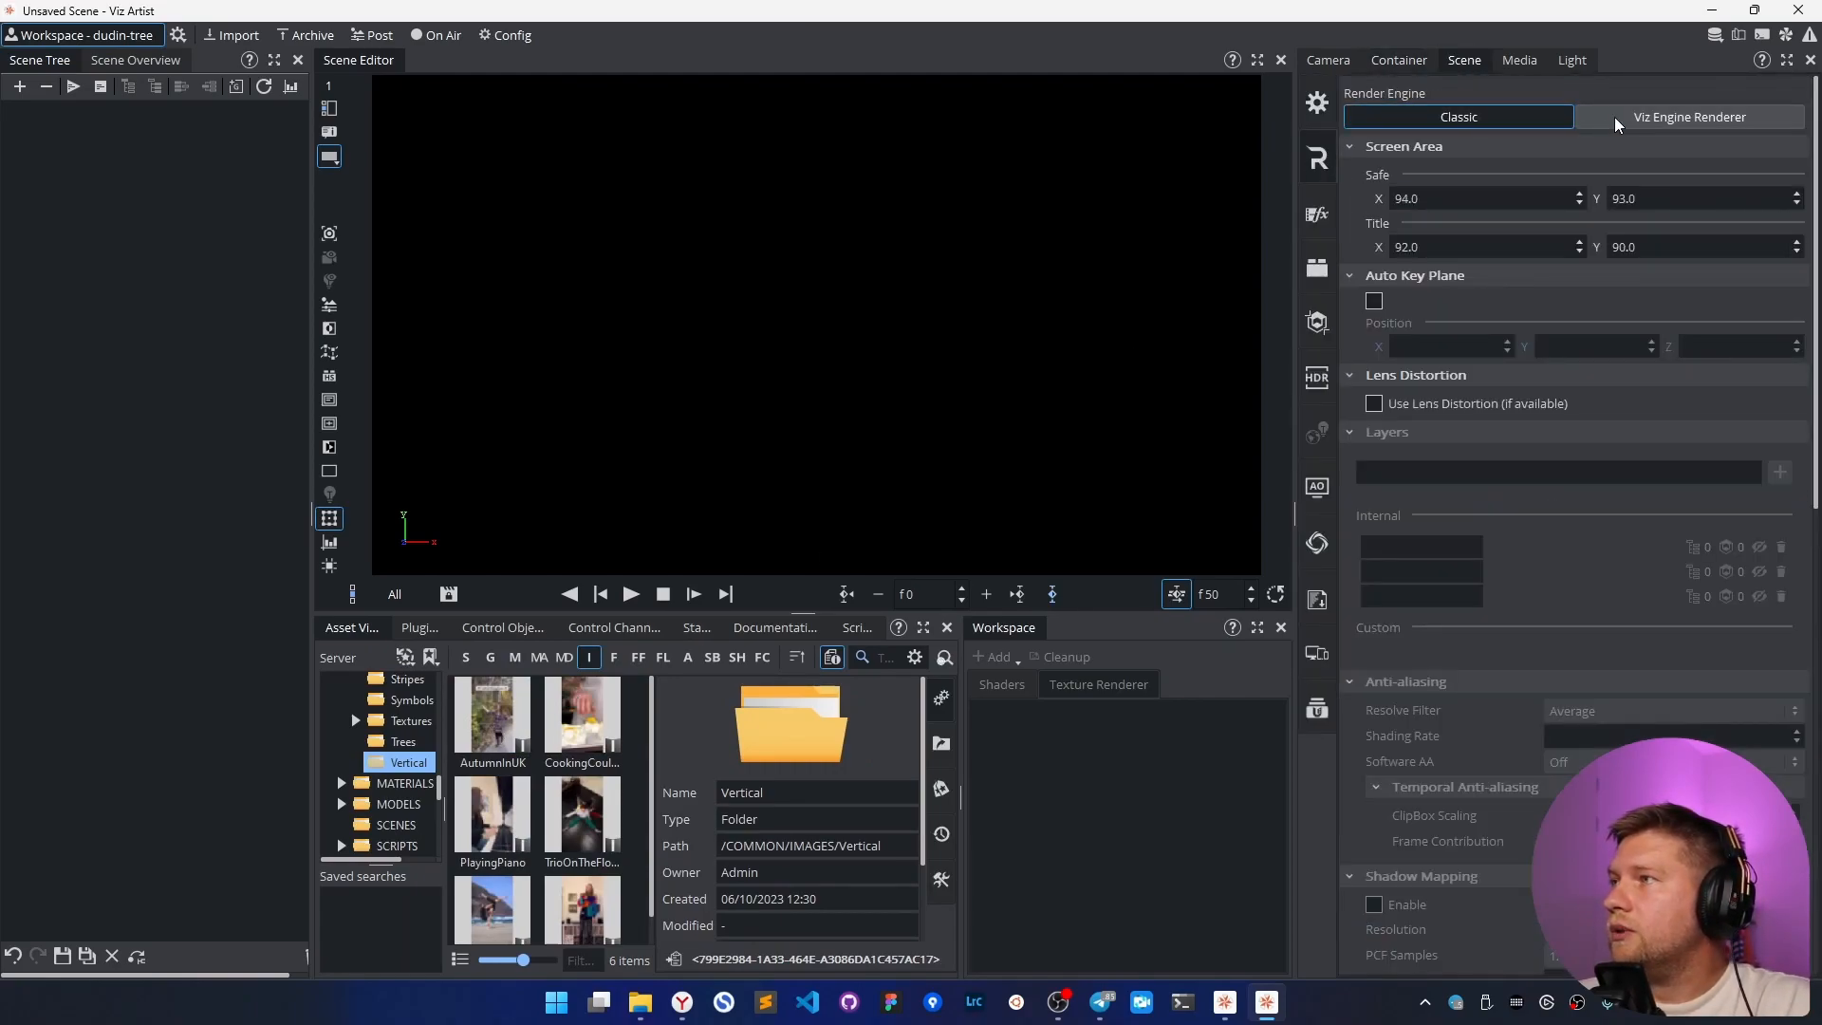
{"action": "left_click", "coordinate": [1689, 115]}
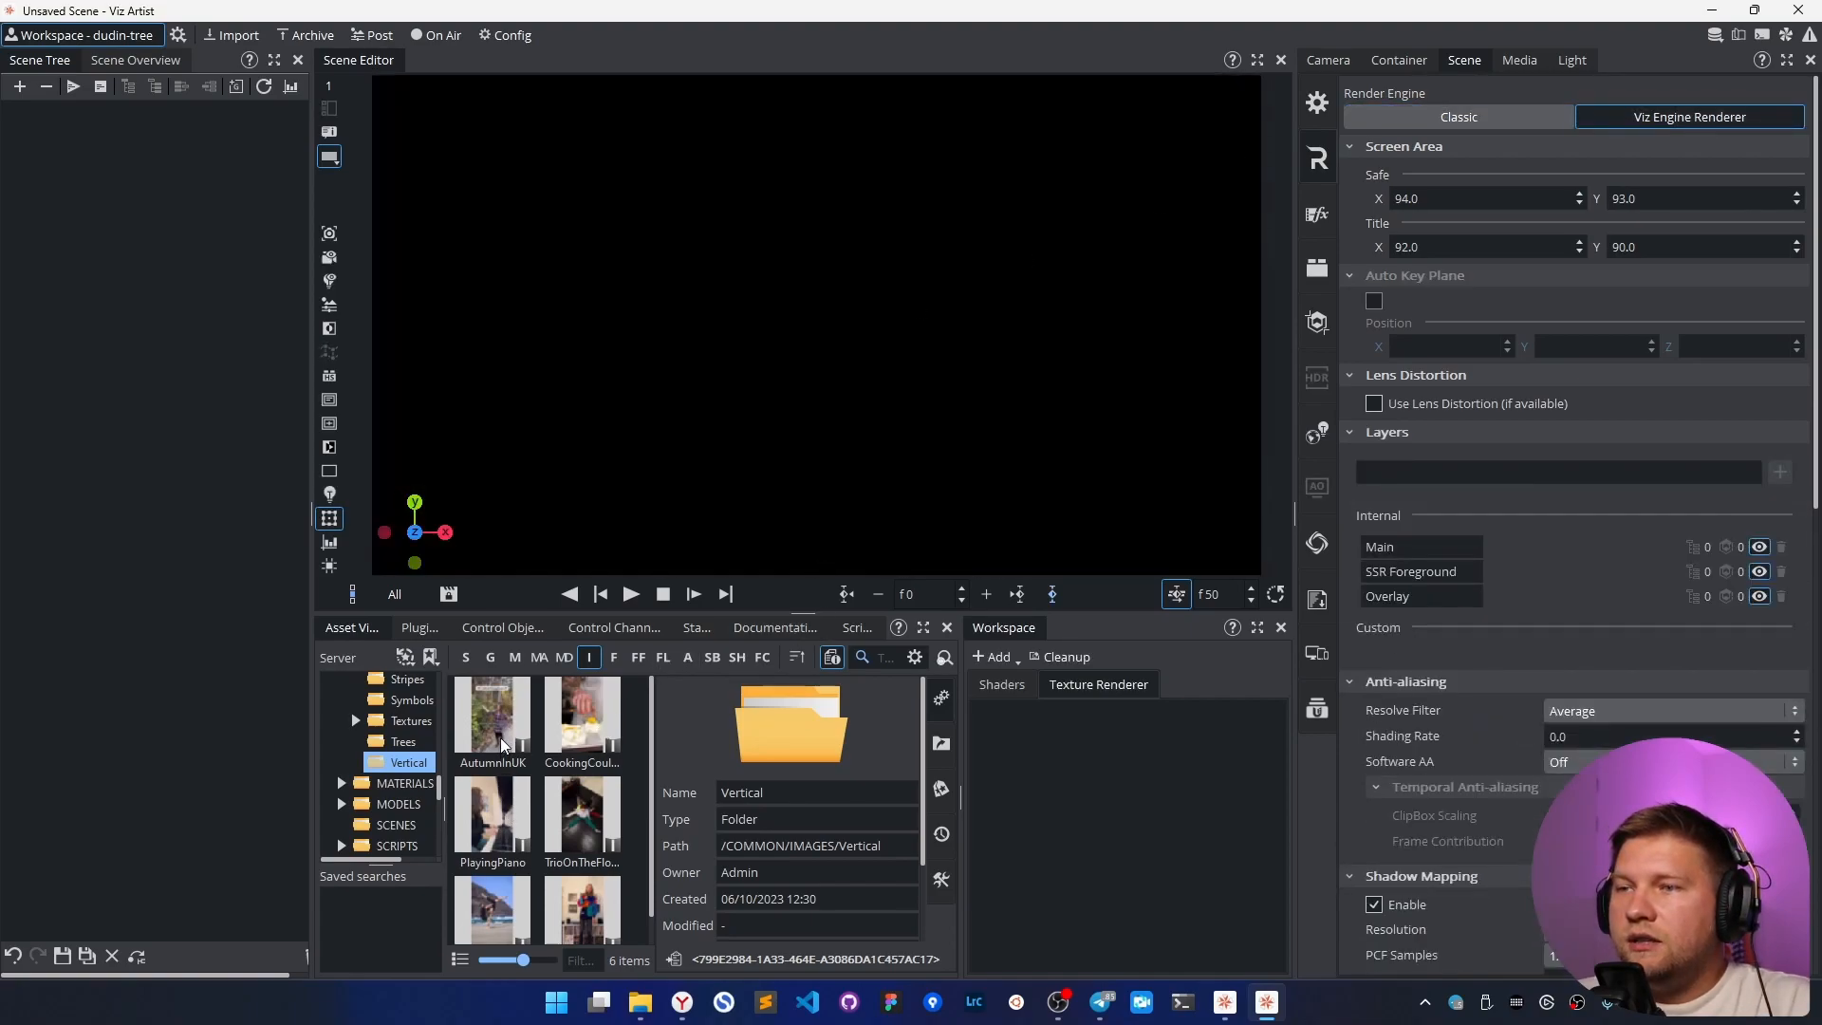
- Add the AutumnInUK photo to the scene and scale it to 2.94
{"action": "double_click", "coordinate": [490, 715]}
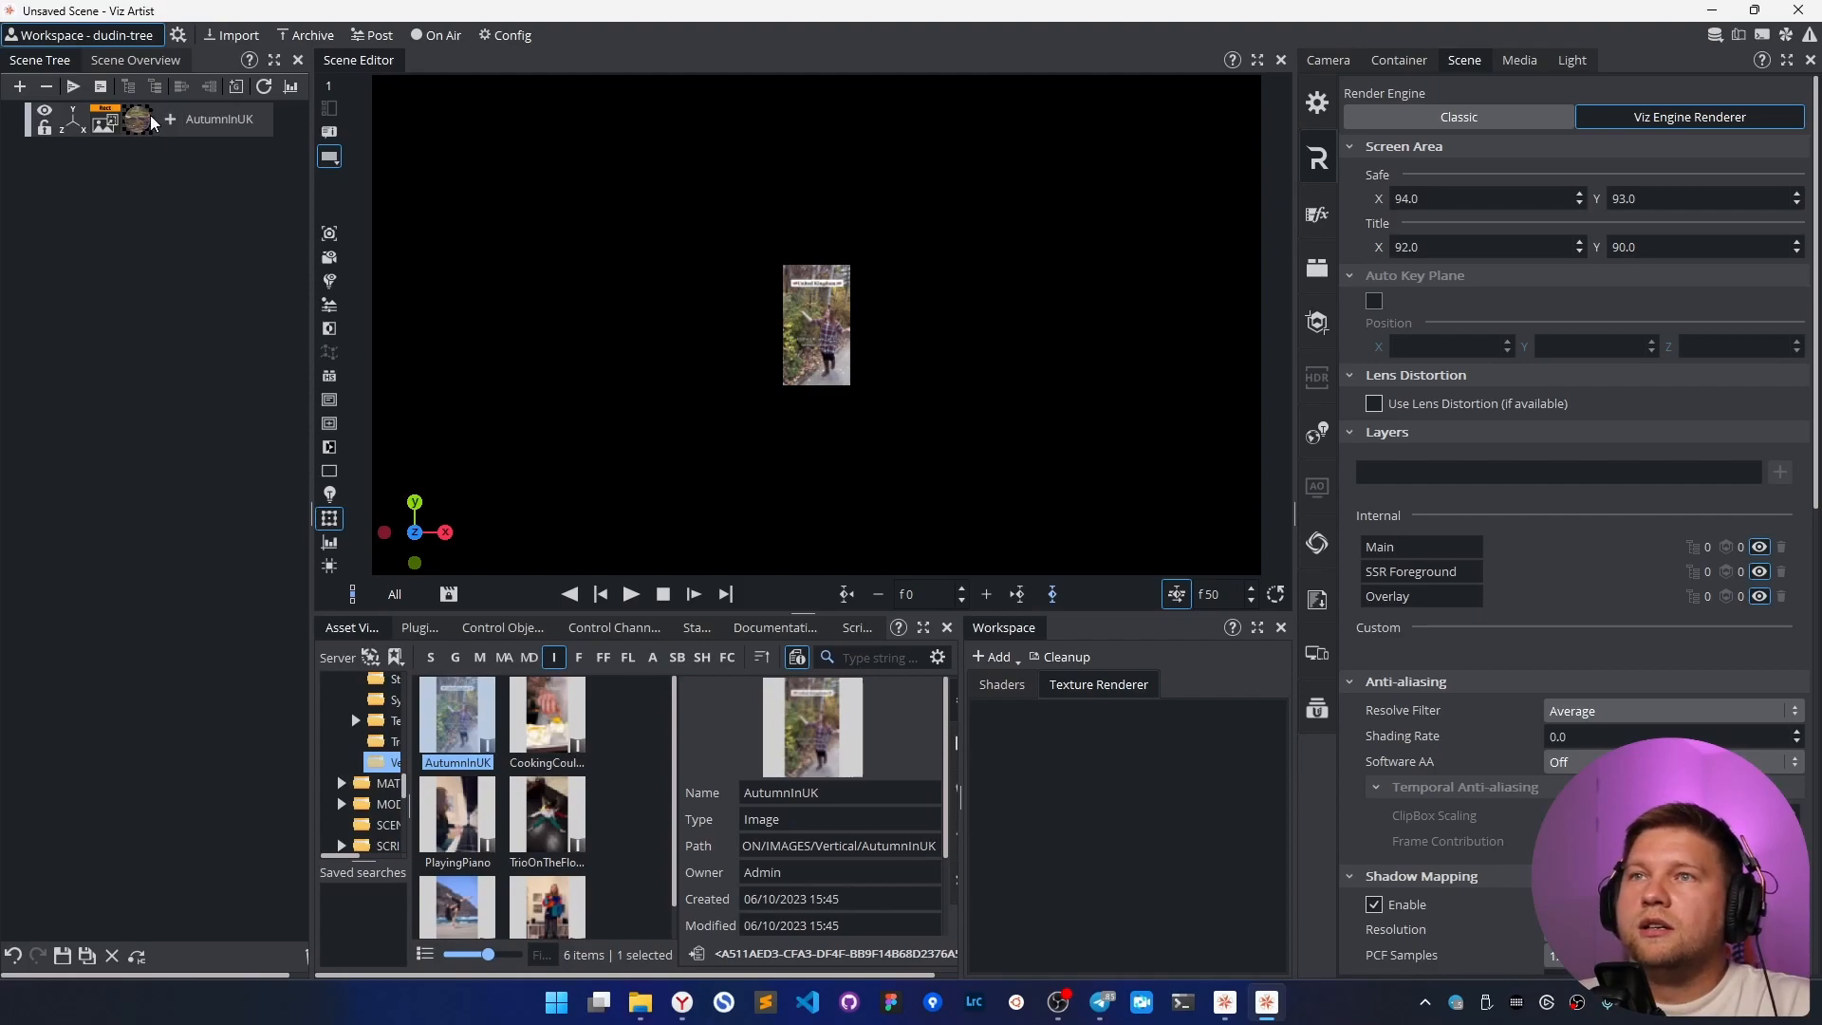
{"action": "left_click", "coordinate": [1398, 58]}
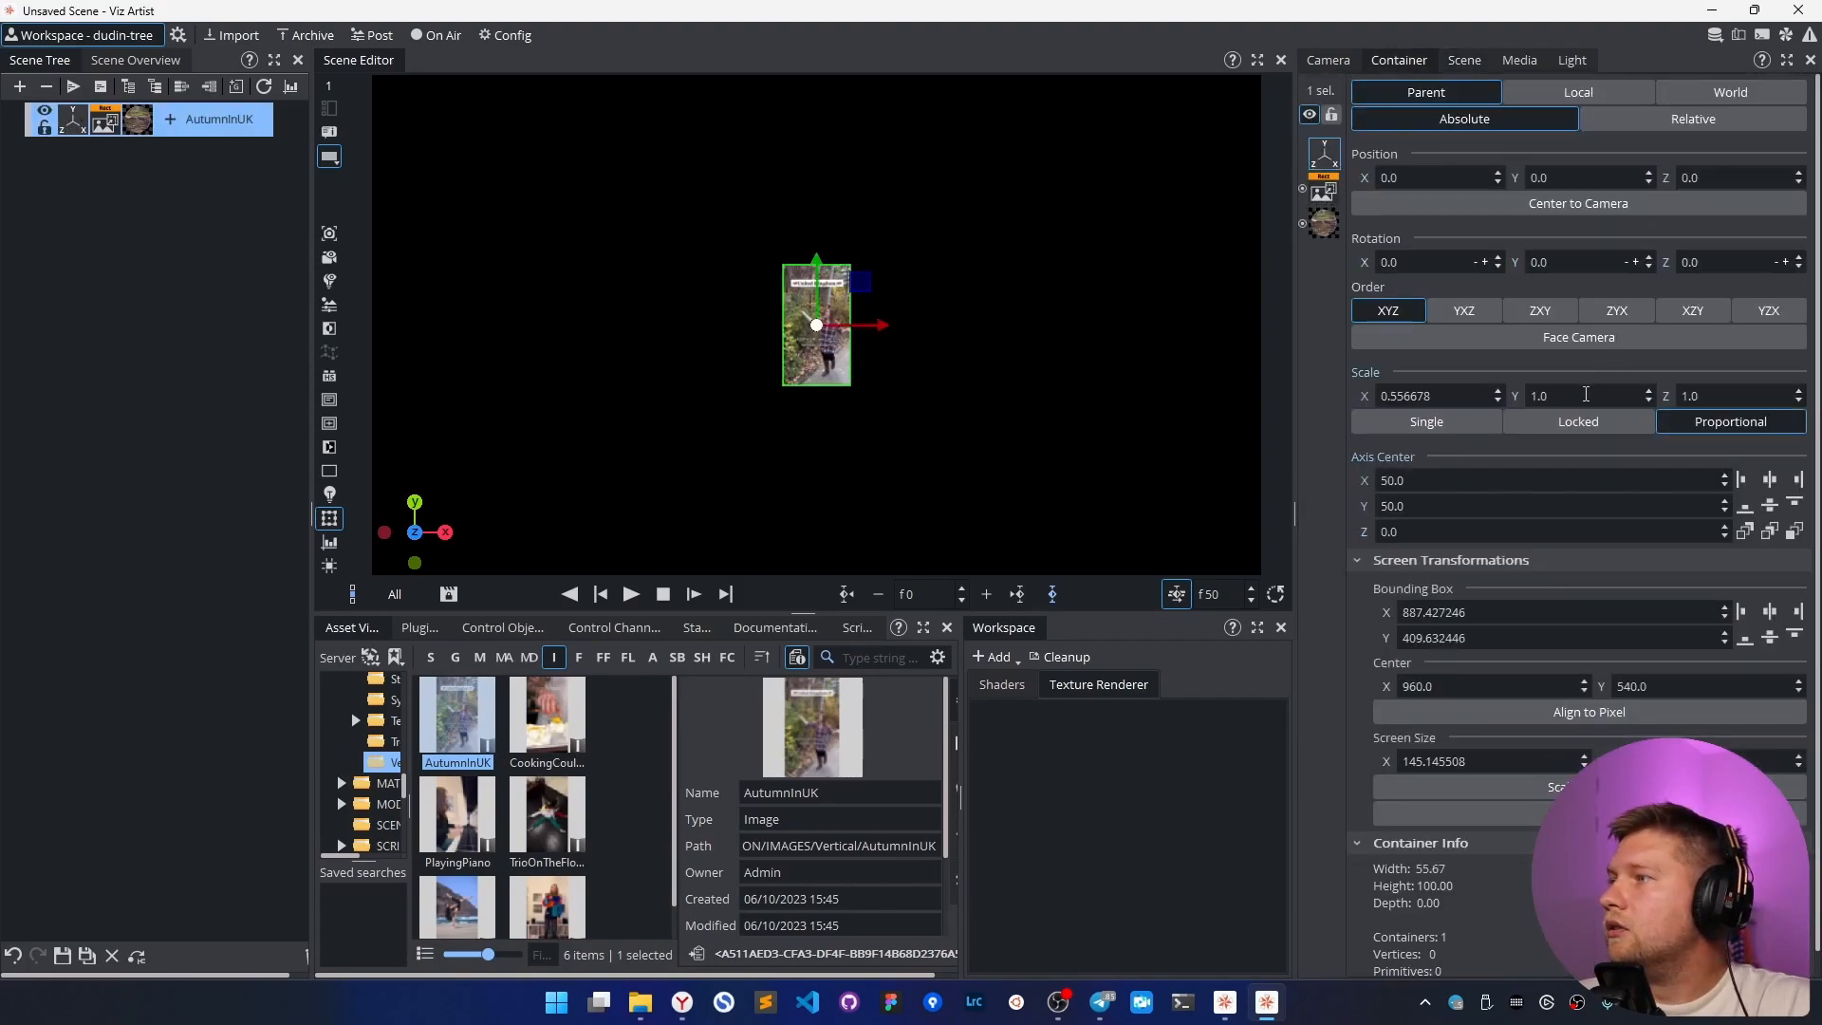
{"action": "type", "text": "2.94"}
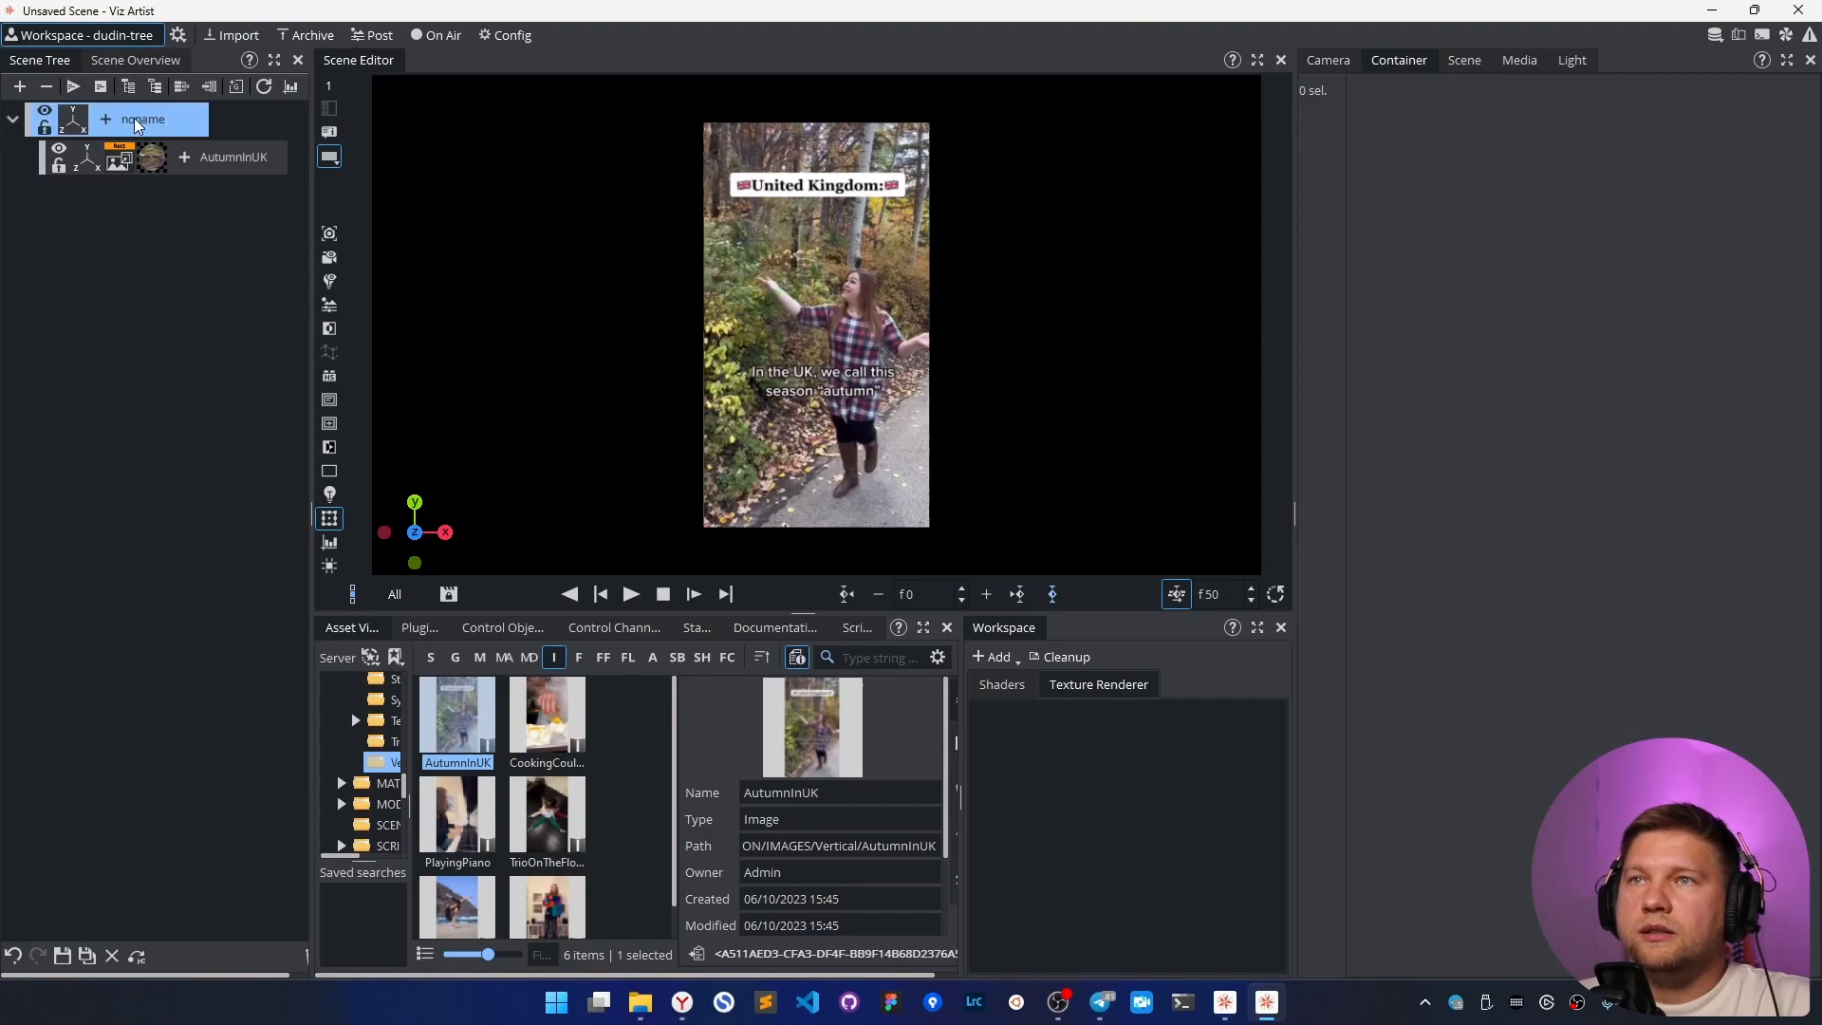
- Add a Control Image plugin driving material base colour, then duplicate the container as image_blur
{"action": "left_click", "coordinate": [143, 118]}
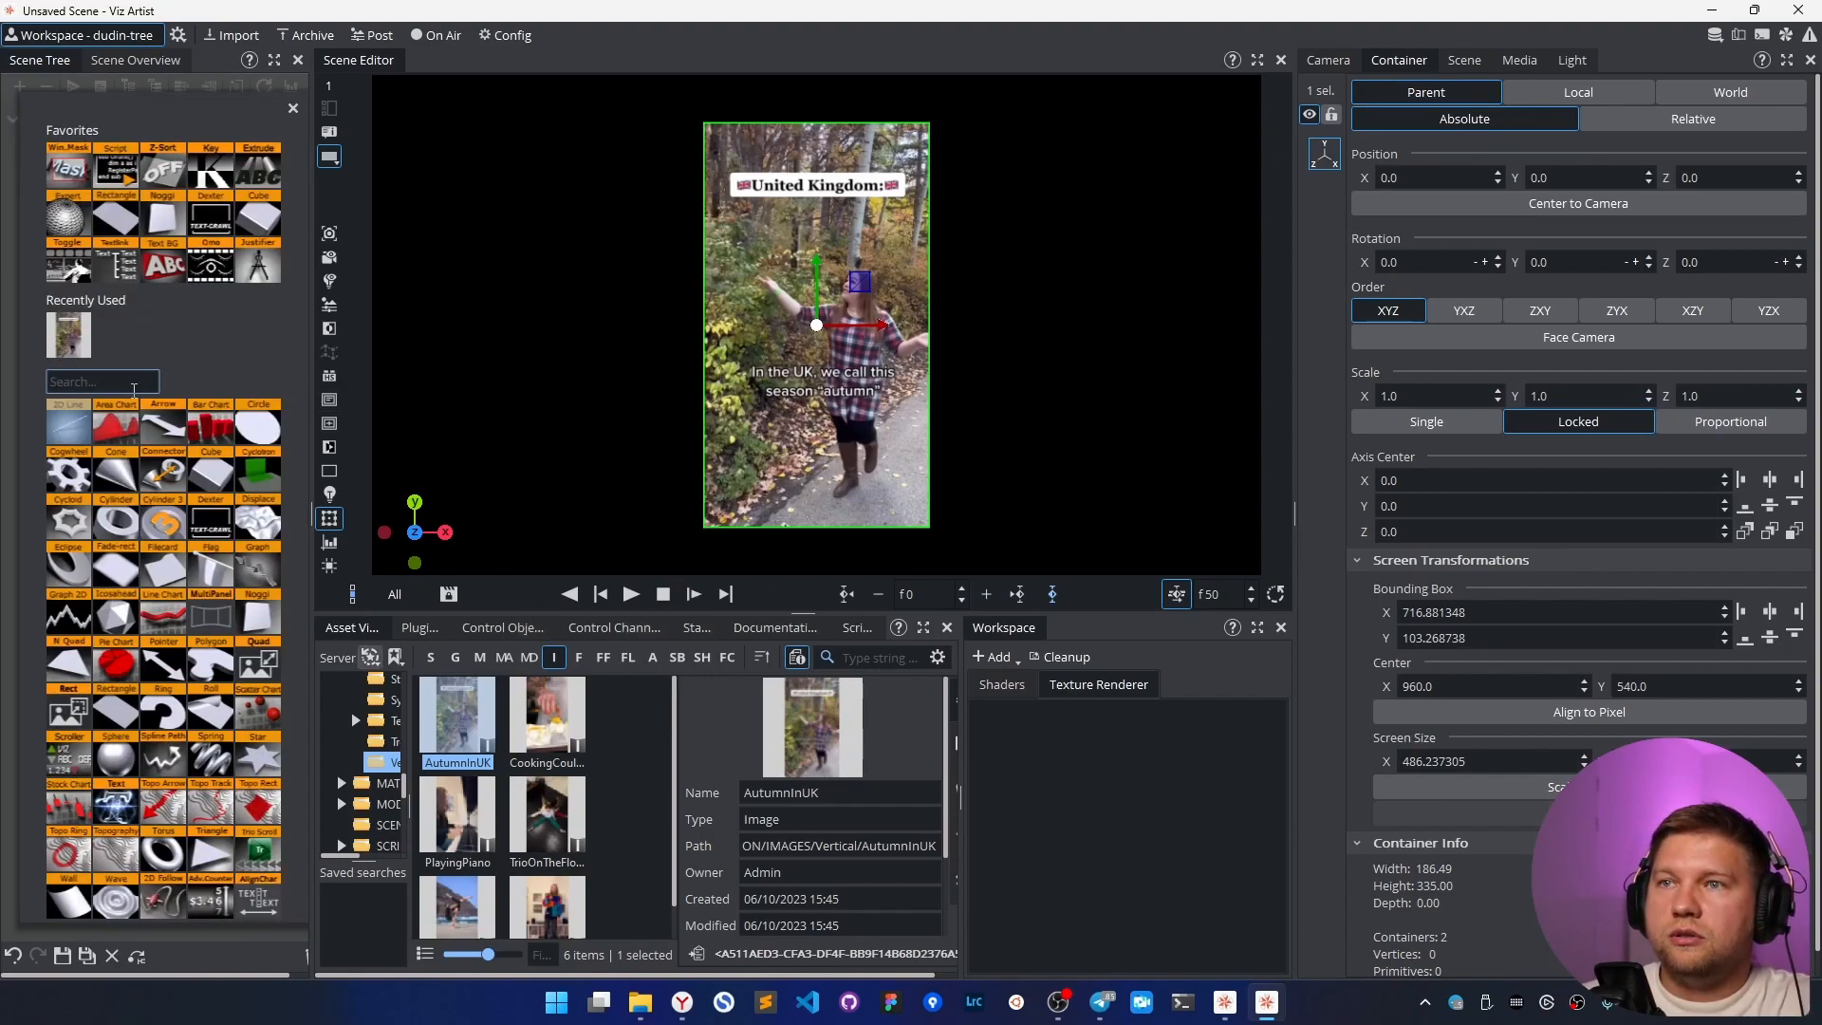
{"action": "type", "text": "image"}
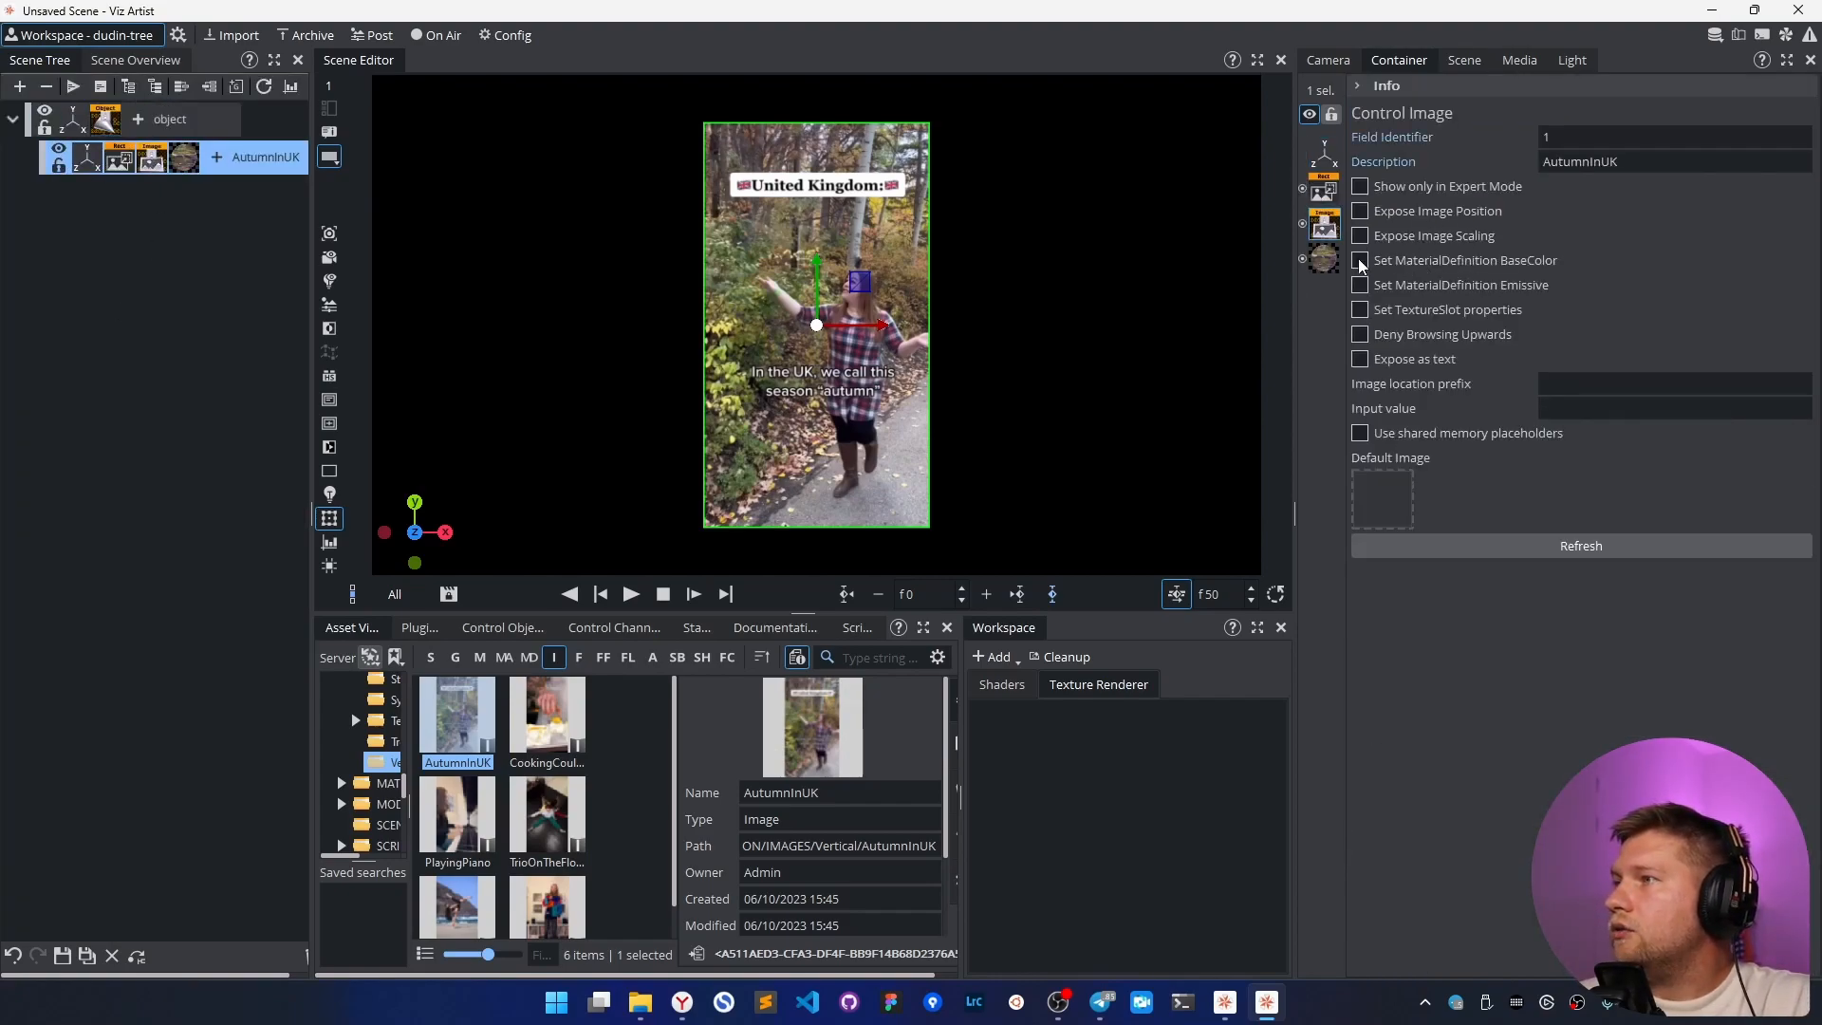
{"action": "left_click", "coordinate": [1360, 259]}
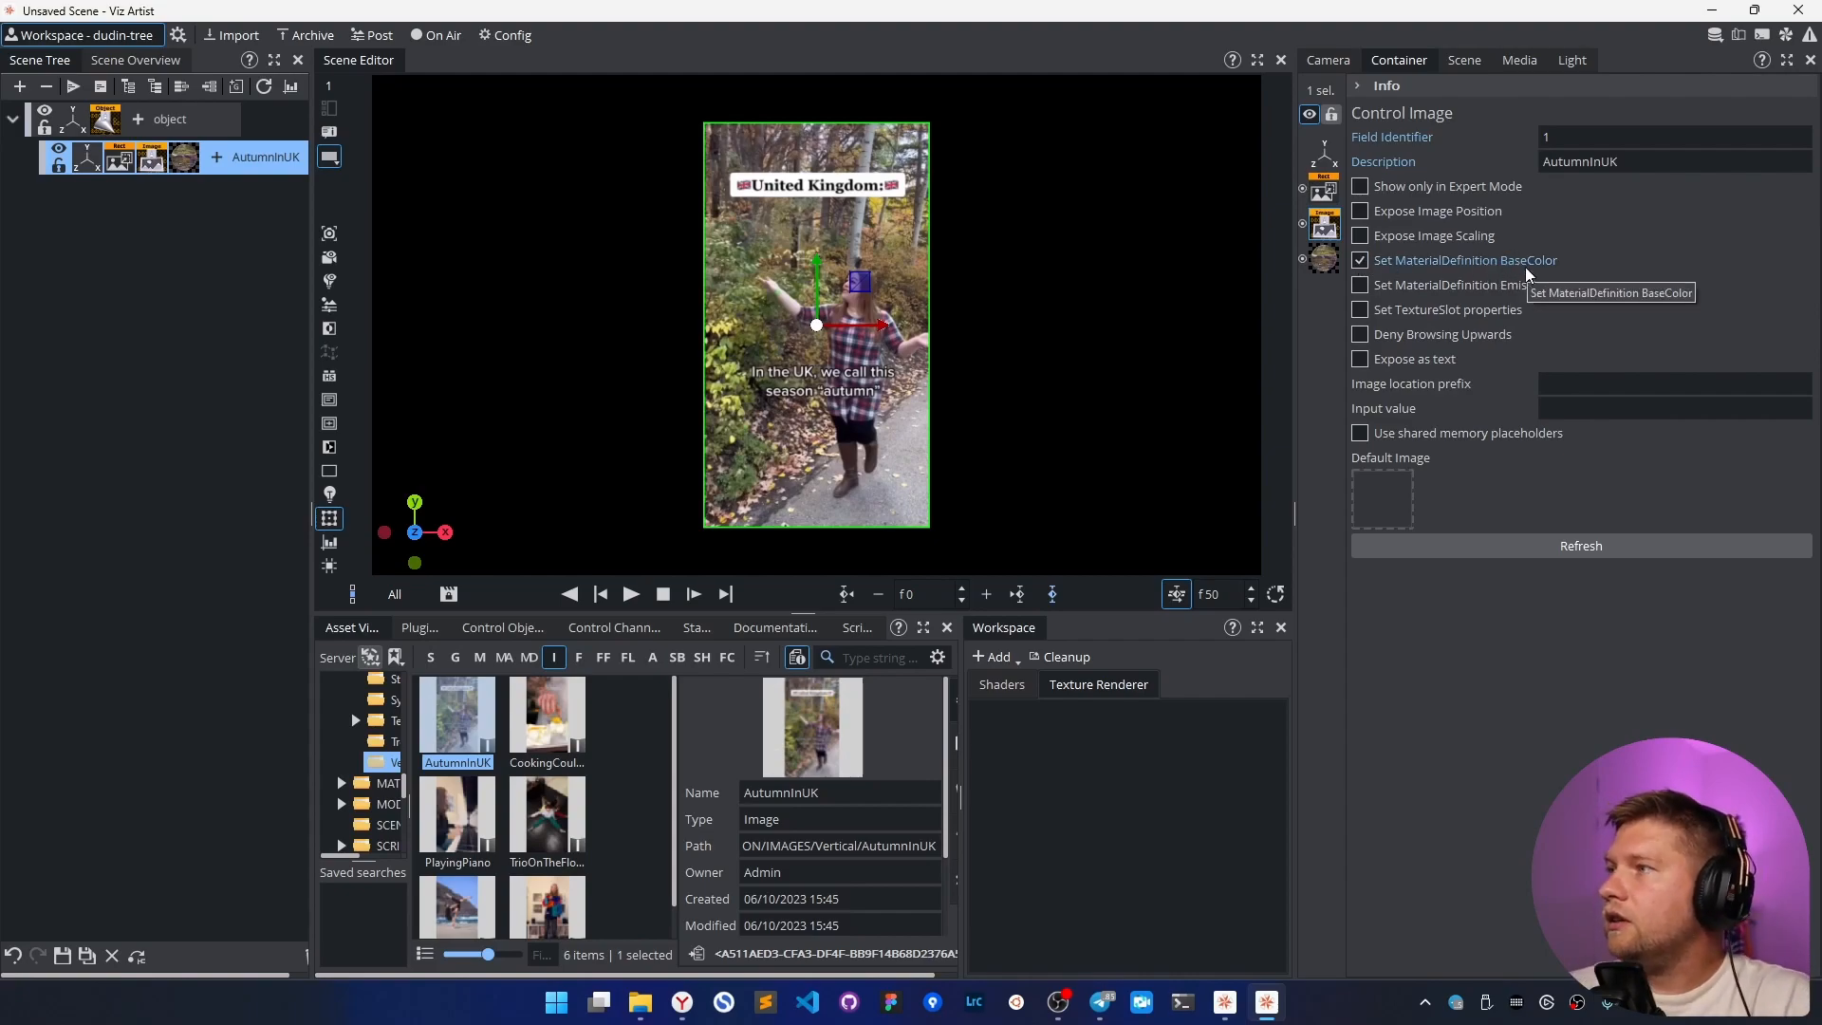
{"action": "left_click", "coordinate": [1673, 161]}
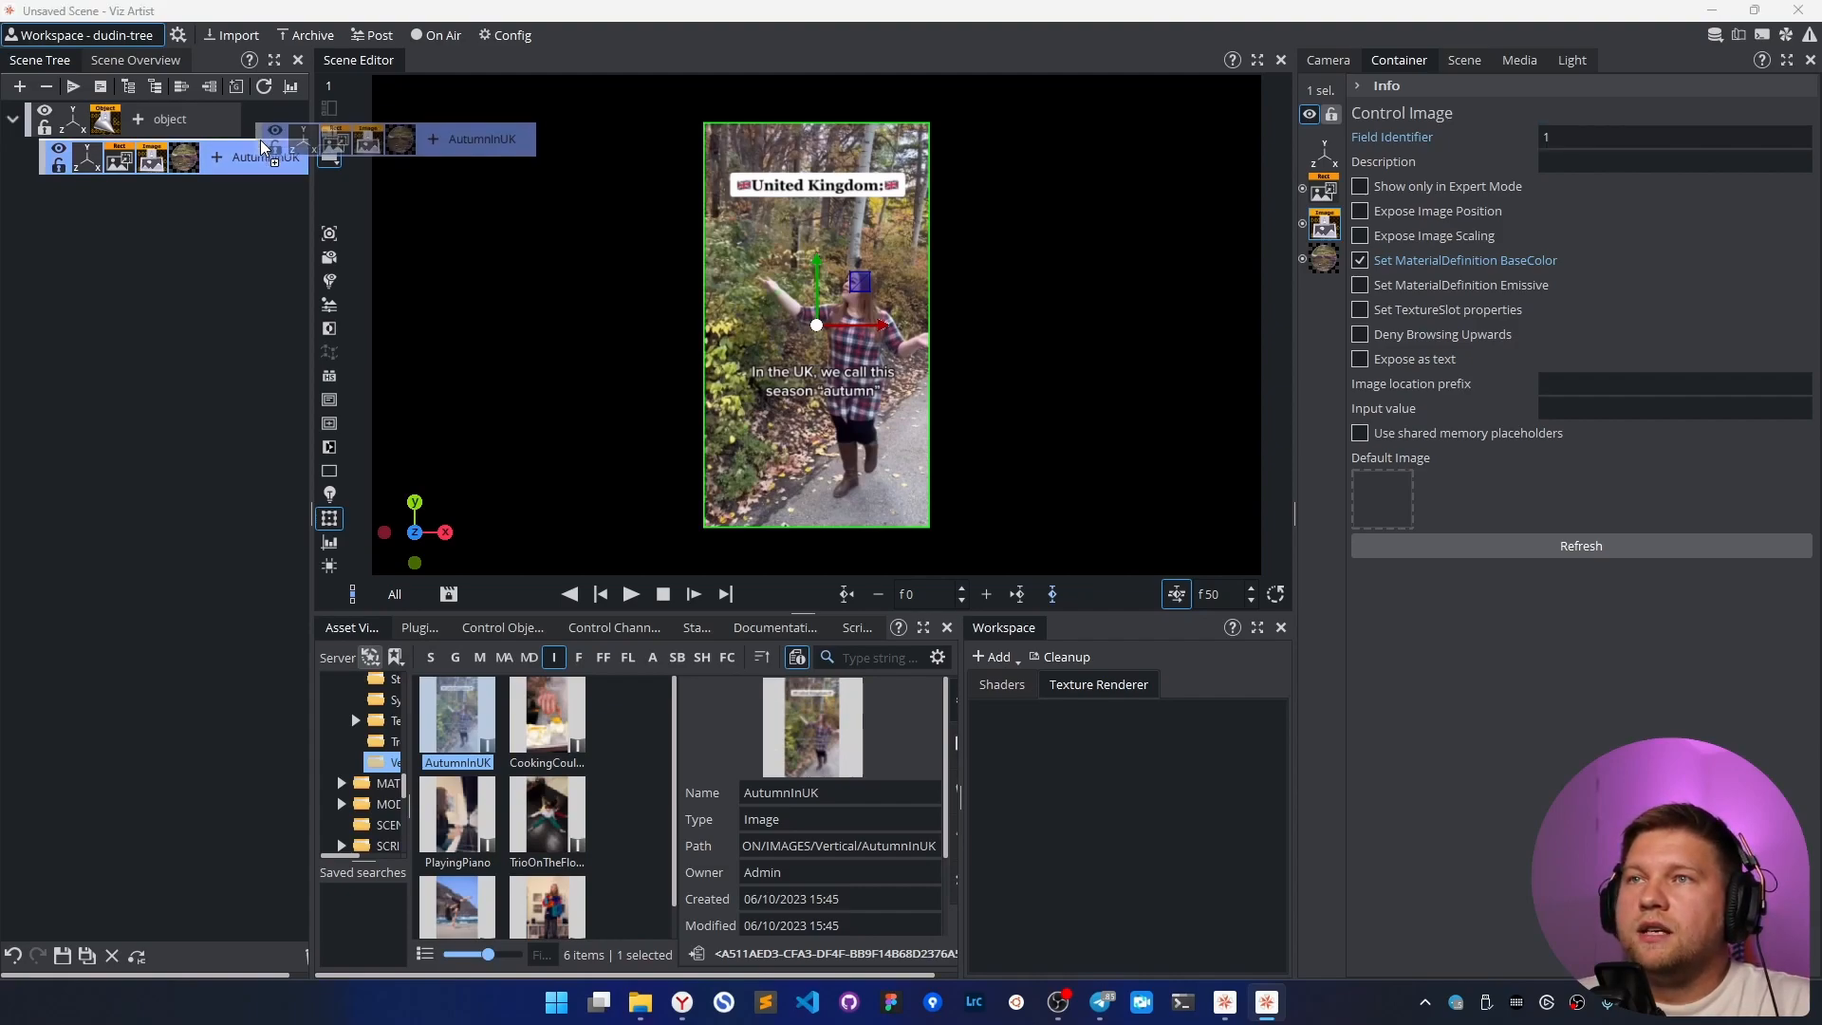
{"action": "left_click", "coordinate": [267, 156]}
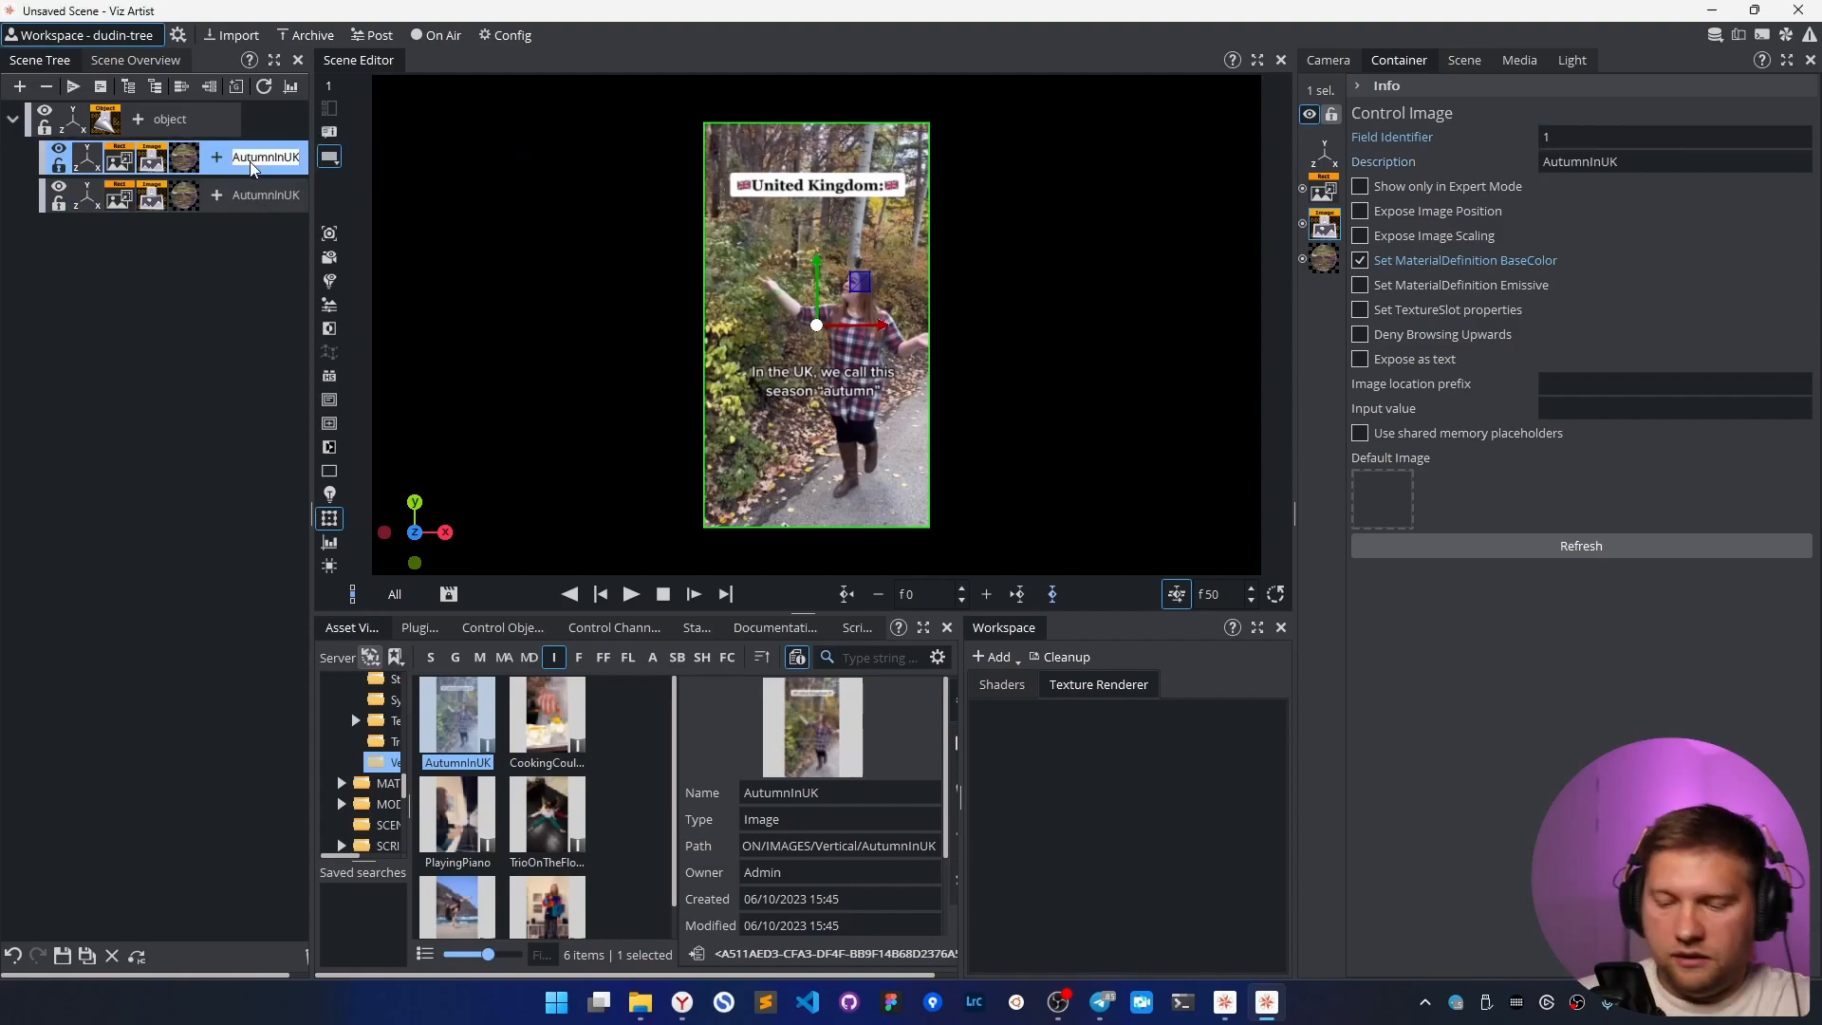
{"action": "double_click", "coordinate": [265, 156]}
{"action": "type", "text": "image_blur"}
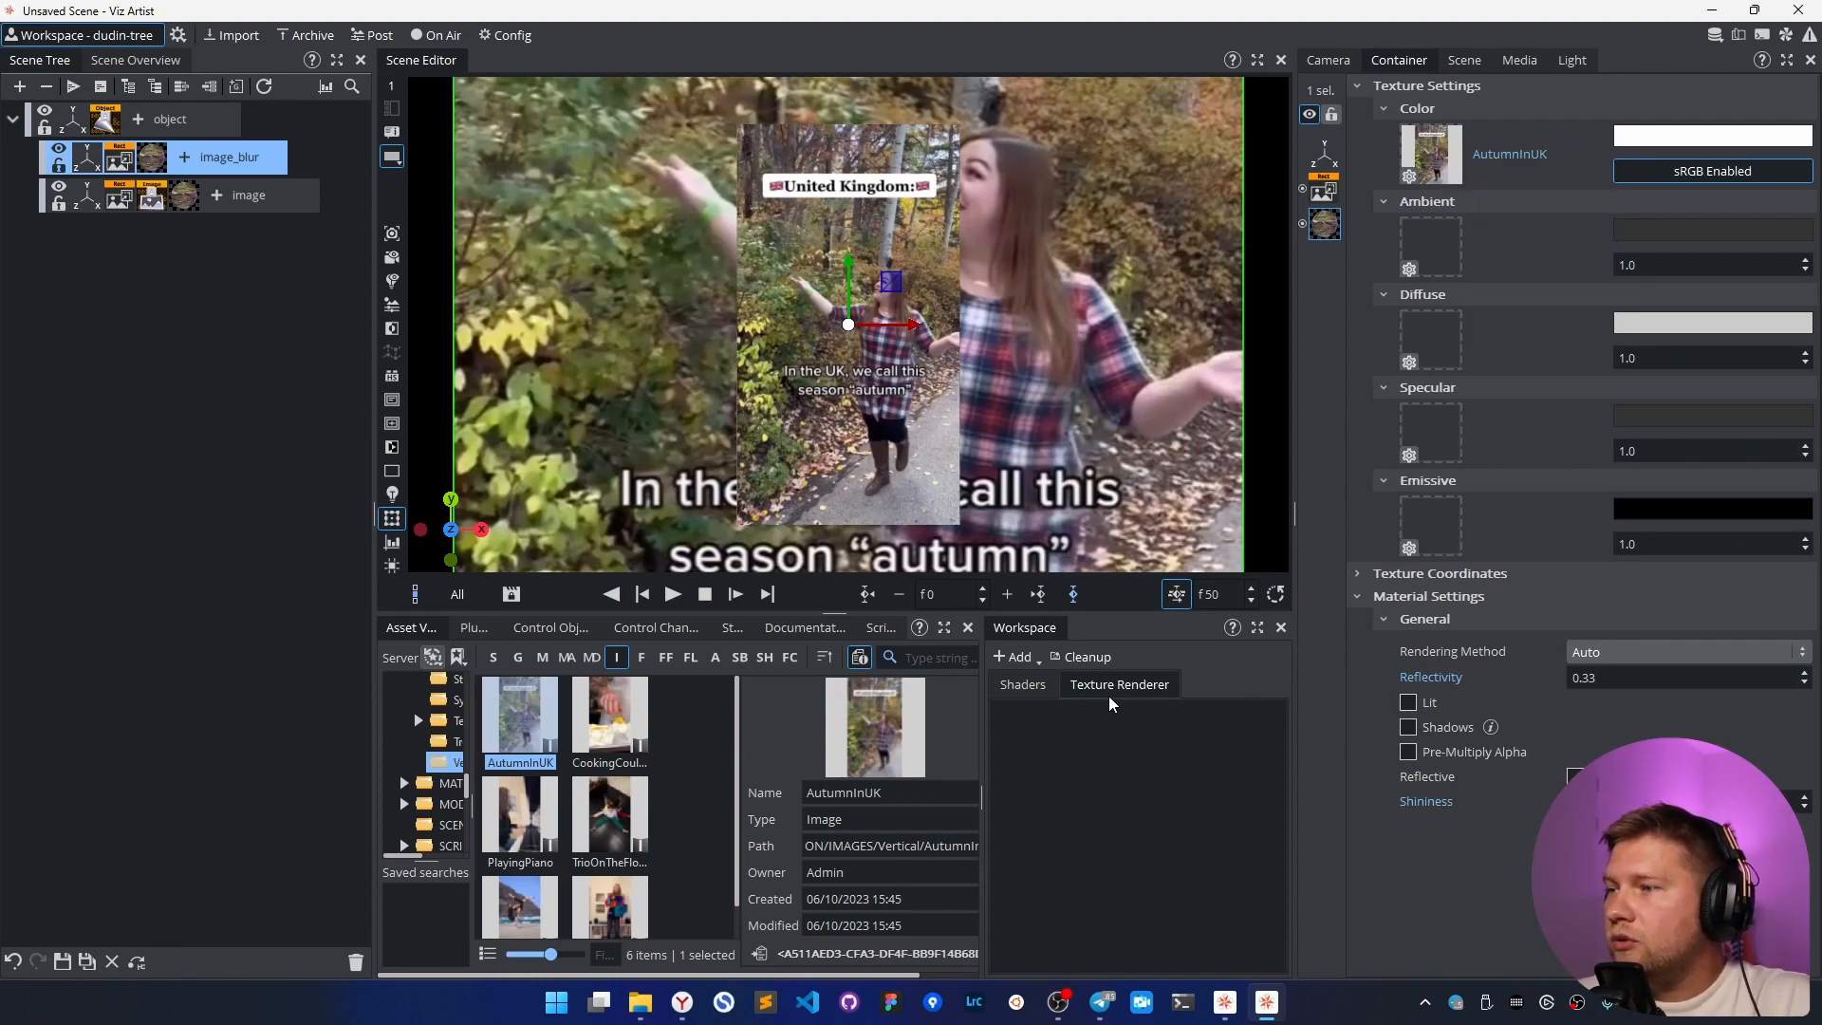
{"action": "mouse_move", "coordinate": [1027, 822]}
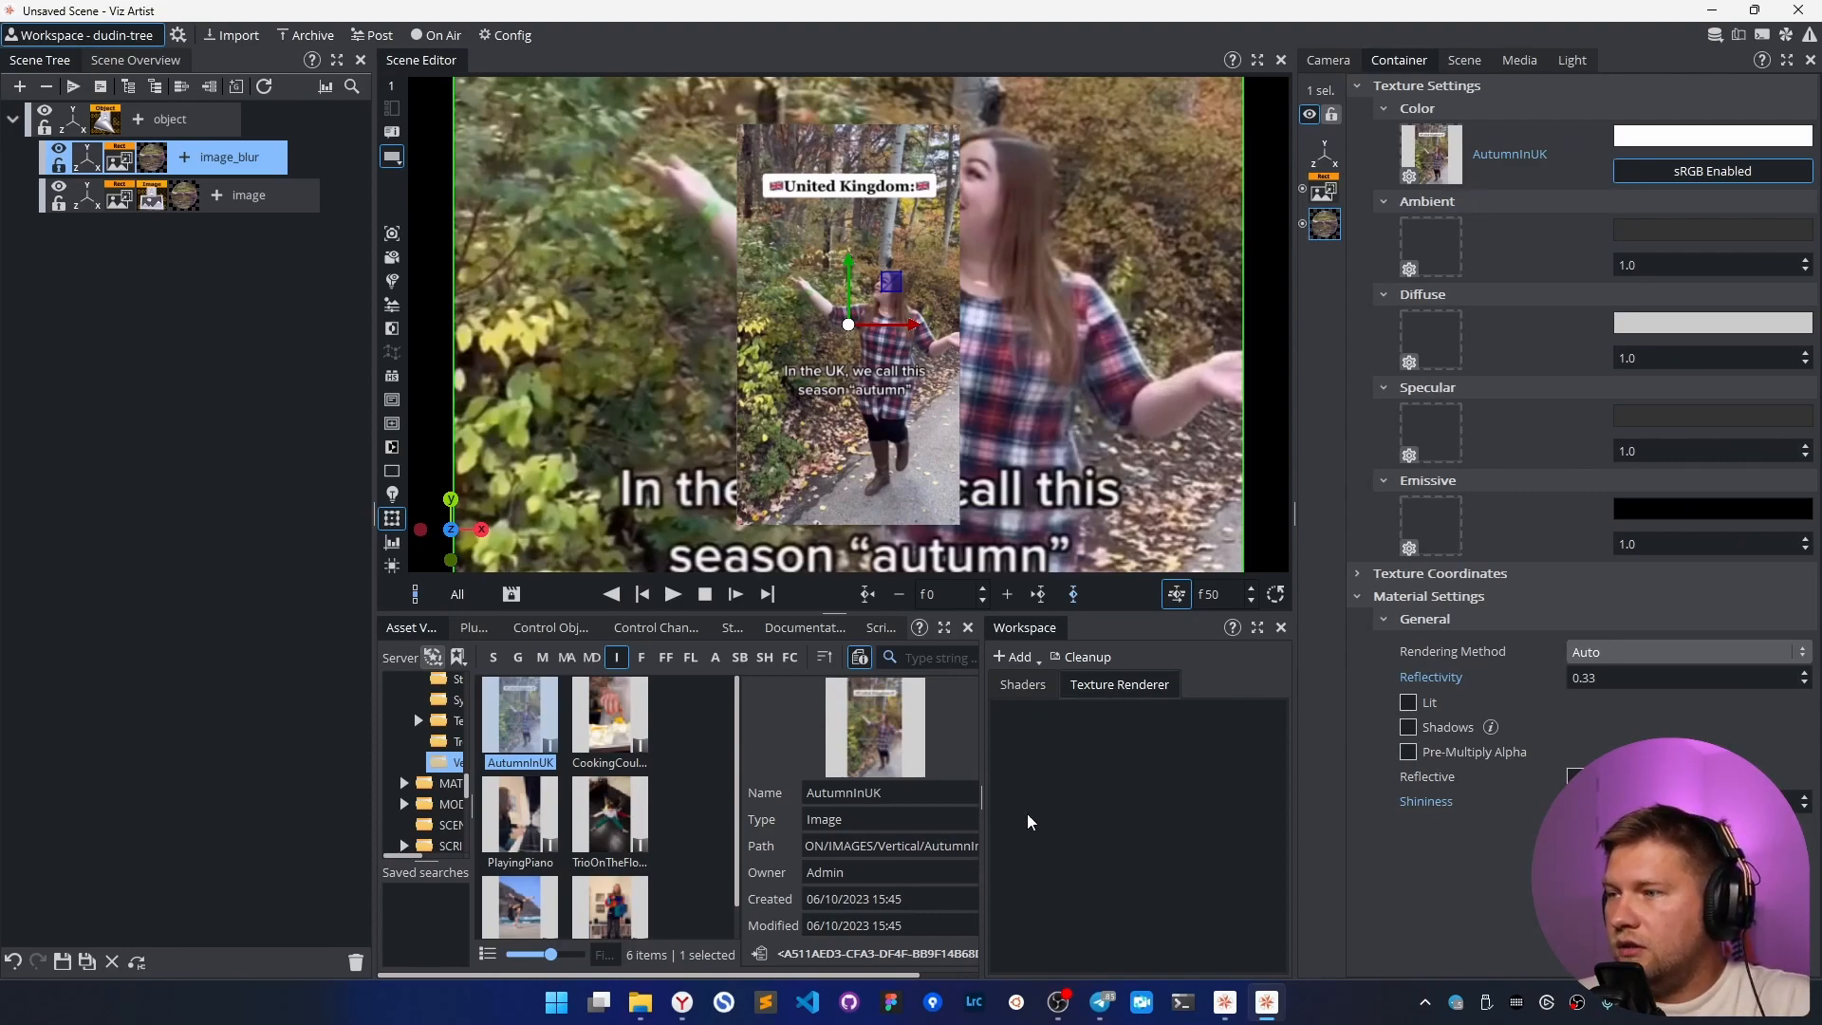
- Add a Preprocessing Texture Renderer with blur 15.0 for the full-frame image_blur copy
{"action": "left_click", "coordinate": [1014, 657]}
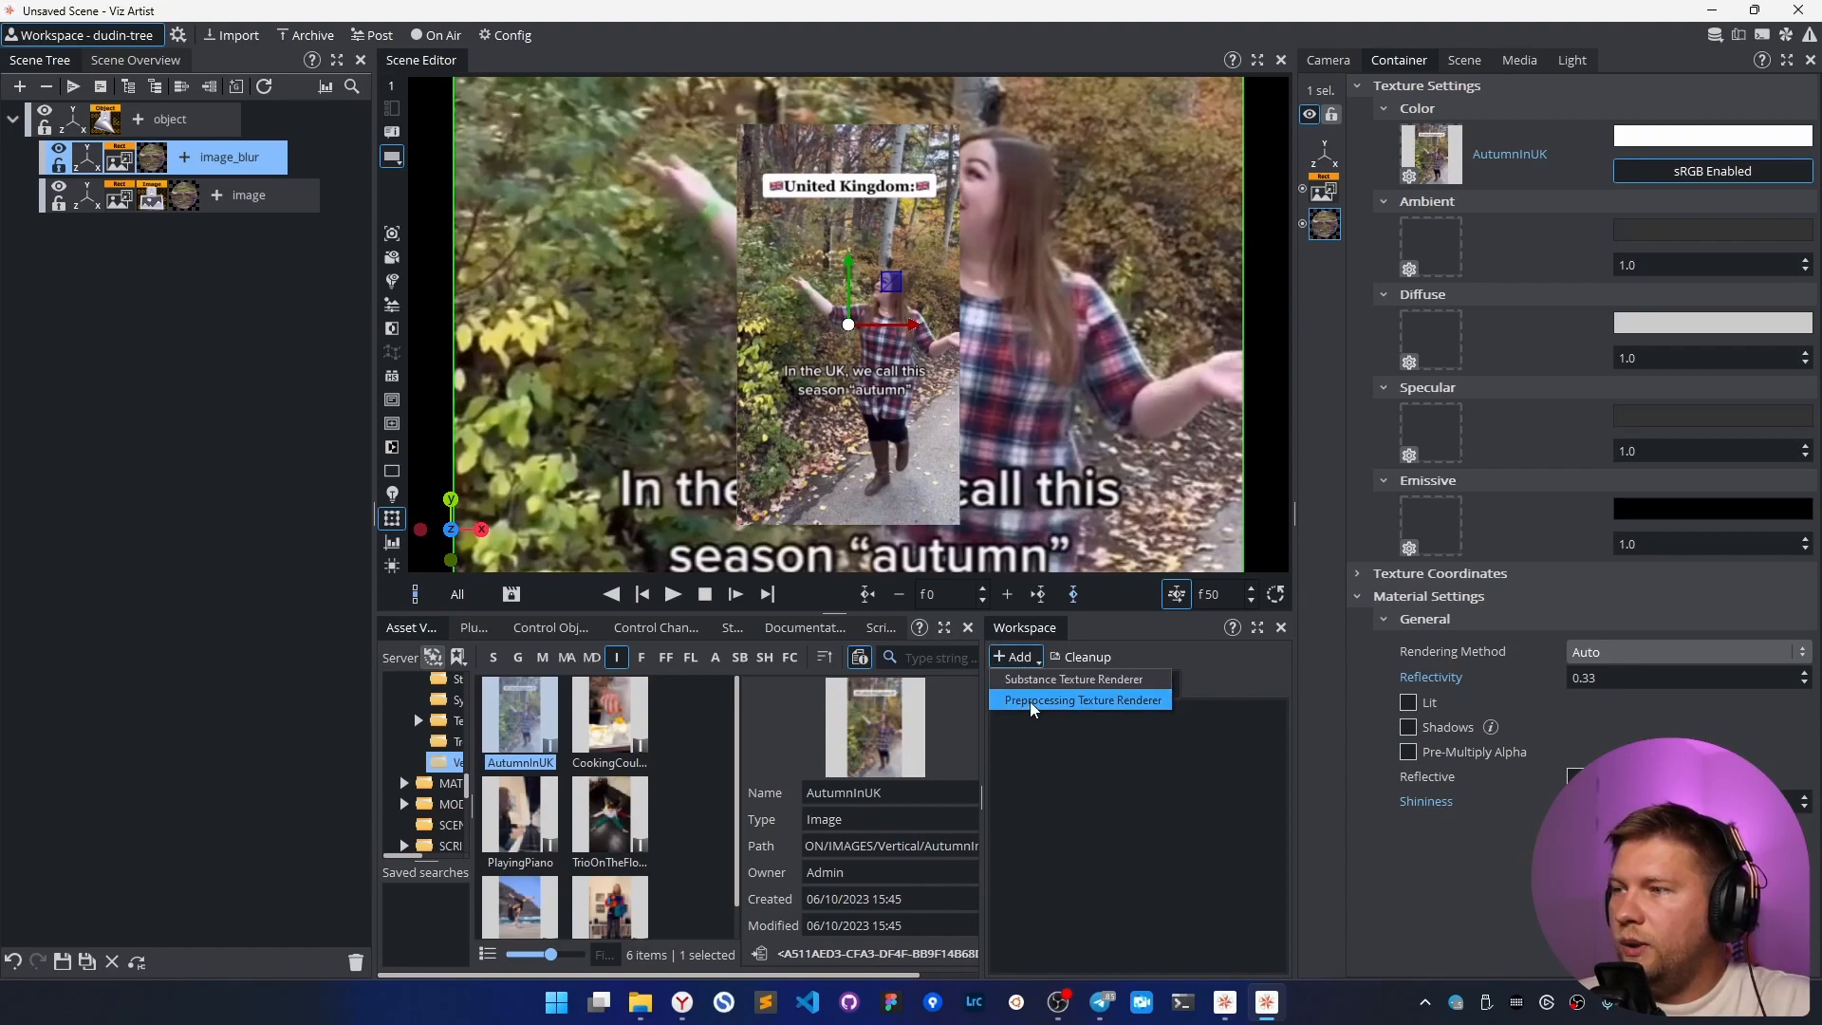
{"action": "left_click", "coordinate": [1080, 699]}
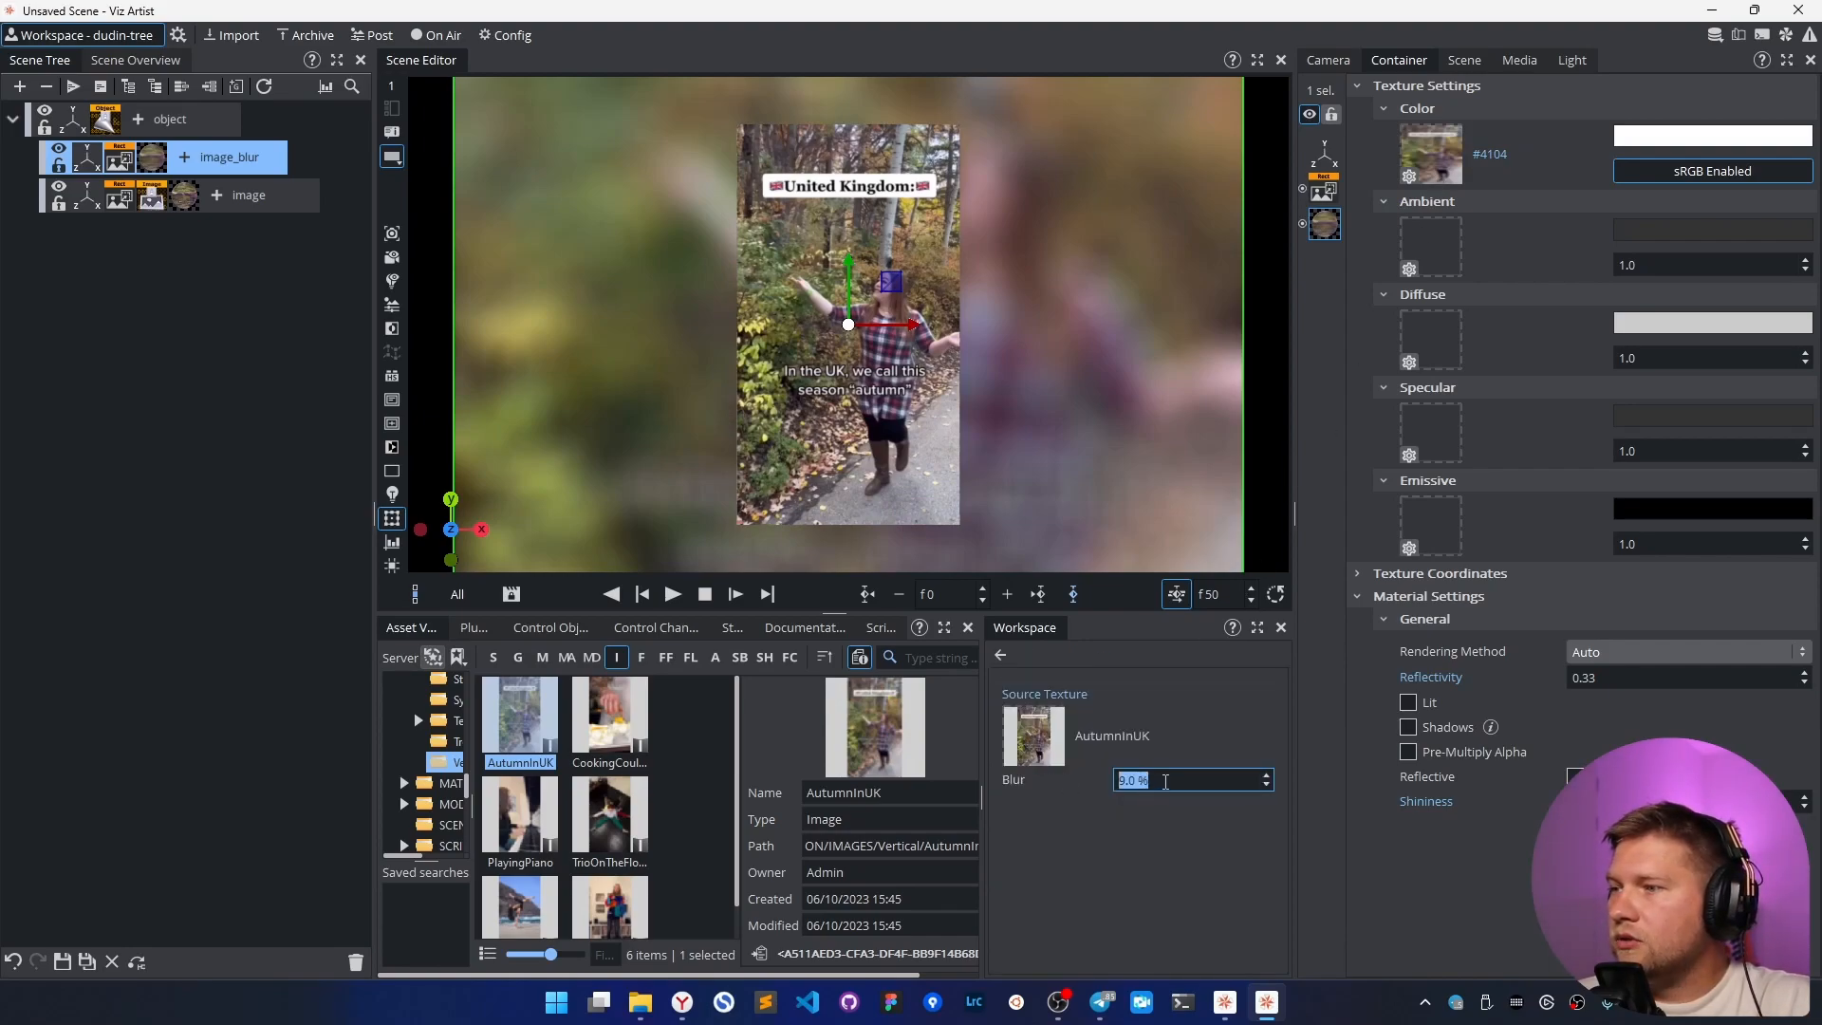
{"action": "type", "text": "15.0"}
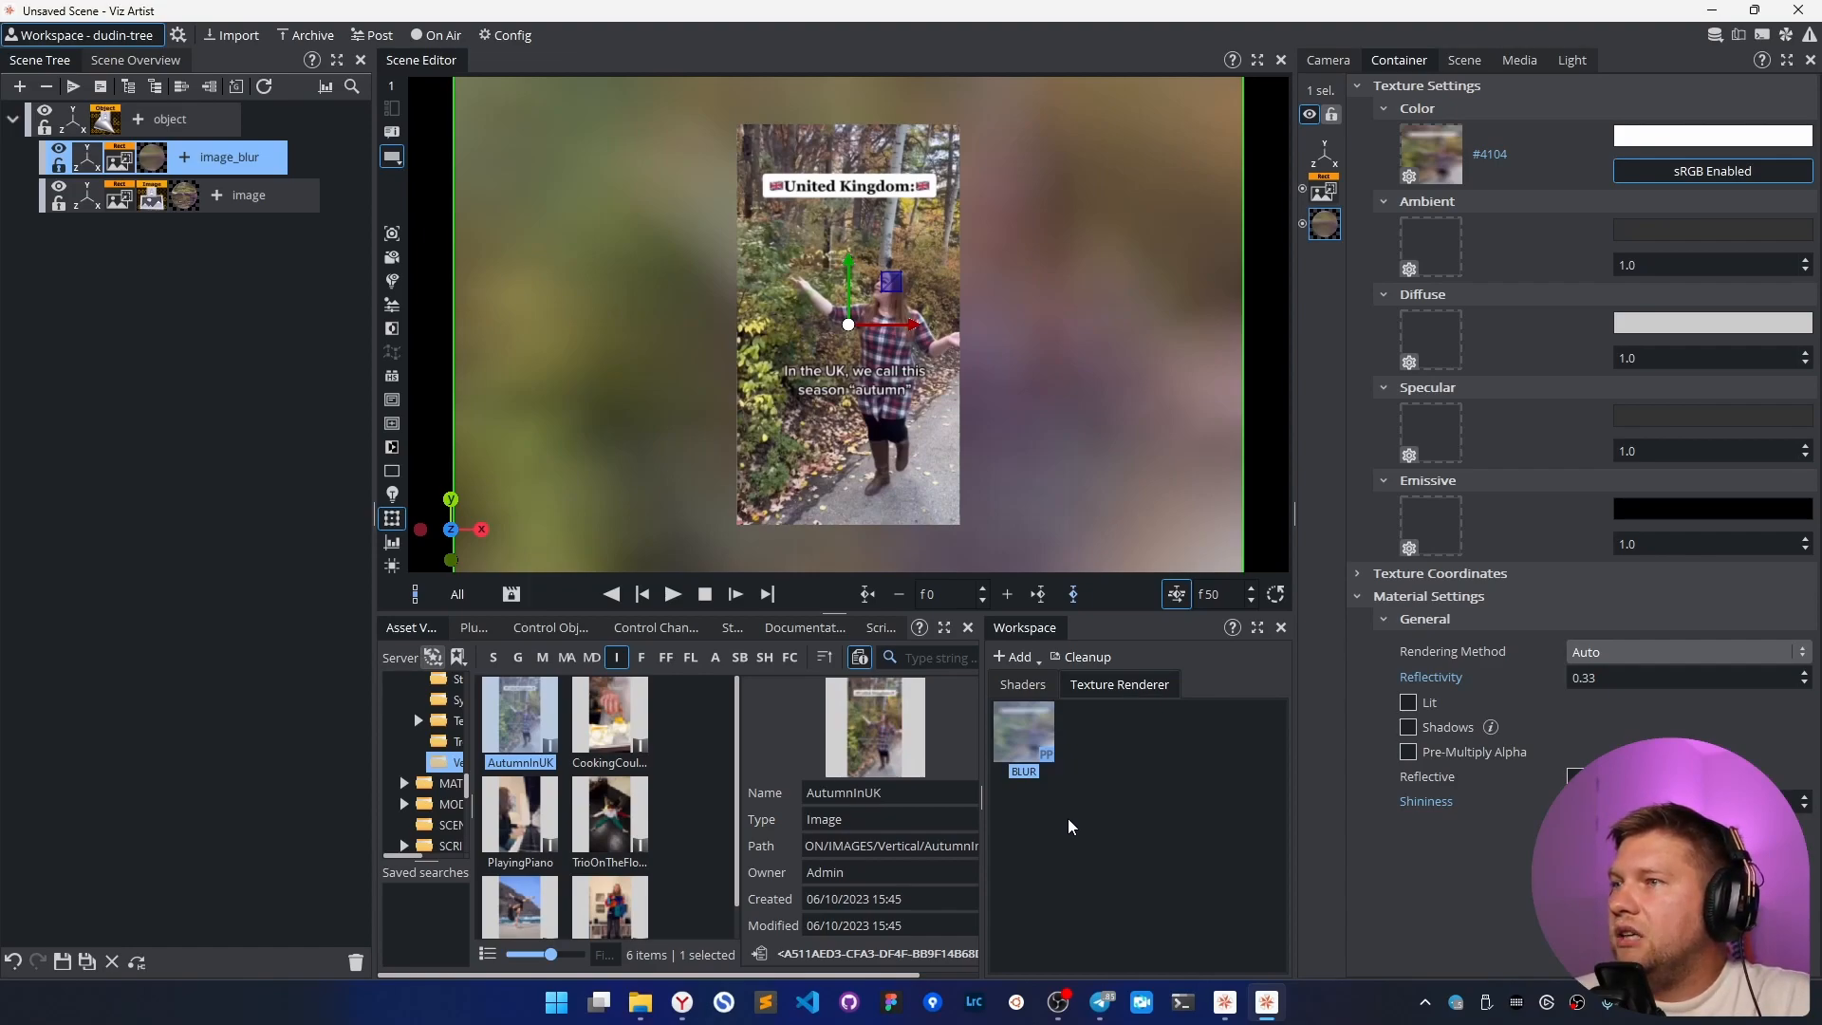
{"action": "mouse_move", "coordinate": [1078, 823]}
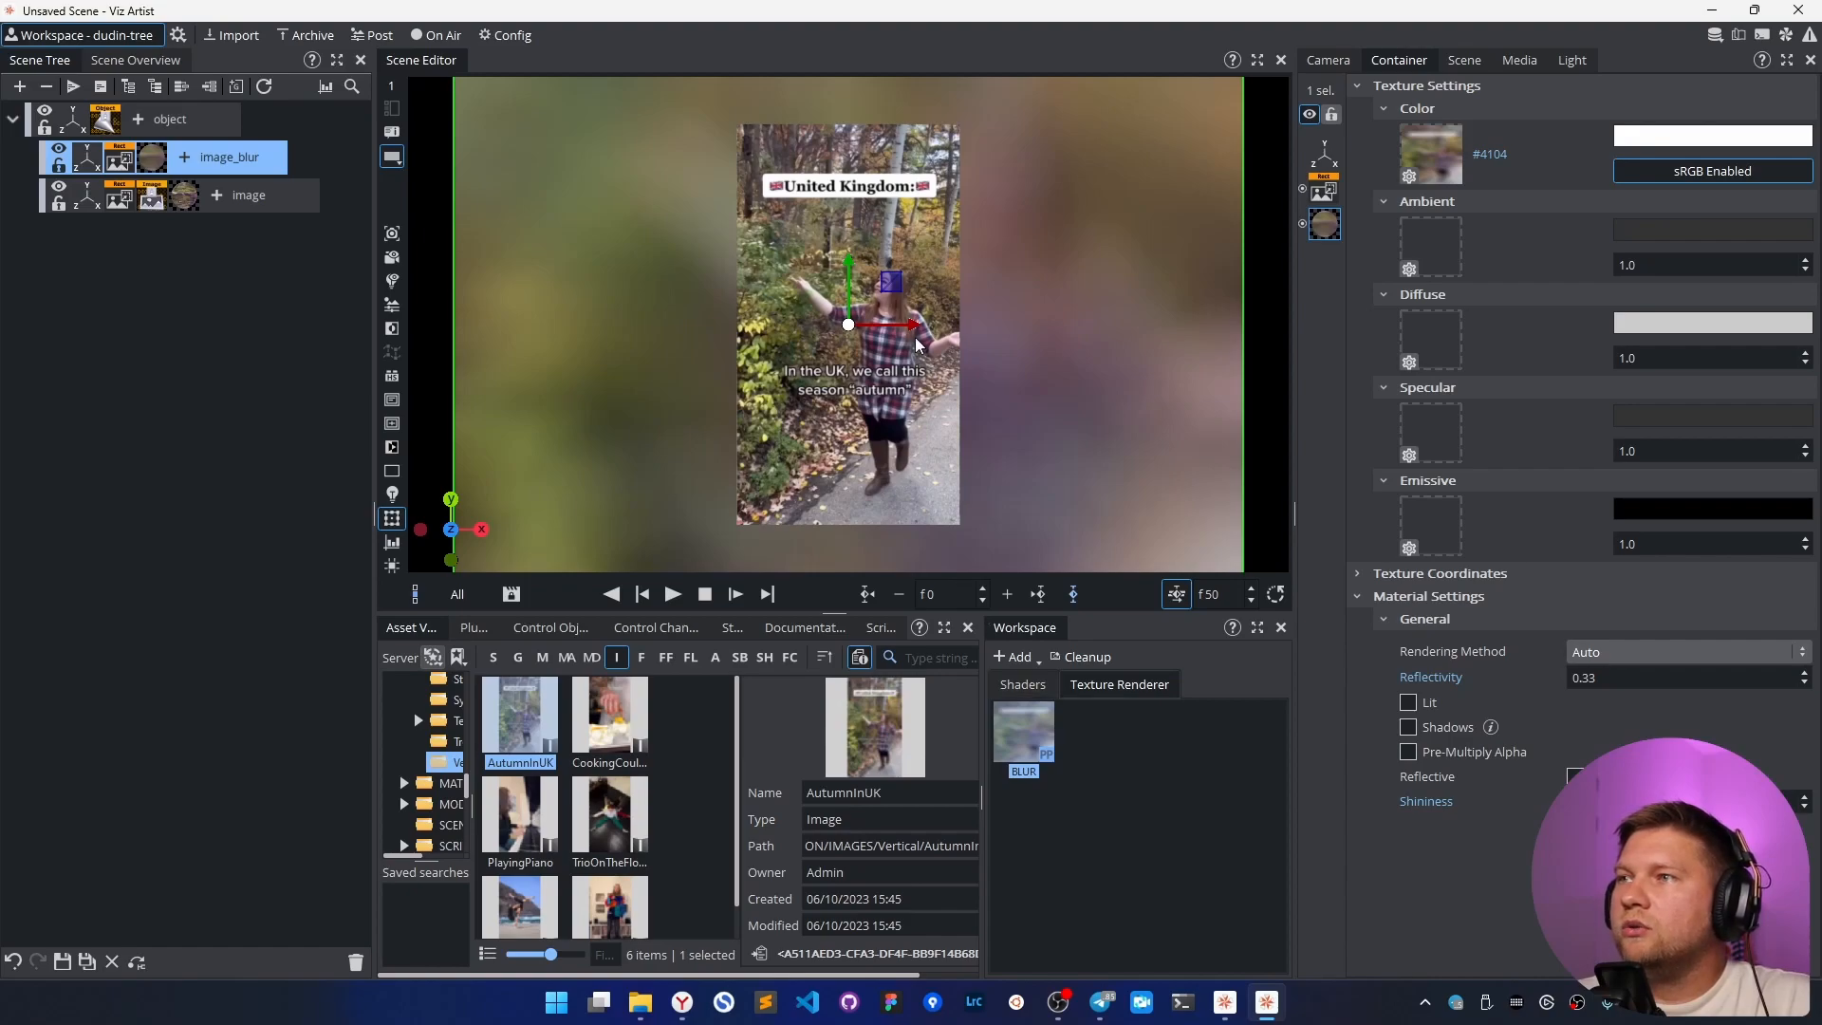
{"action": "mouse_move", "coordinate": [901, 404]}
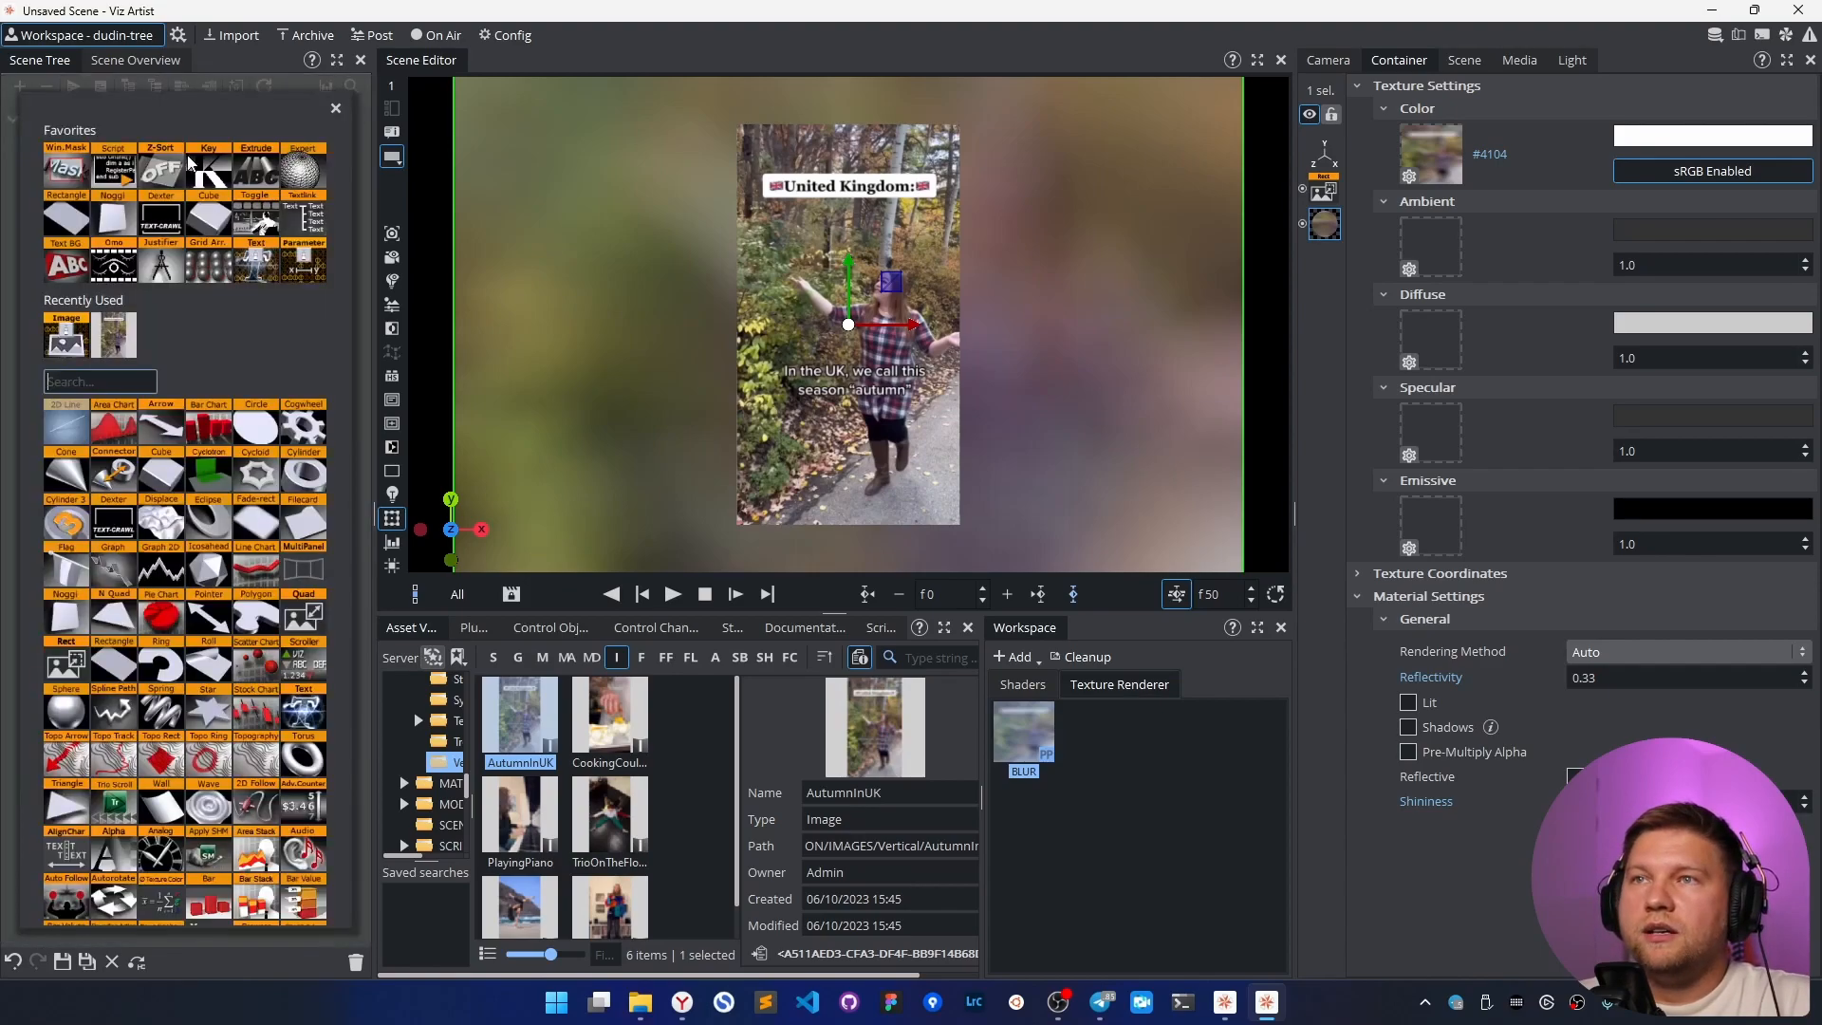
{"action": "type", "text": "pa"}
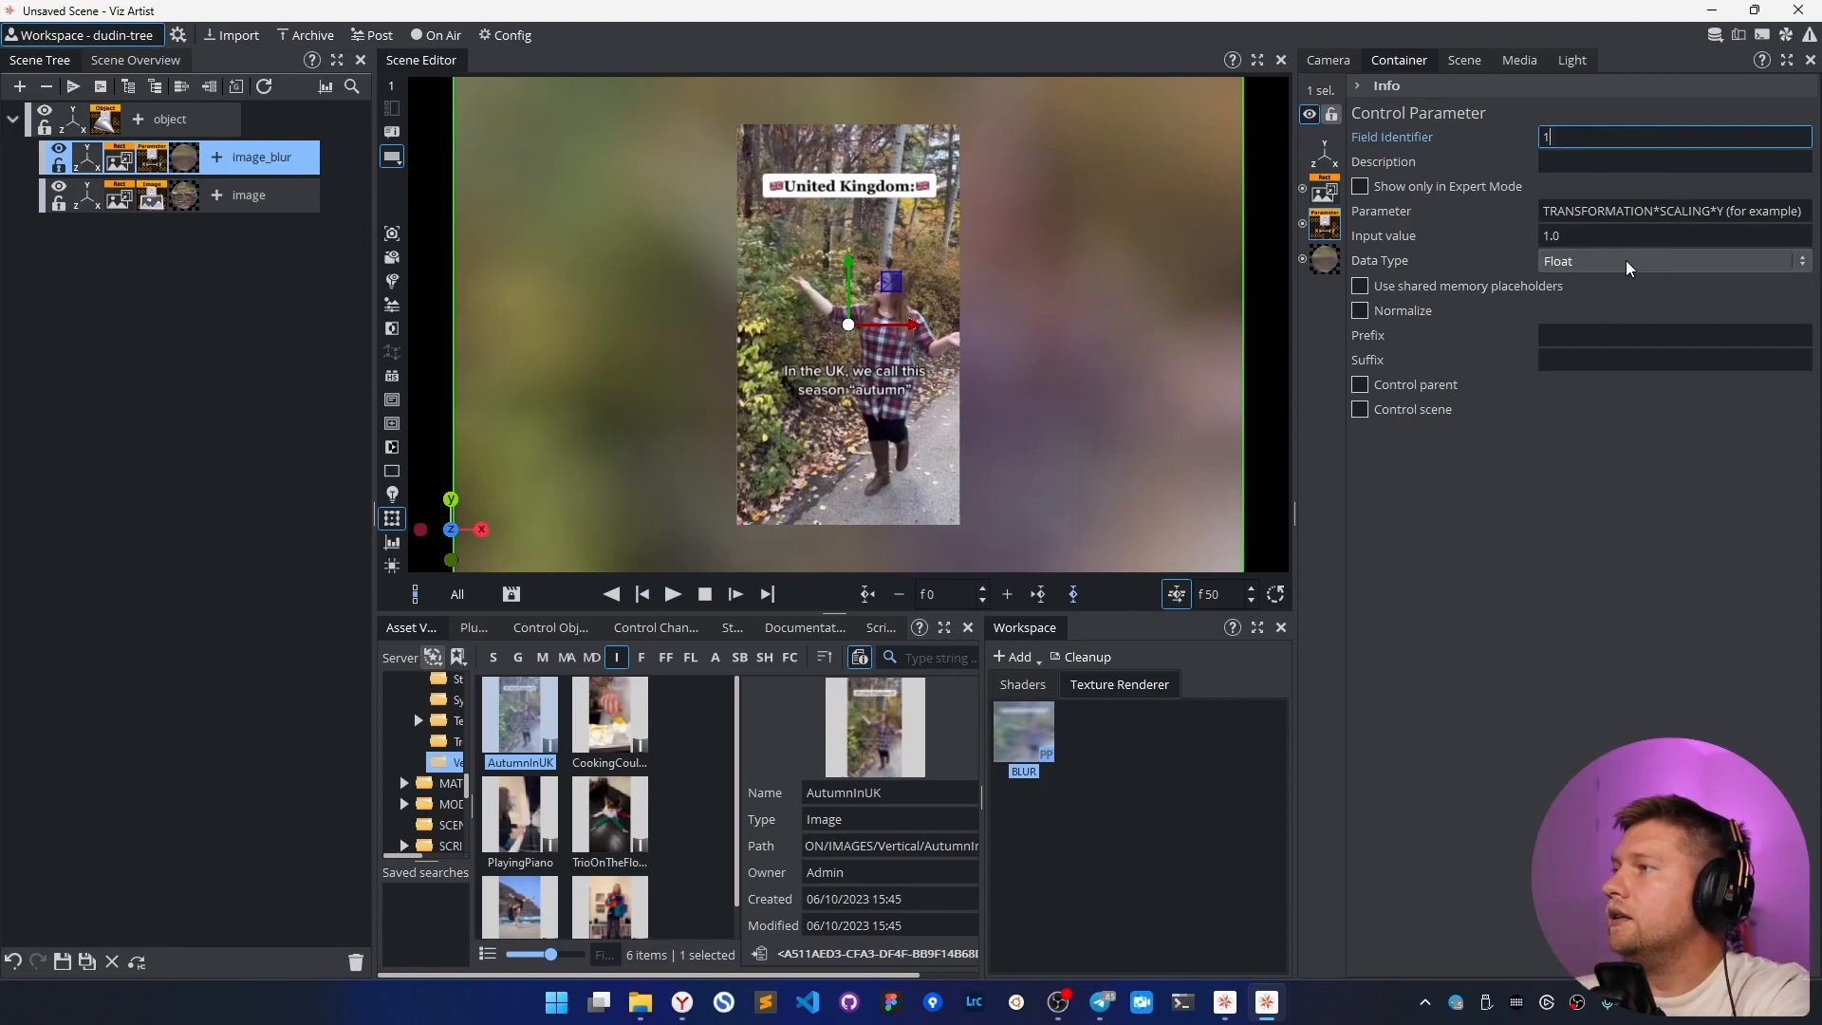
- Set image_blur's Control Parameter data type to Image and begin entering its parameter name
{"action": "left_click", "coordinate": [1673, 260]}
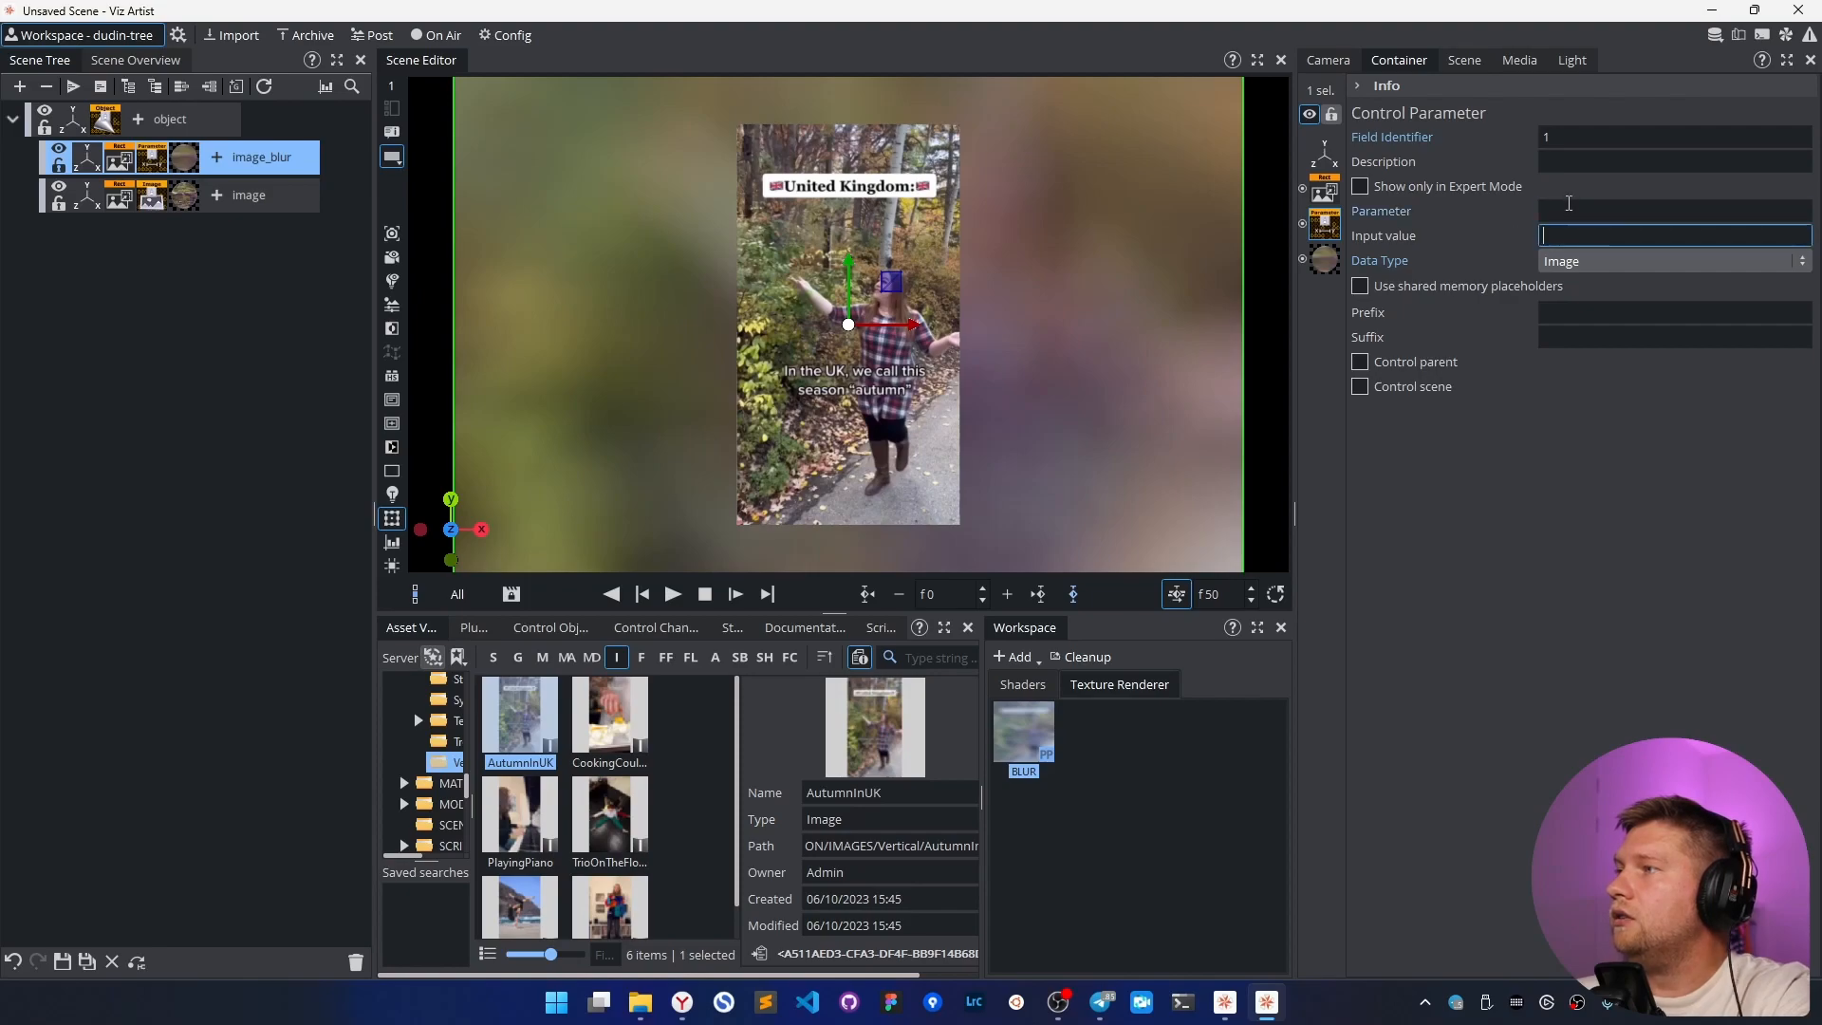
{"action": "left_click", "coordinate": [1673, 211]}
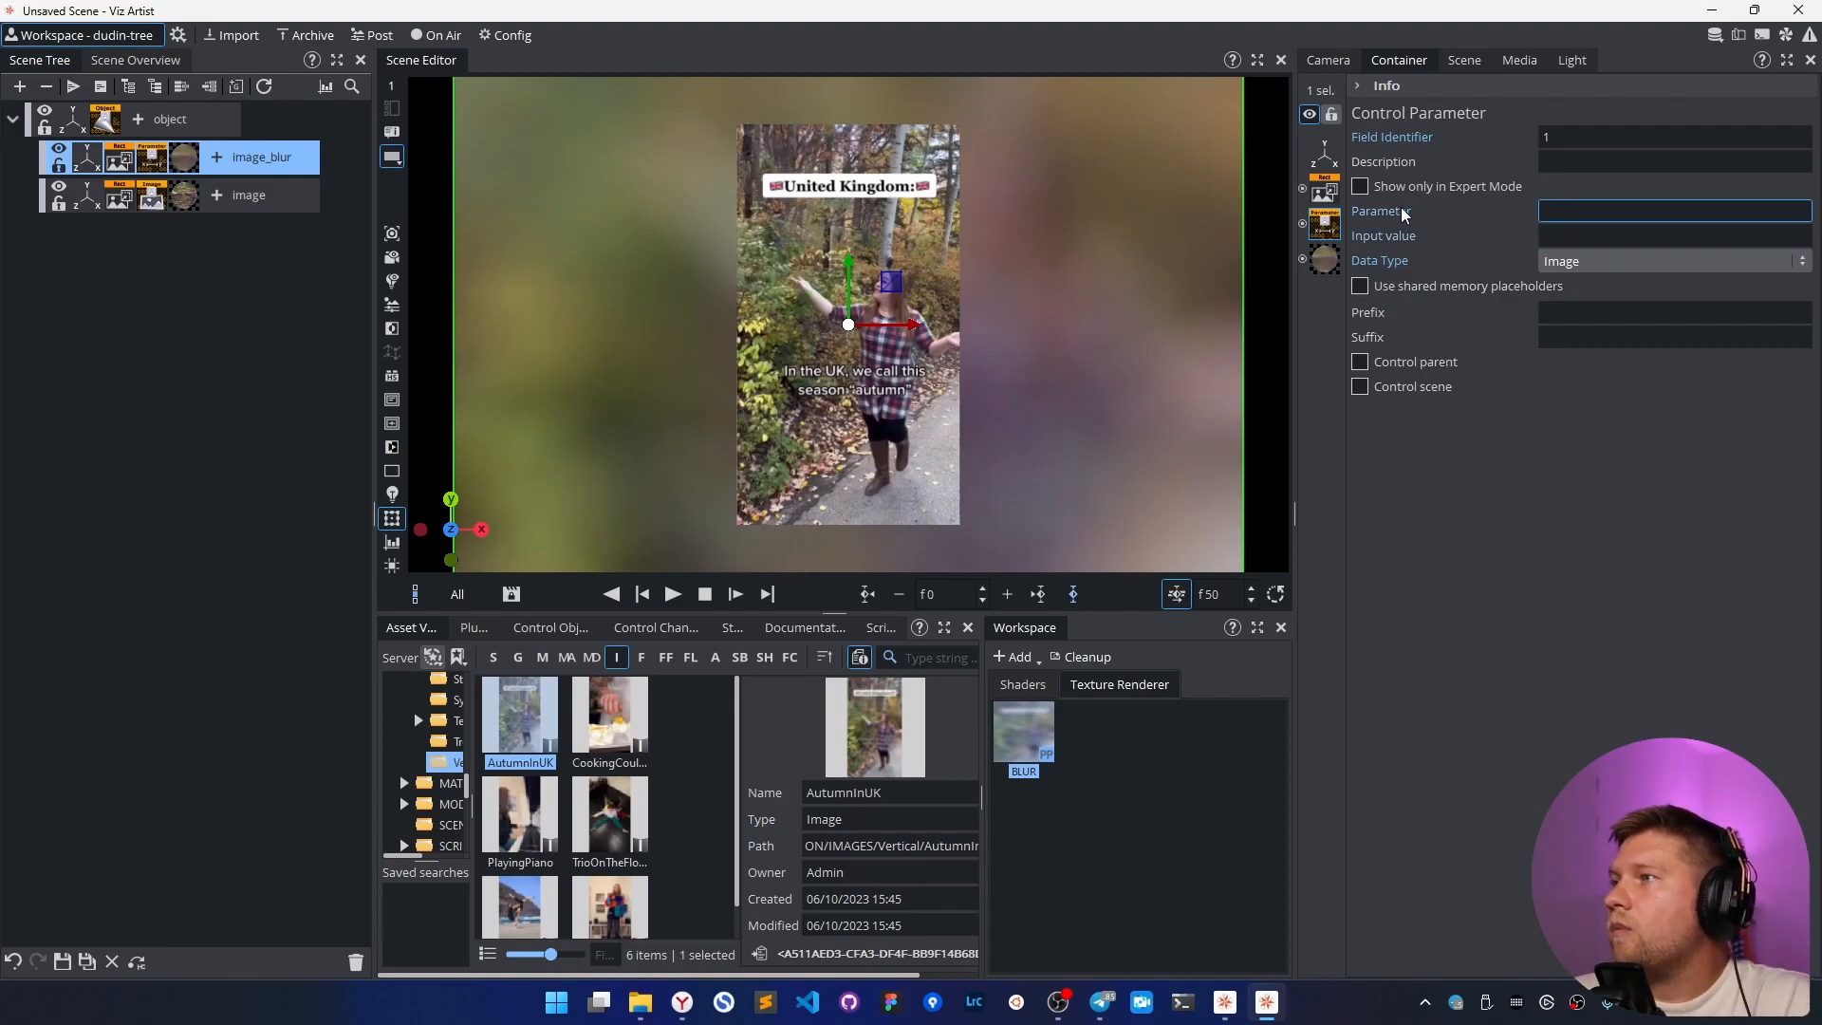
{"action": "mouse_move", "coordinate": [1397, 219]}
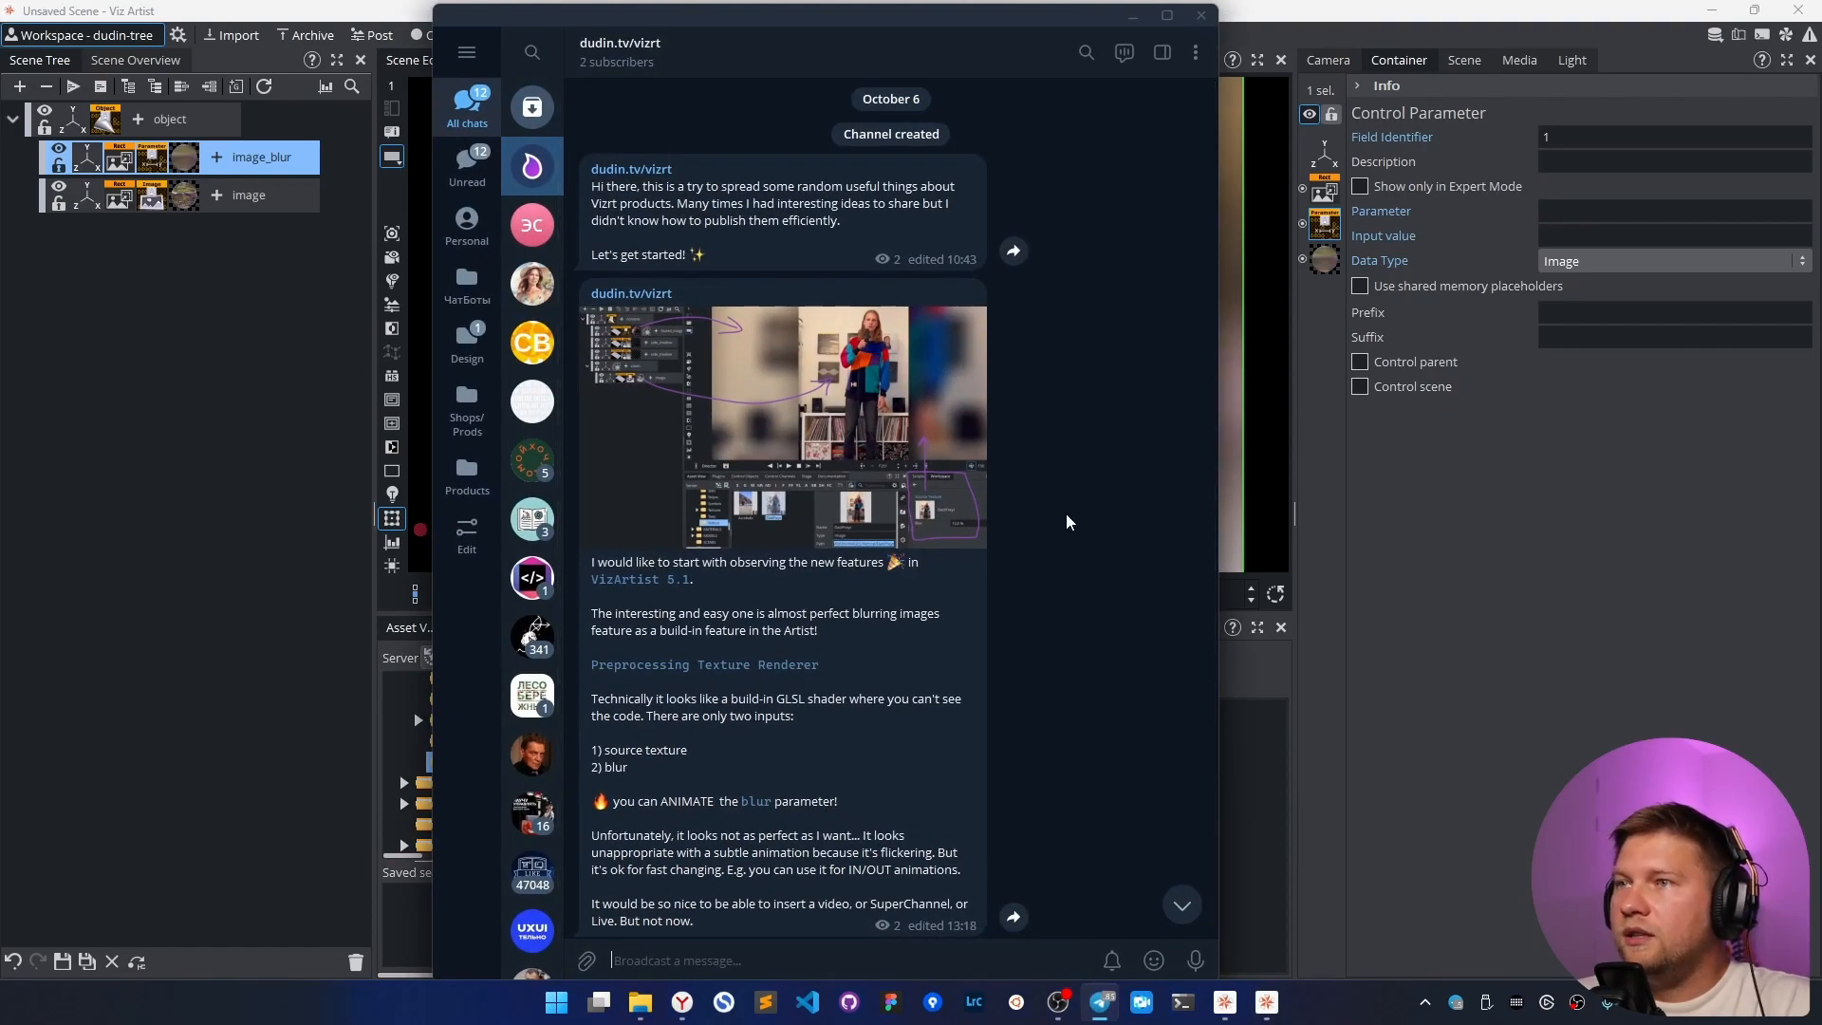
{"action": "mouse_move", "coordinate": [1036, 317]}
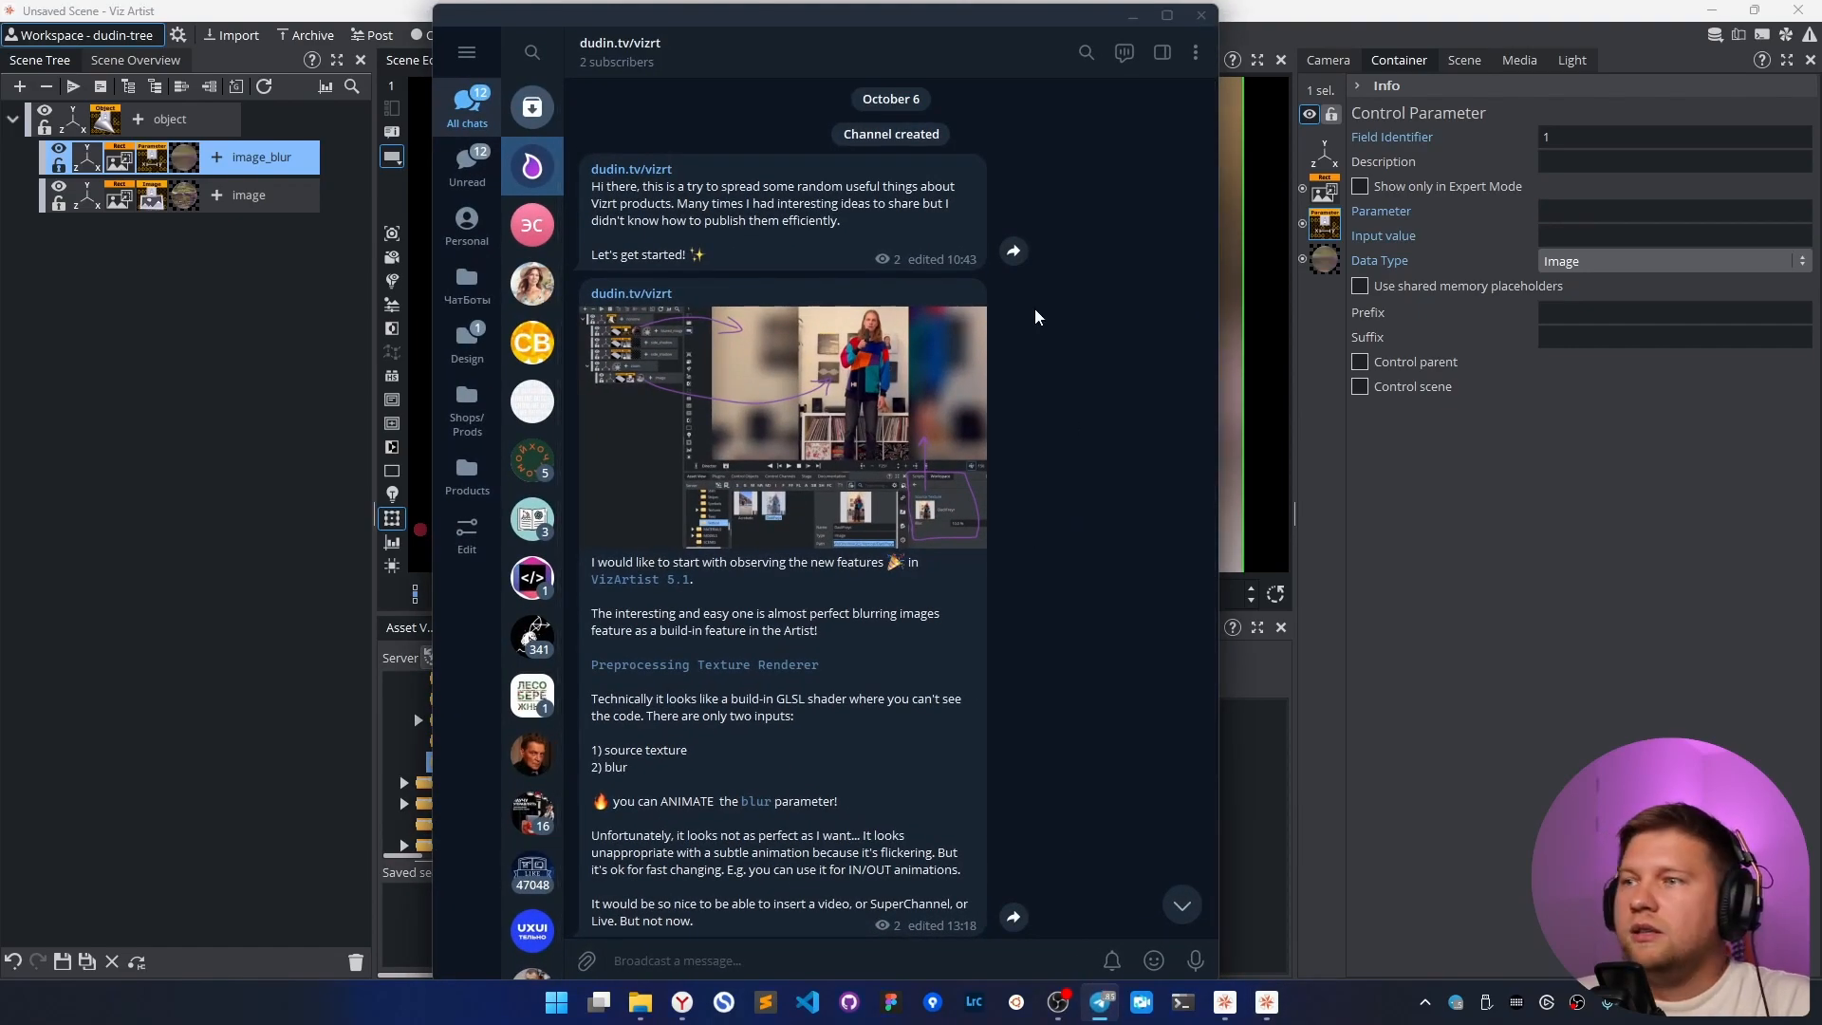
{"action": "mouse_move", "coordinate": [1047, 663]}
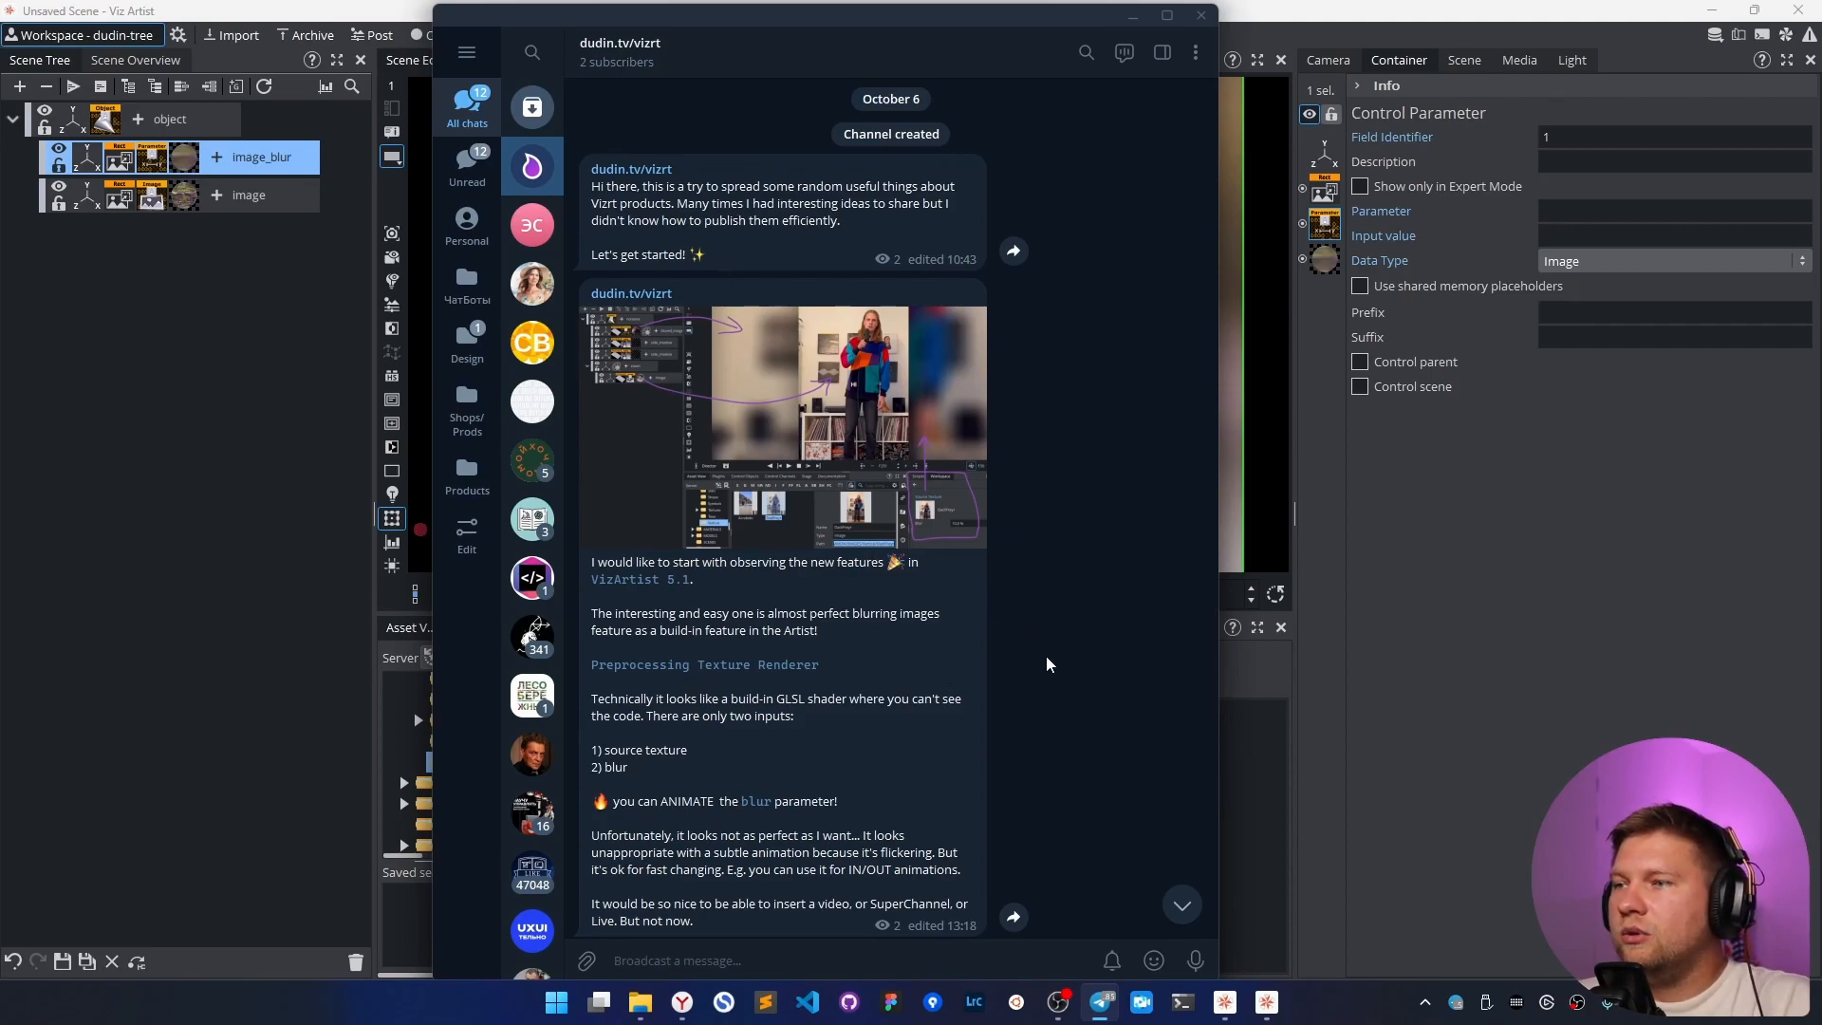
- Scroll the dudin.tv/vizrt Telegram channel and select the WORKSPACE*TEXTURE_RENDERER*0*SOURCE_TEXTURE string
{"action": "scroll", "scroll_direction": "down", "scroll_amount": 3}
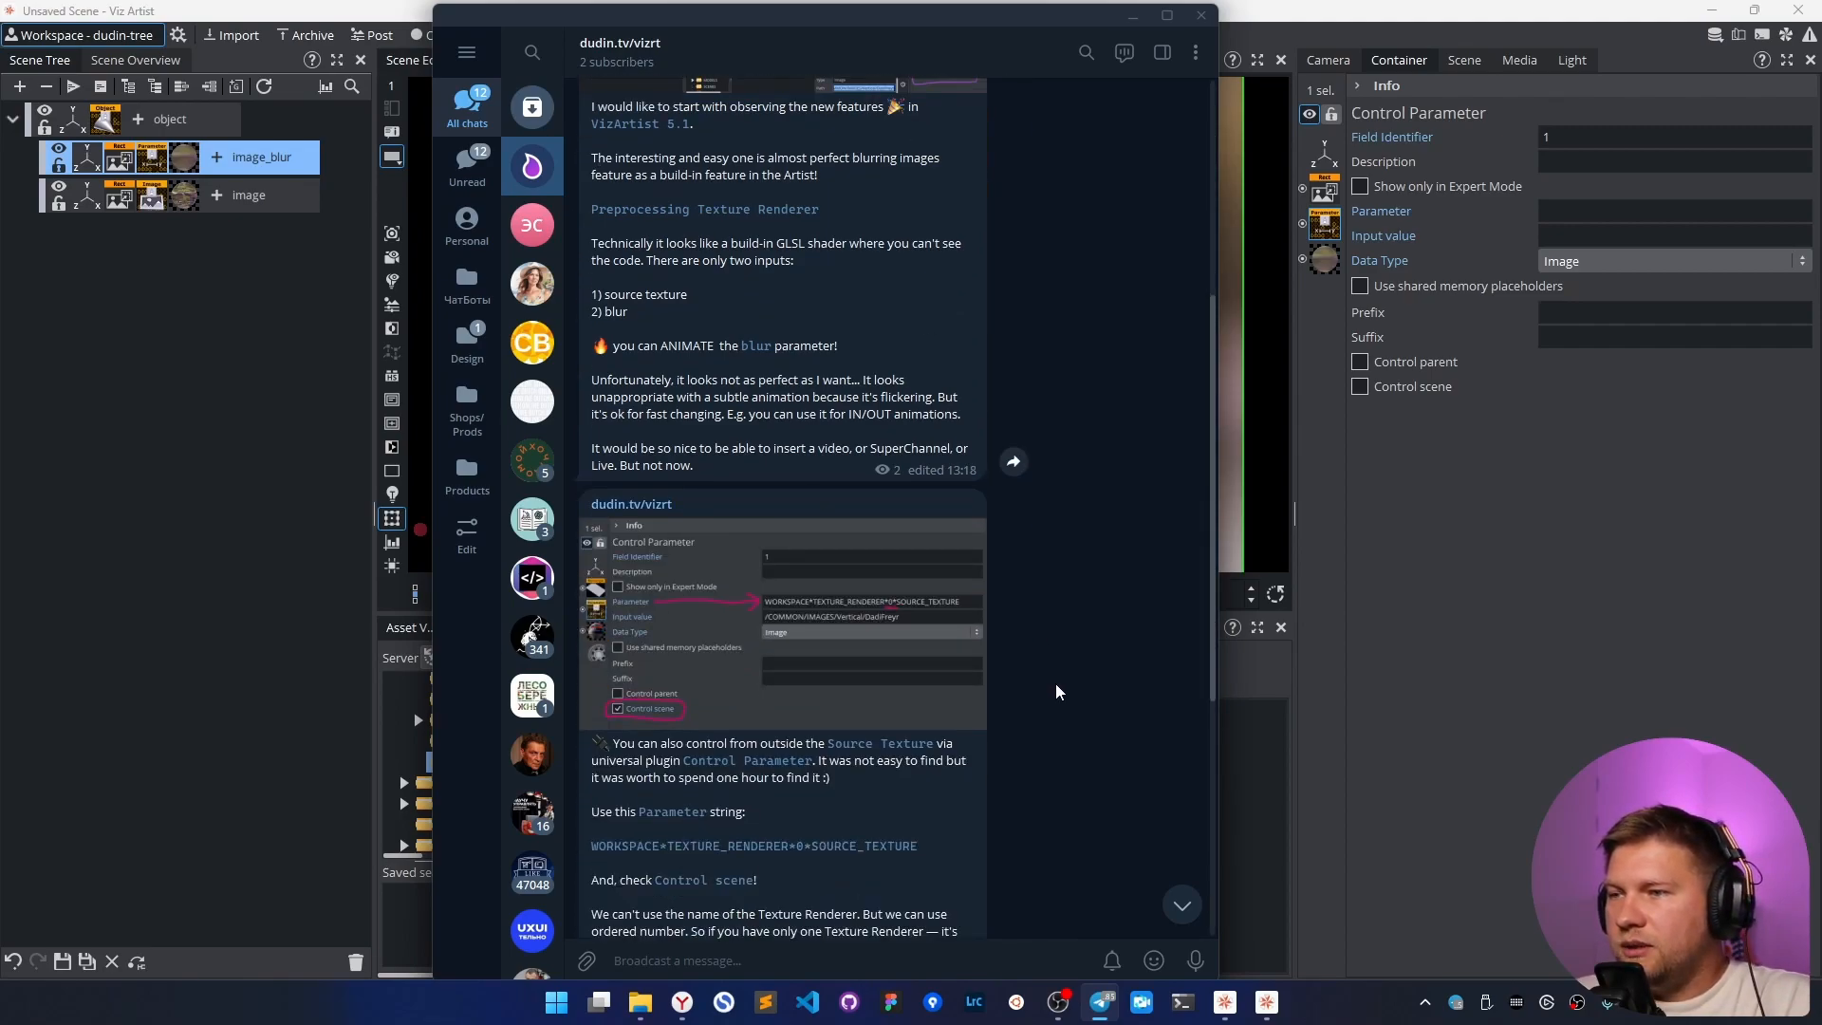
{"action": "scroll", "scroll_direction": "down", "scroll_amount": 3}
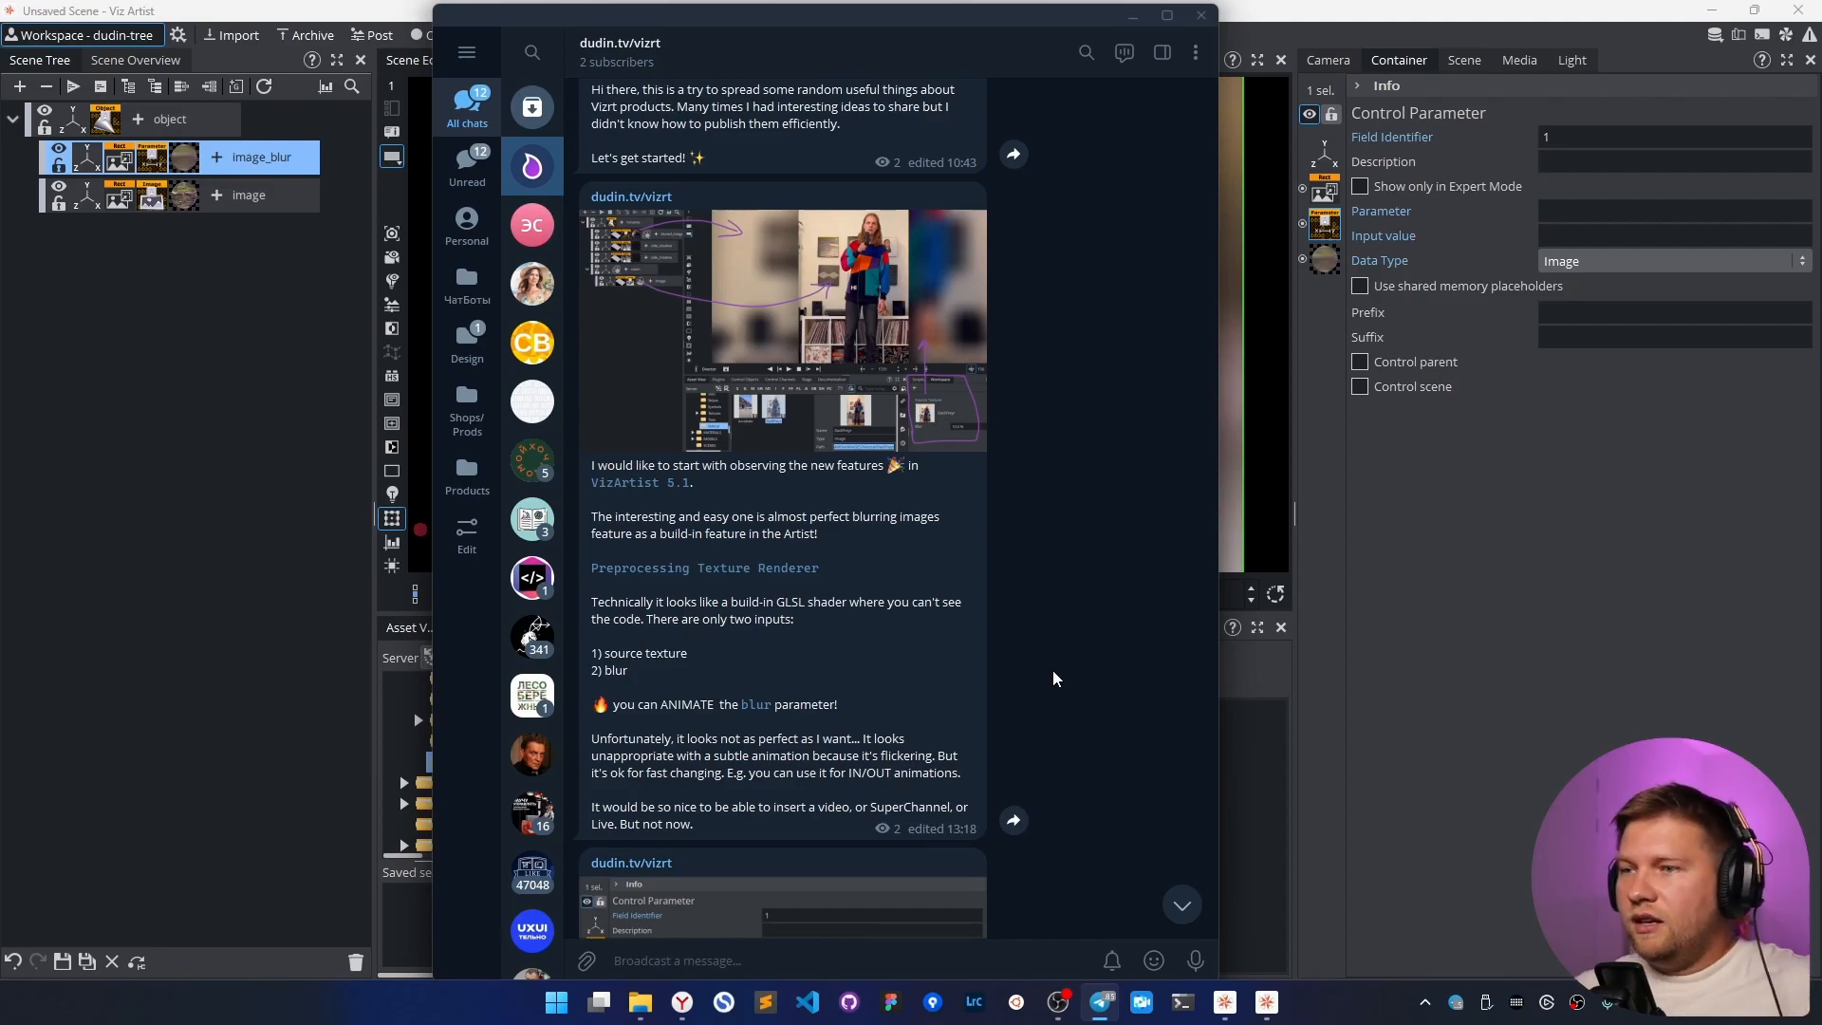
{"action": "mouse_move", "coordinate": [1068, 663]}
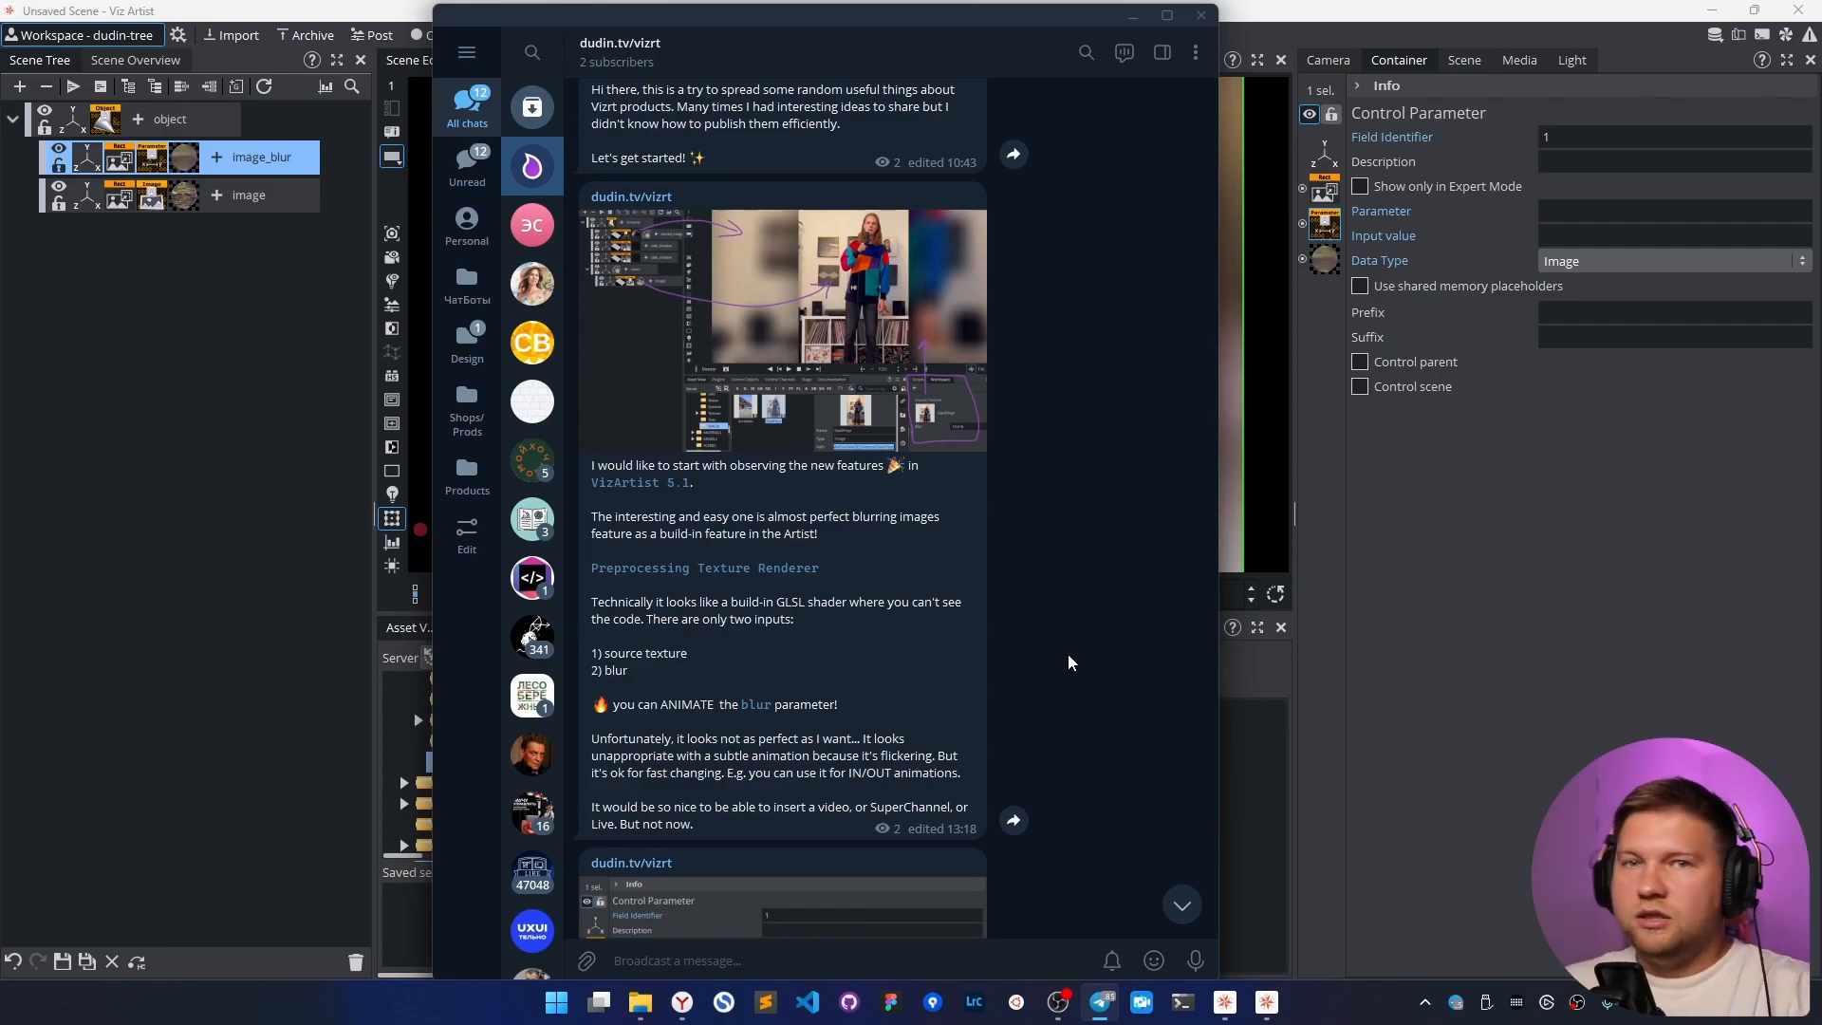
{"action": "mouse_move", "coordinate": [1061, 631]}
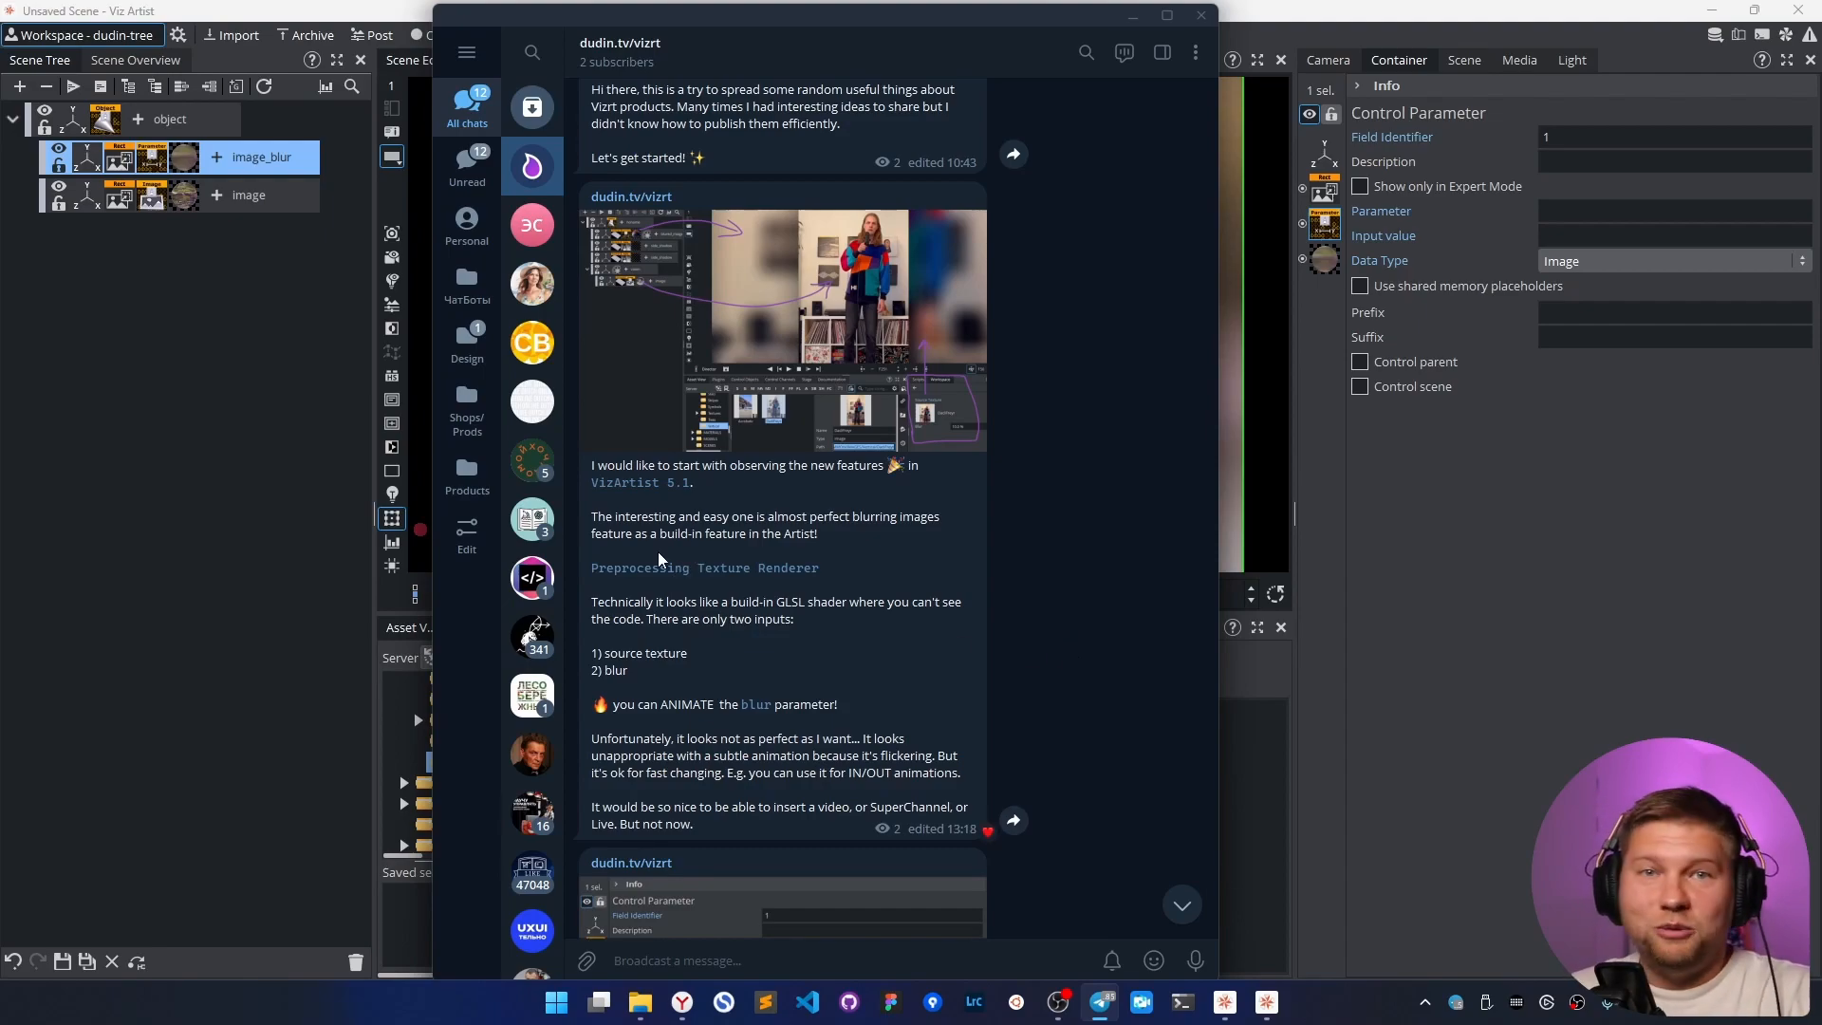
{"action": "scroll", "scroll_direction": "down", "scroll_amount": 3}
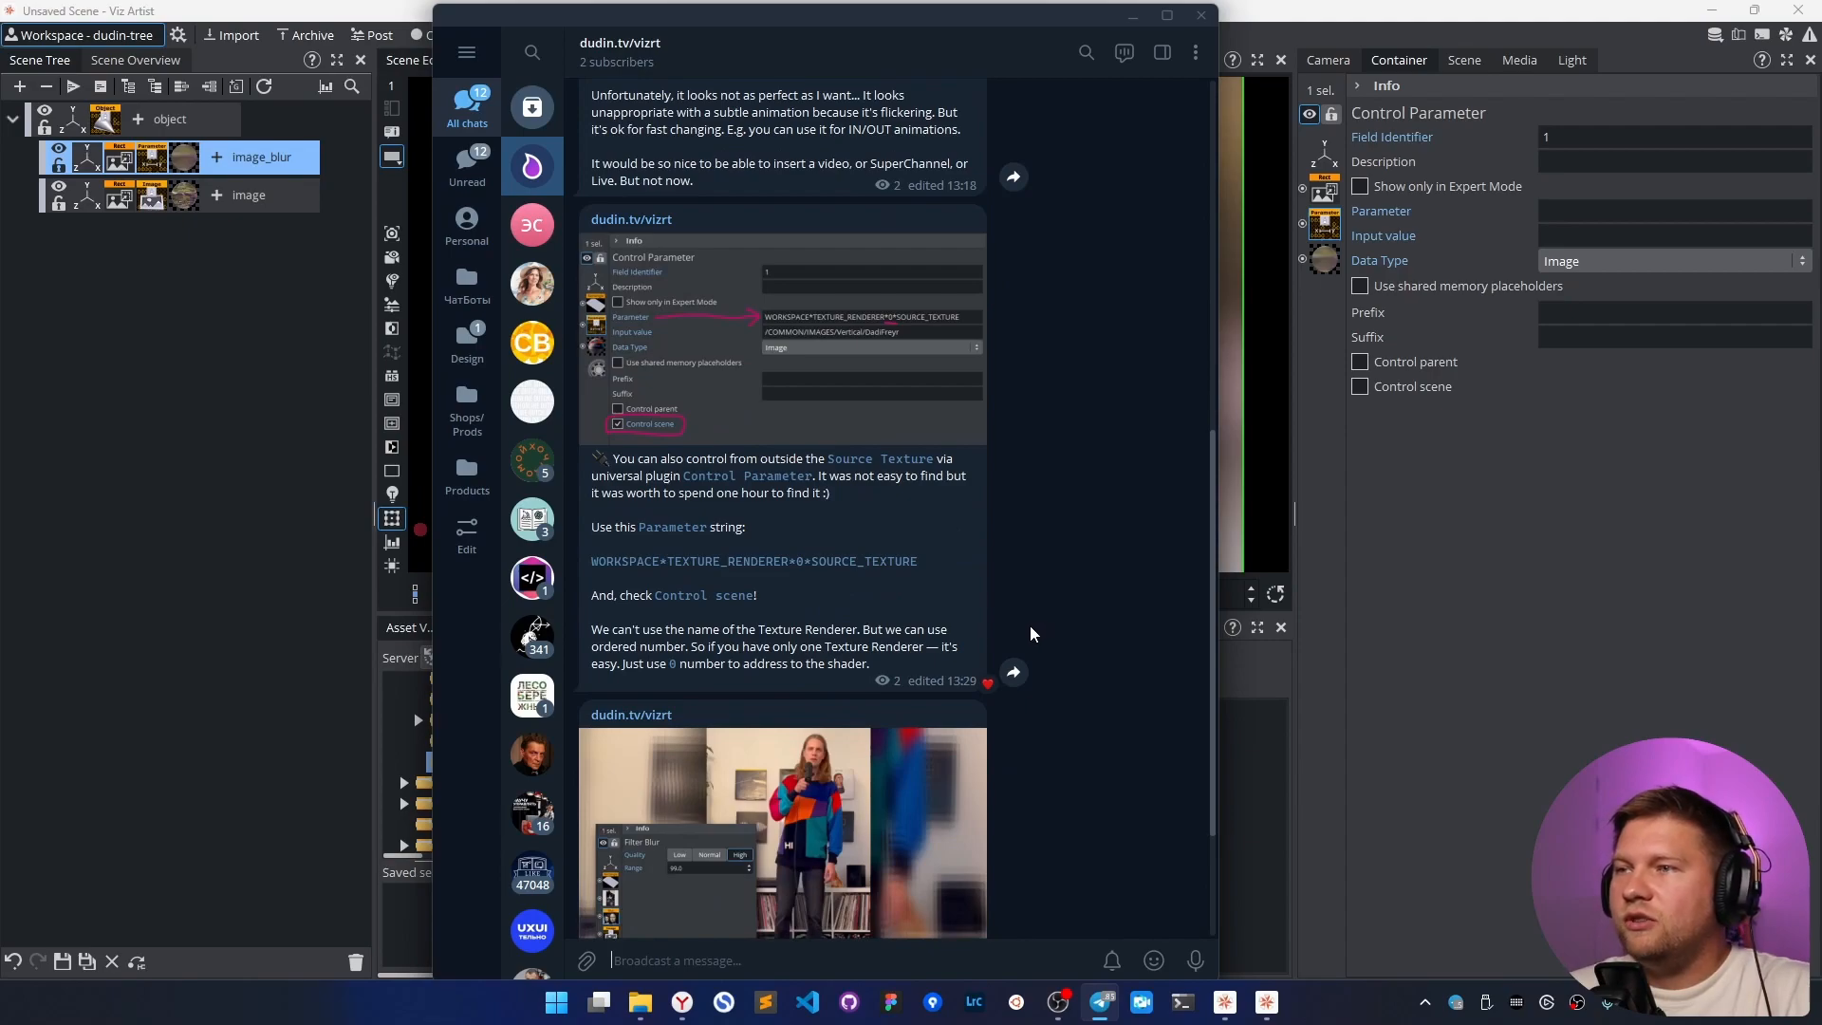
{"action": "scroll", "scroll_direction": "down", "scroll_amount": 3}
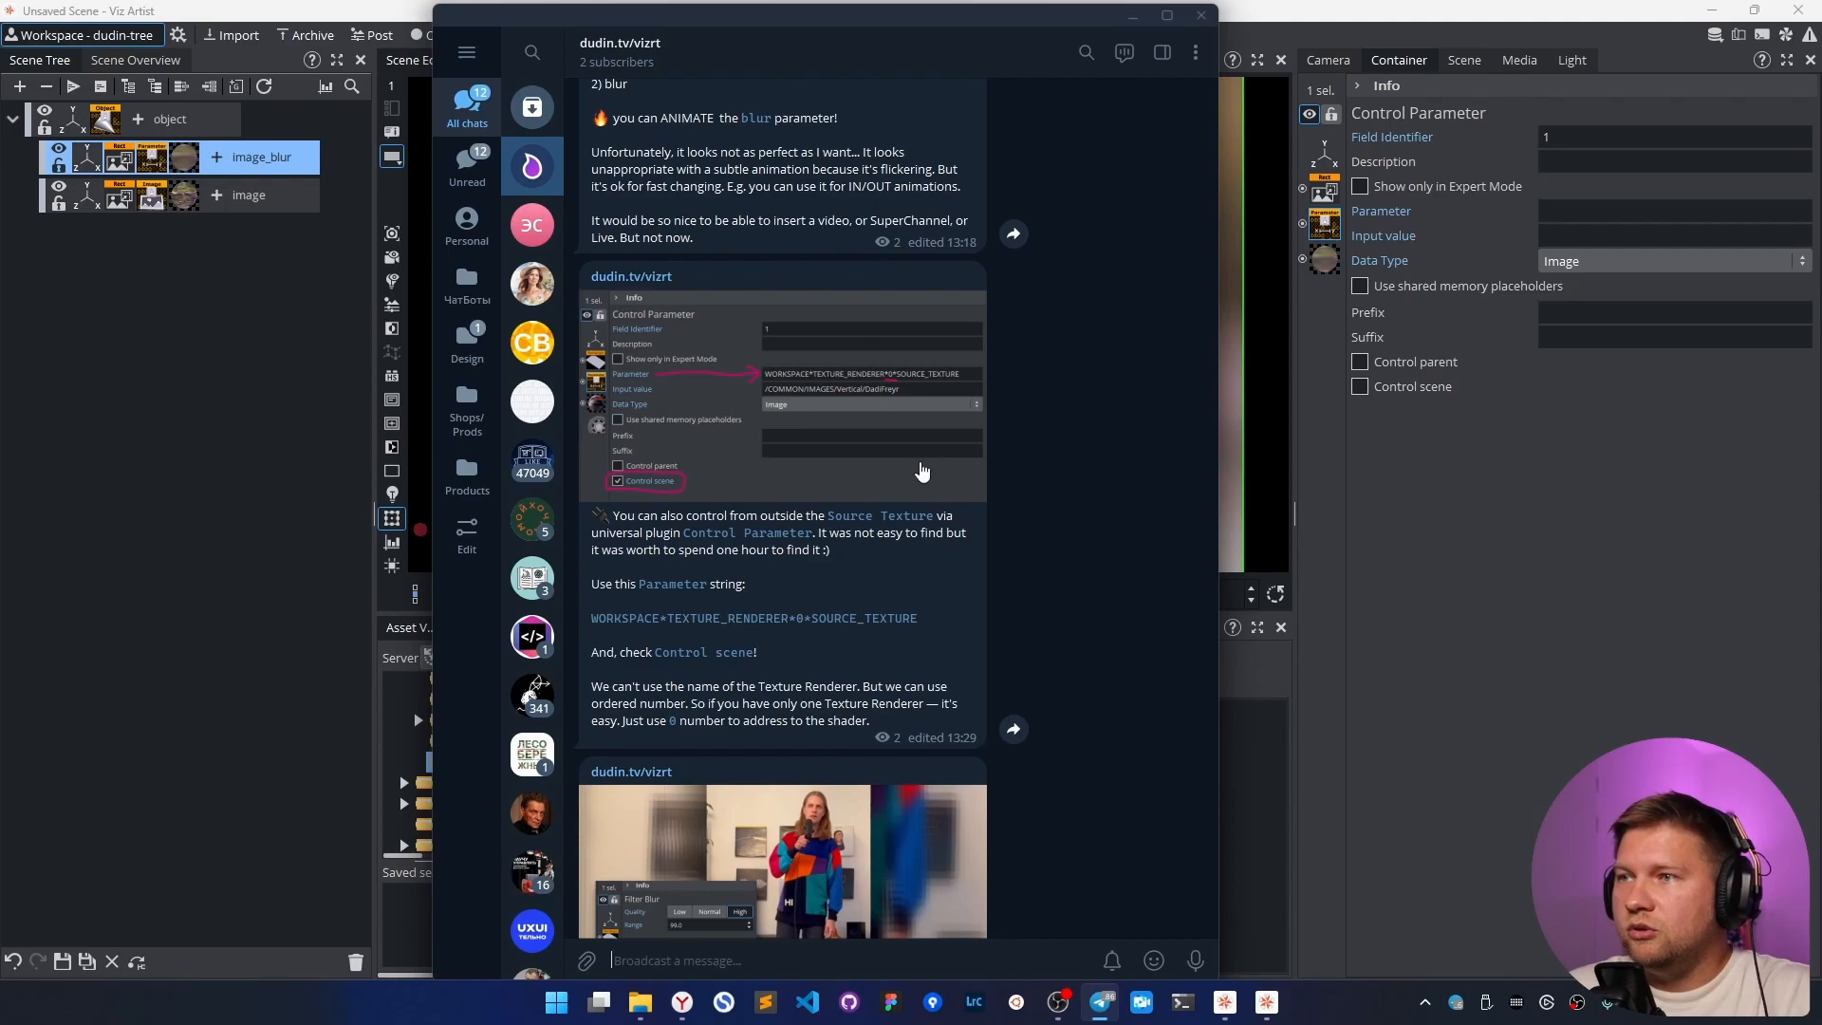
{"action": "mouse_move", "coordinate": [793, 636]}
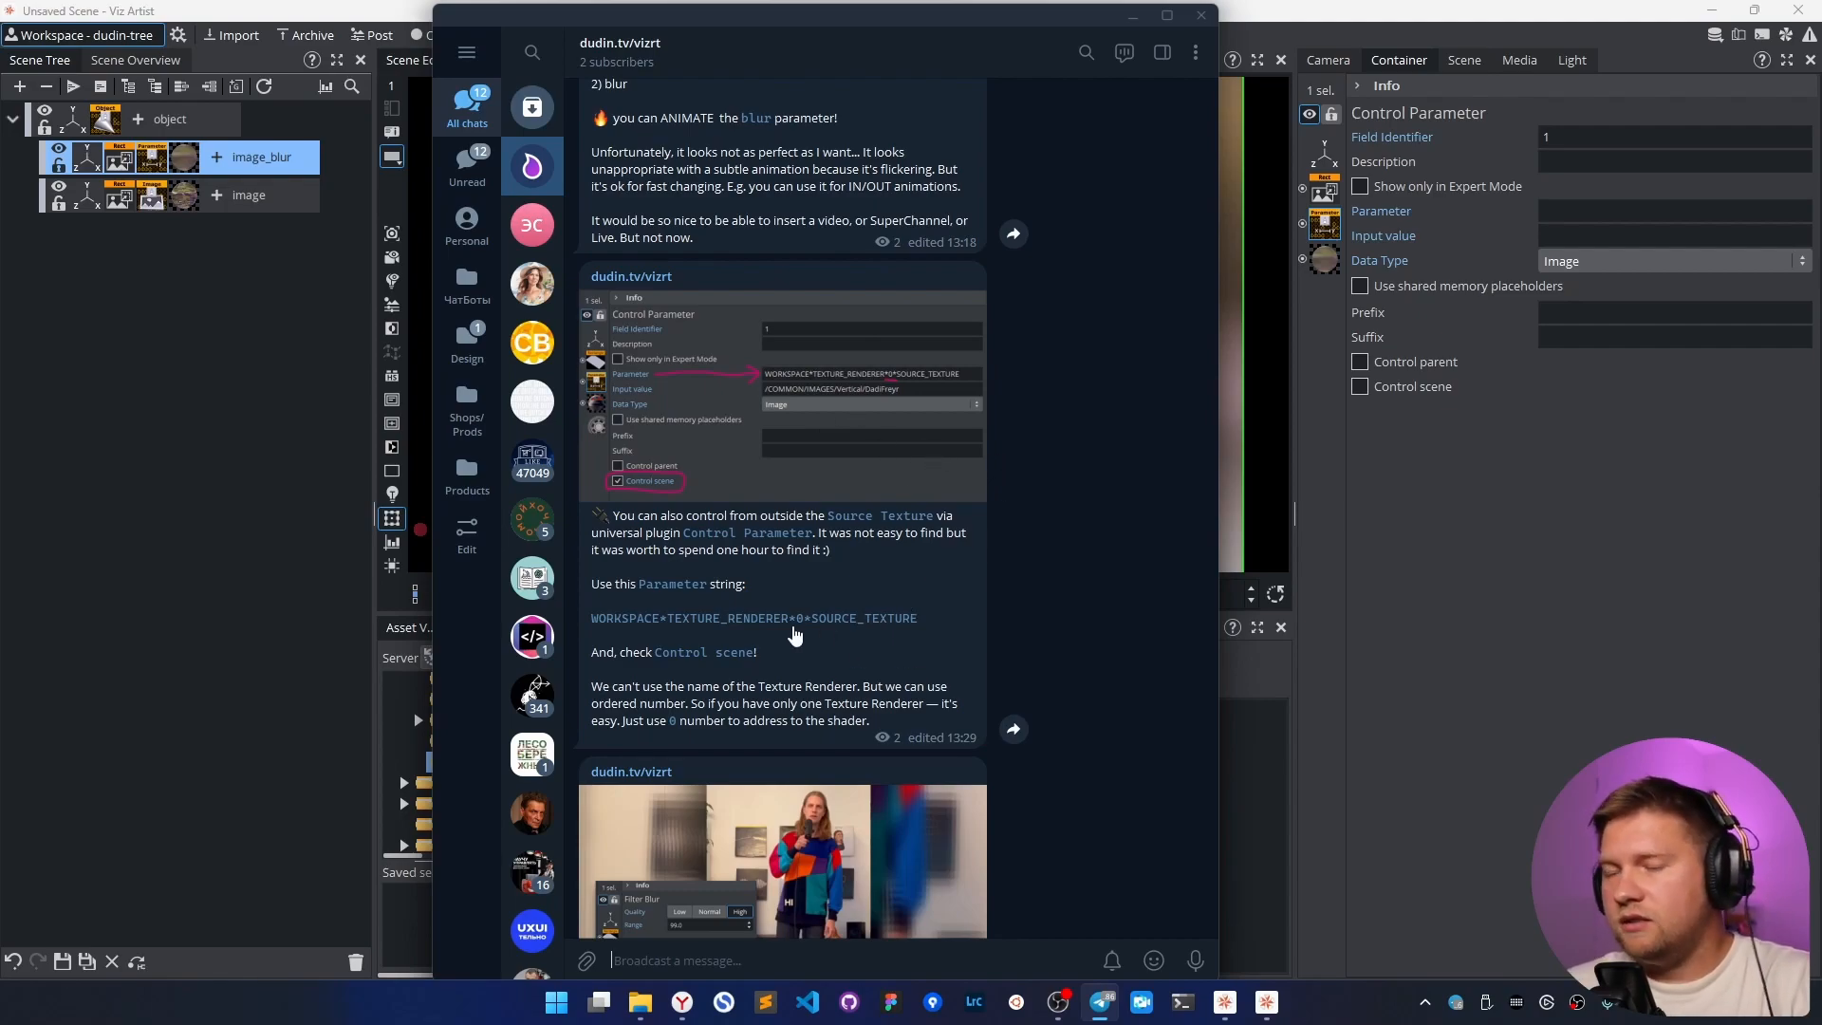
{"action": "left_click", "coordinate": [987, 740]}
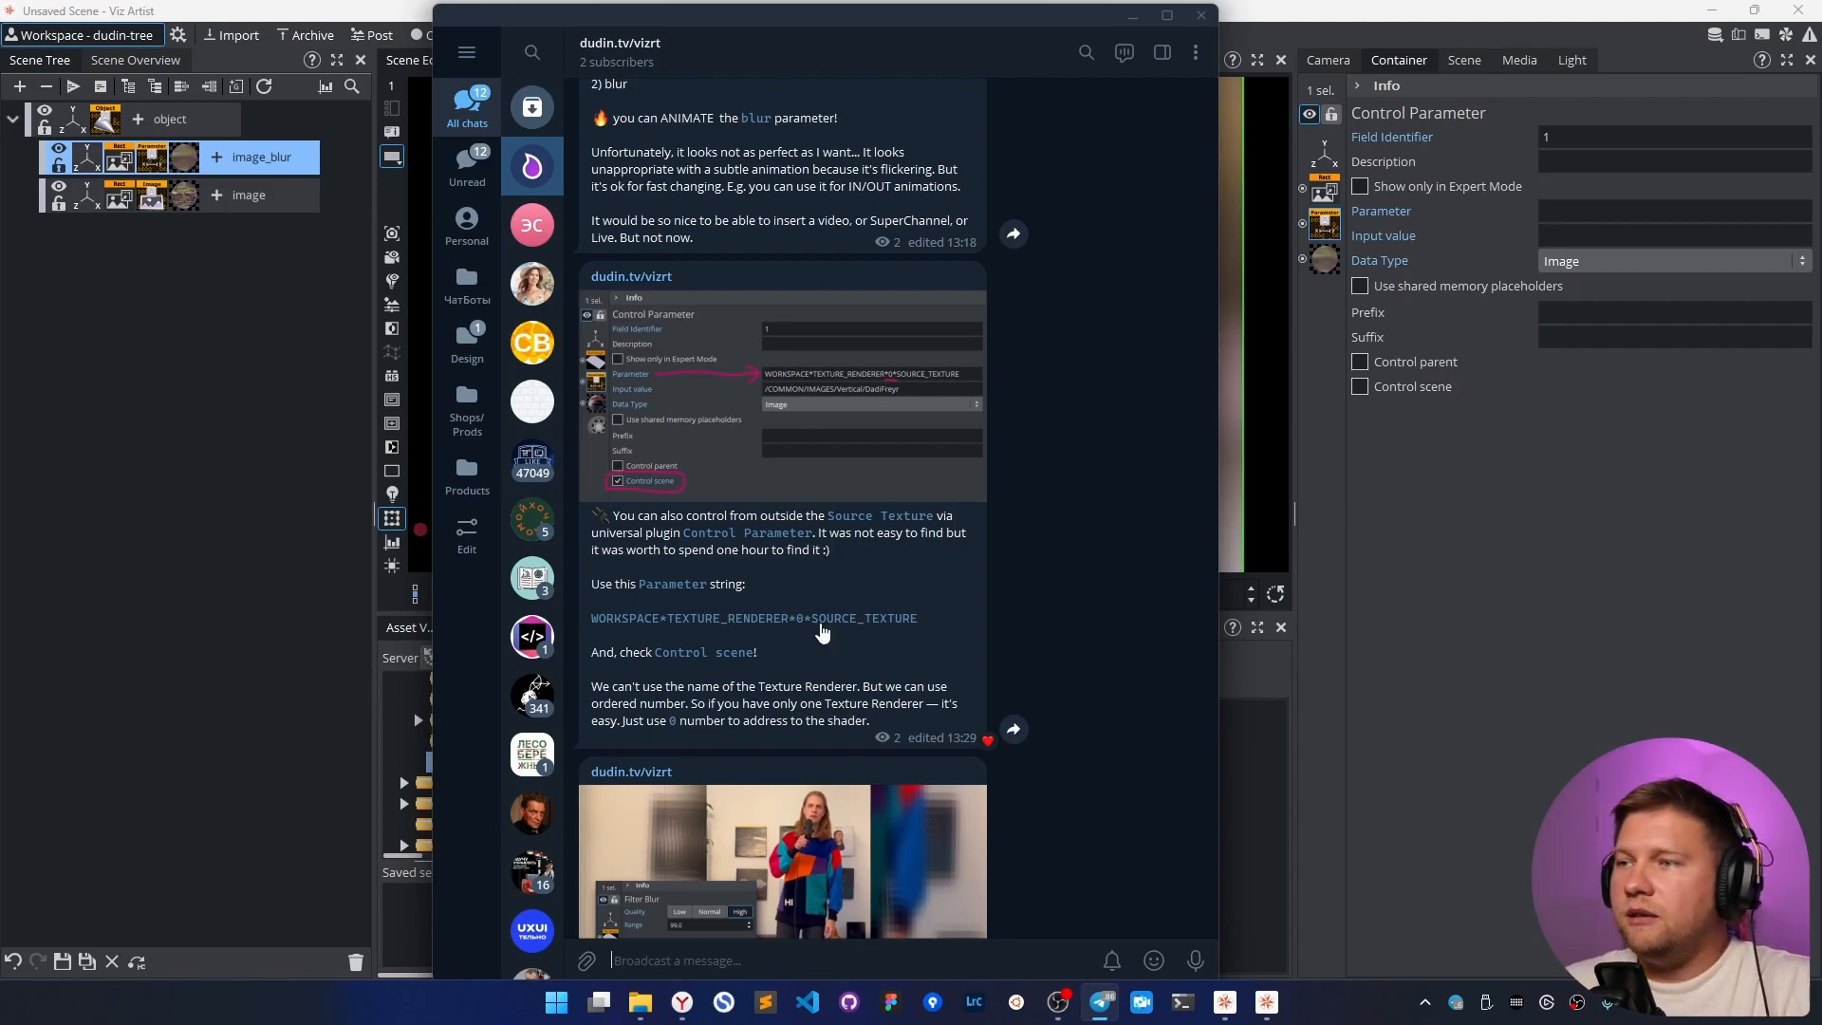
{"action": "mouse_move", "coordinate": [843, 636]}
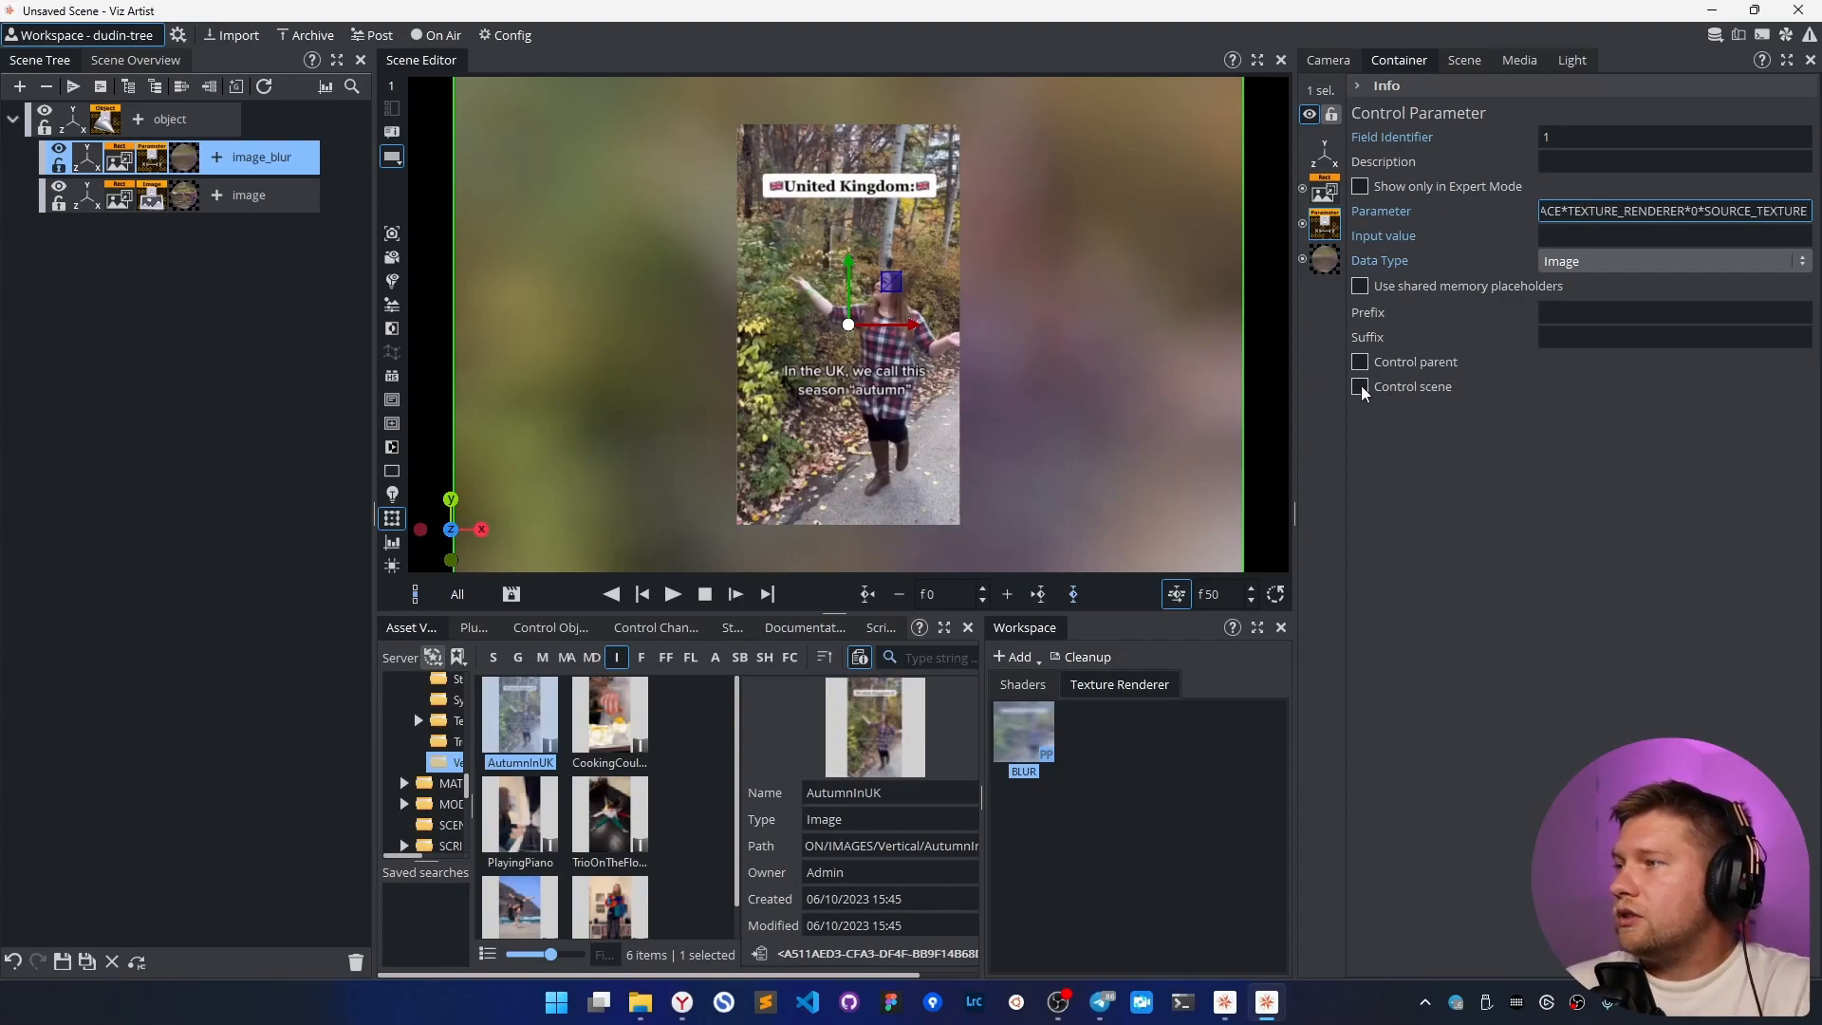
- Set the control field to the Acrobatic photo and save the scene as Blur in Dudin/Test
{"action": "left_click", "coordinate": [1358, 387]}
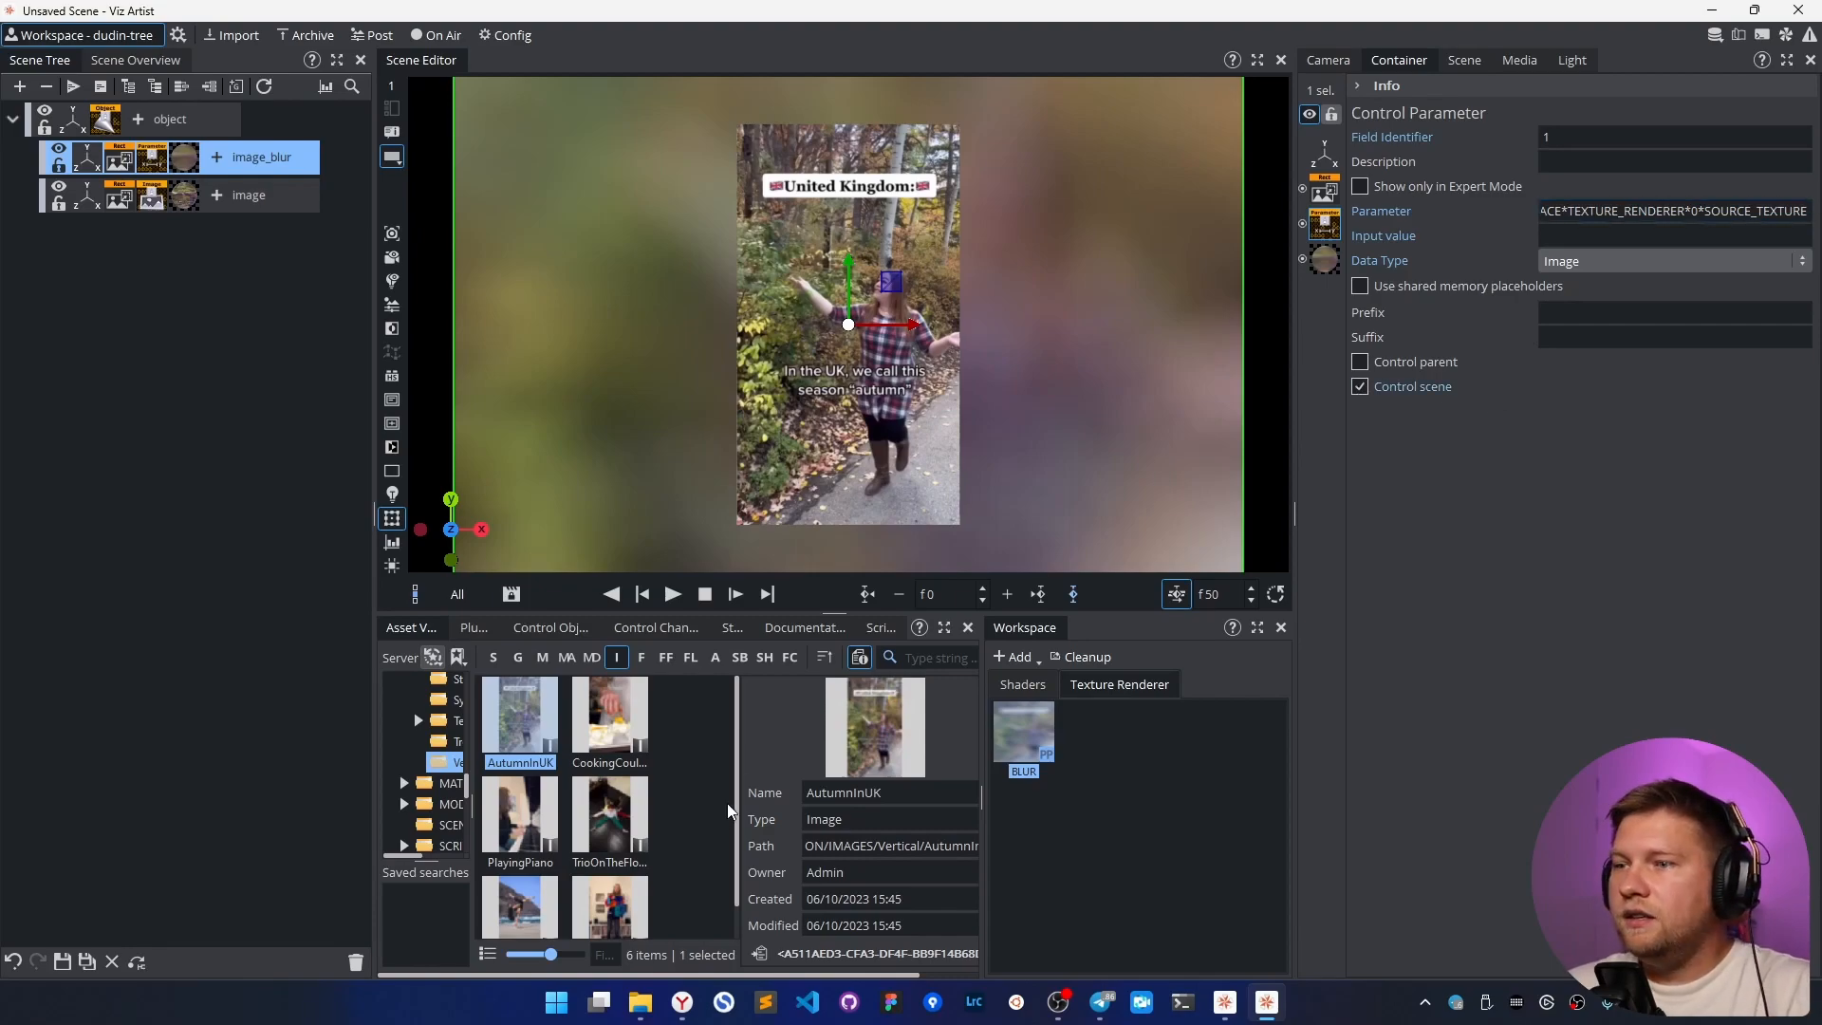
{"action": "left_click", "coordinate": [609, 785]}
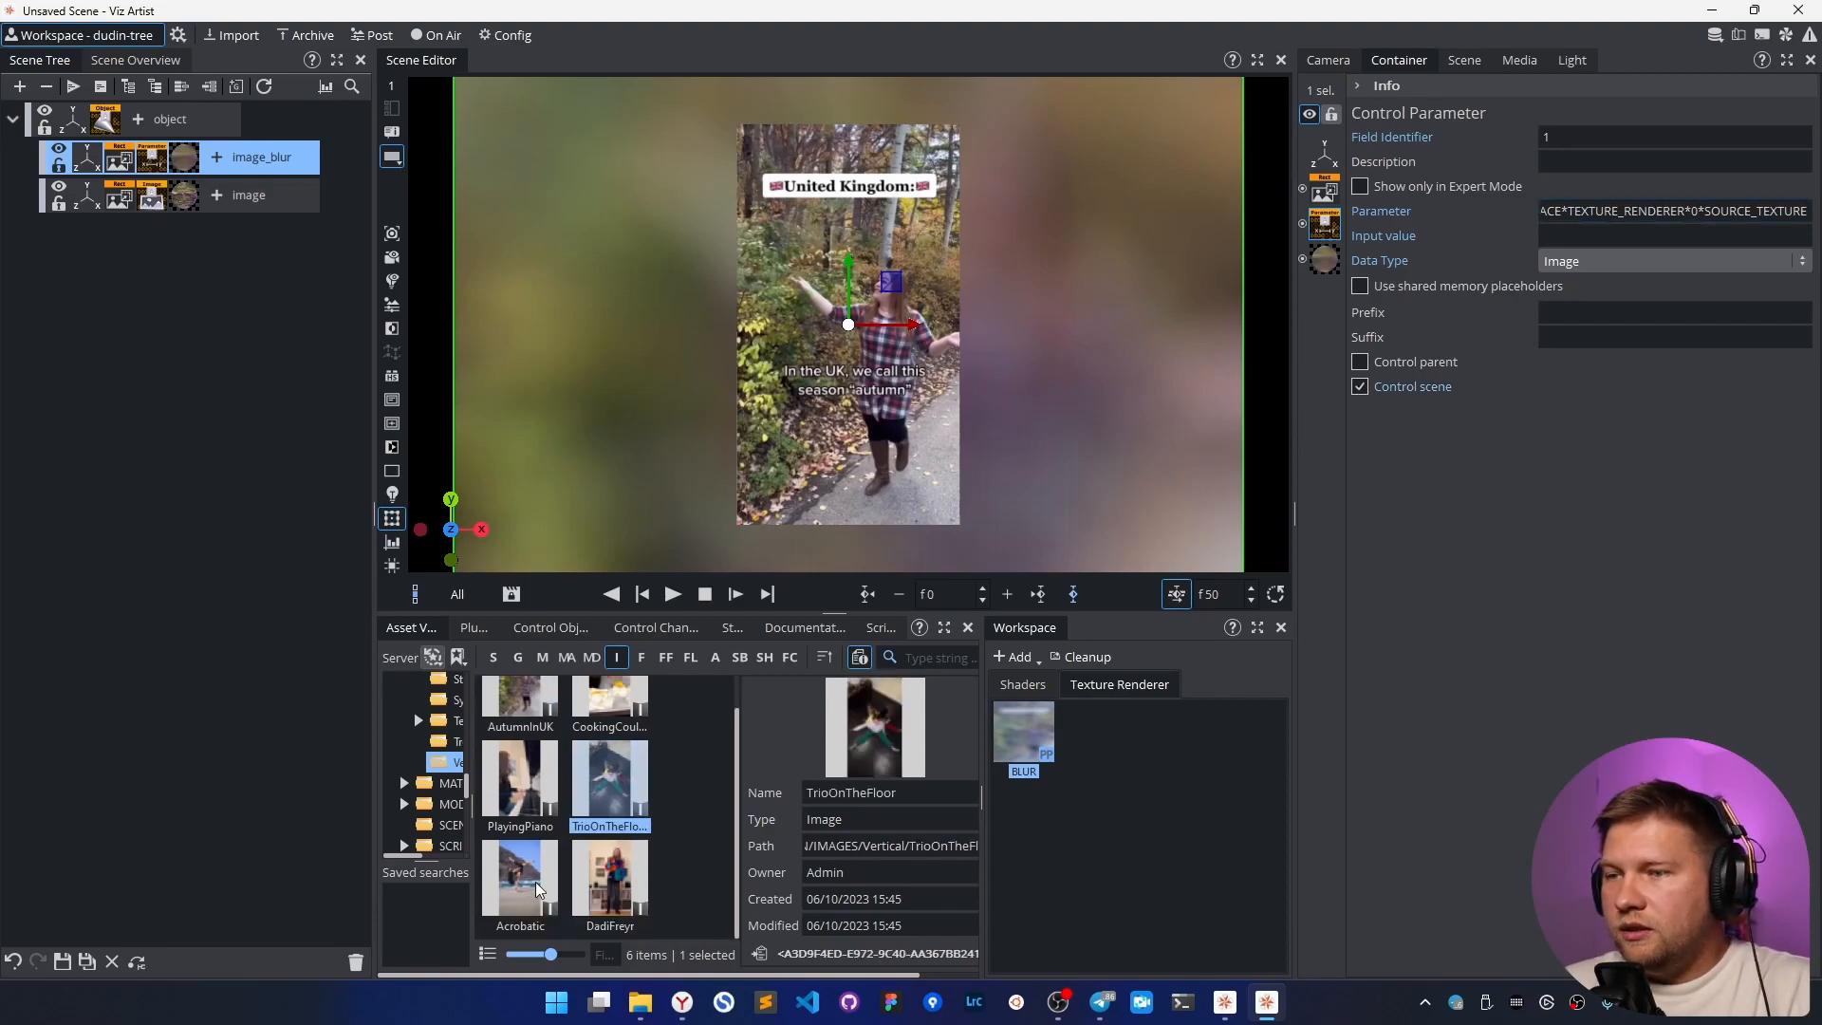
{"action": "left_click", "coordinate": [519, 884]}
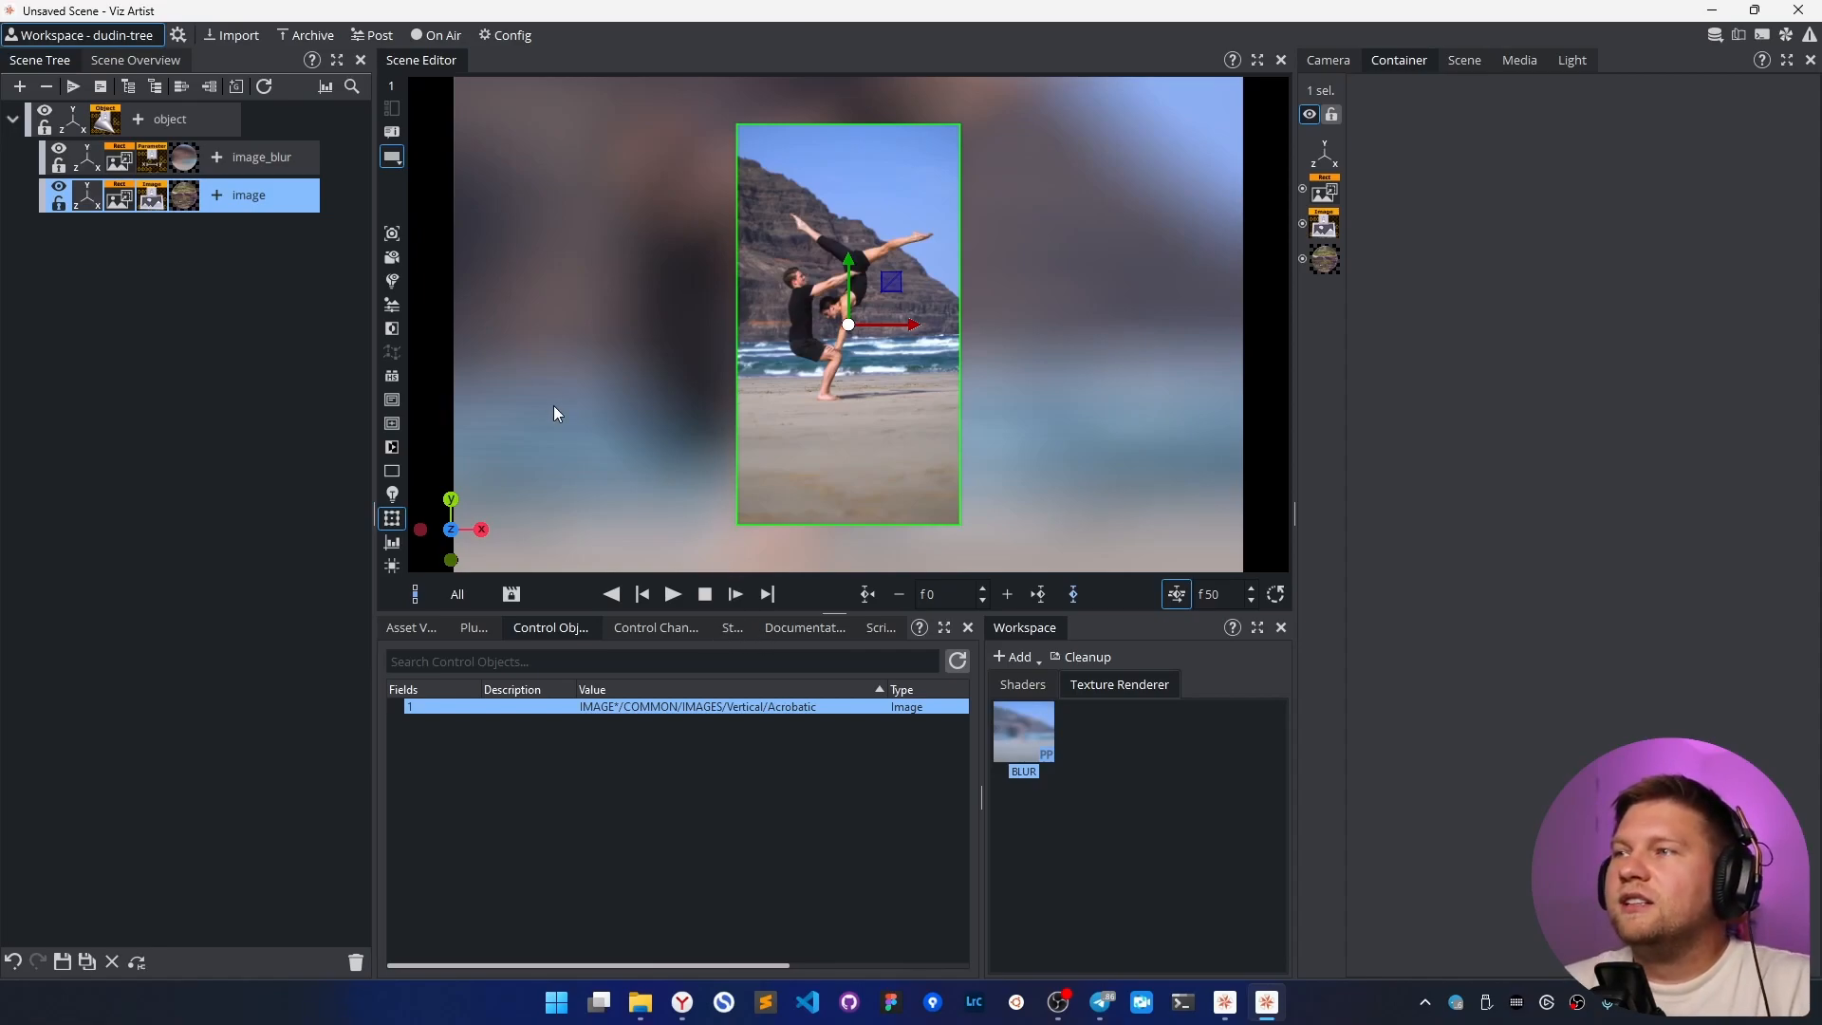
{"action": "mouse_move", "coordinate": [487, 378]}
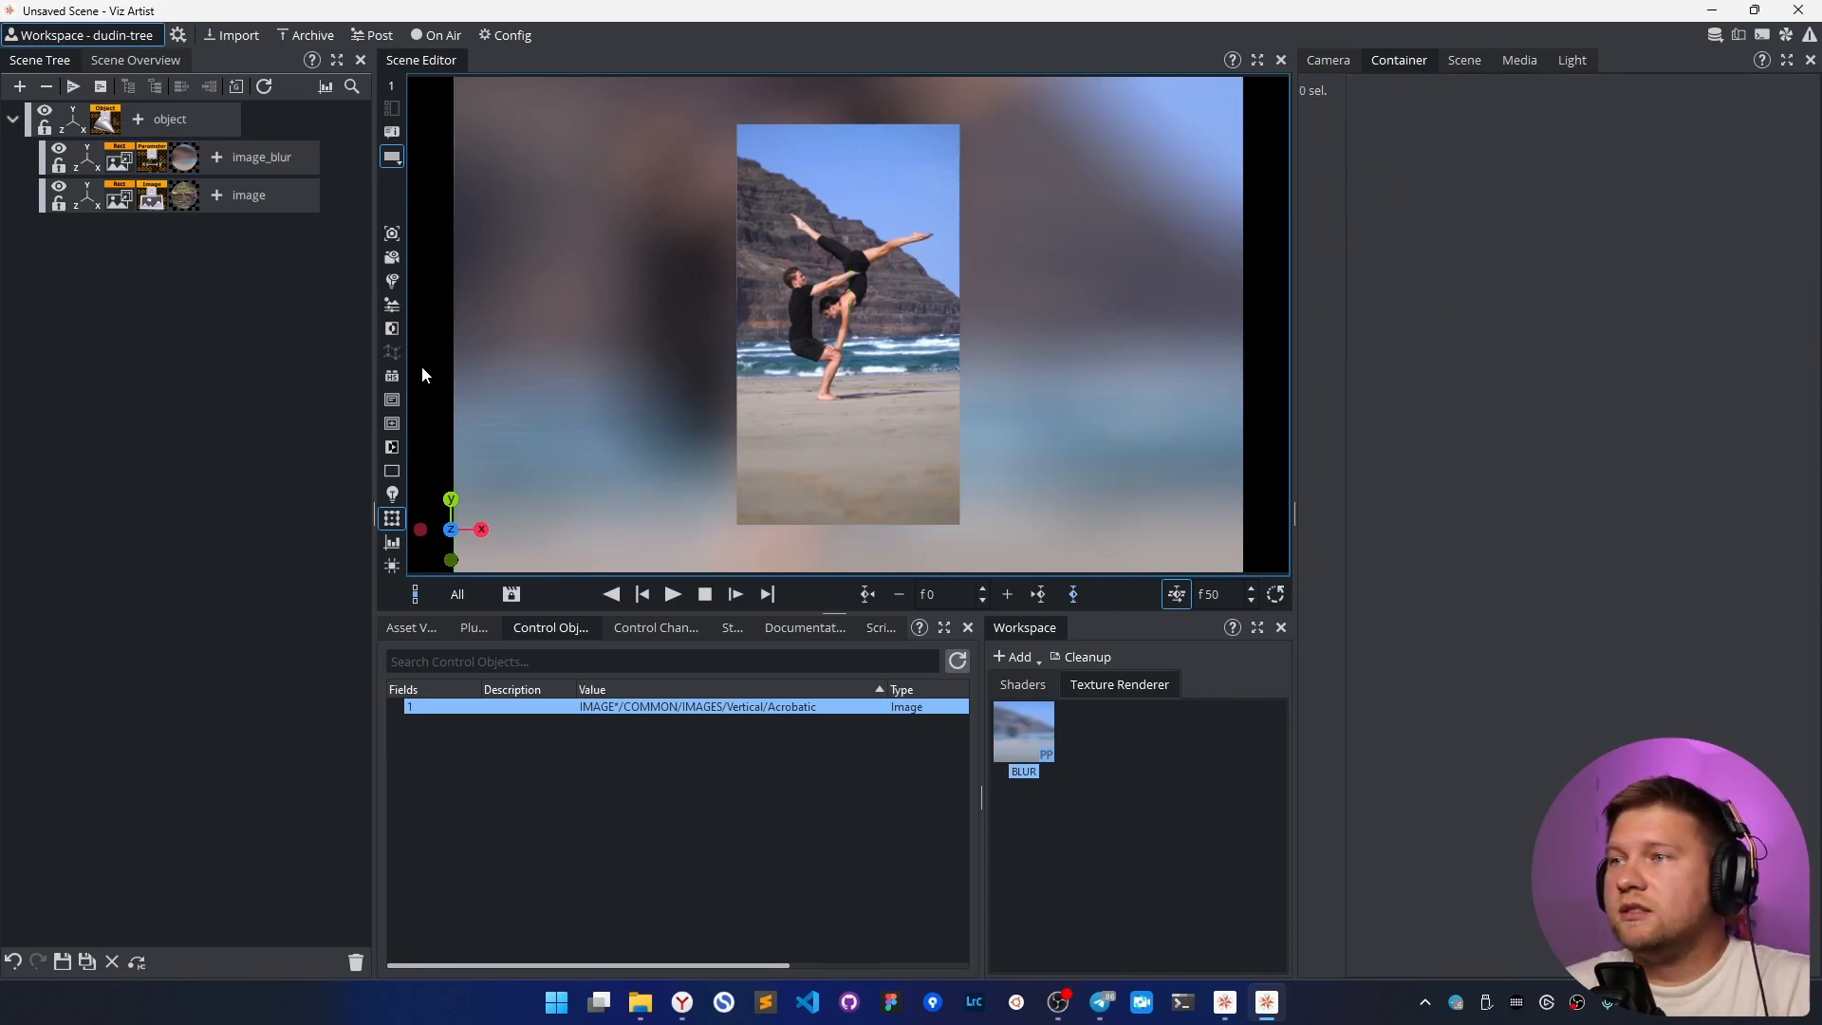
{"action": "mouse_move", "coordinate": [736, 348]}
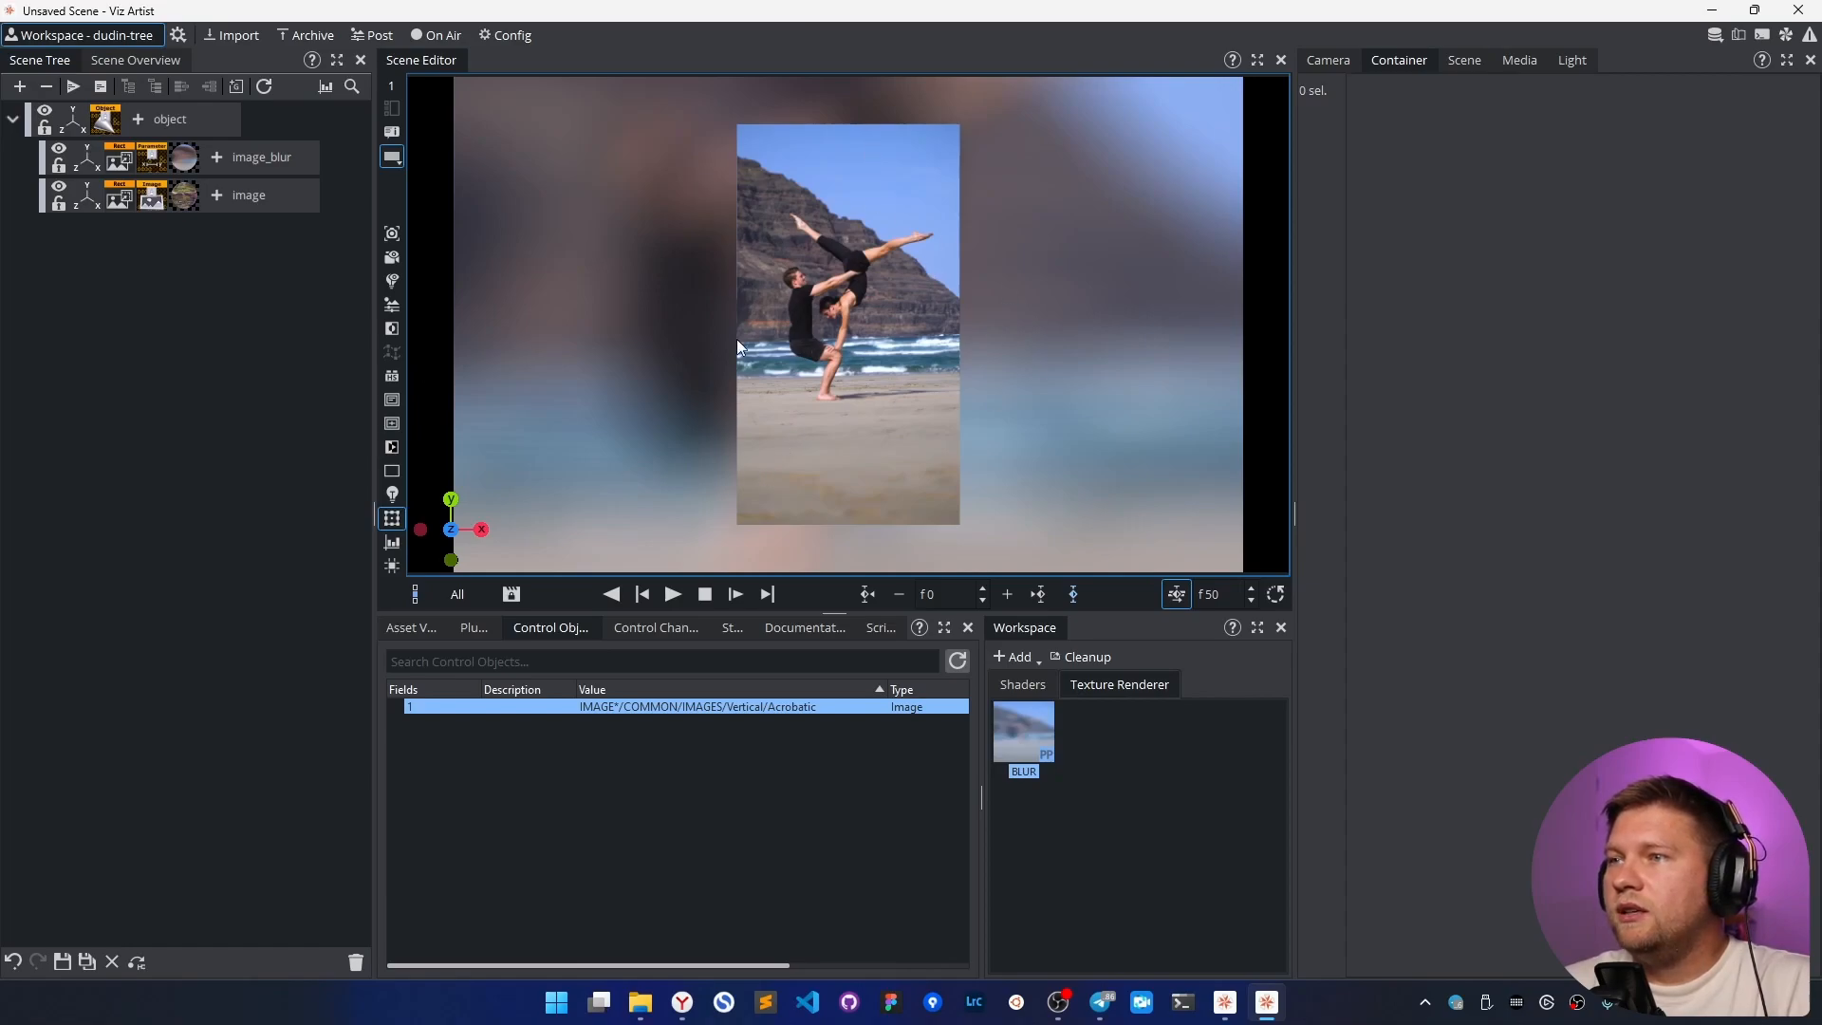
{"action": "mouse_move", "coordinate": [924, 498]}
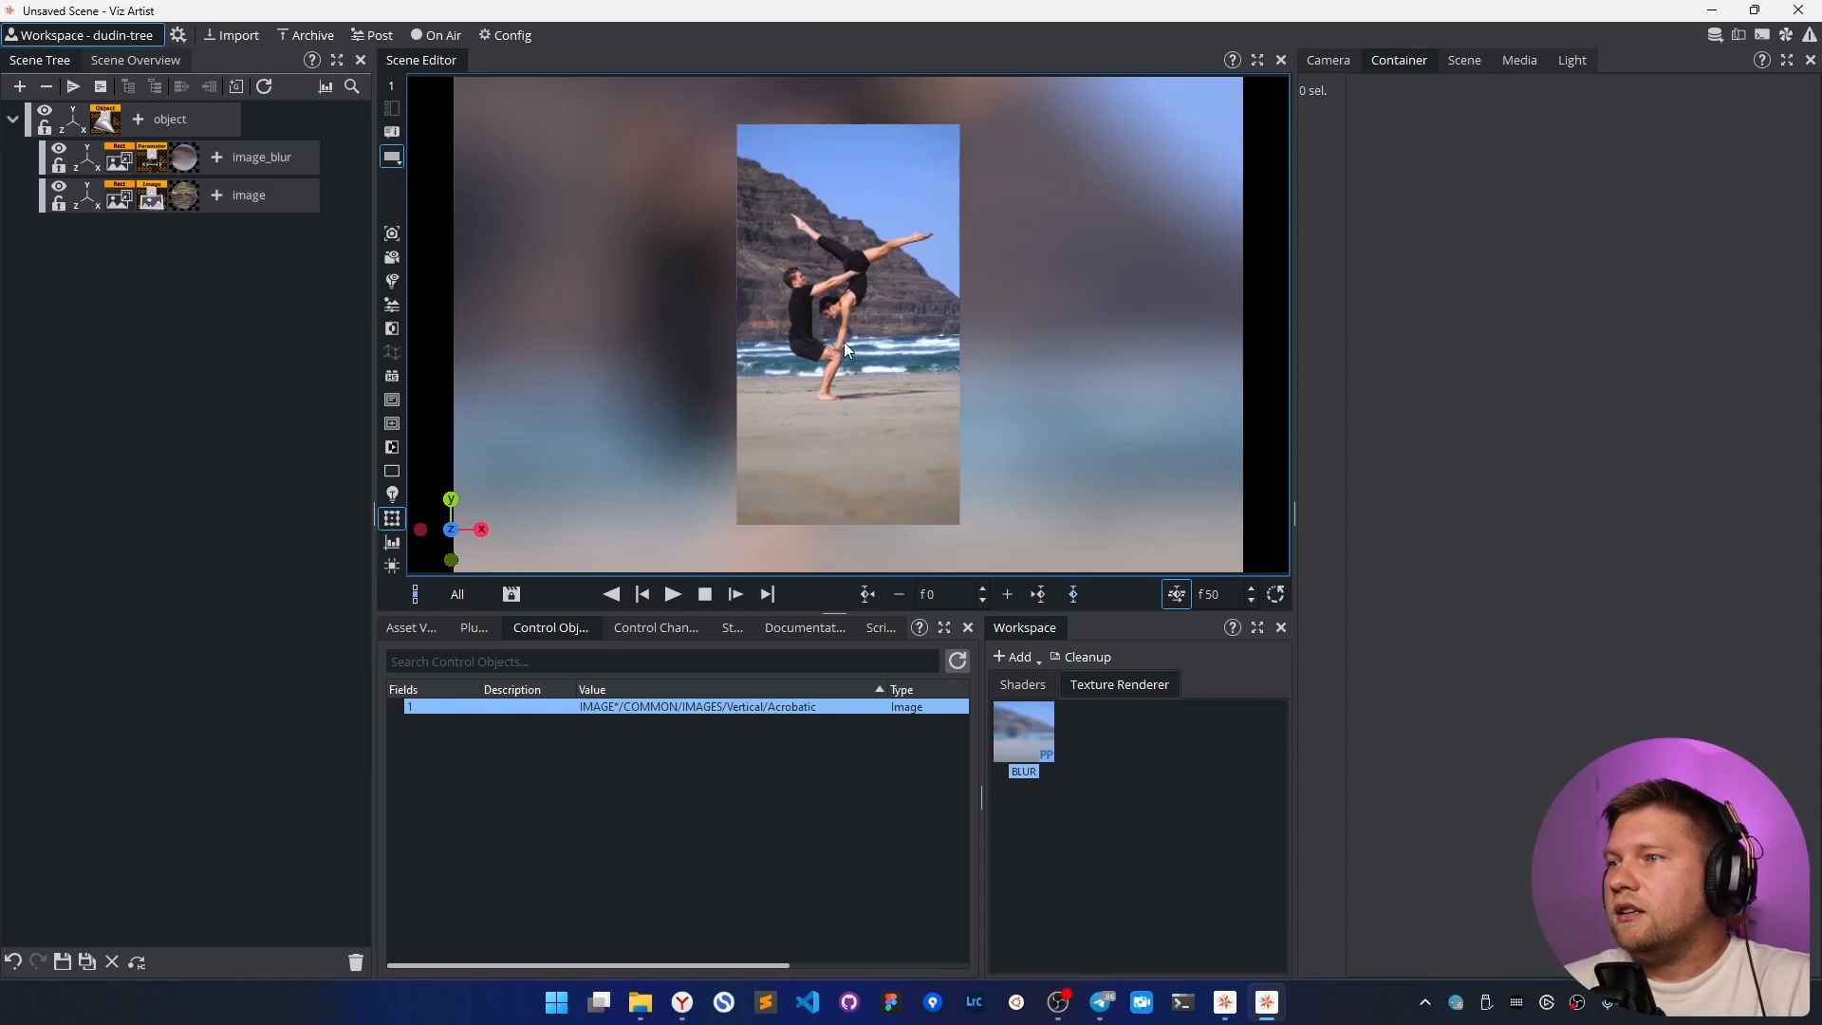
{"action": "mouse_move", "coordinate": [971, 340]}
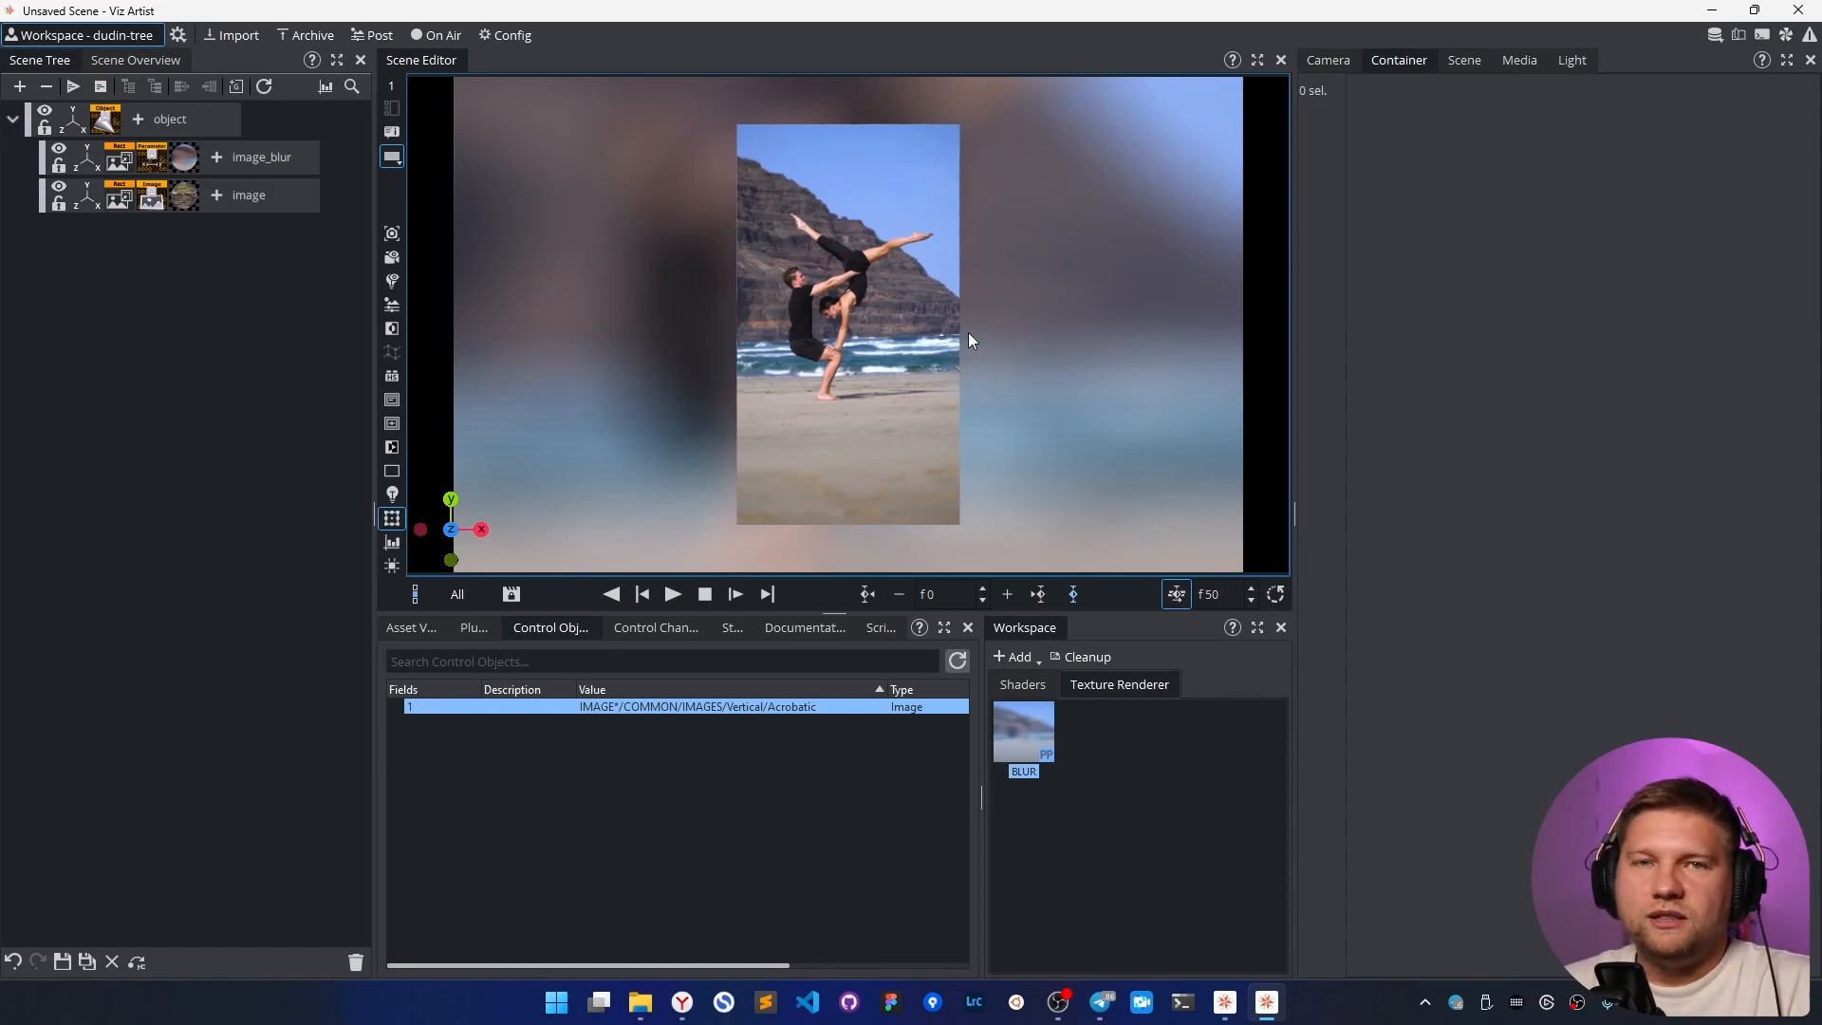
{"action": "mouse_move", "coordinate": [554, 587]}
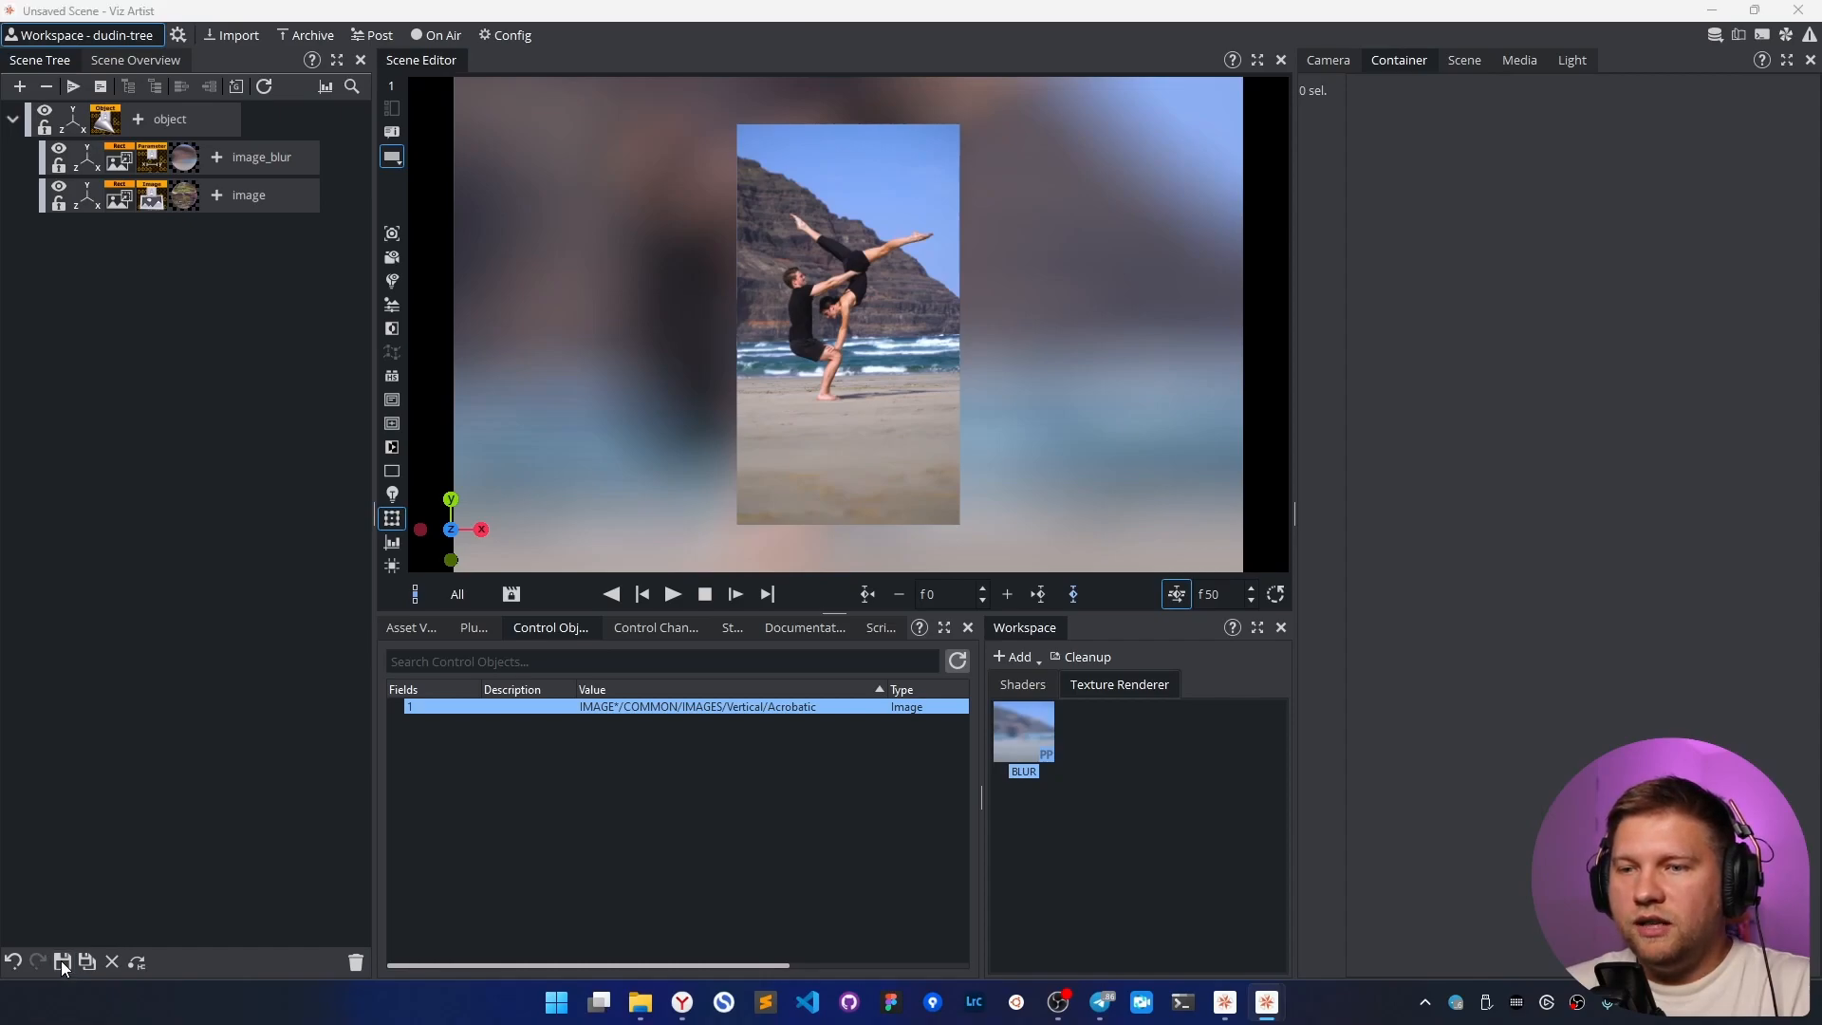
{"action": "left_click", "coordinate": [63, 962]}
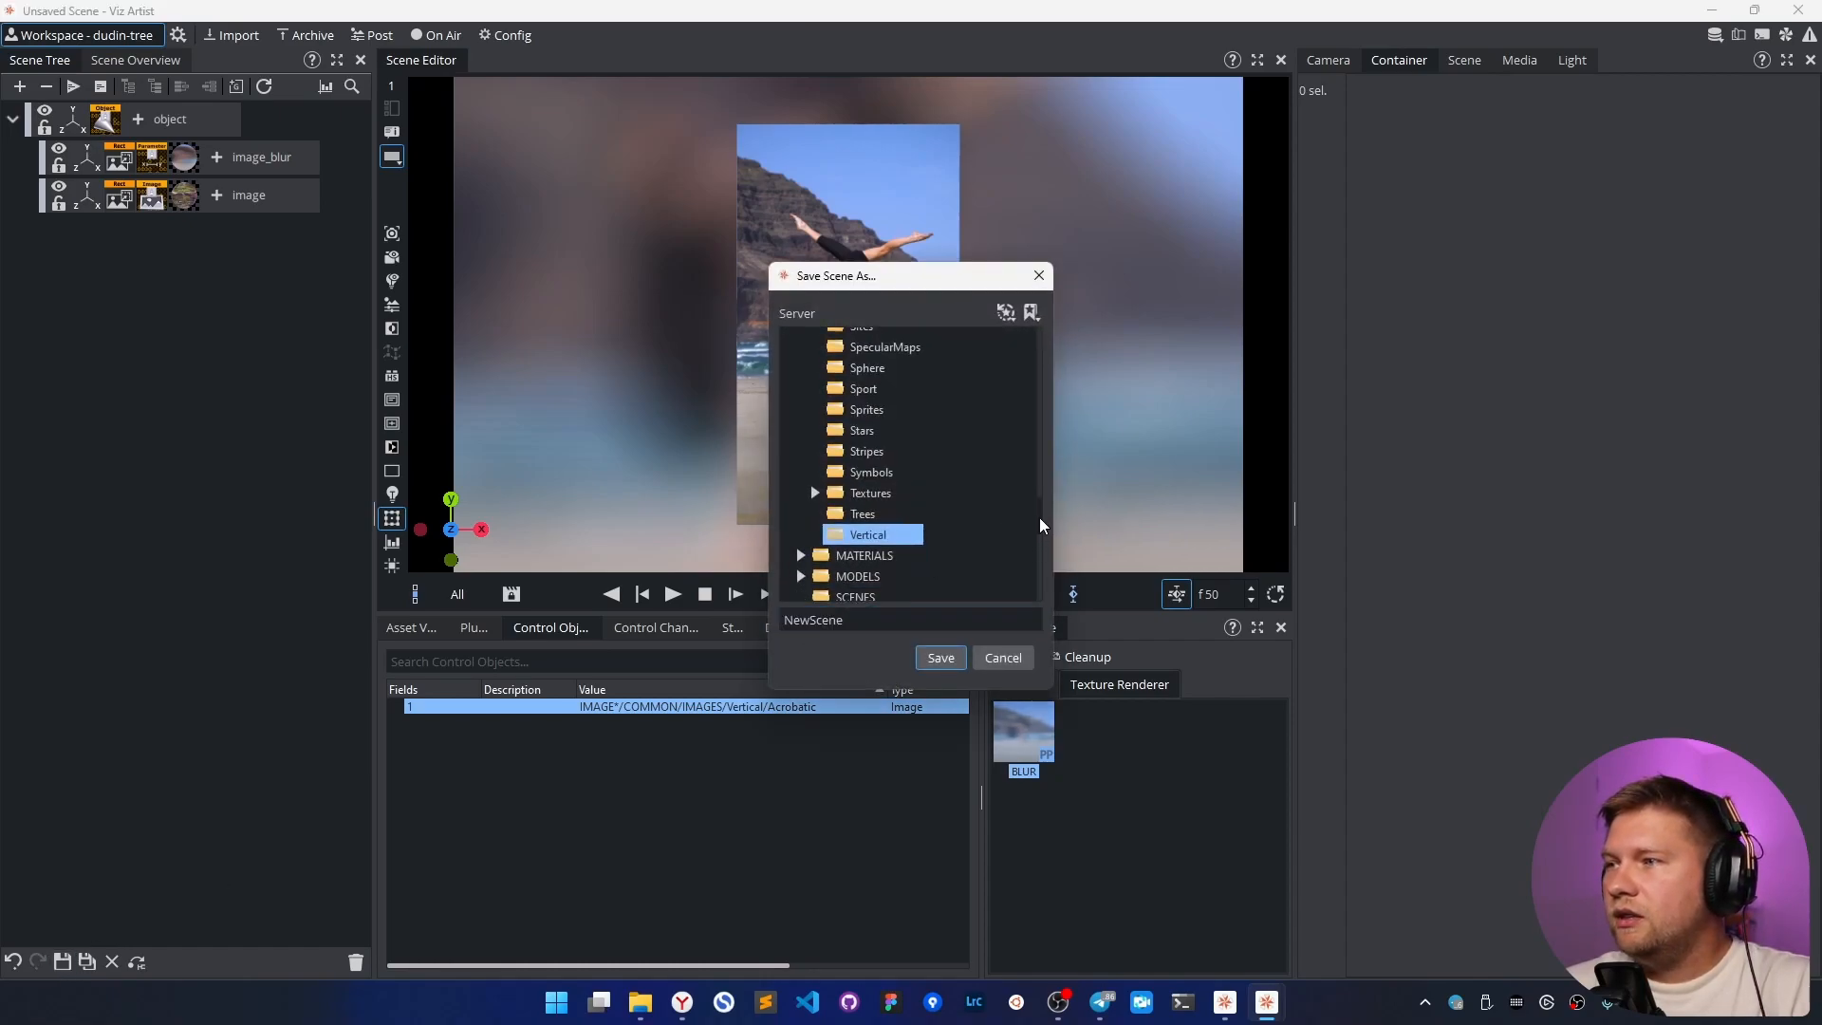
{"action": "left_click", "coordinate": [941, 657]}
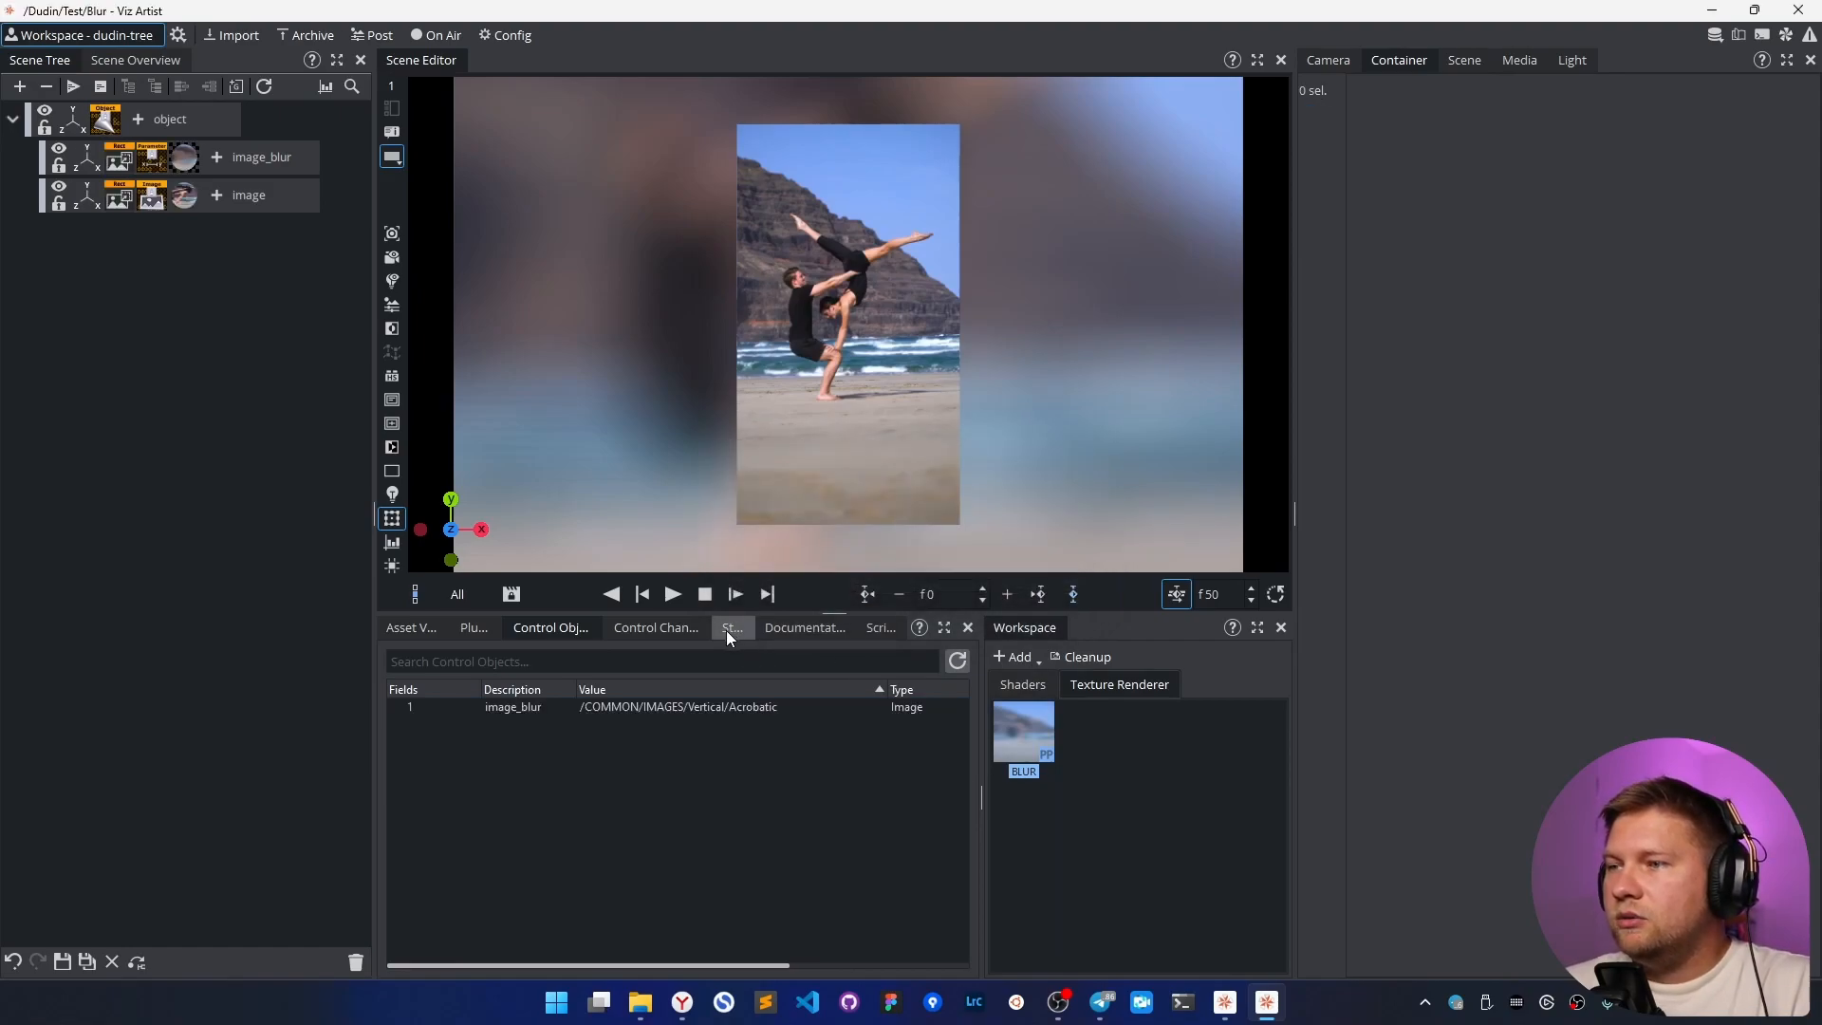
- Add a director named Take, drag the BLUR shader into it, and animate Preprocessing > Blur
{"action": "left_click", "coordinate": [730, 628]}
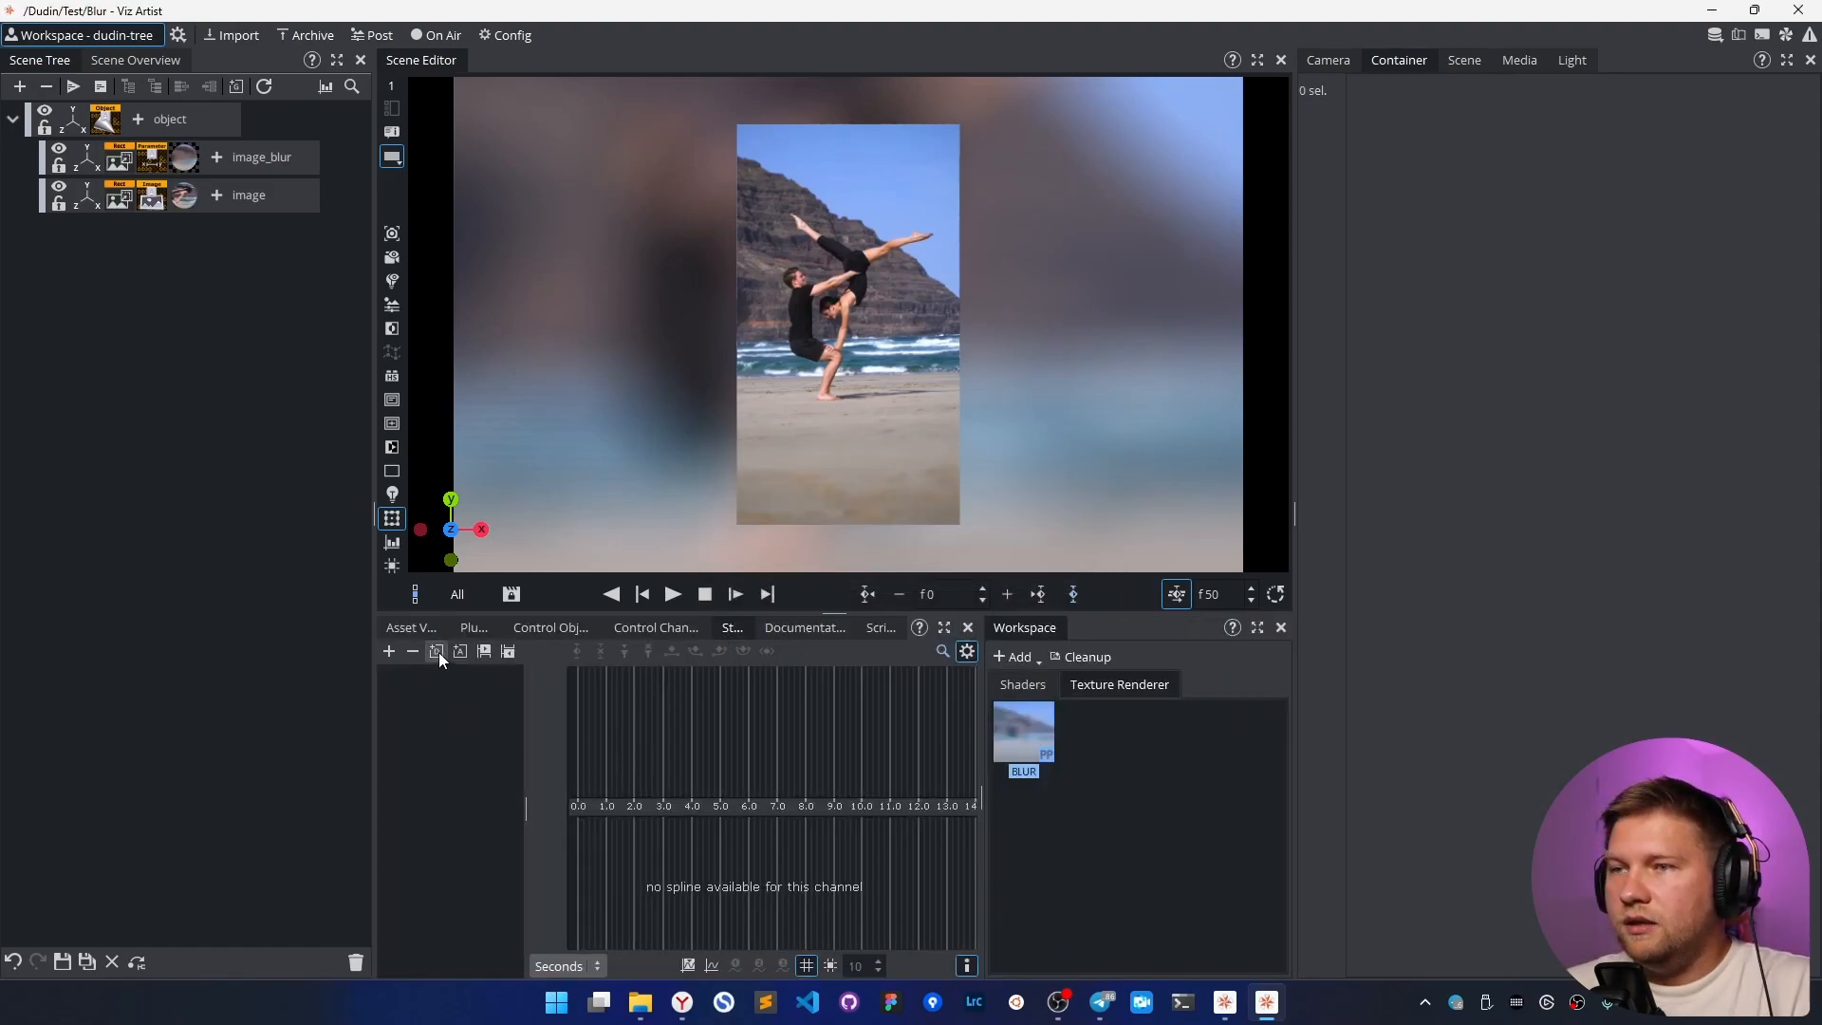
{"action": "left_click", "coordinate": [390, 651]}
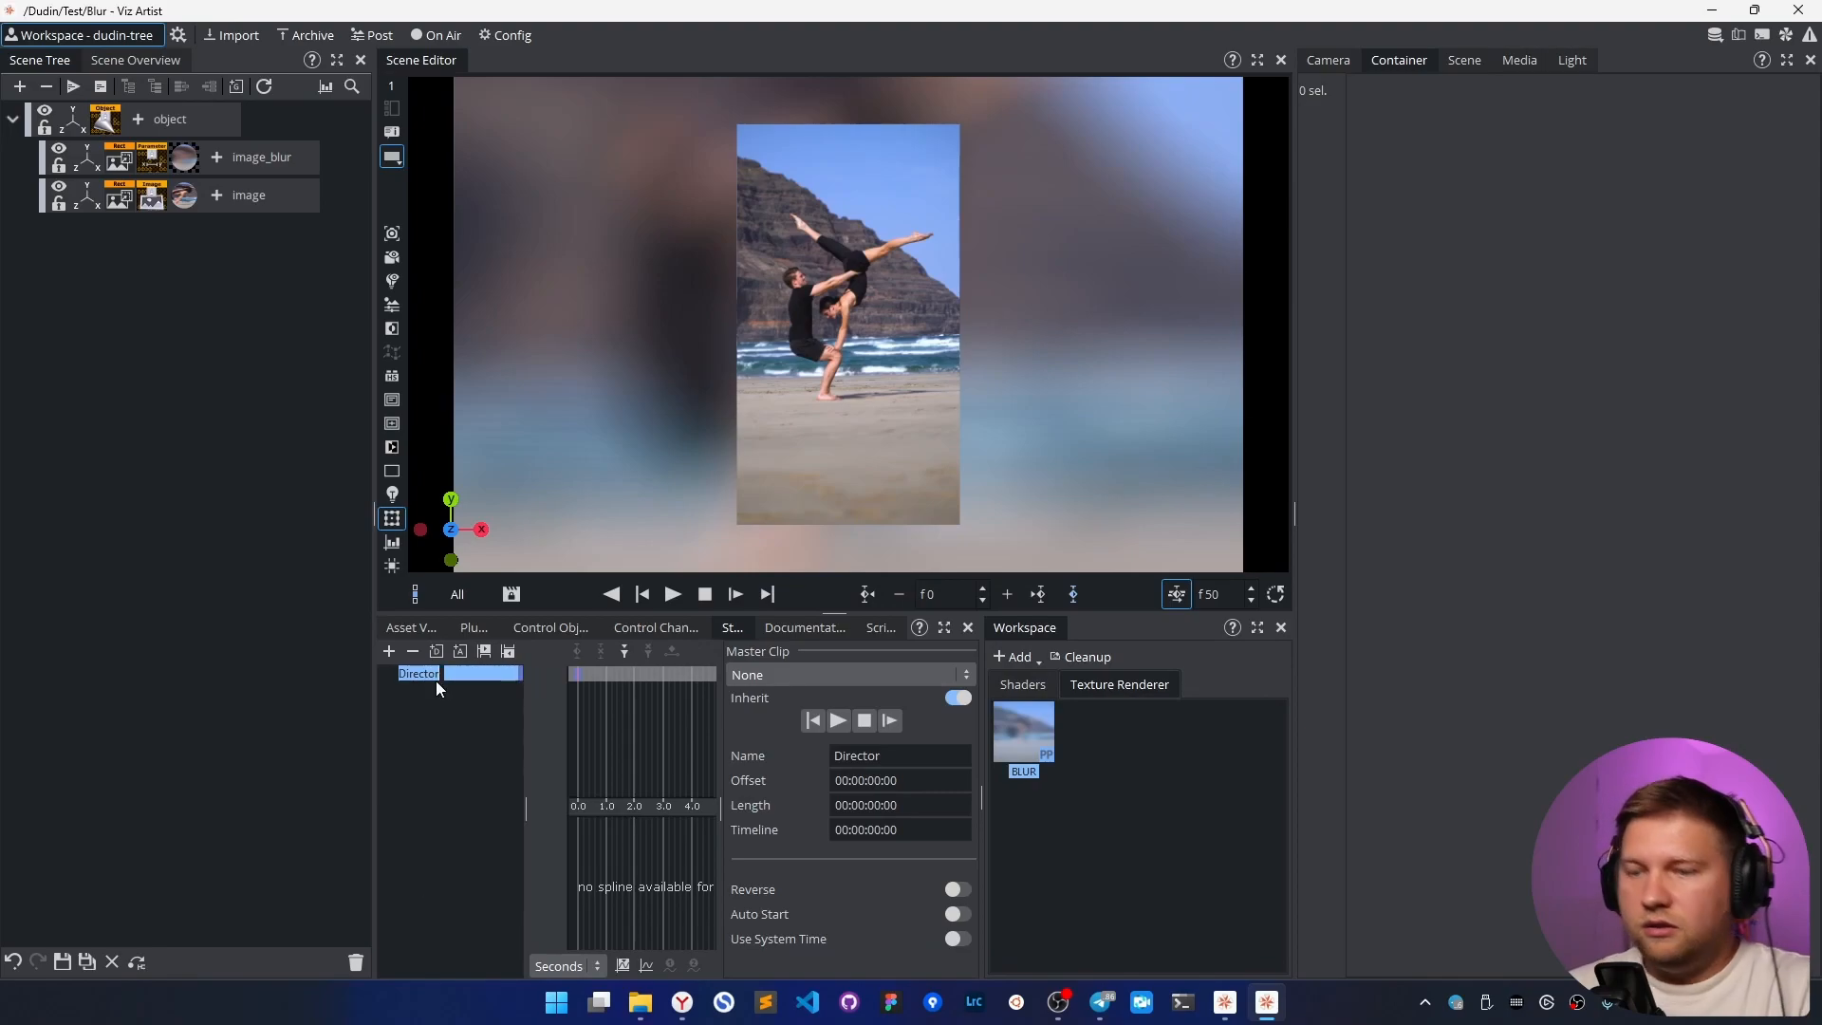
{"action": "type", "text": "Take"}
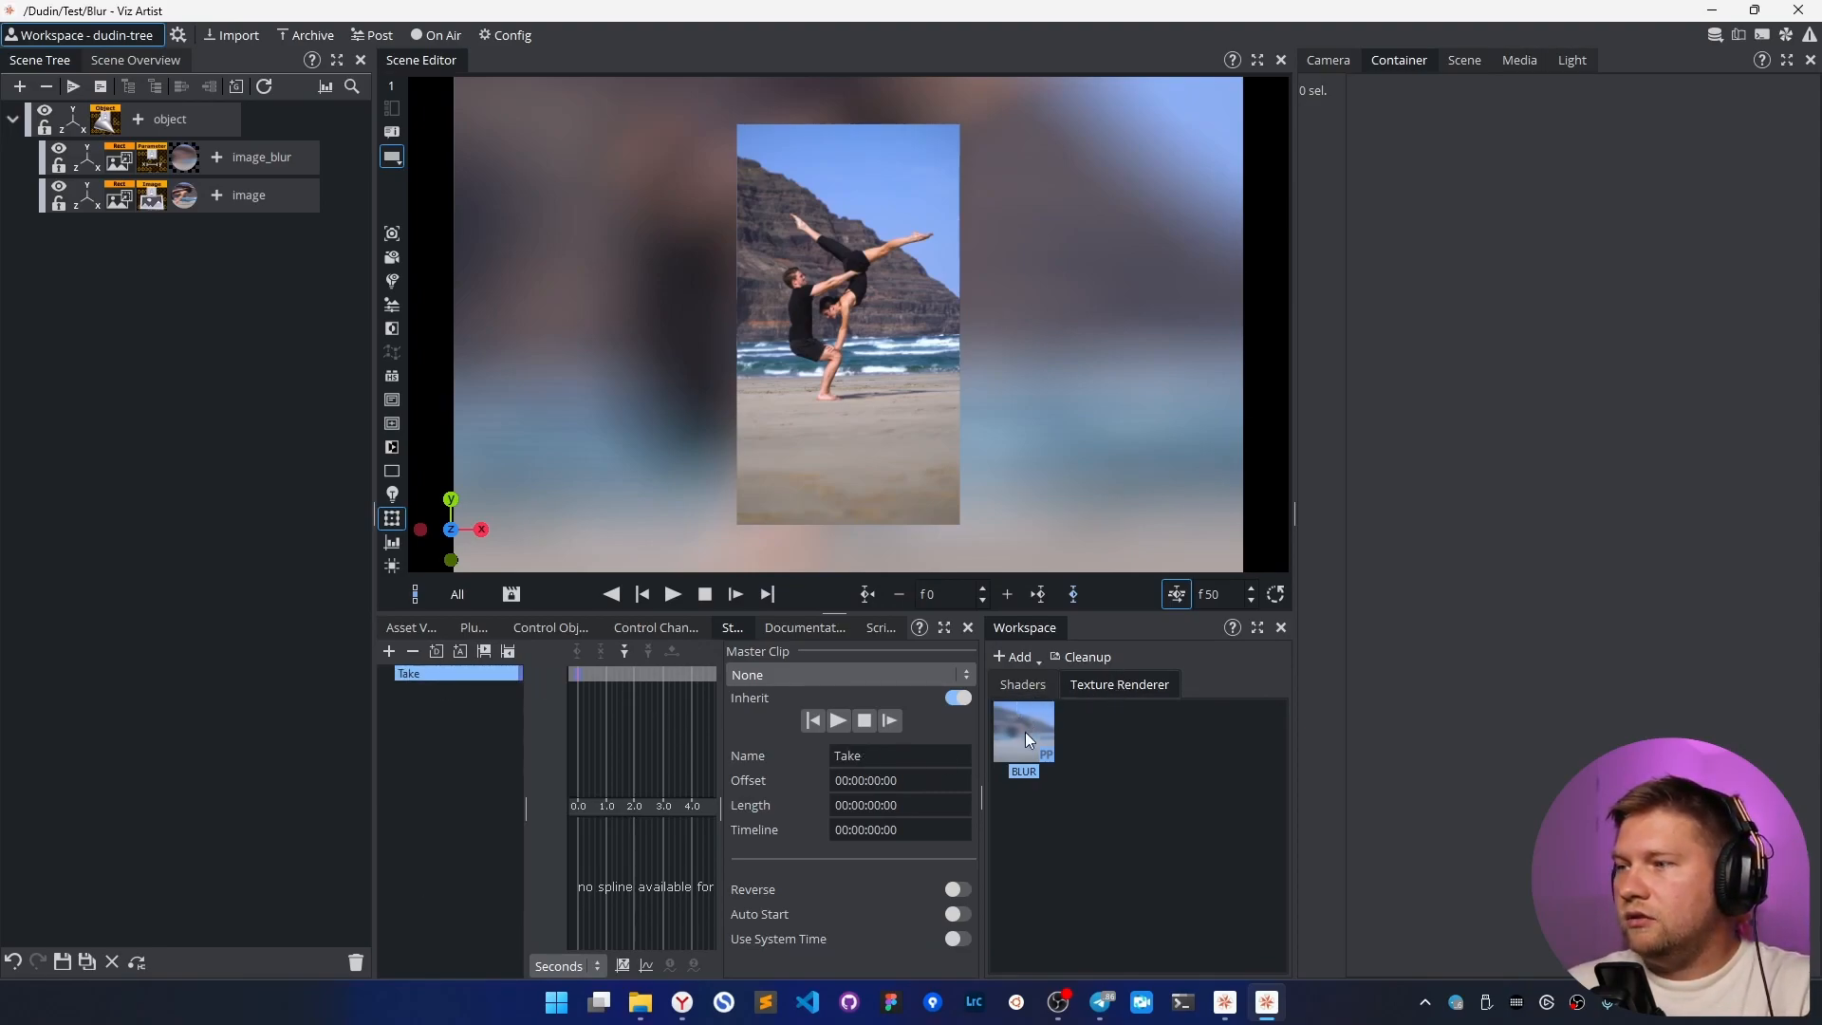
{"action": "left_click", "coordinate": [386, 673]}
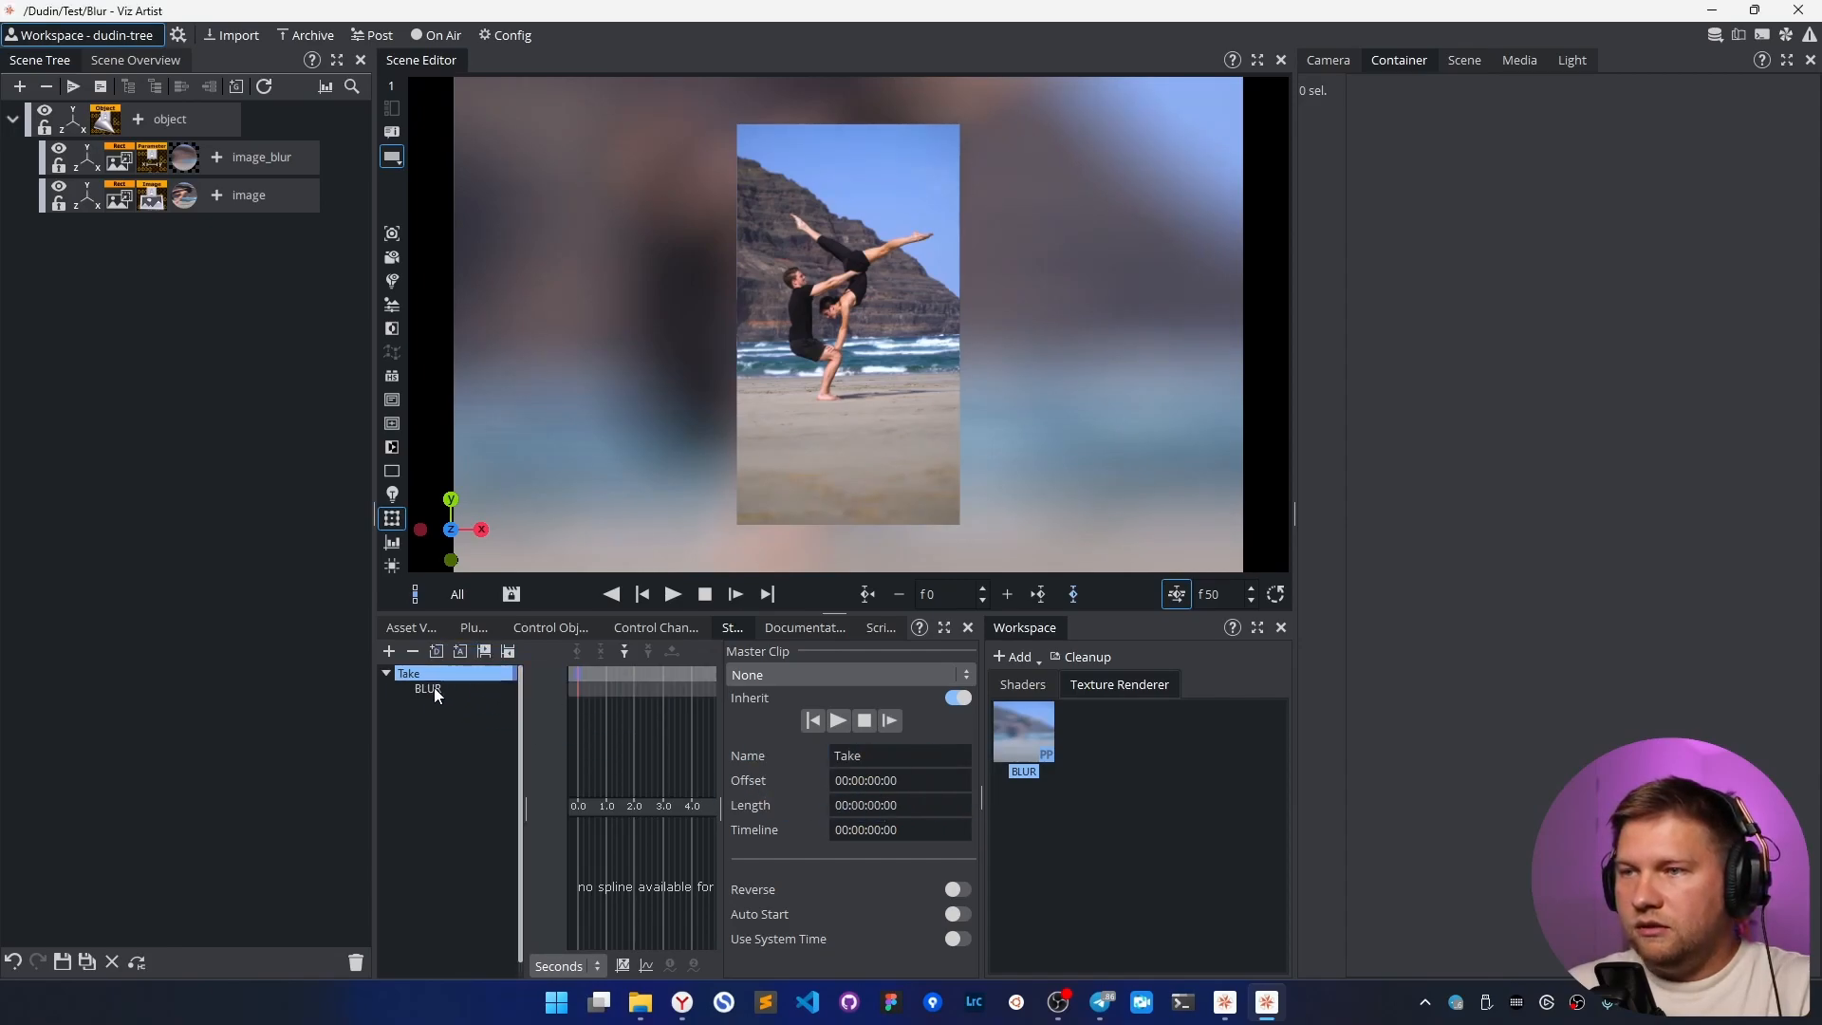
{"action": "right_click", "coordinate": [427, 688]}
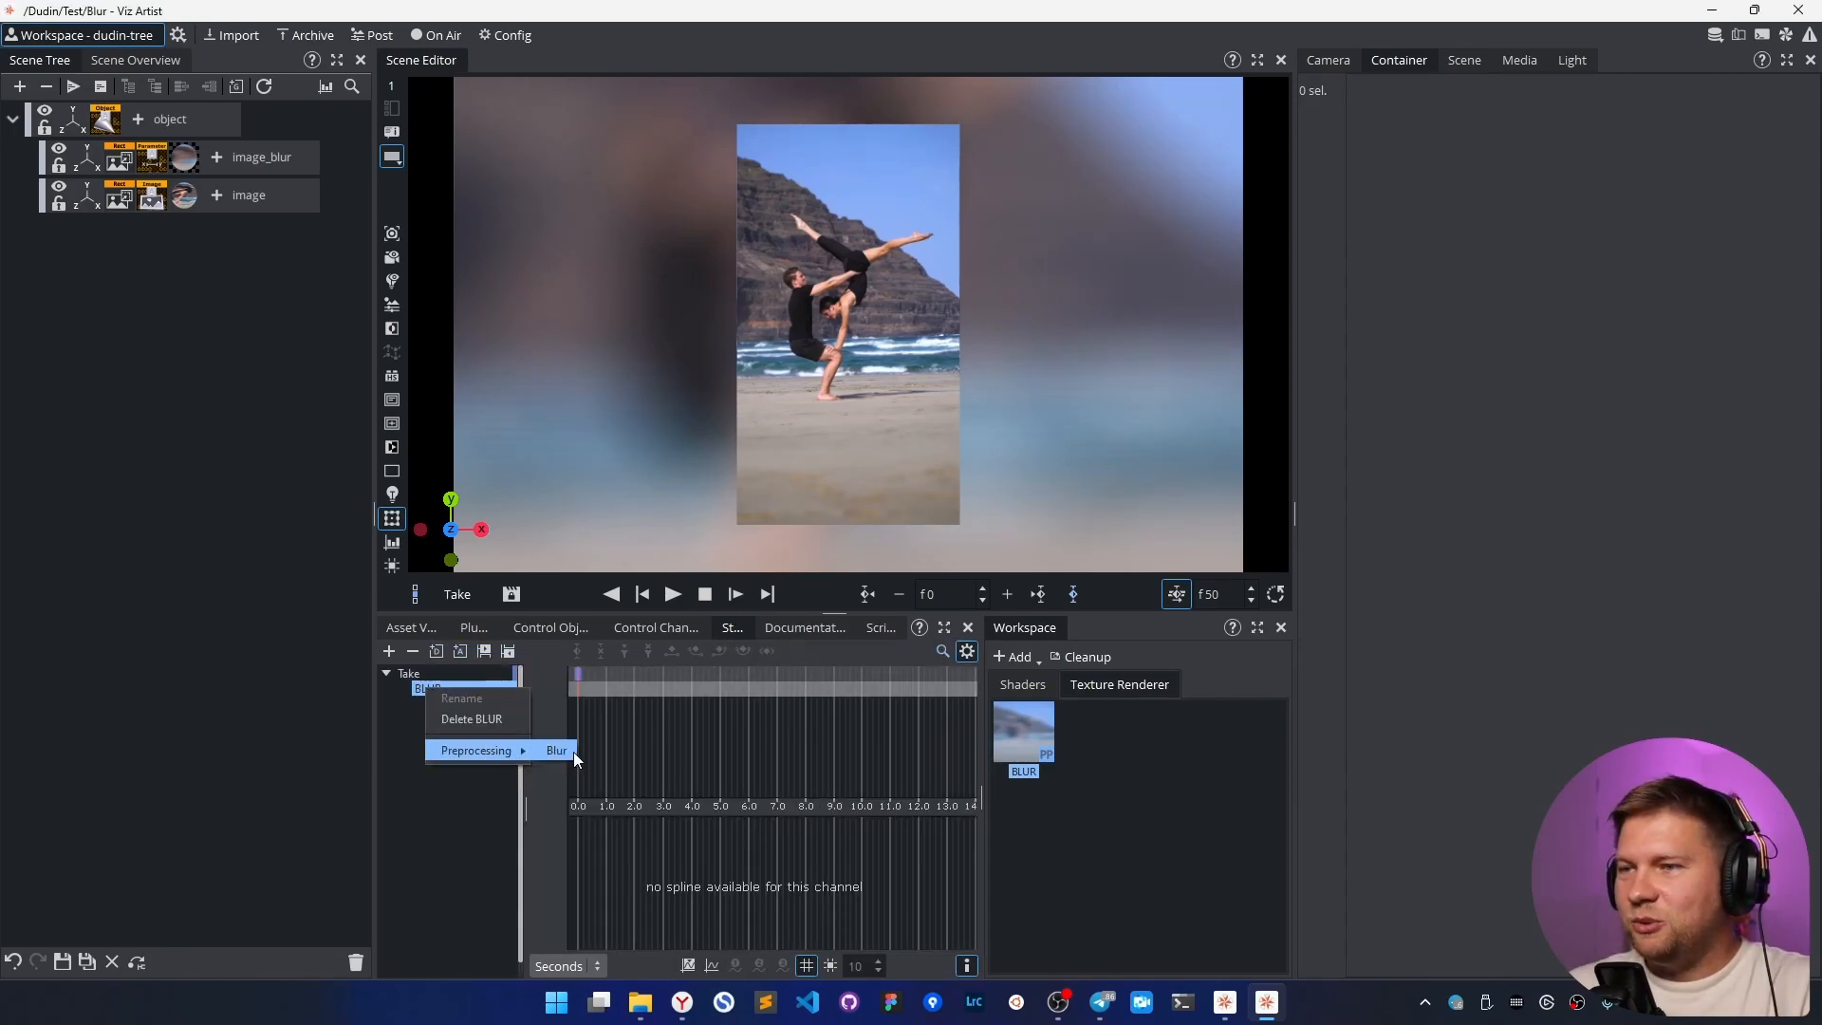
{"action": "left_click", "coordinate": [555, 750]}
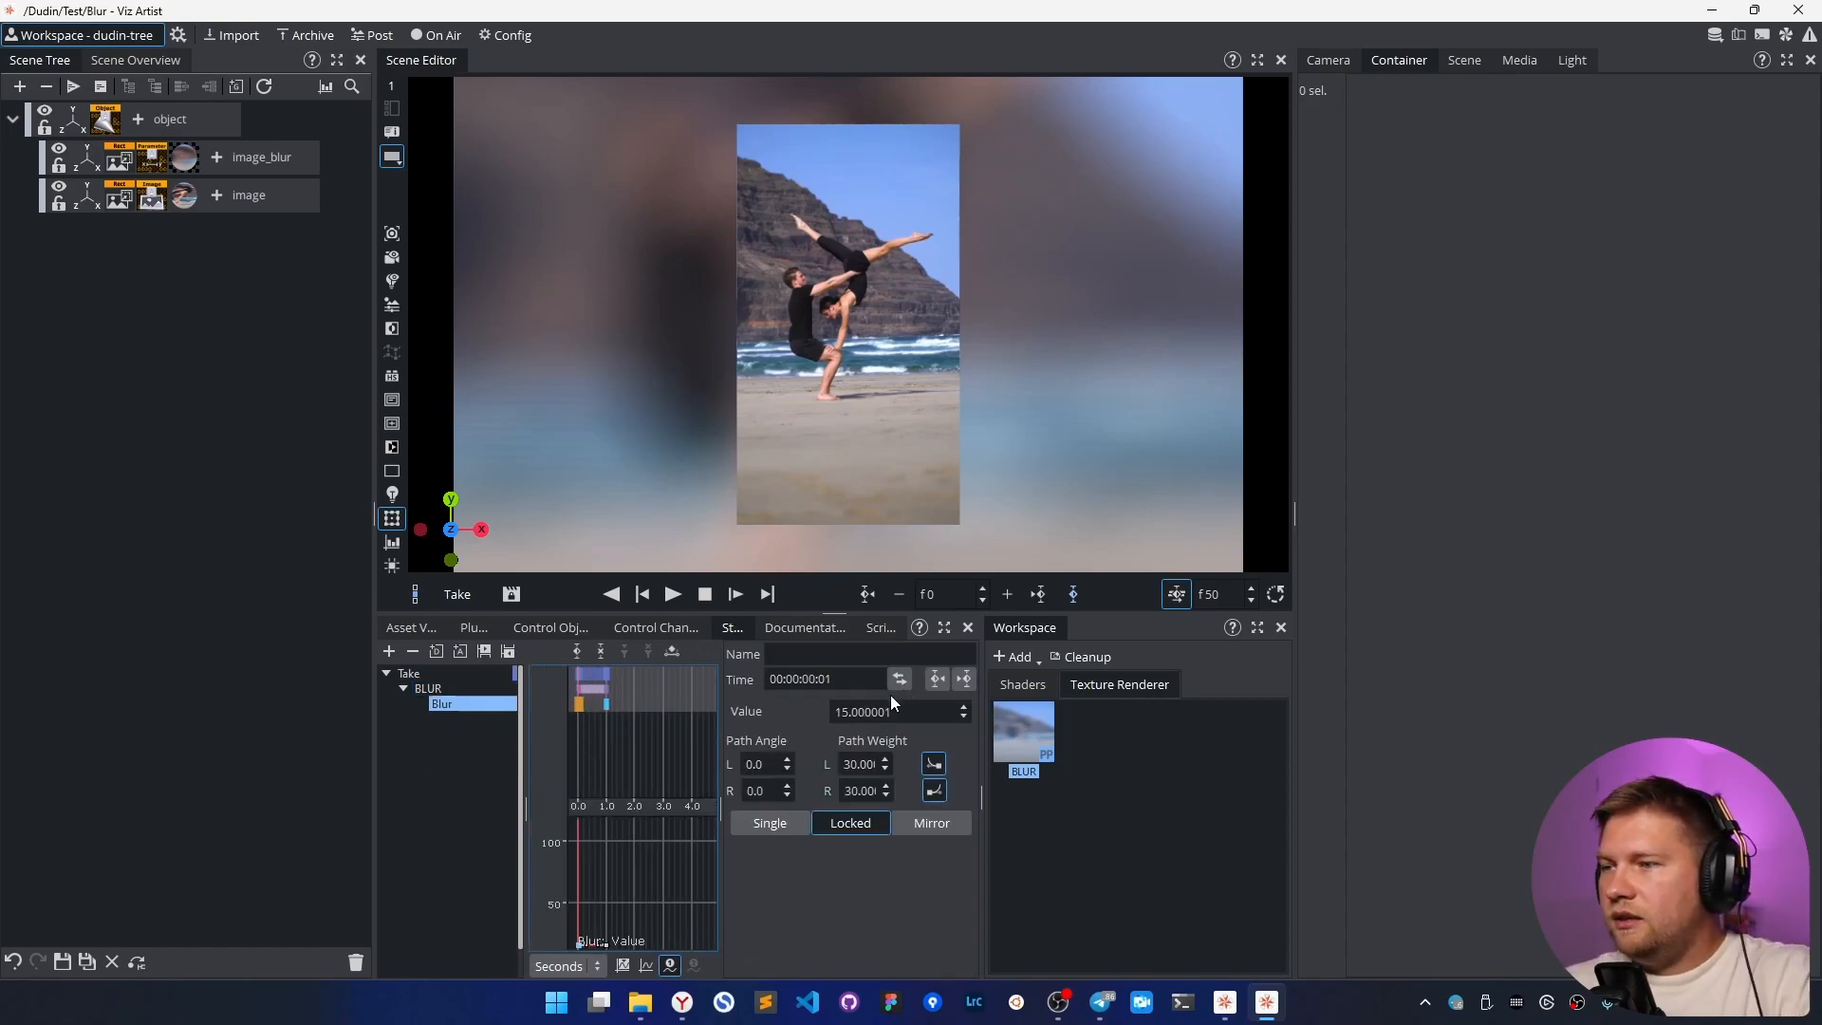
- Drag the Blur channel's later keyframe out to about 7.16 seconds
{"action": "left_click", "coordinate": [866, 711]}
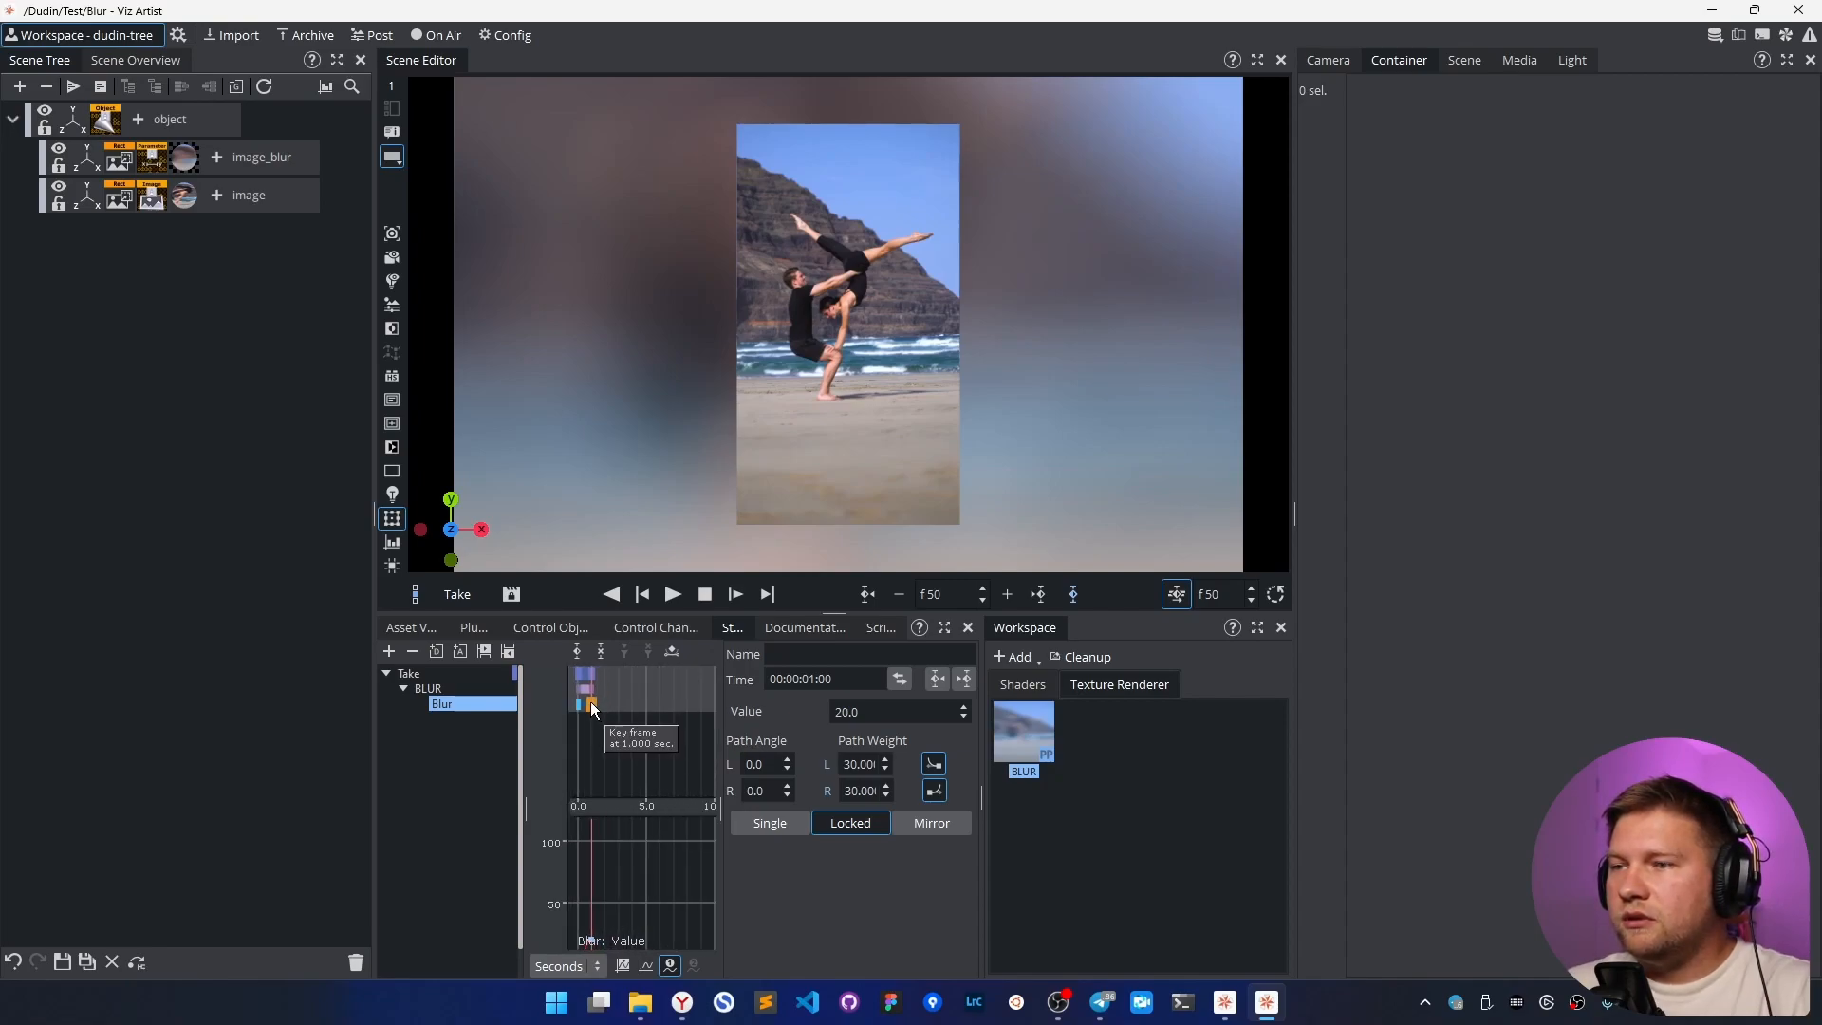
{"action": "left_click_drag", "start_coordinate": [586, 705], "coordinate": [709, 705]}
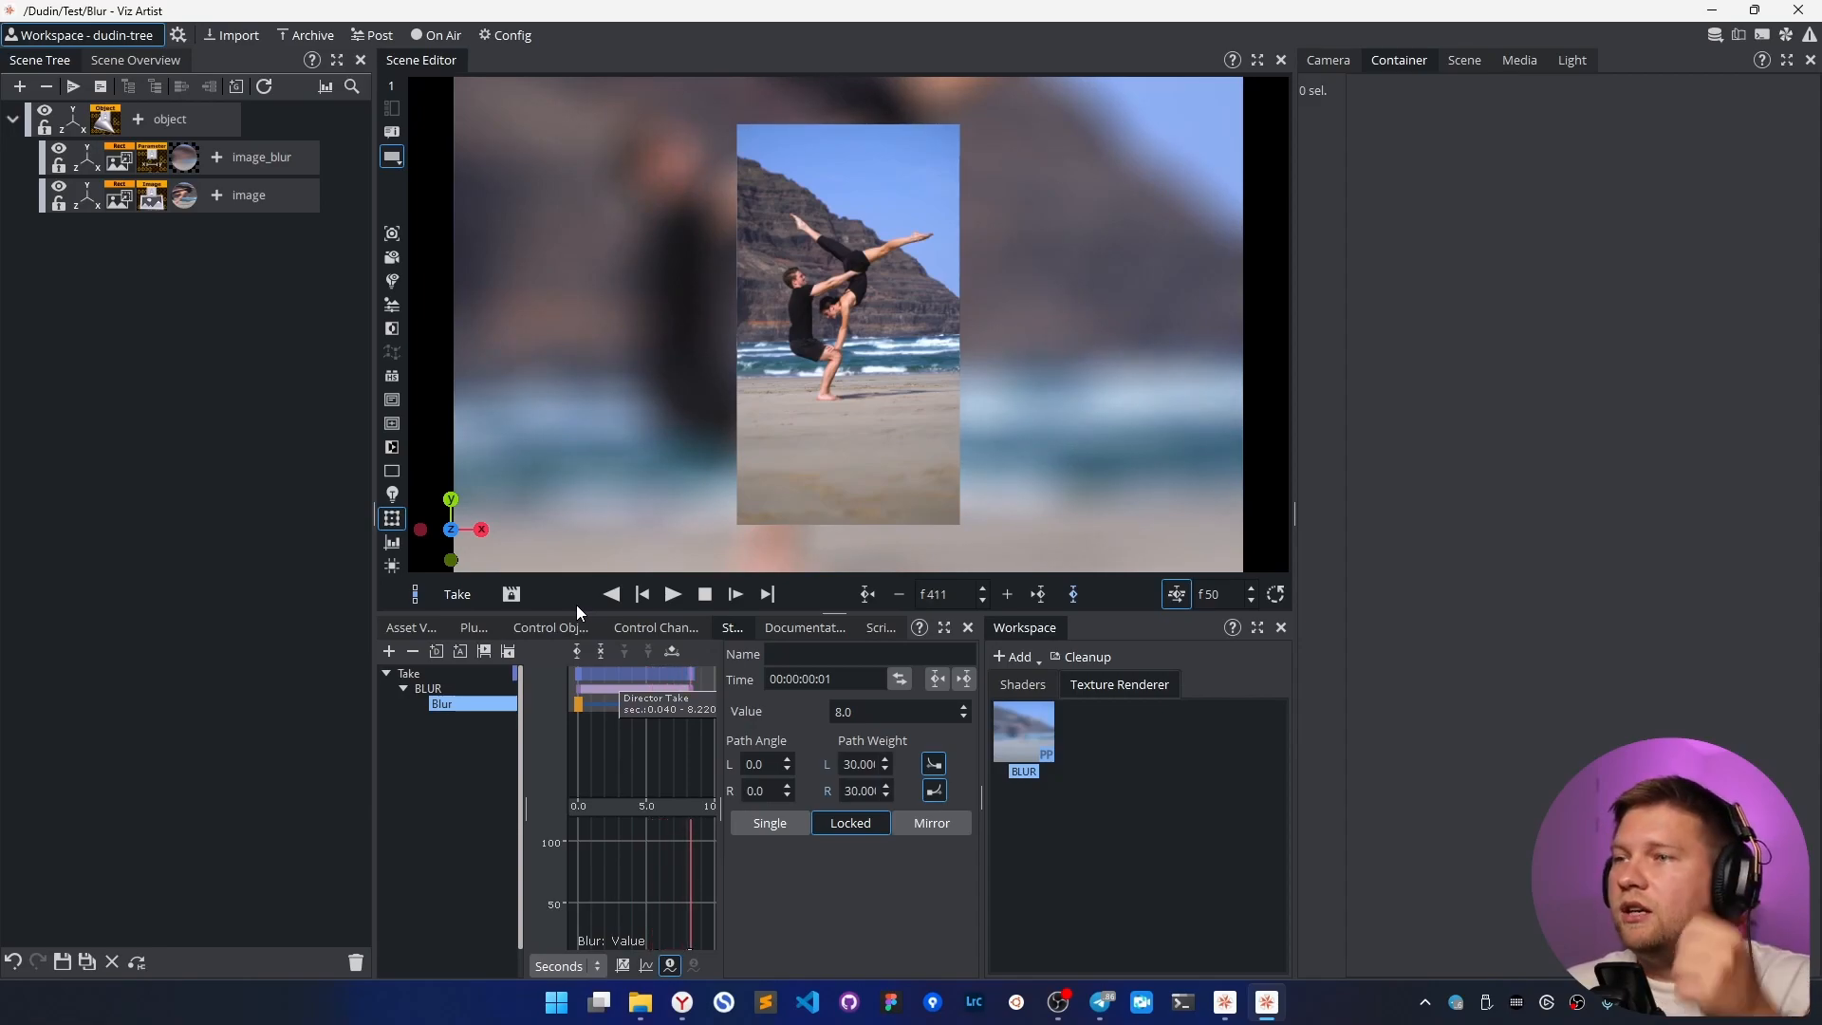
{"action": "mouse_move", "coordinate": [570, 302]}
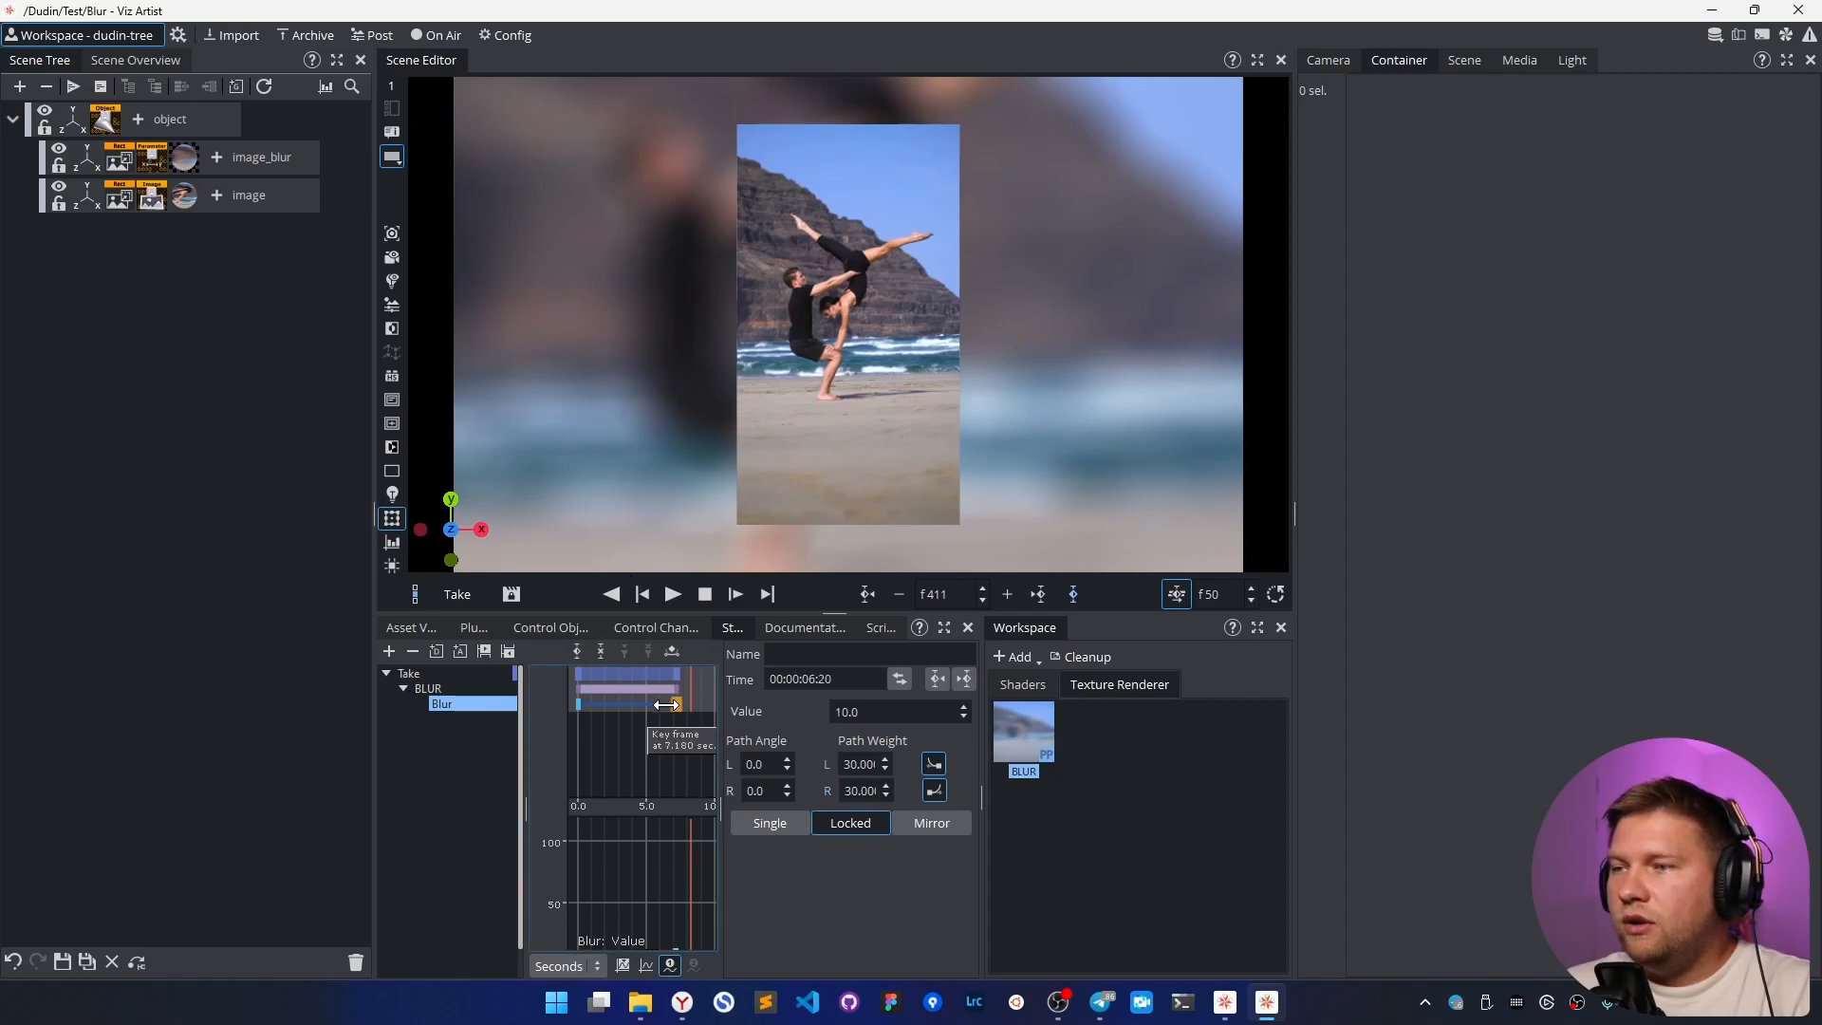
- Move the second Blur keyframe back to 0:19 with value 20.0, then preview playback
{"action": "left_click_drag", "start_coordinate": [662, 703], "coordinate": [581, 703]}
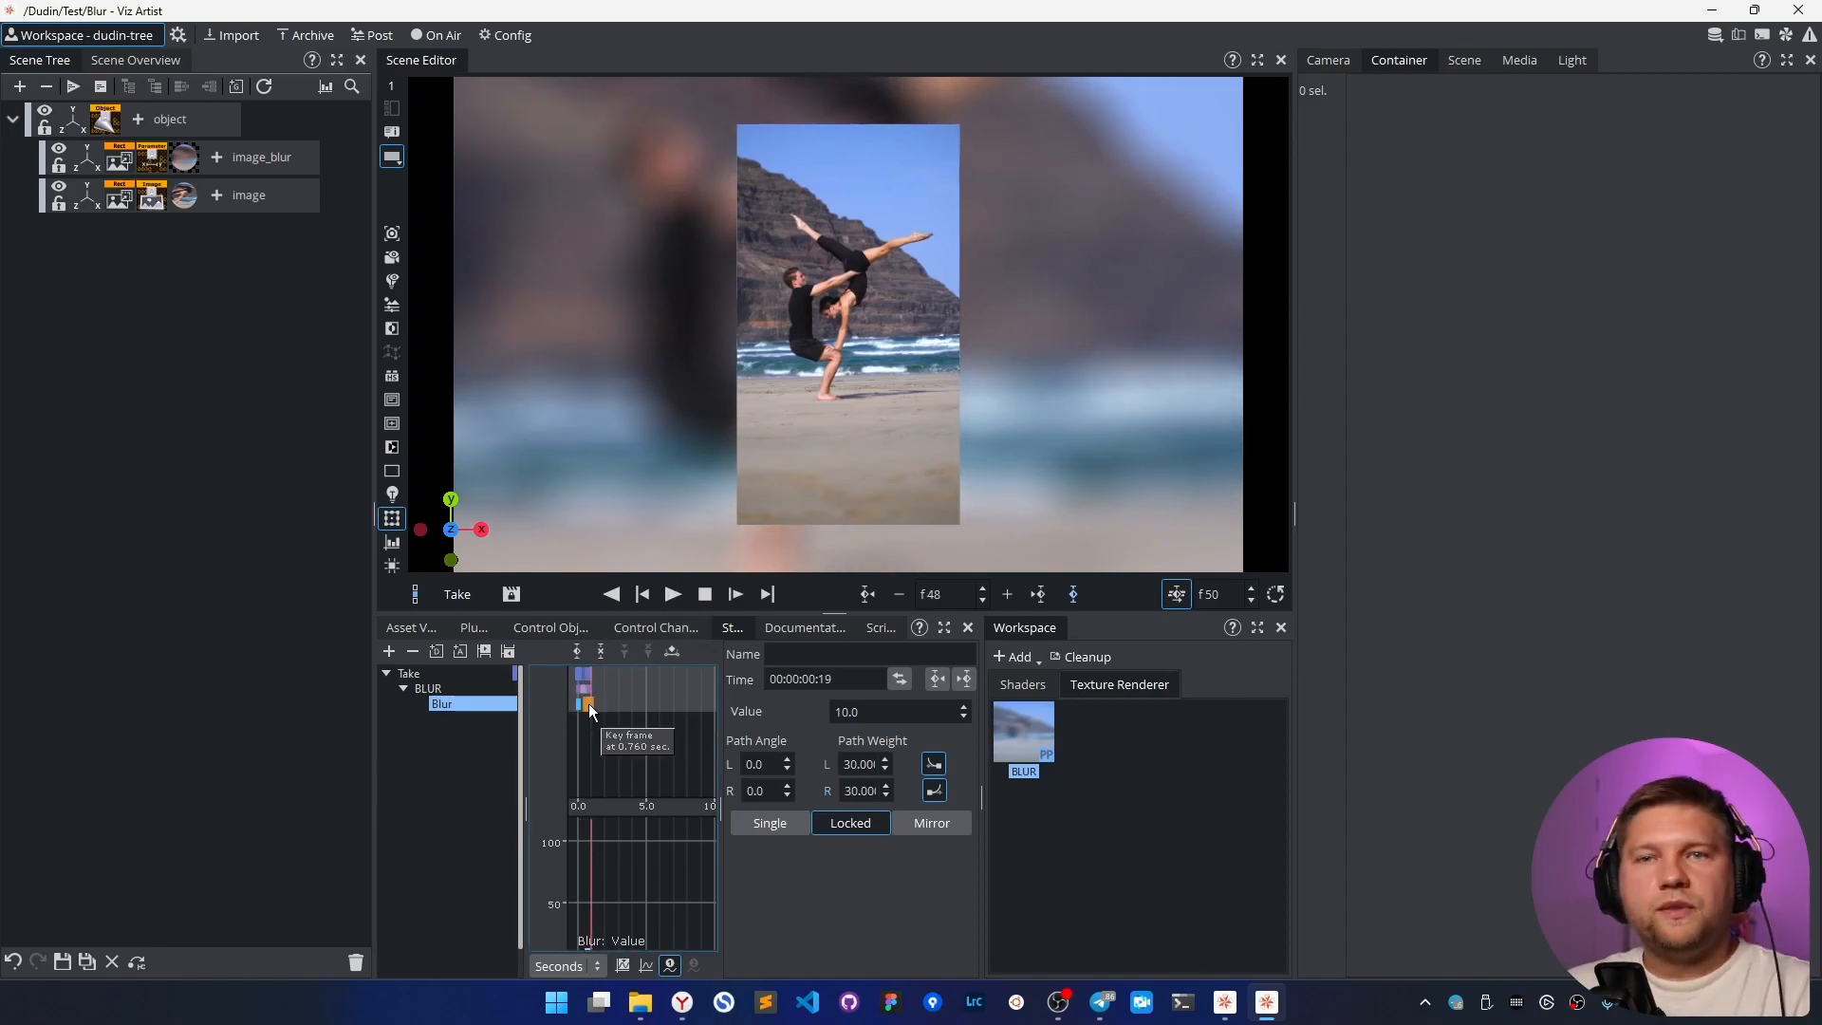
{"action": "left_click", "coordinate": [895, 711]}
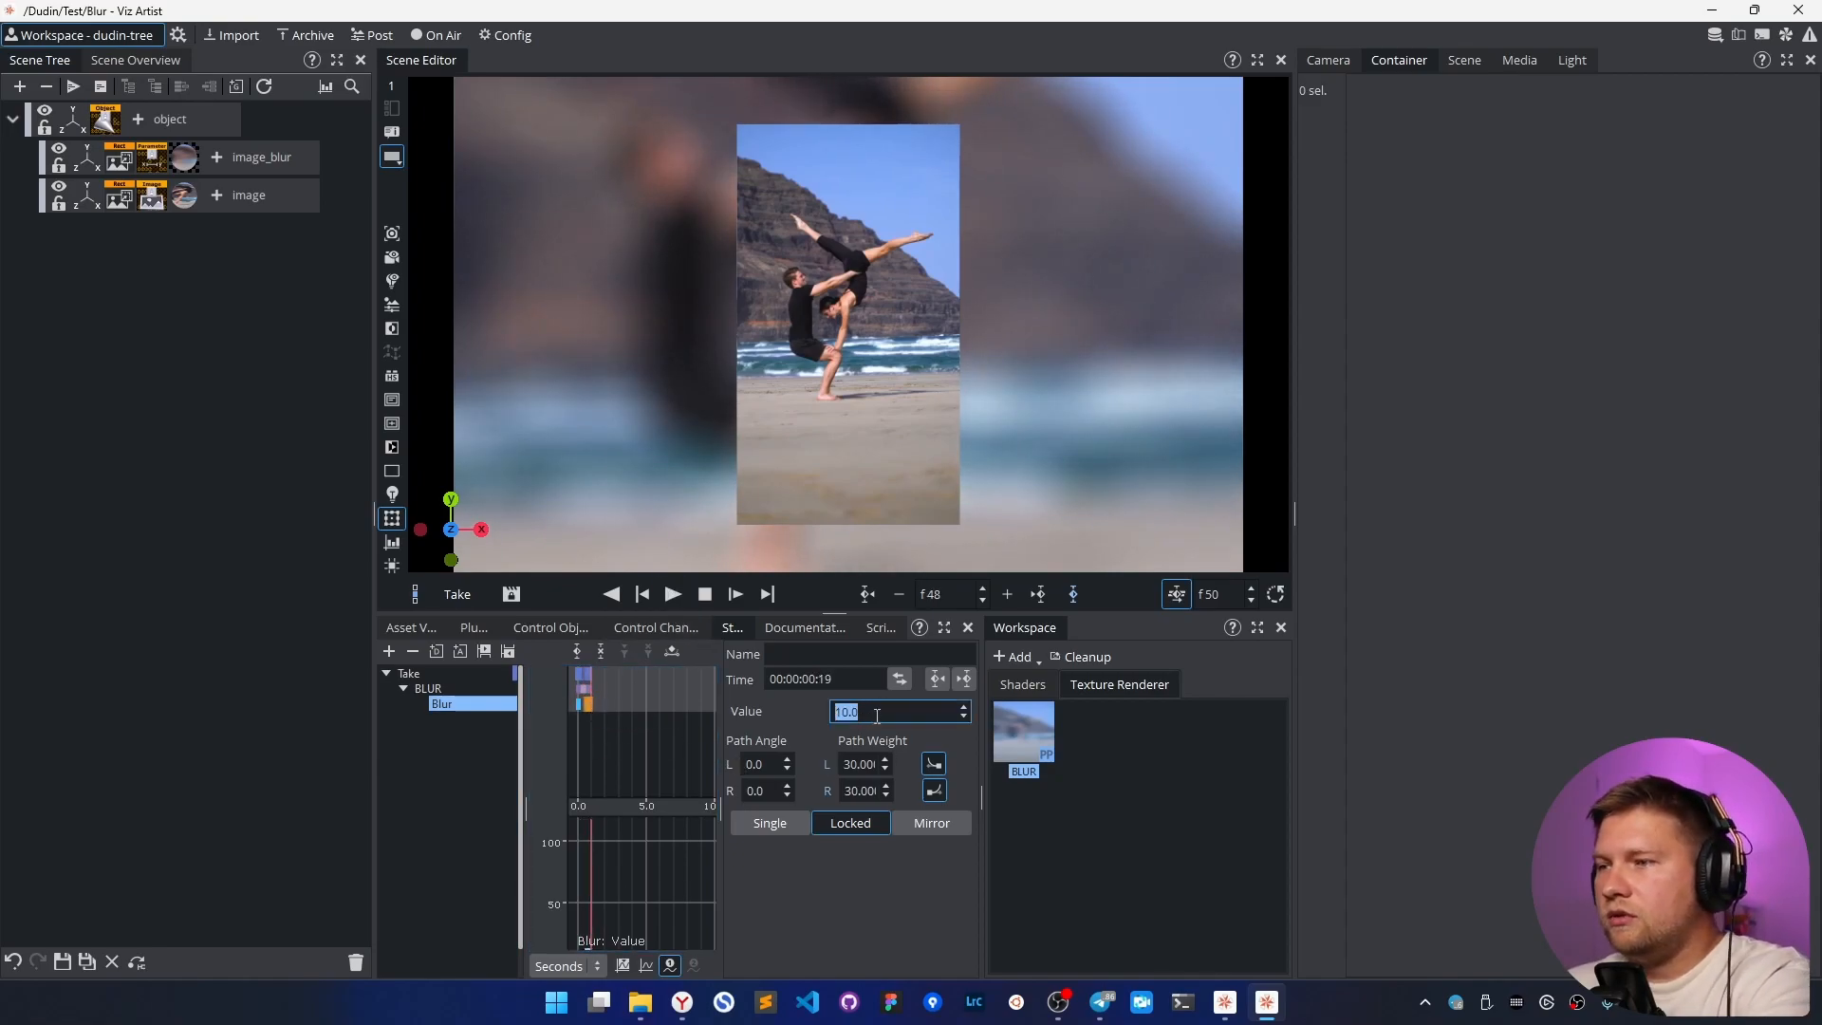
{"action": "type", "text": "20.0"}
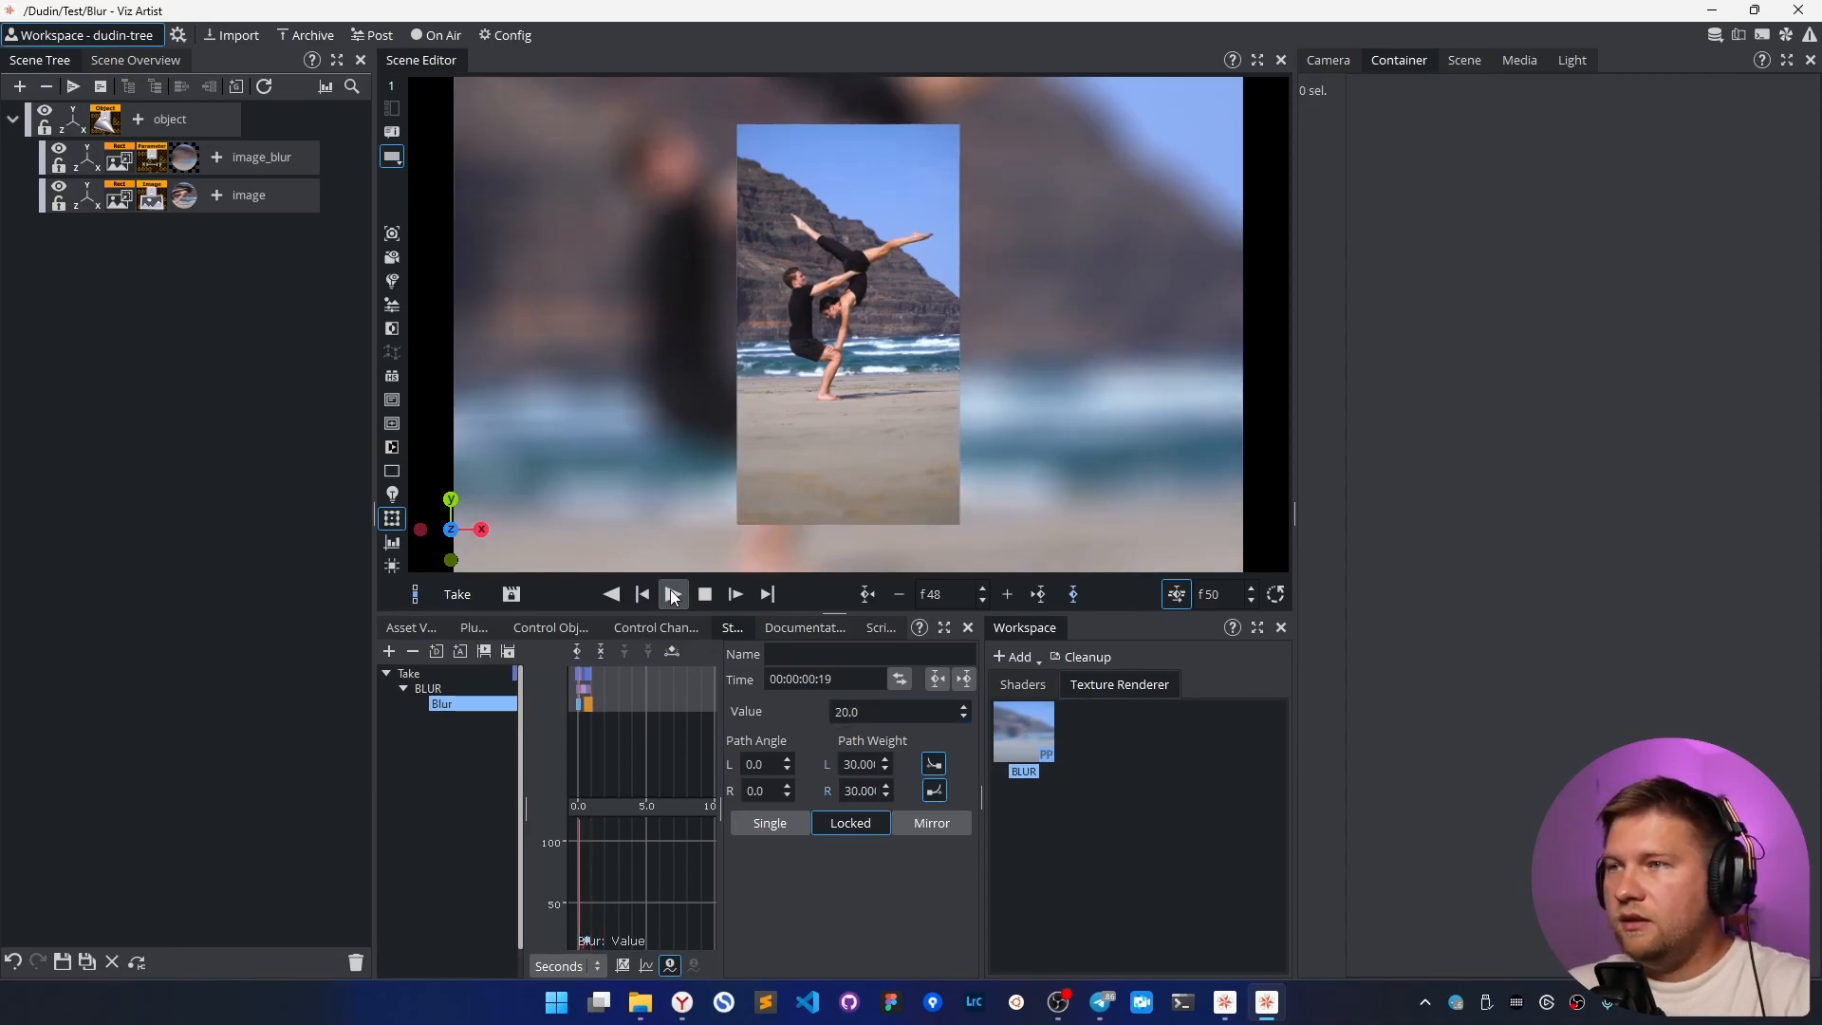
{"action": "left_click", "coordinate": [672, 594]}
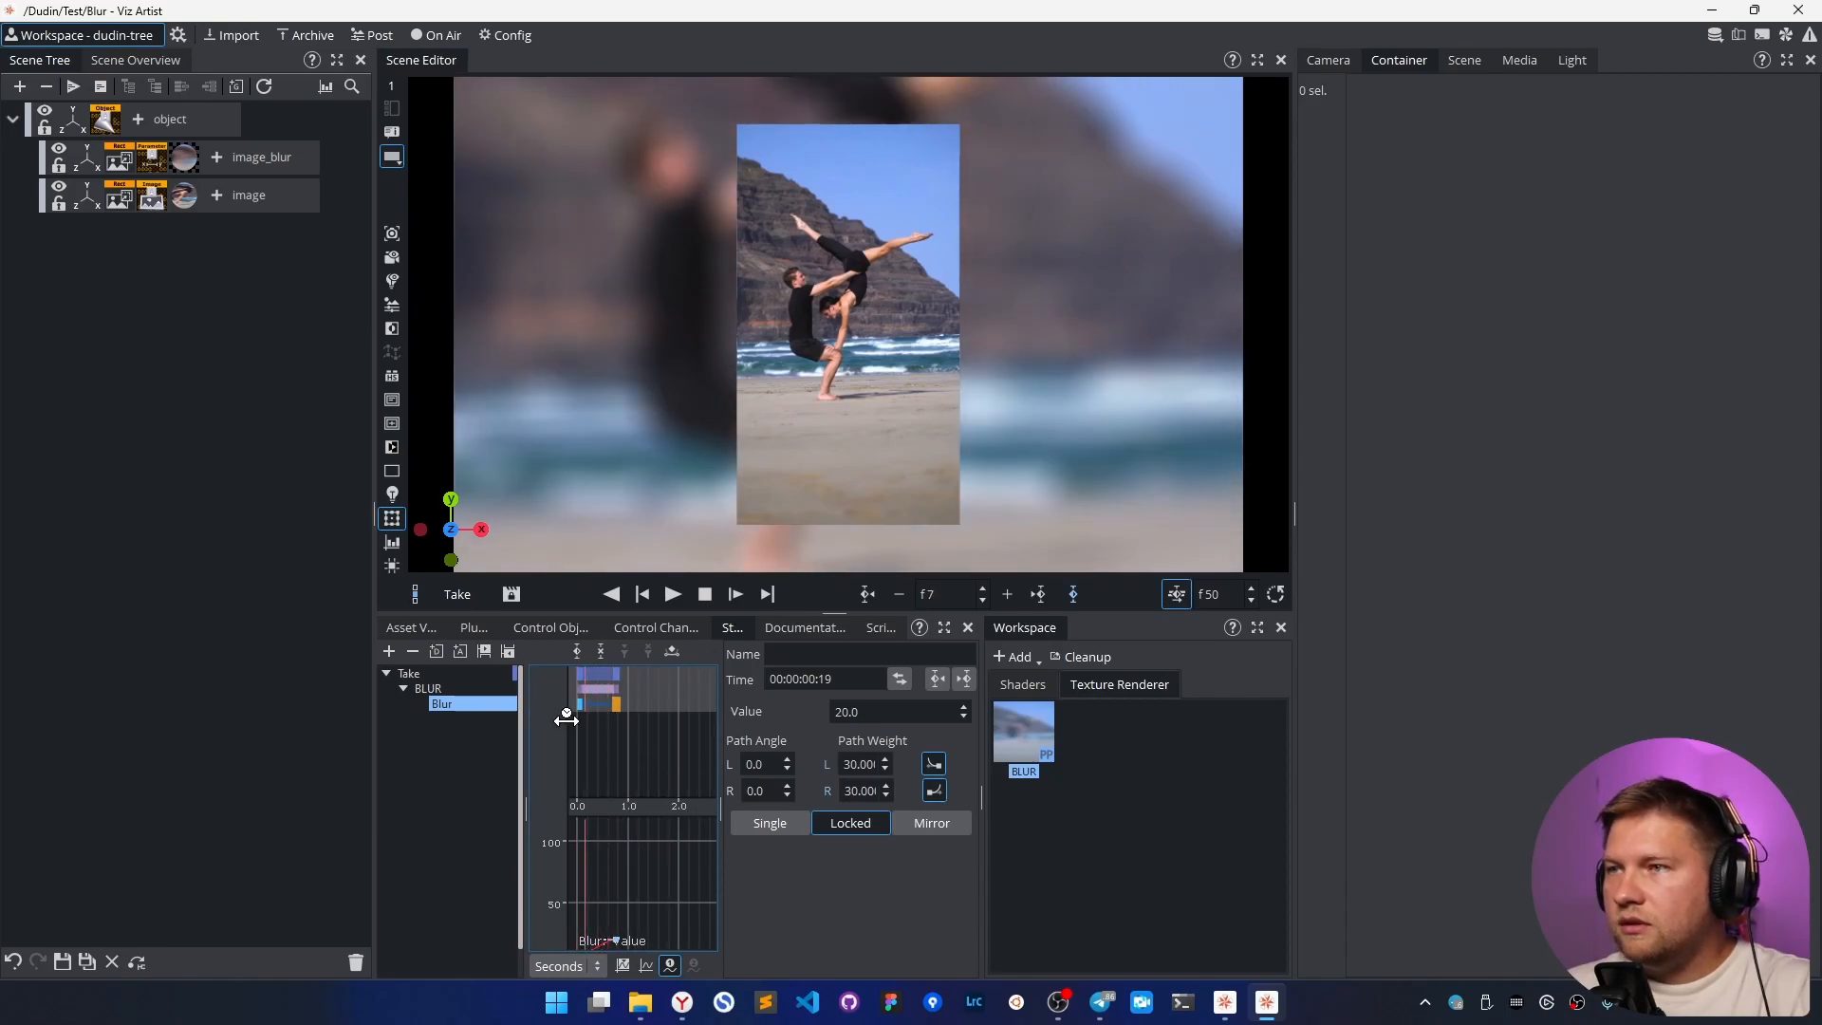
{"action": "left_click", "coordinate": [576, 719]}
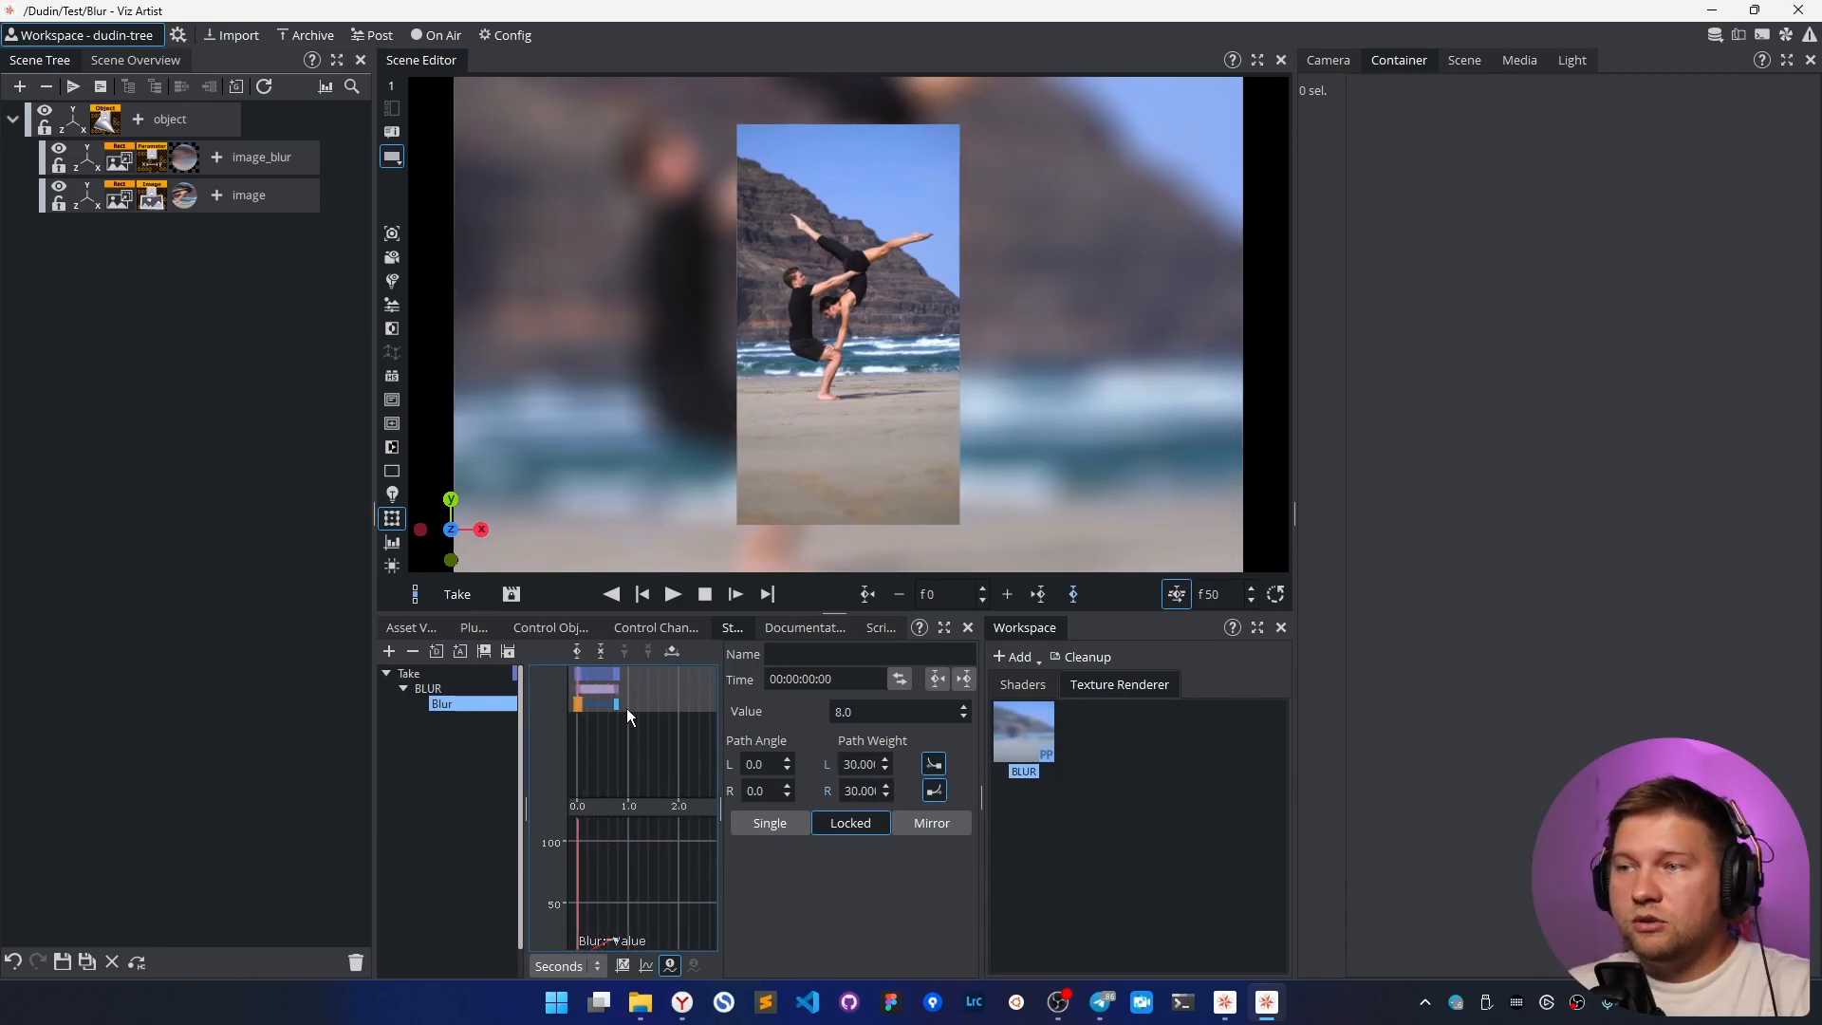
{"action": "mouse_move", "coordinate": [777, 157]}
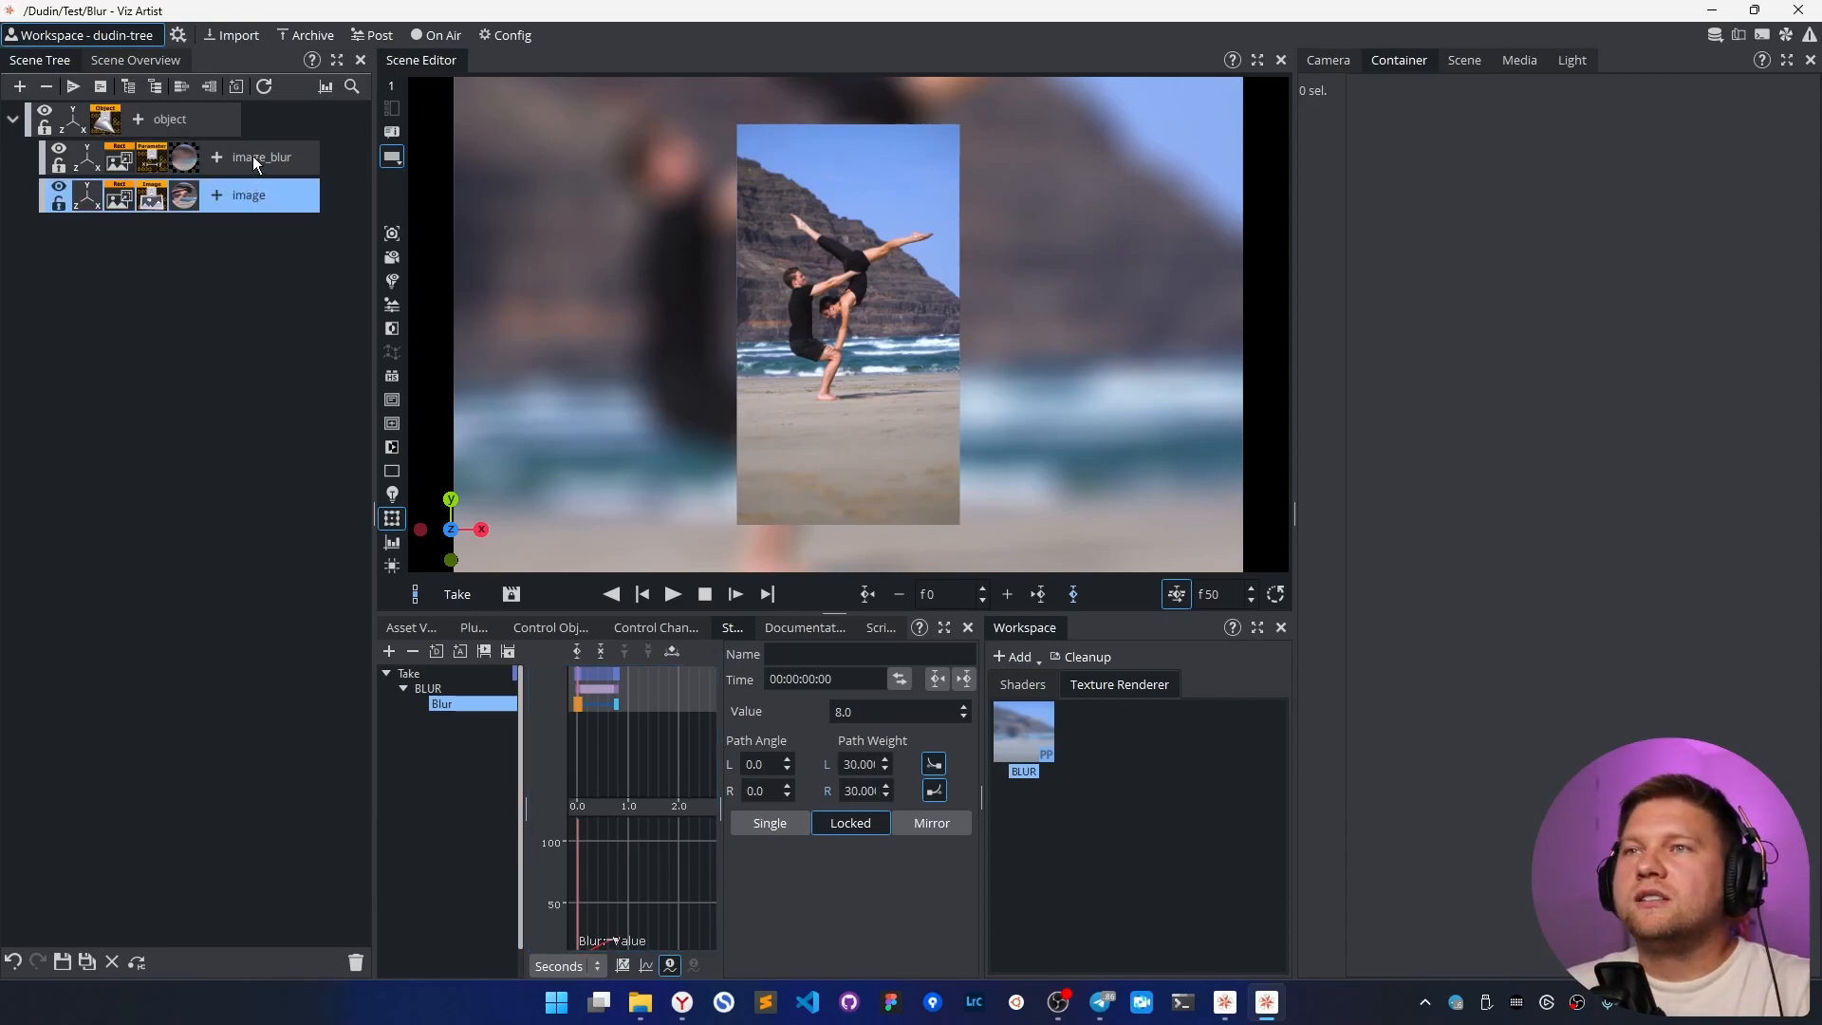
- Select the image layer, then view the Telegram post about the old FilterBlur result
{"action": "left_click", "coordinate": [249, 193]}
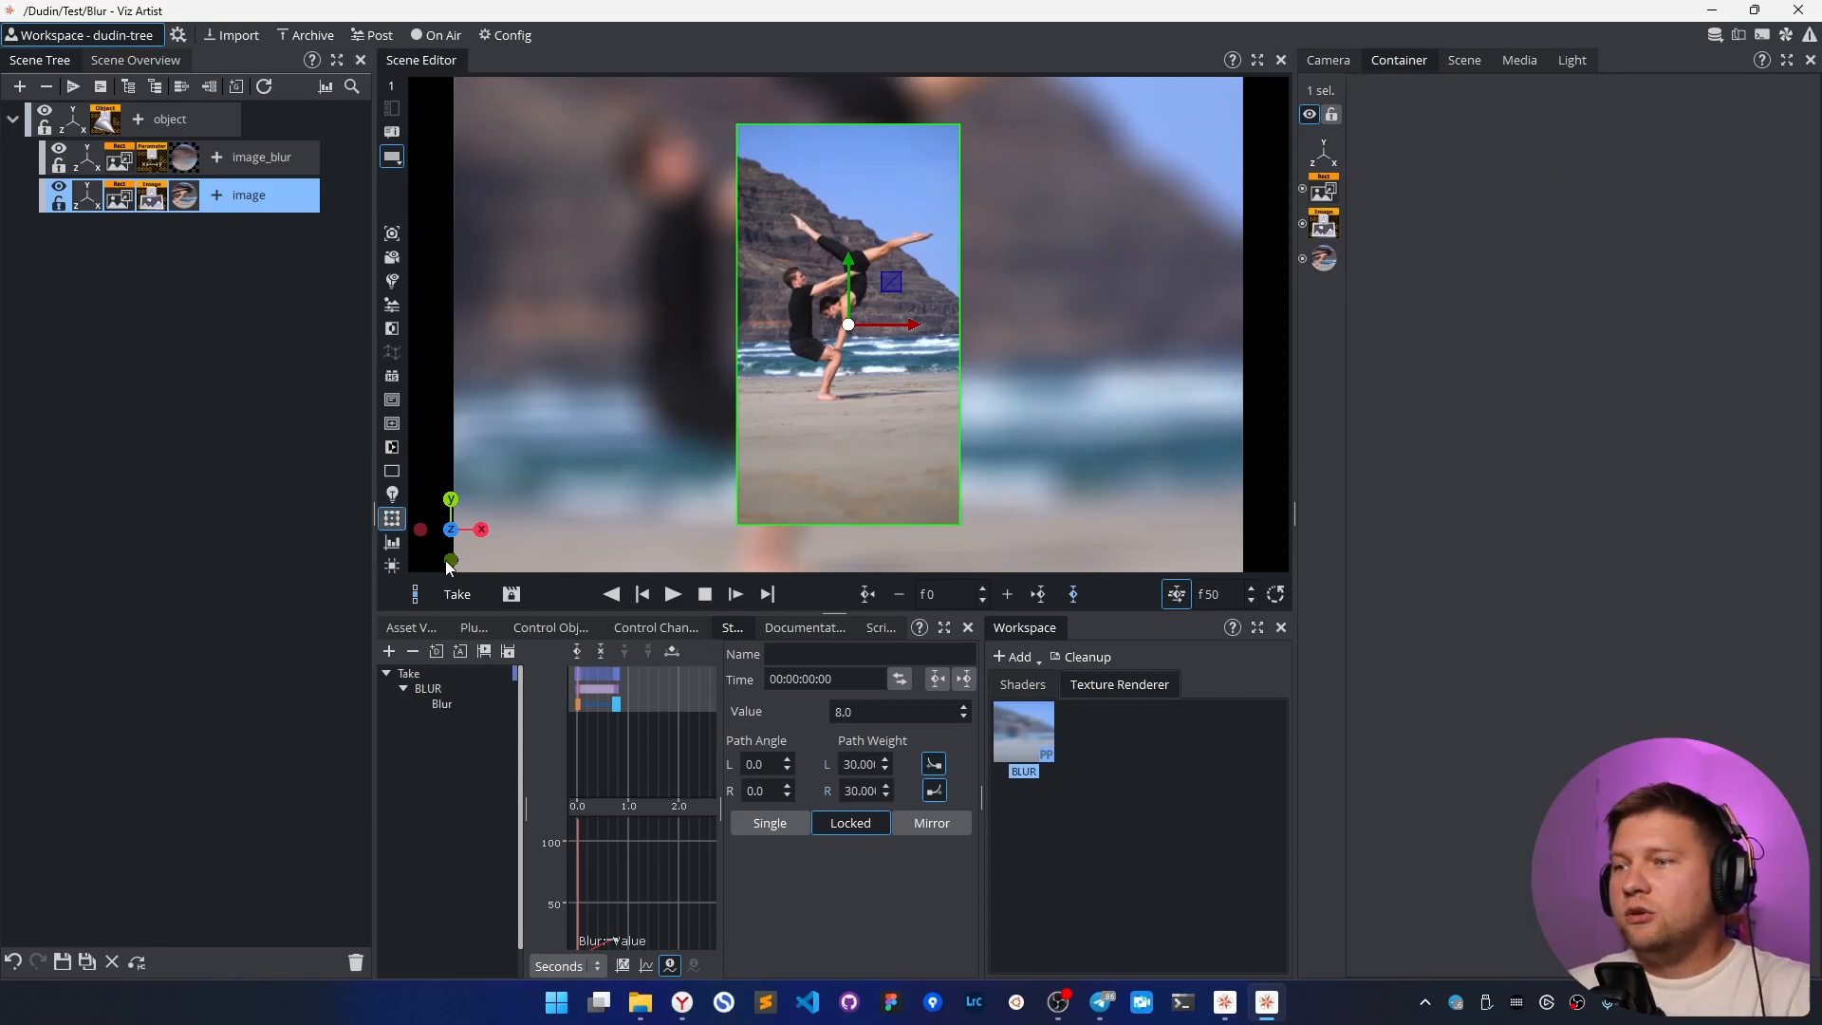
{"action": "mouse_move", "coordinate": [1099, 1002]}
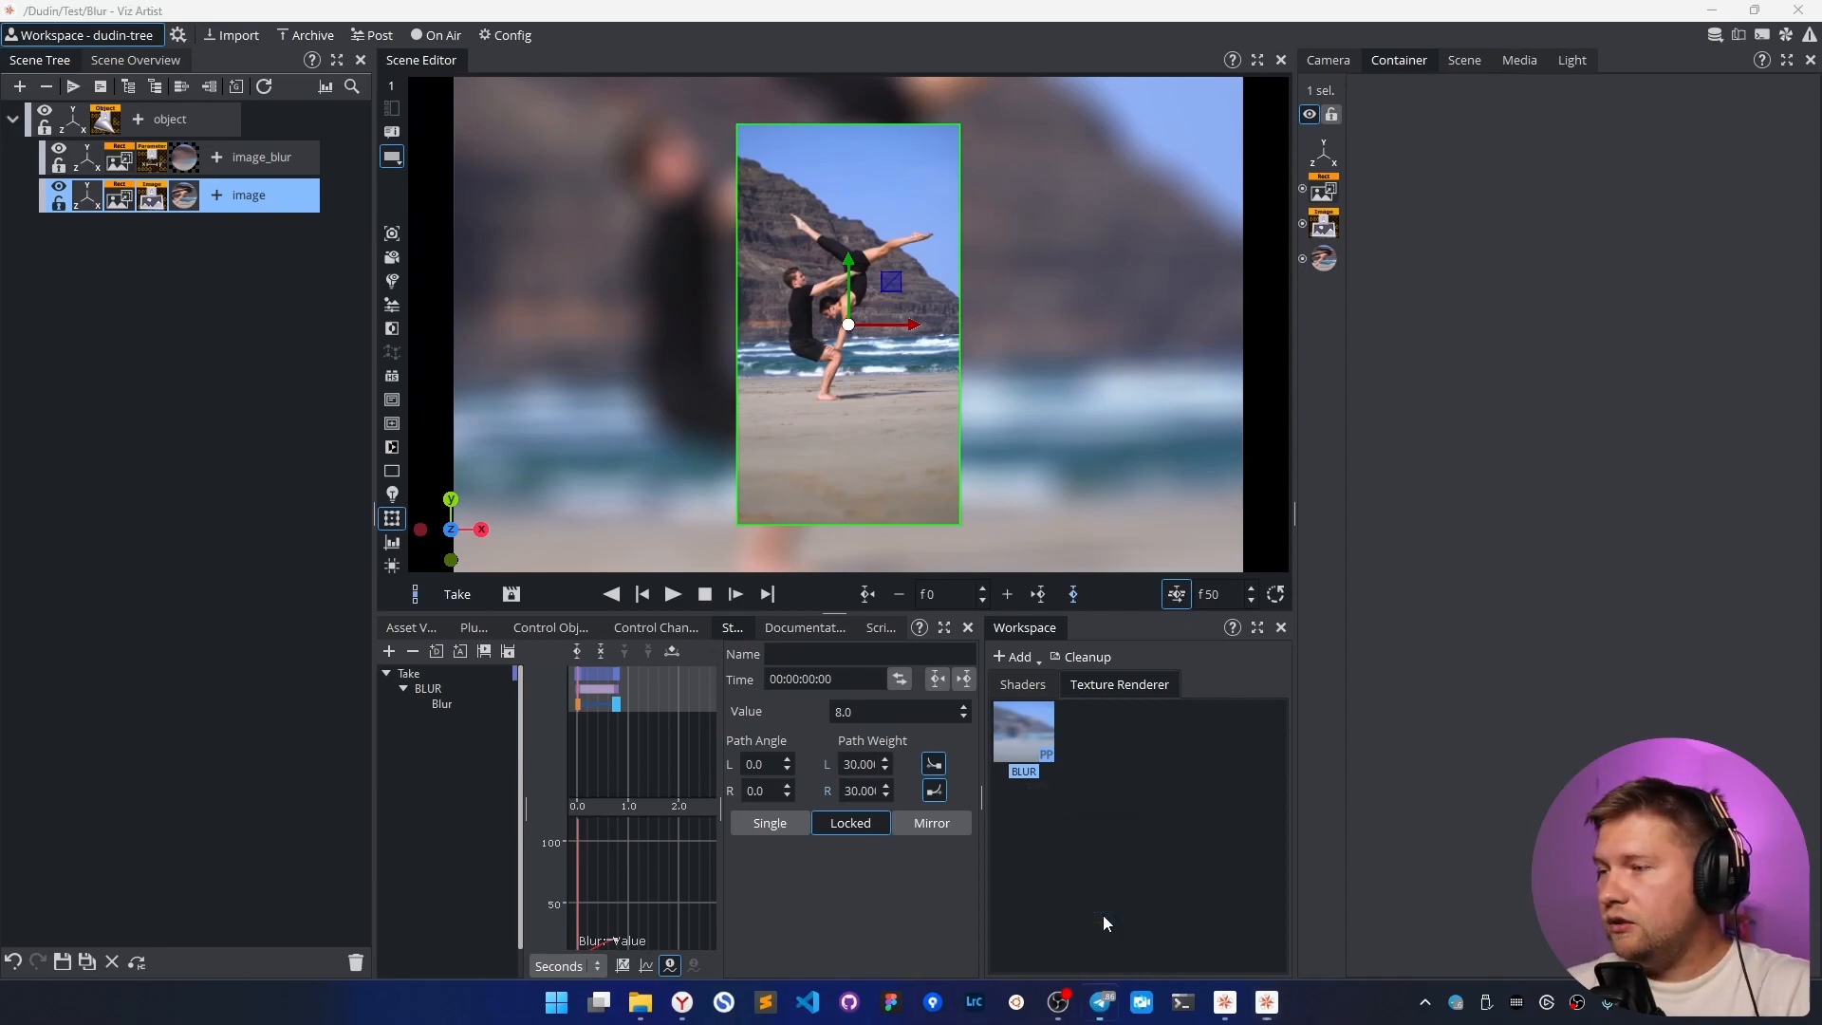
{"action": "left_click", "coordinate": [1100, 1000]}
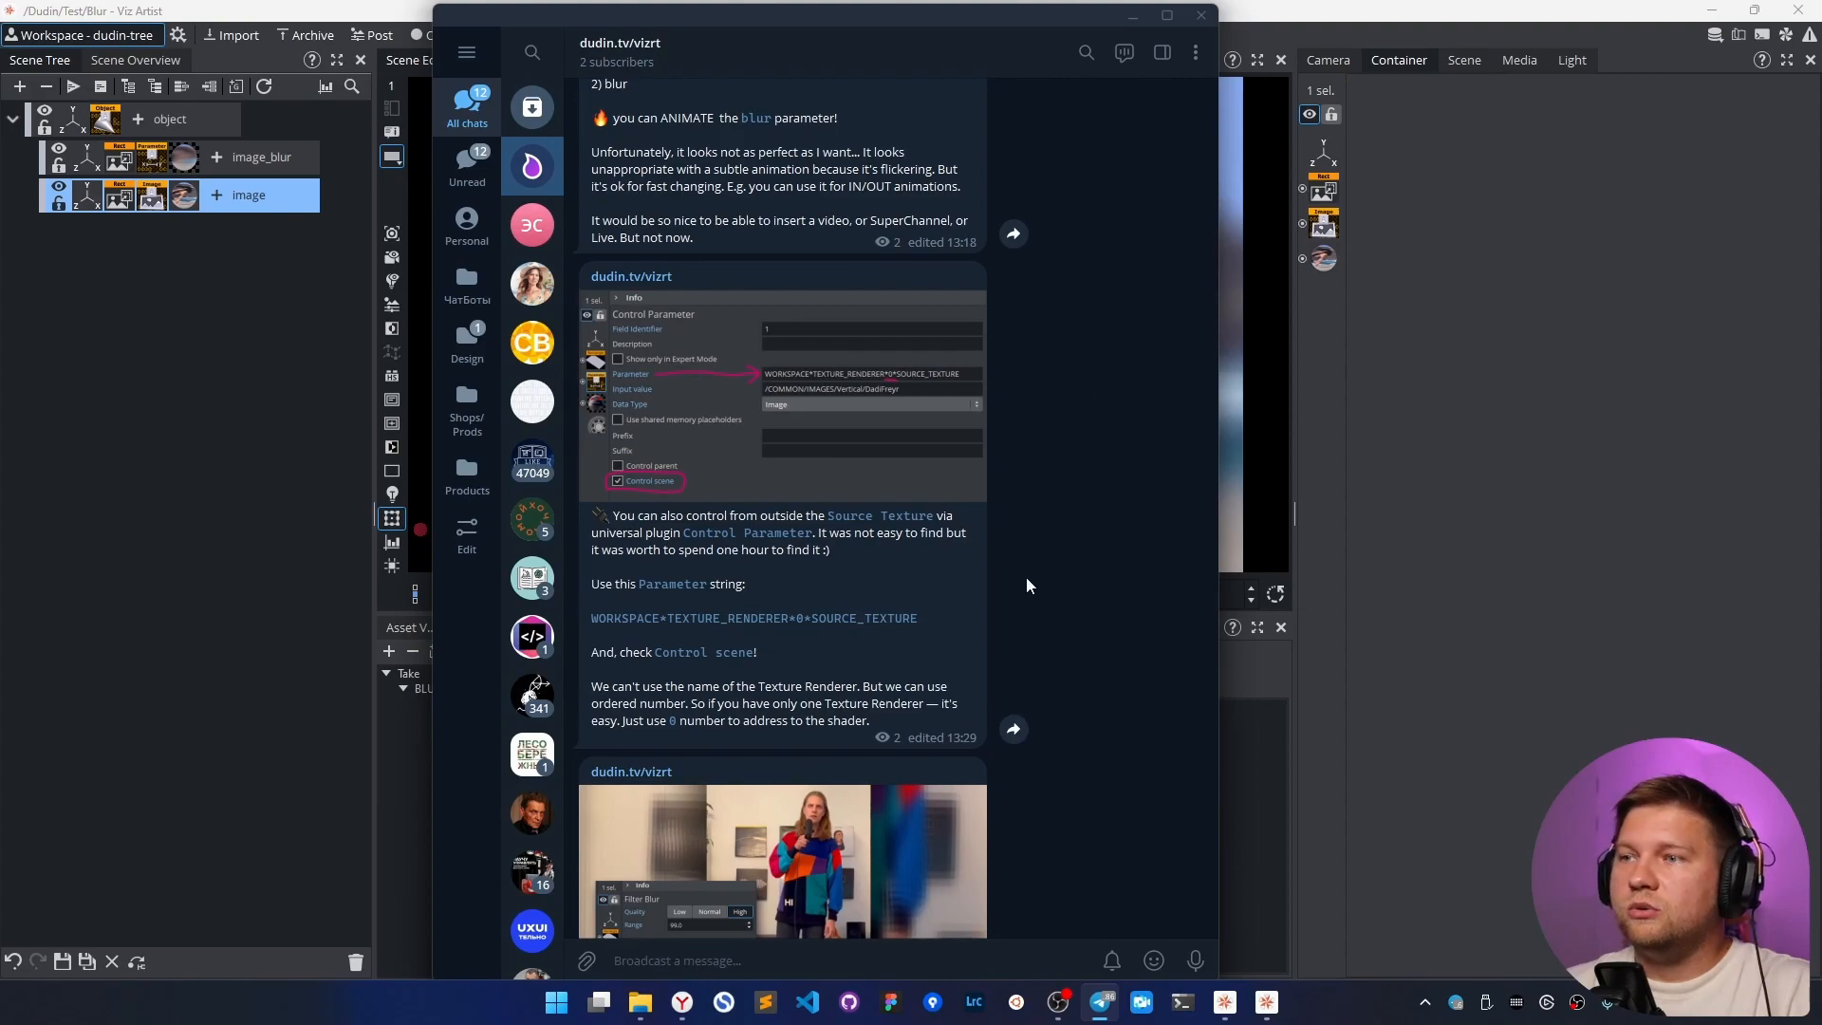
{"action": "scroll", "scroll_direction": "down", "scroll_amount": 3}
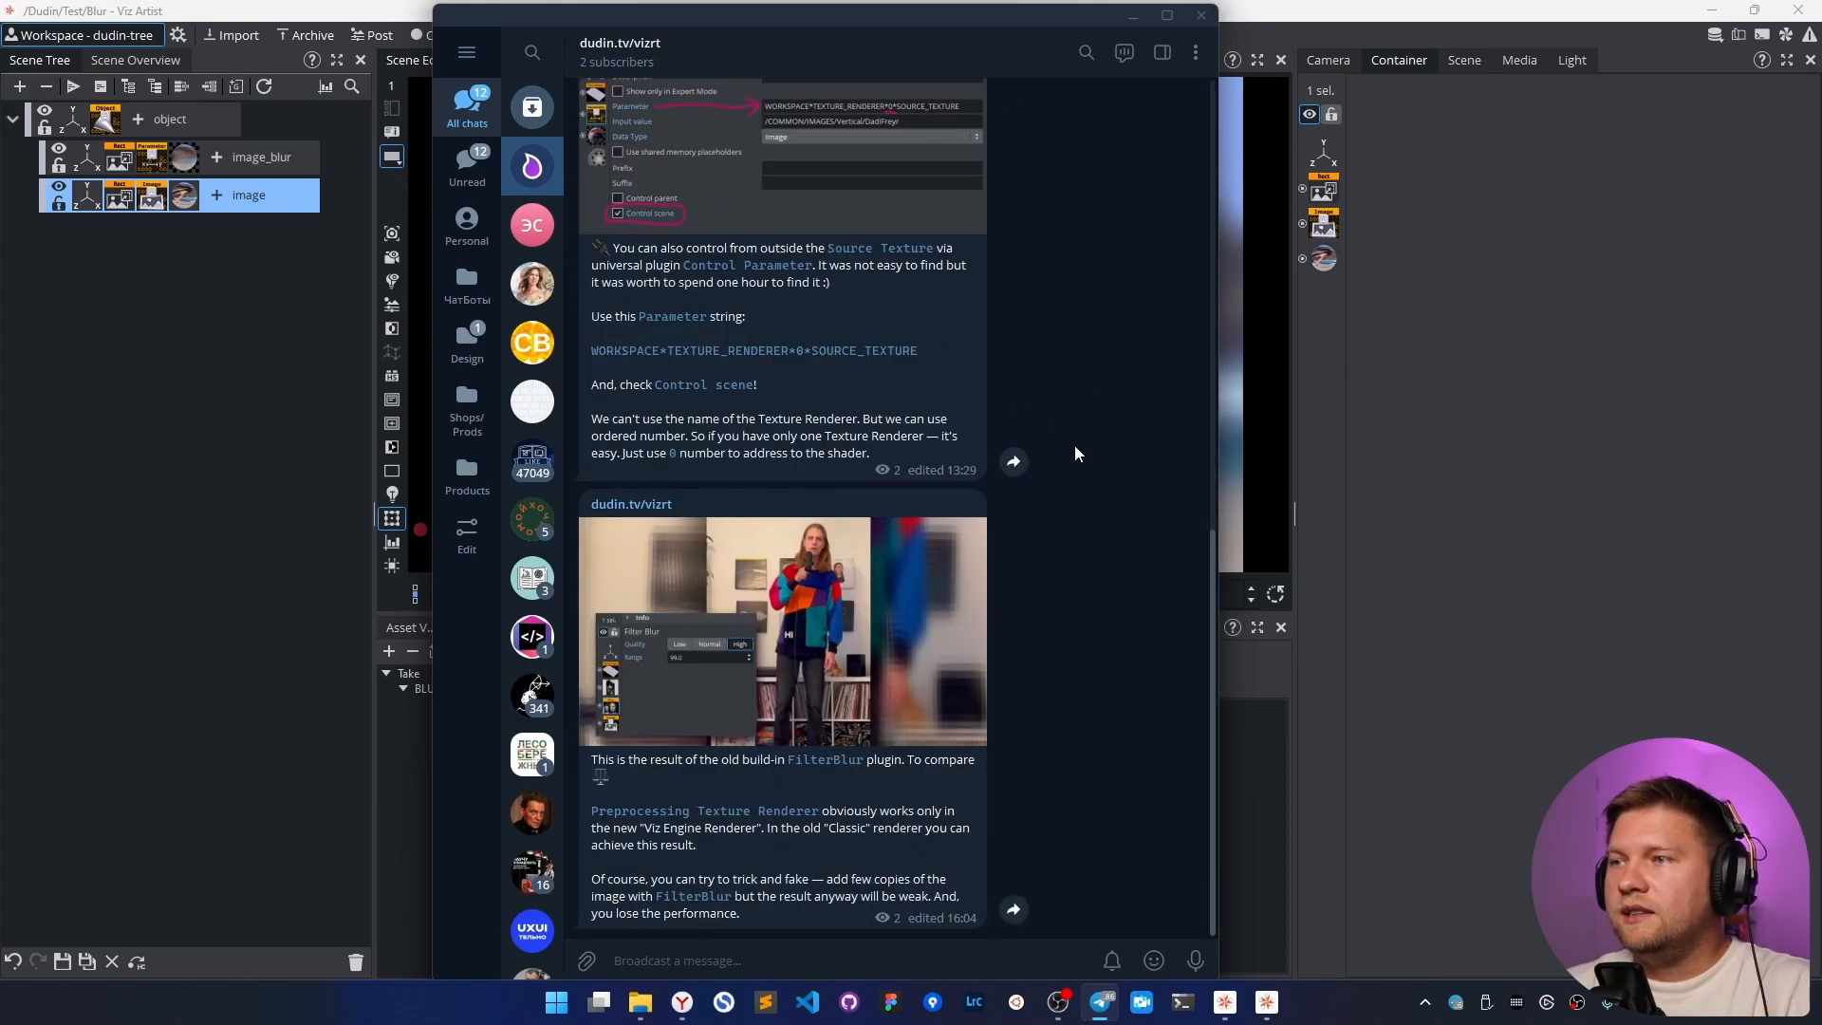